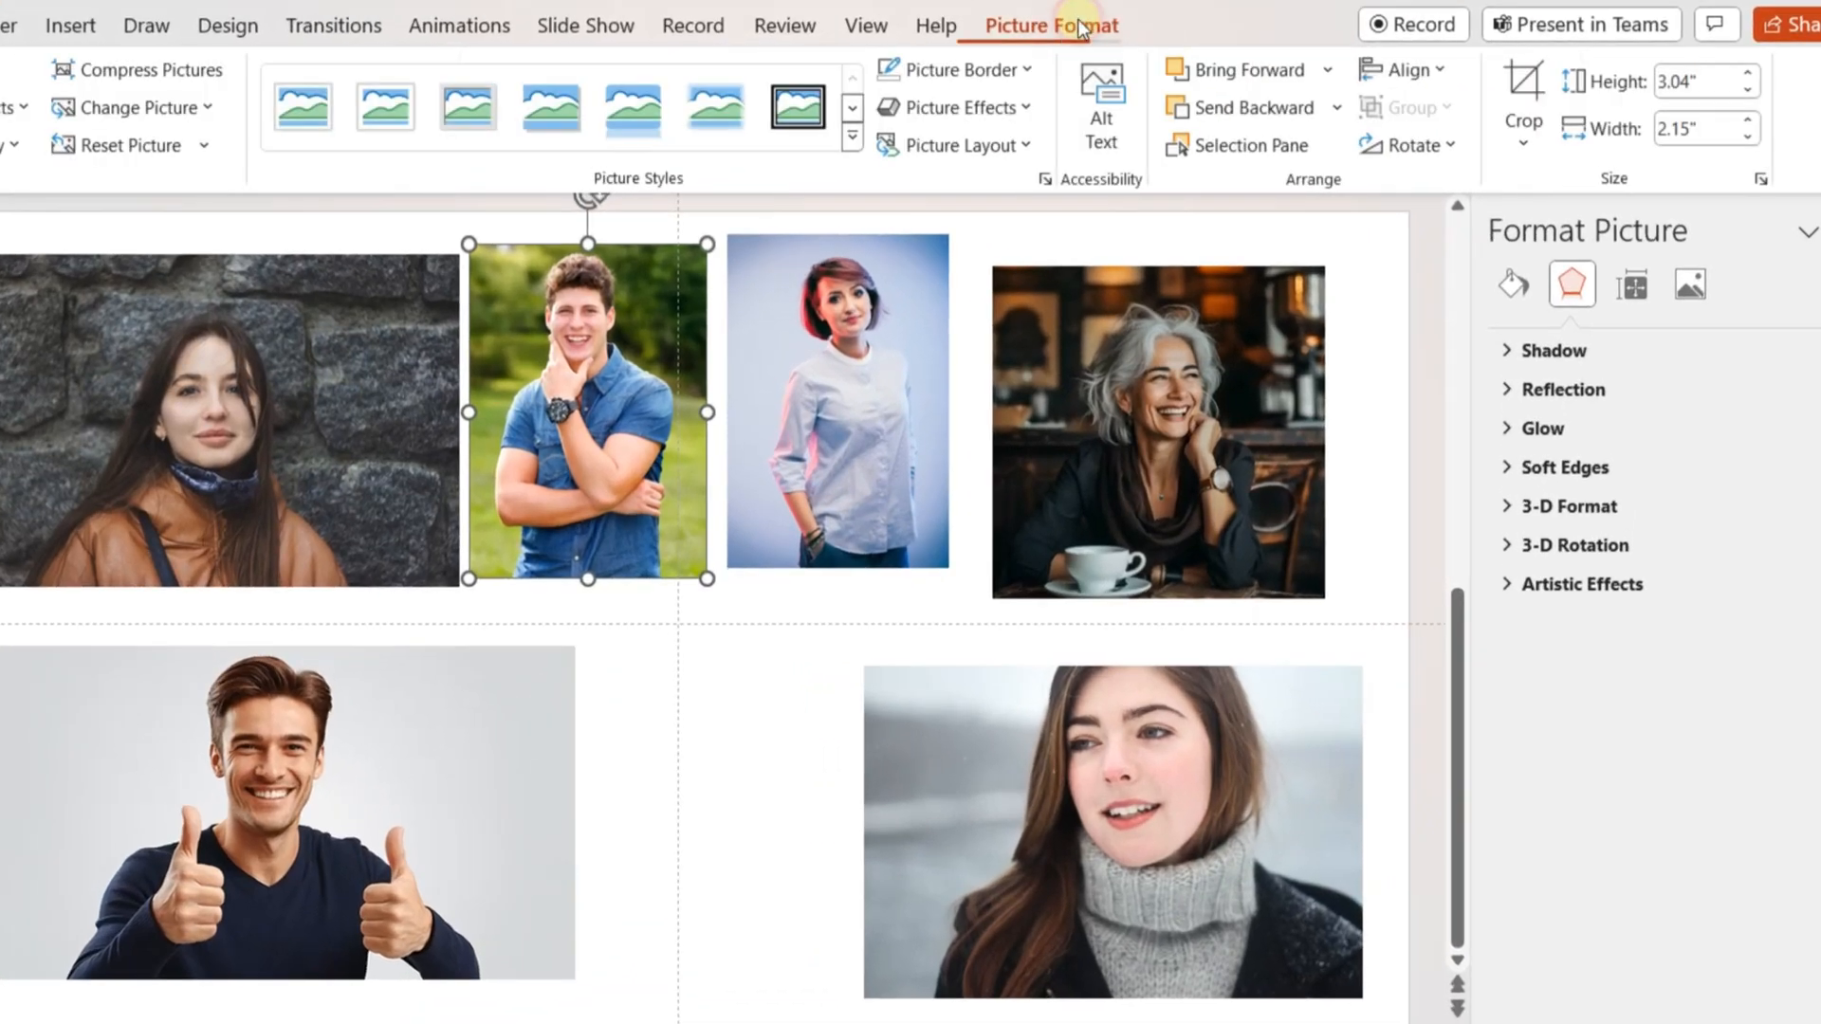
- Crop the young man's photo to an oval, unlock aspect ratio, and size it 2 inches
click(1523, 87)
text(2)
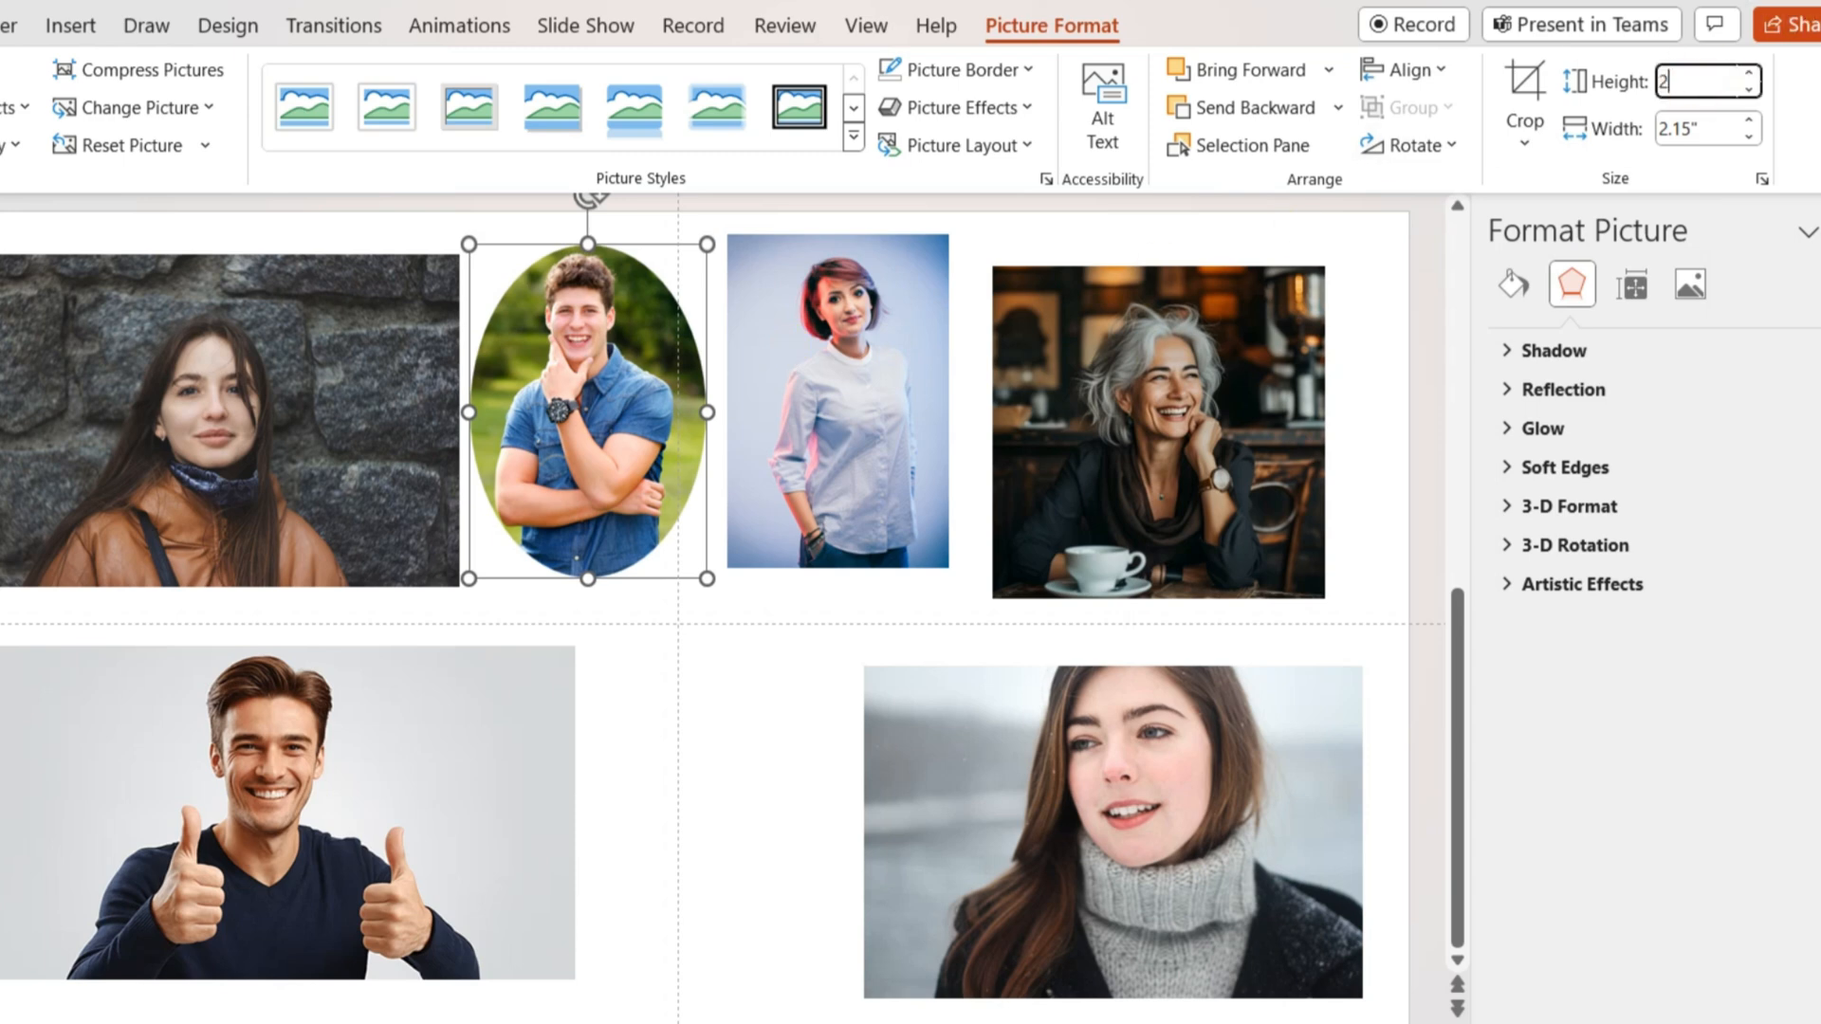
click(1630, 284)
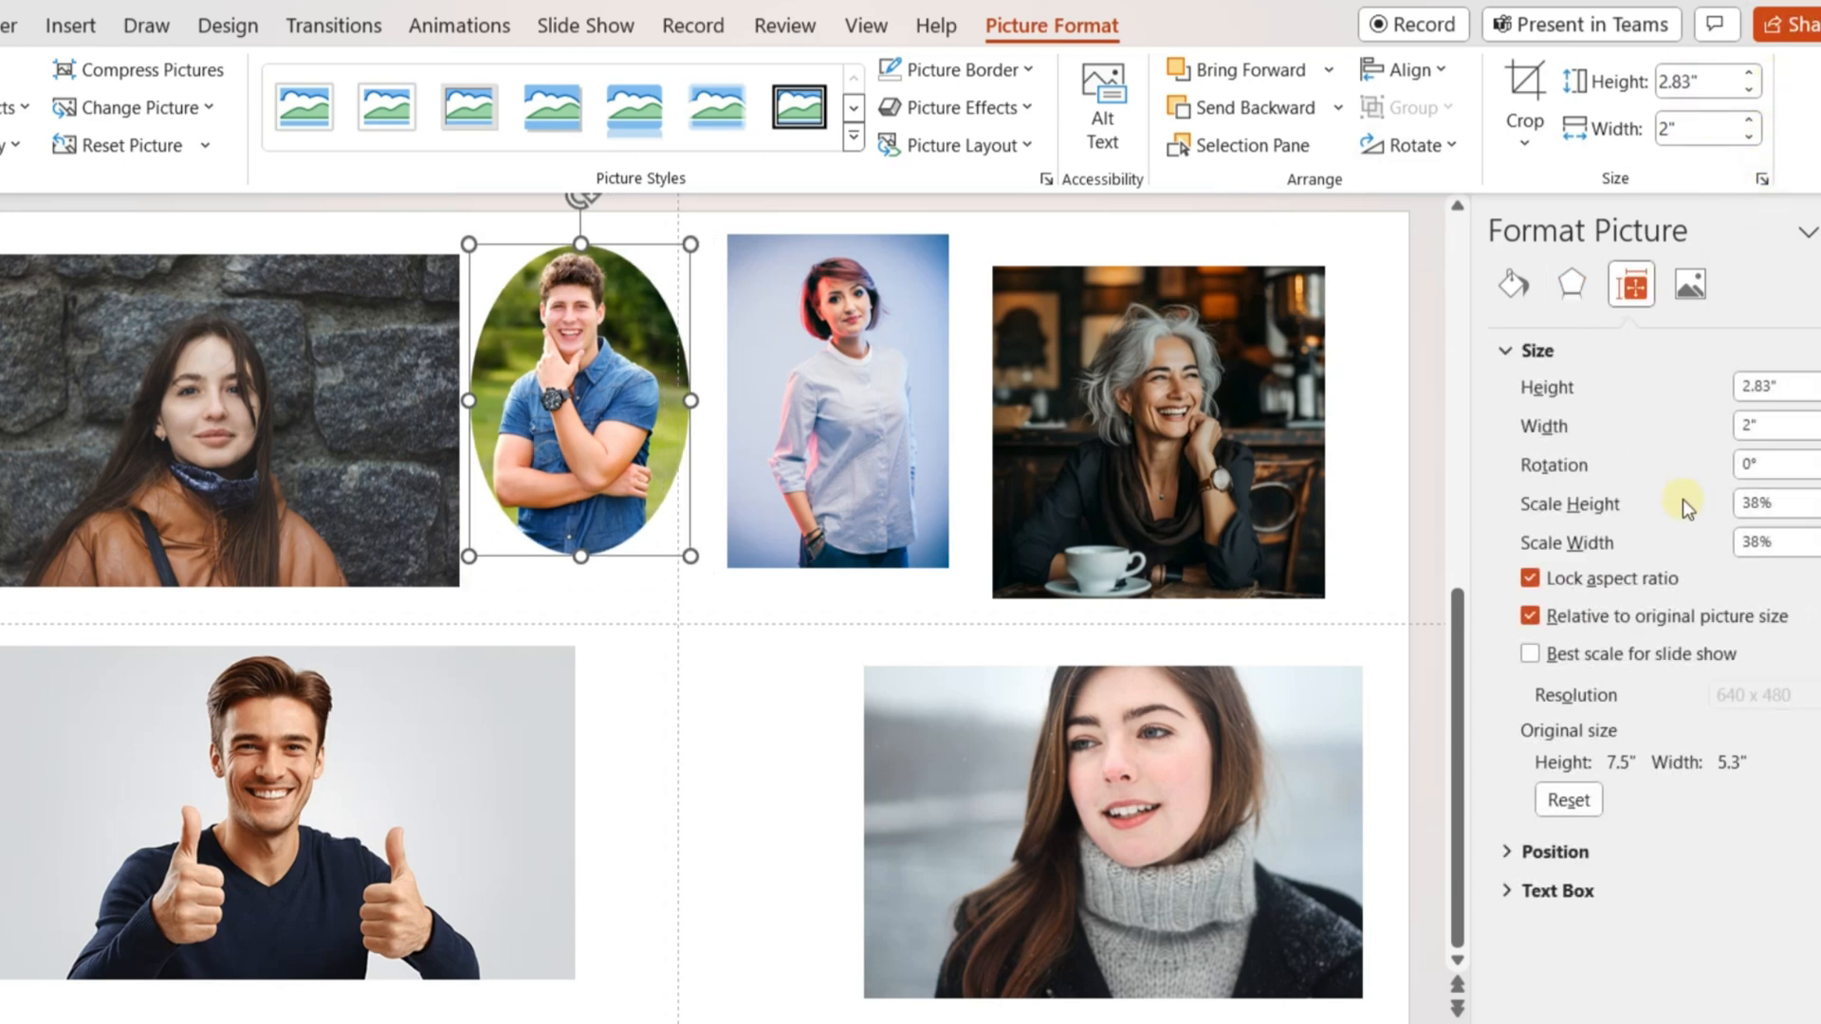
click(1530, 578)
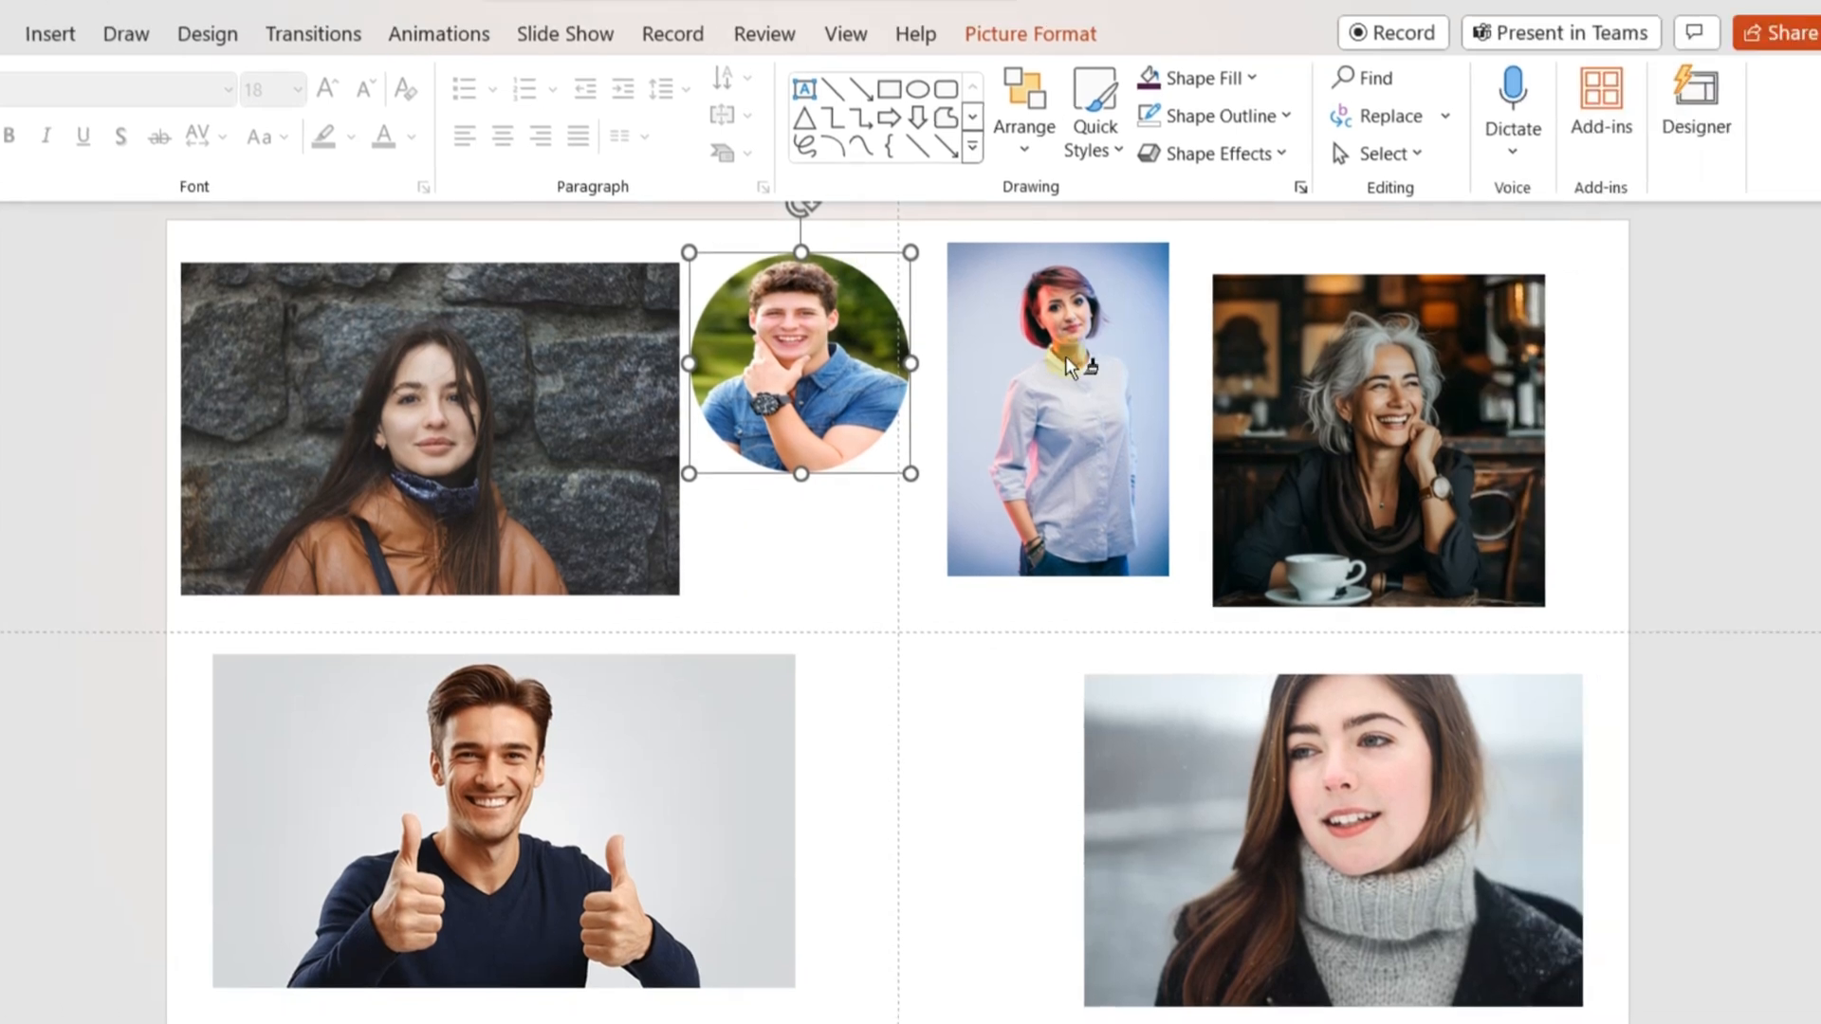
- Crop the red-haired woman's photo into a matching circle and reposition her face inside it
click(1056, 406)
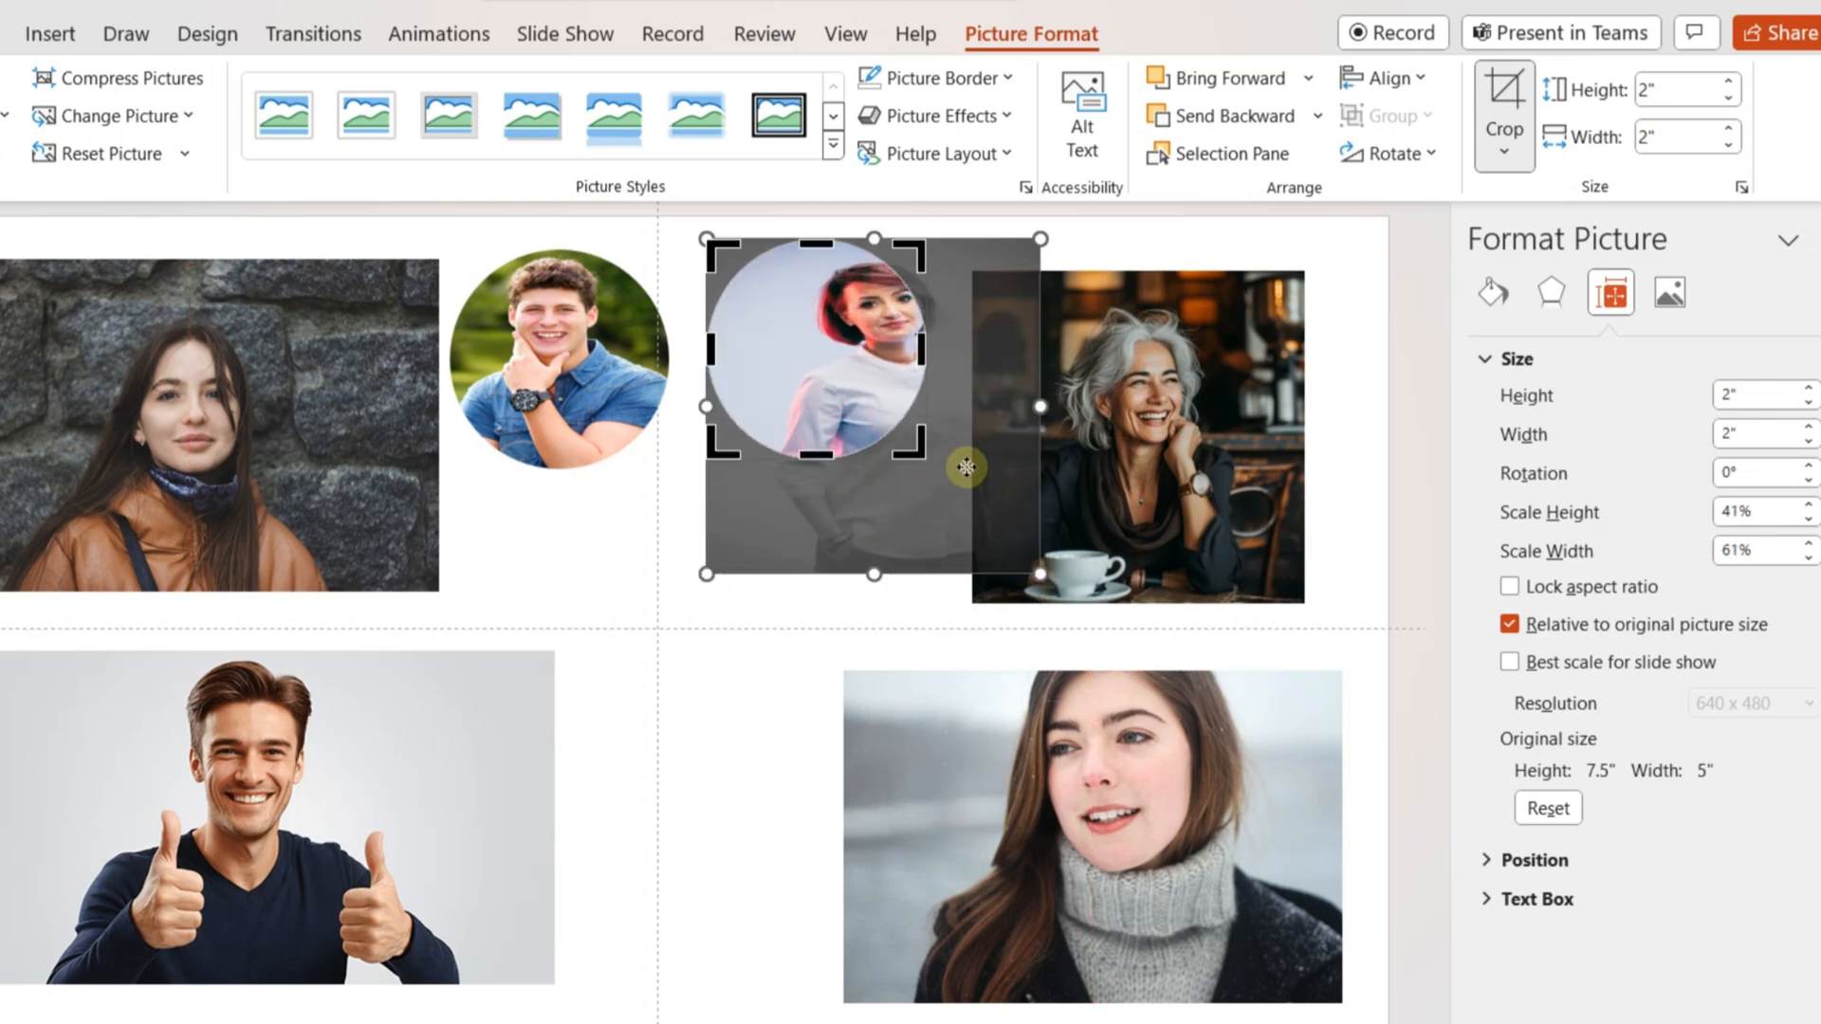
drag(964, 467, 904, 478)
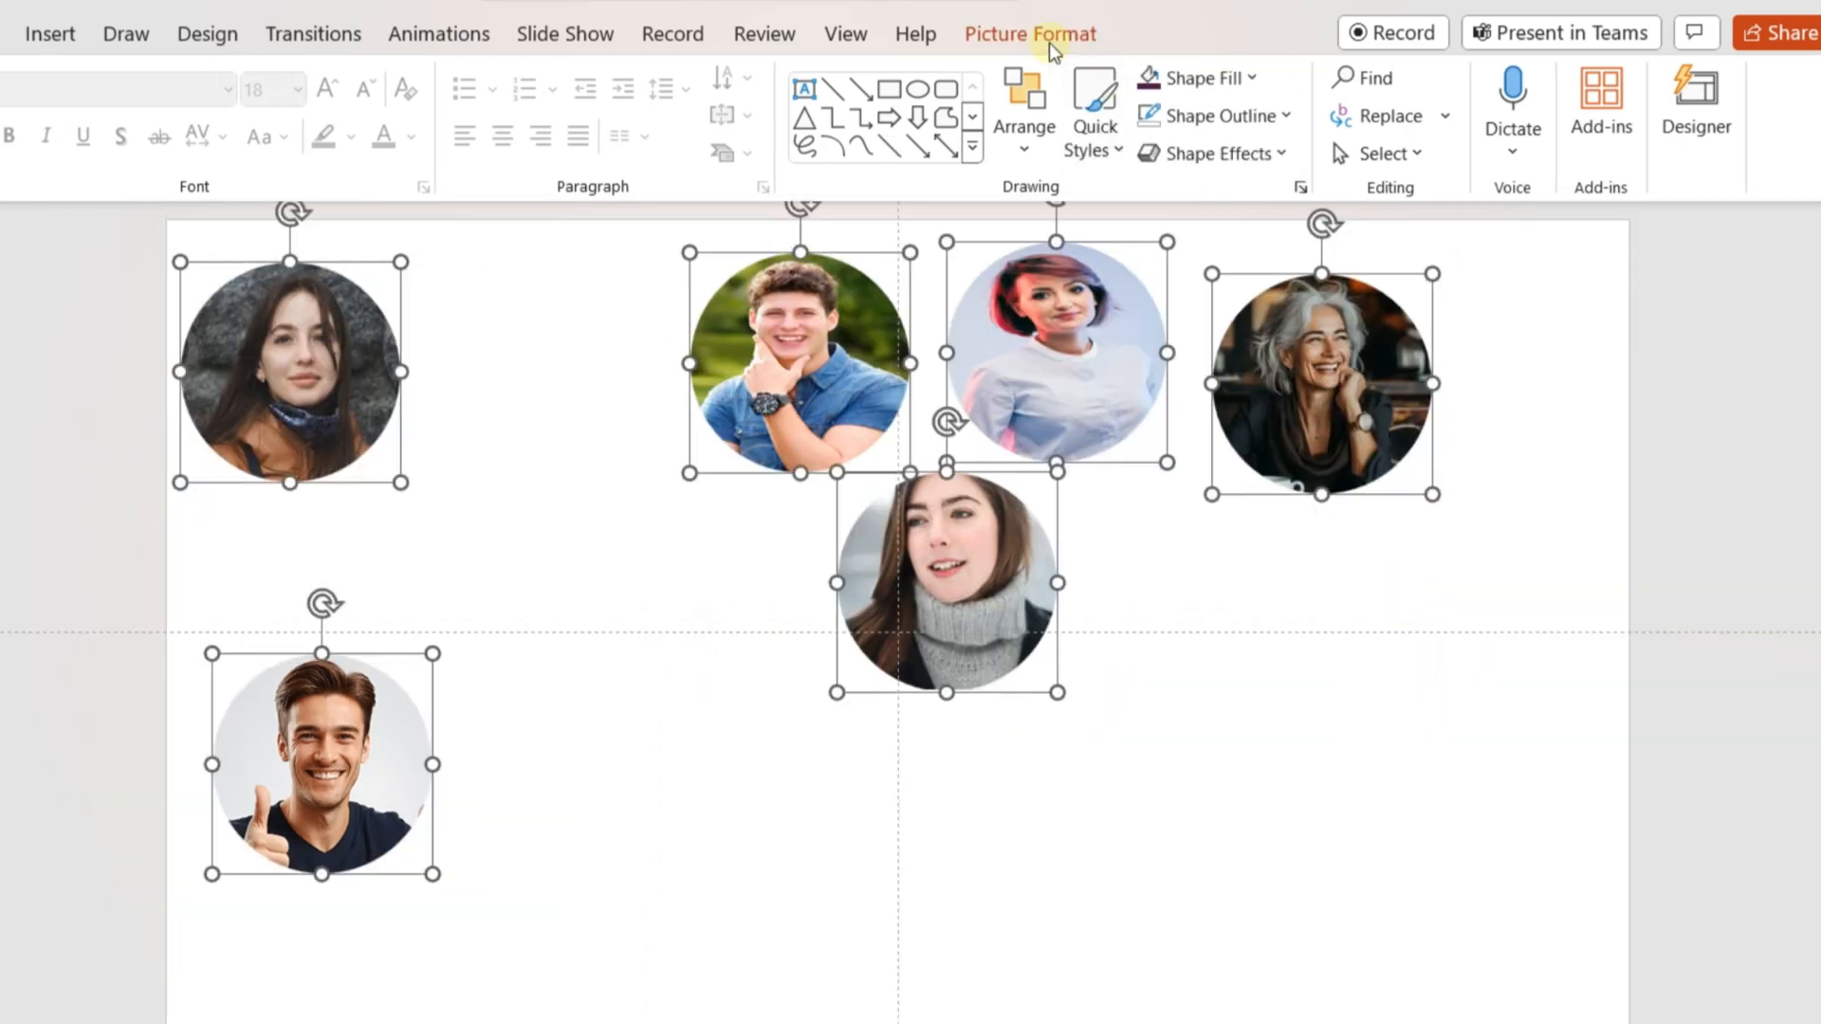
click(1029, 32)
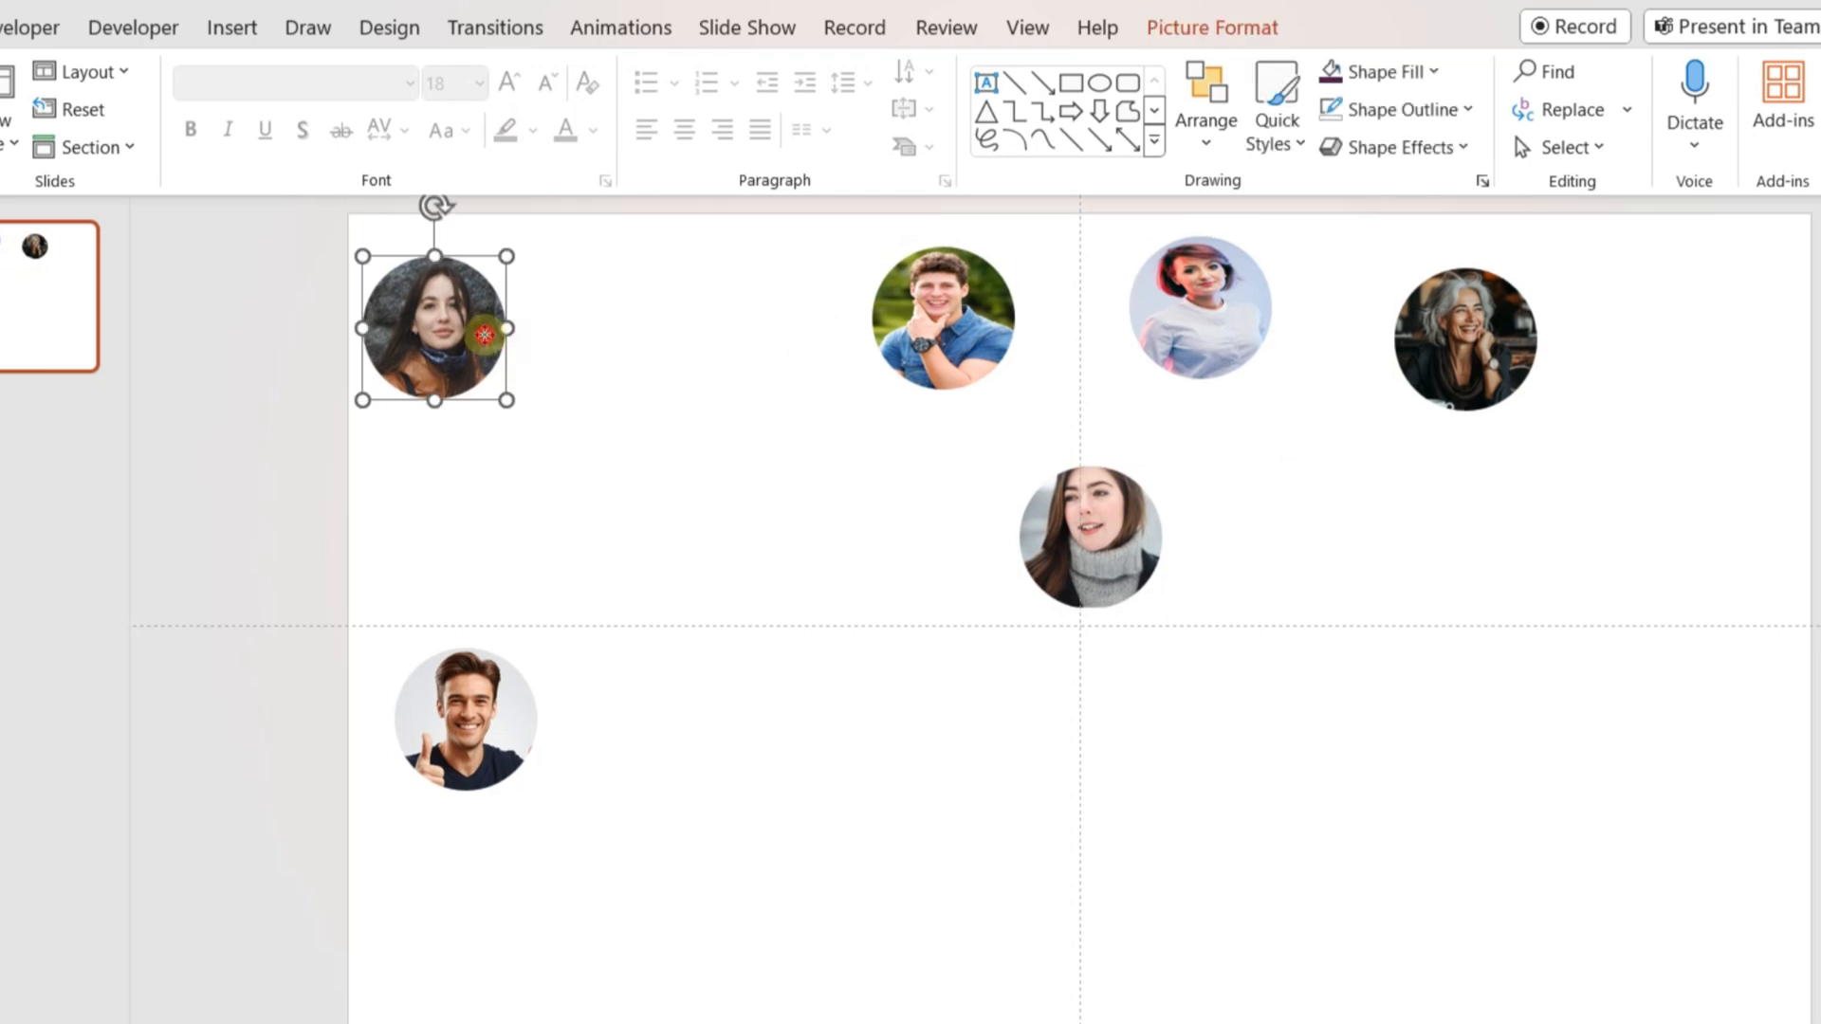
- Drag the woman's and young man's circular photos into the right-side cluster
drag(434, 321, 1333, 465)
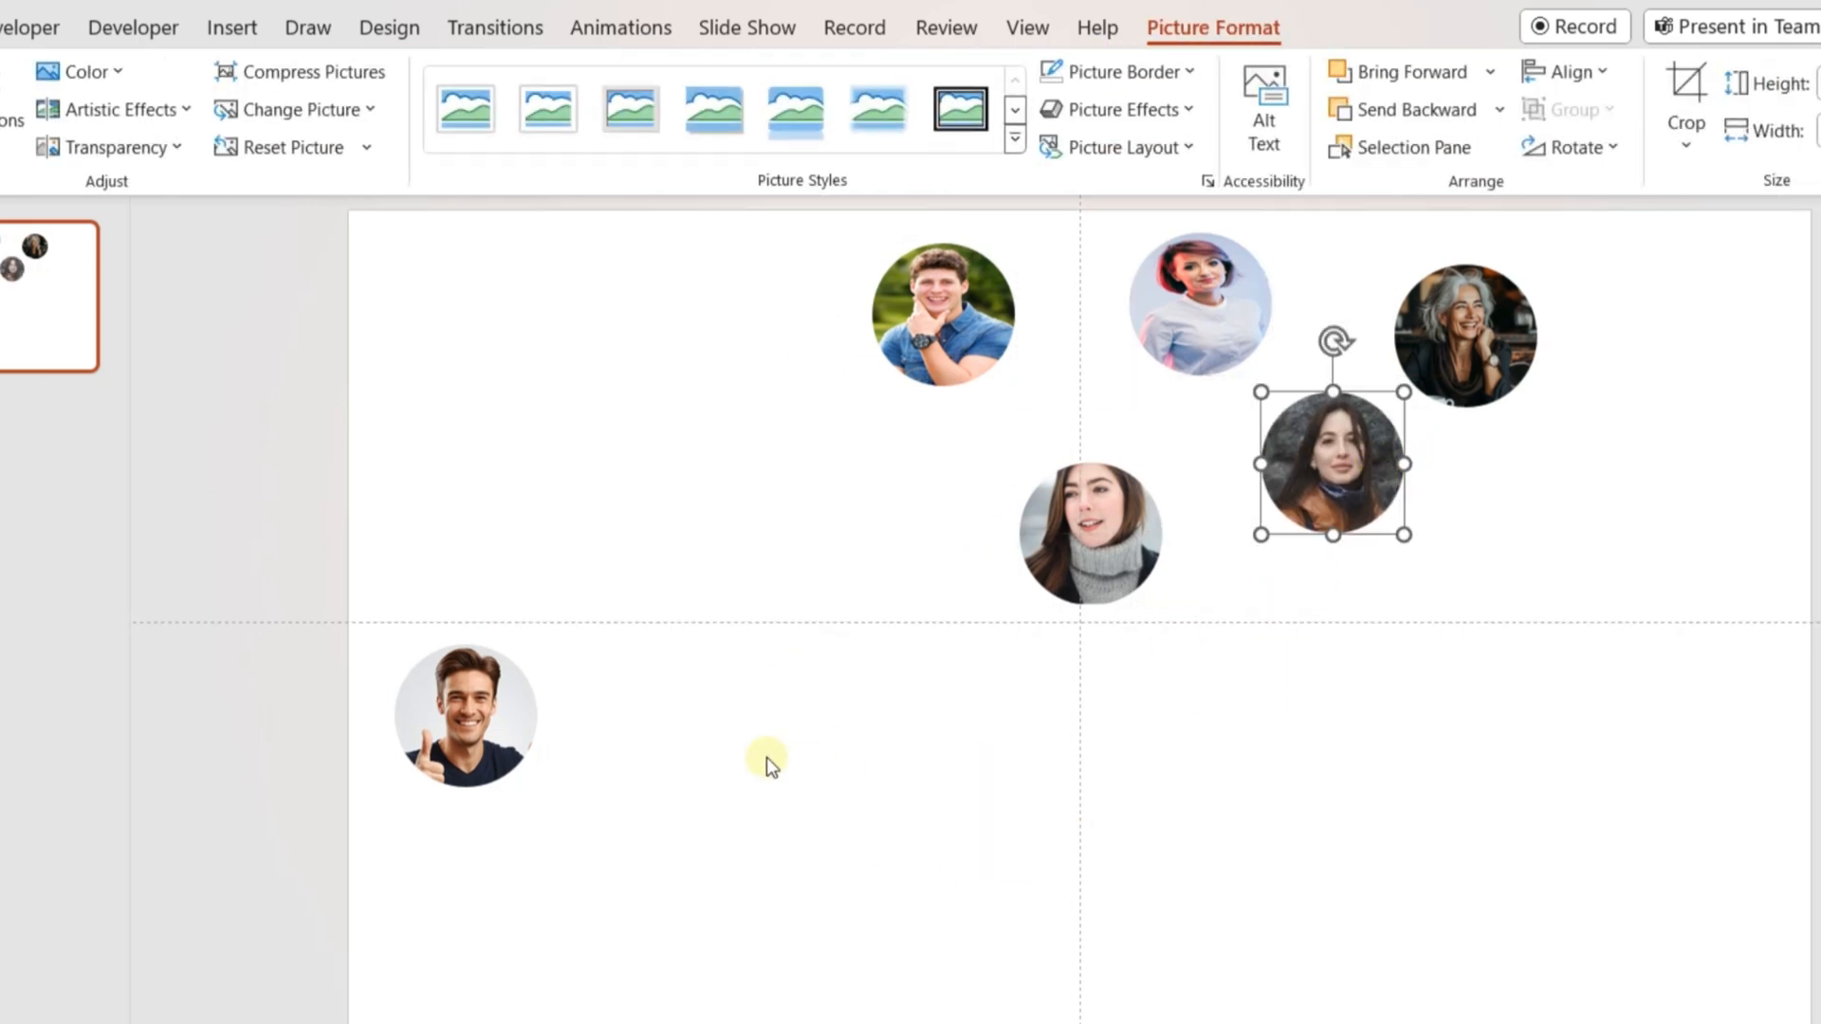
drag(465, 714, 1417, 731)
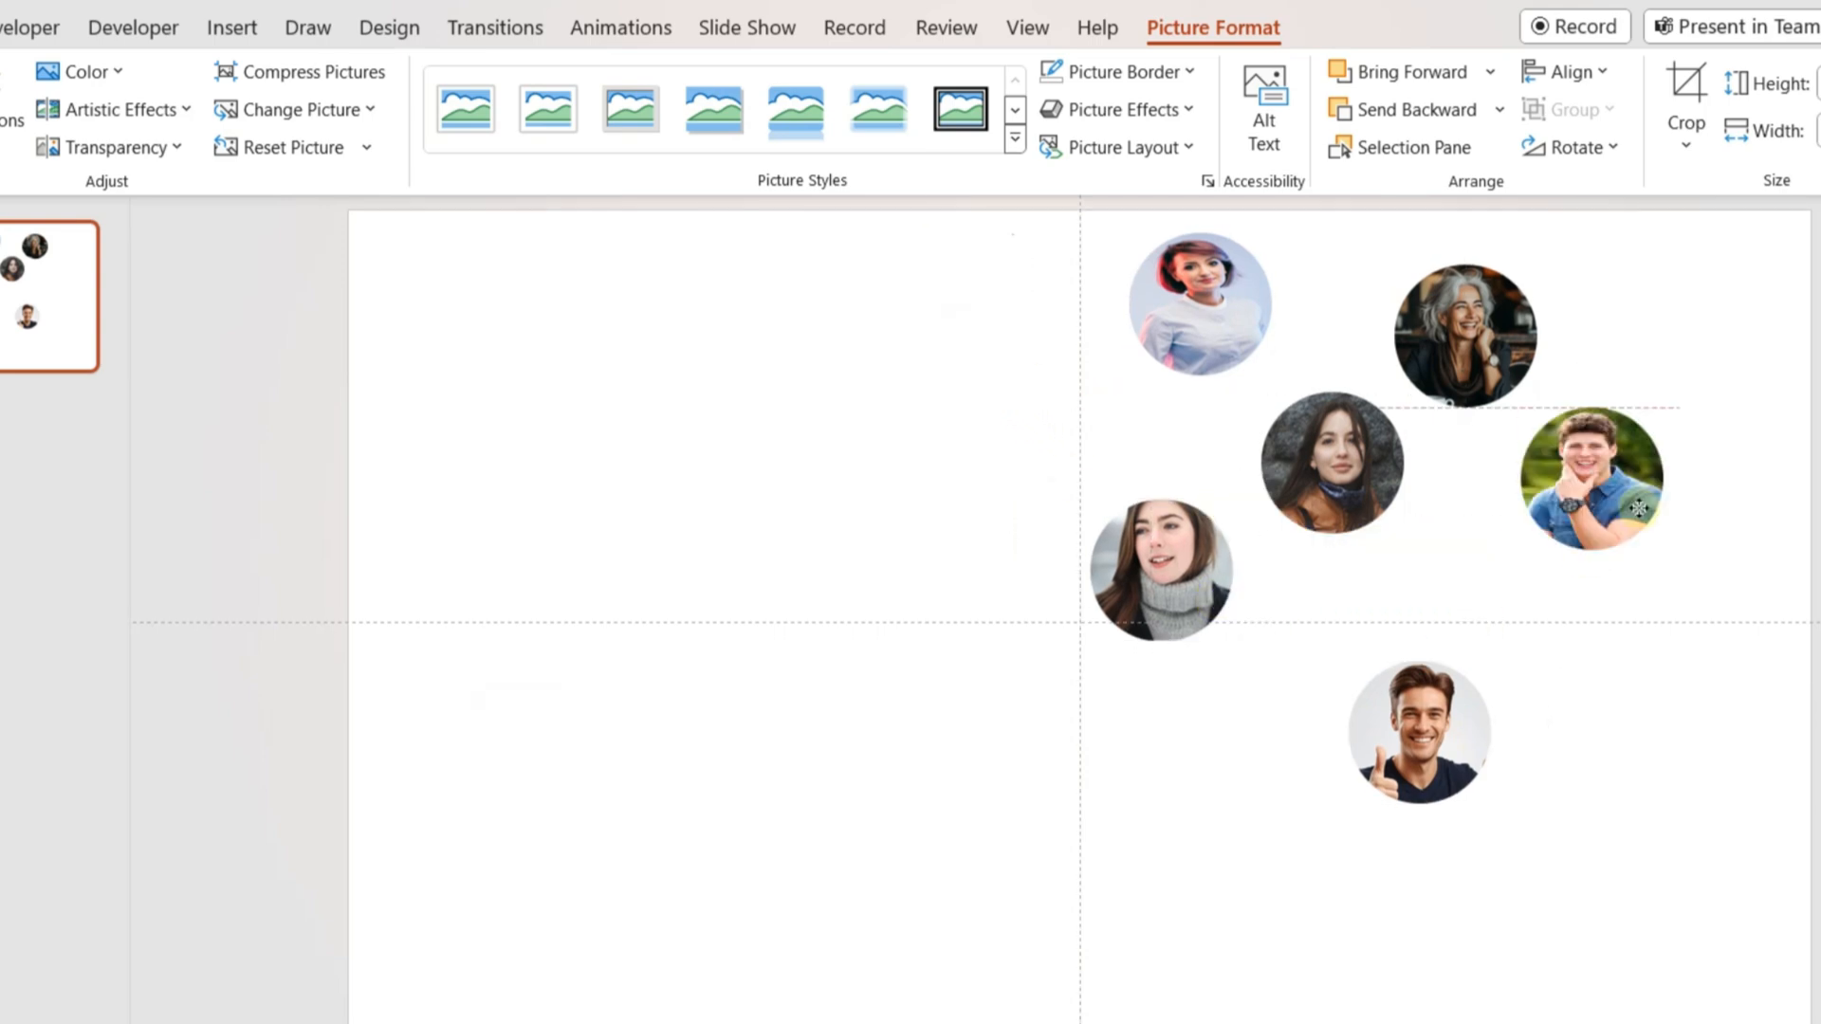
click(232, 26)
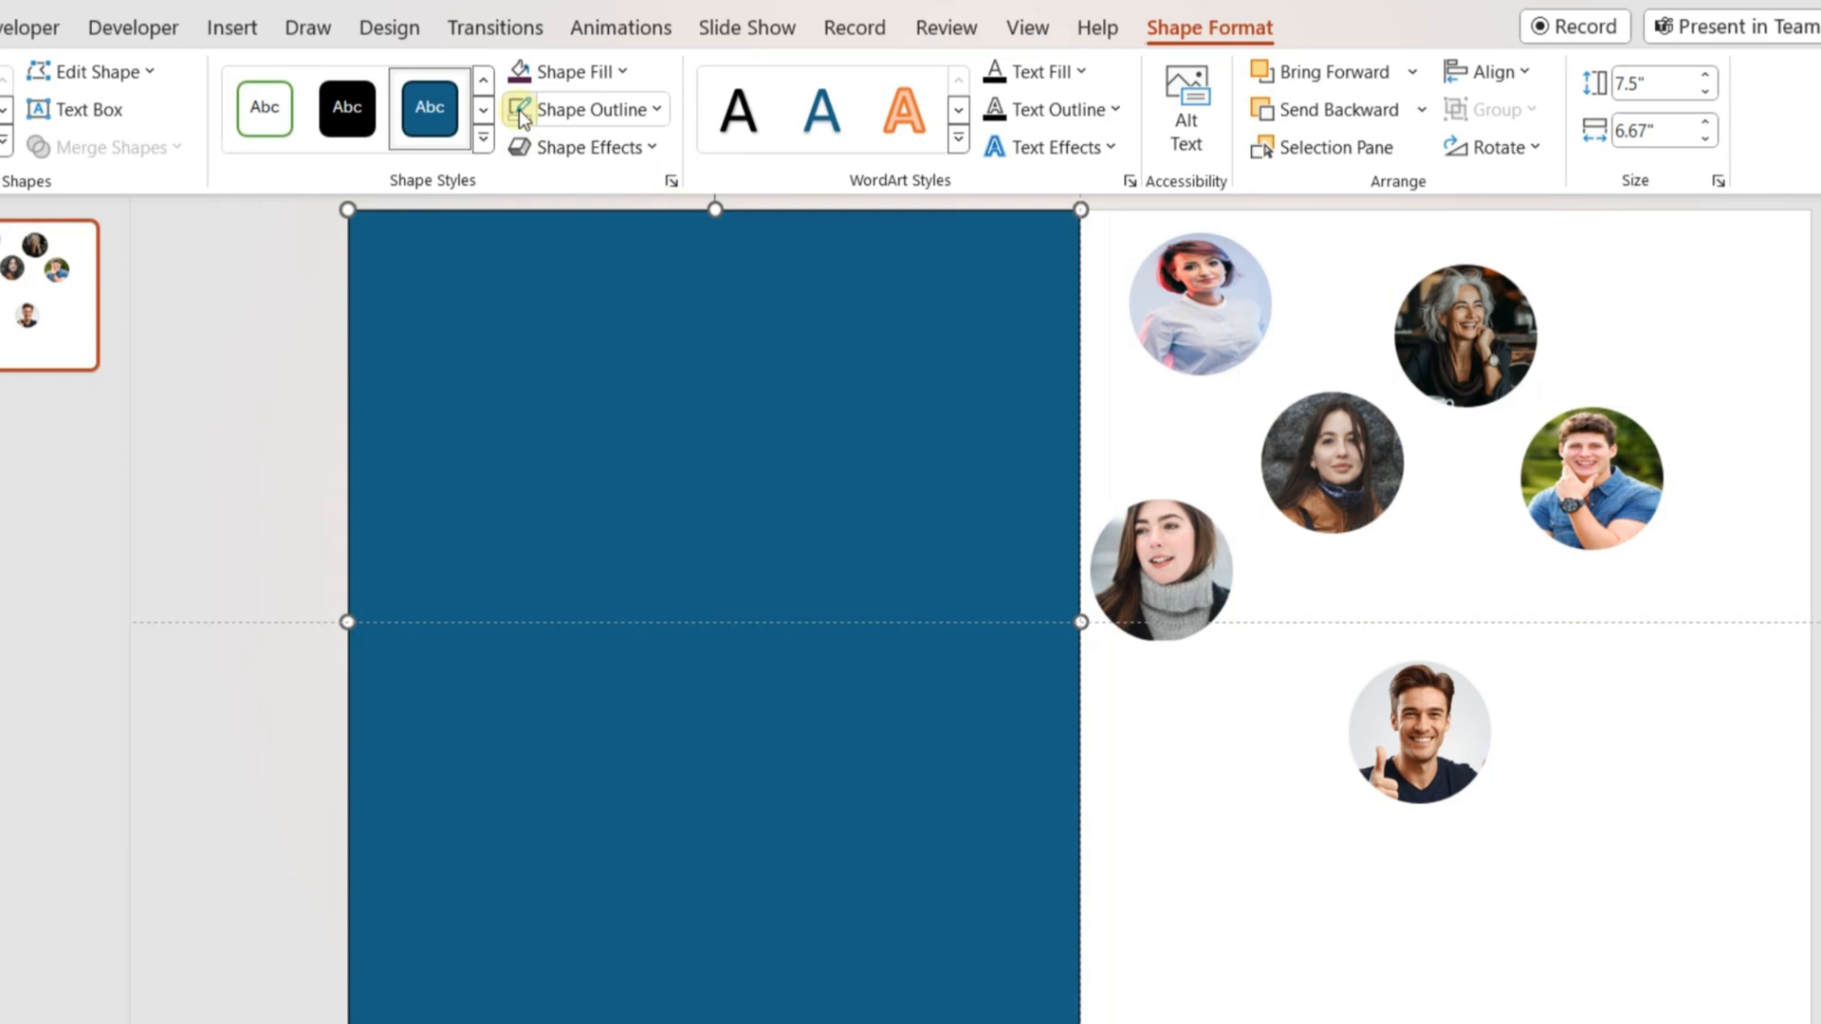
- Fill the left-half rectangle with the dark navy theme colour
click(568, 71)
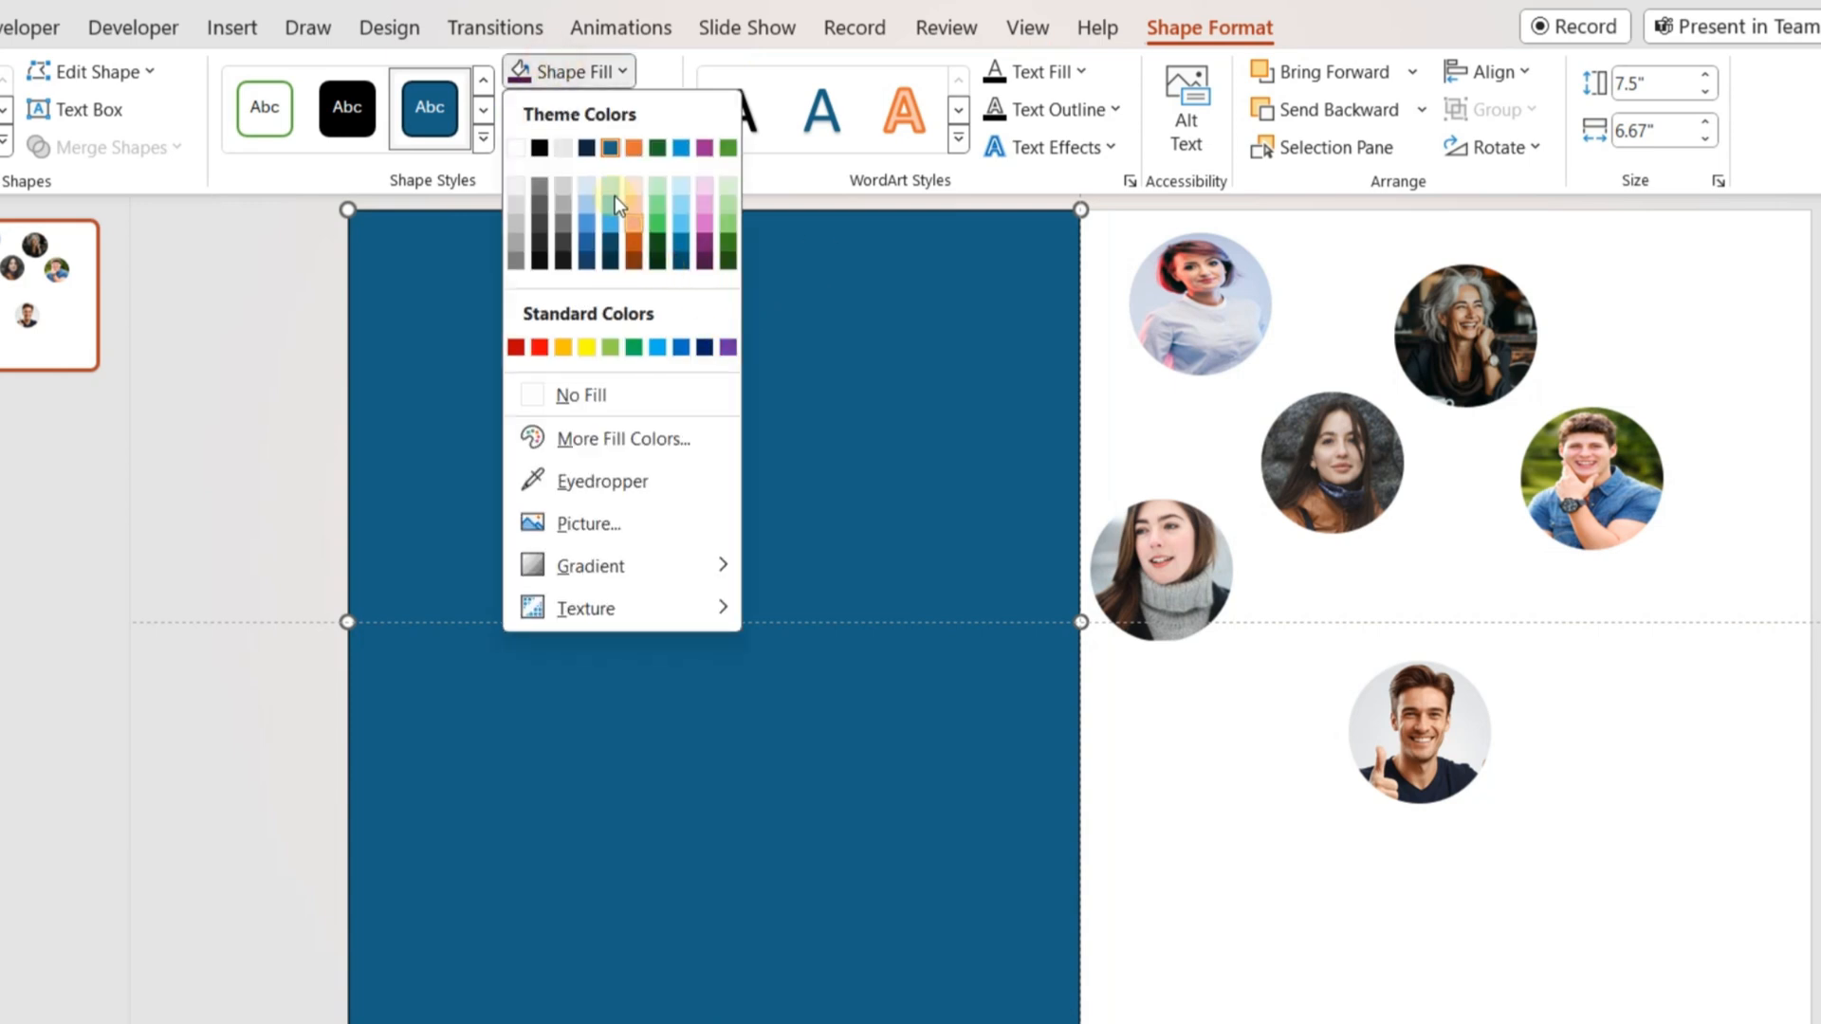
click(586, 149)
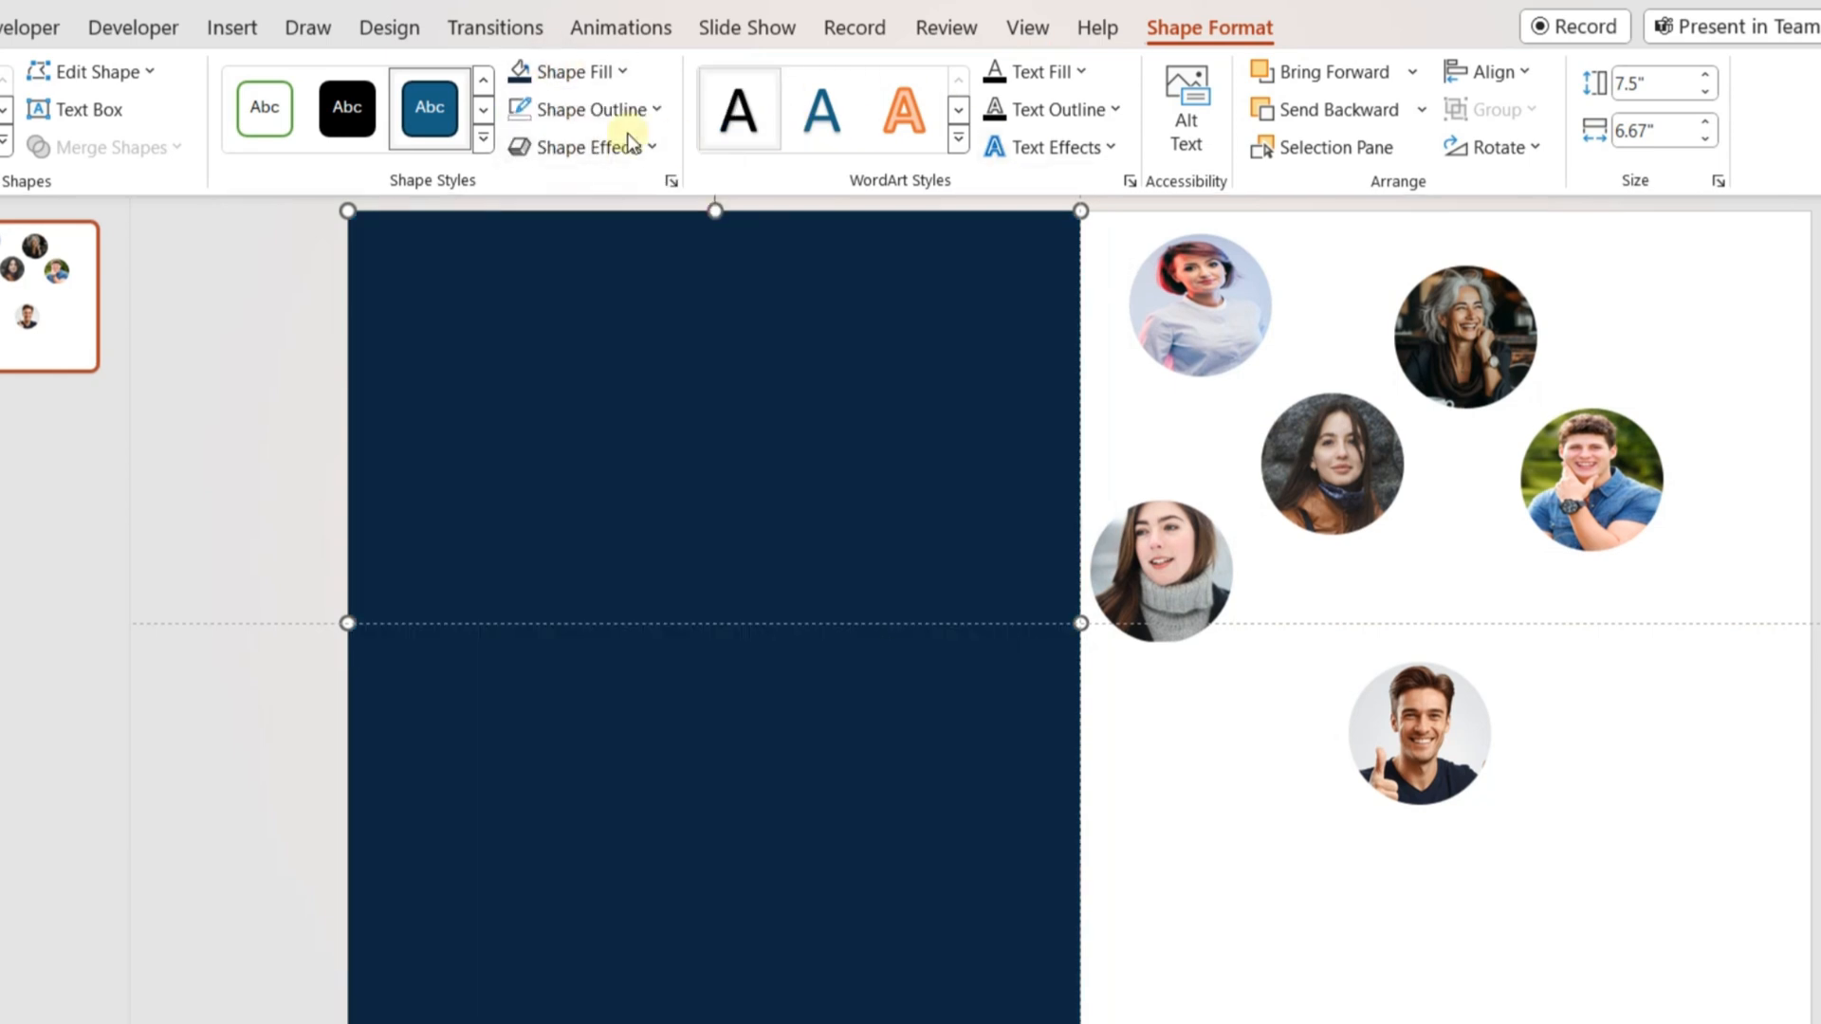
mouse_move(1121, 337)
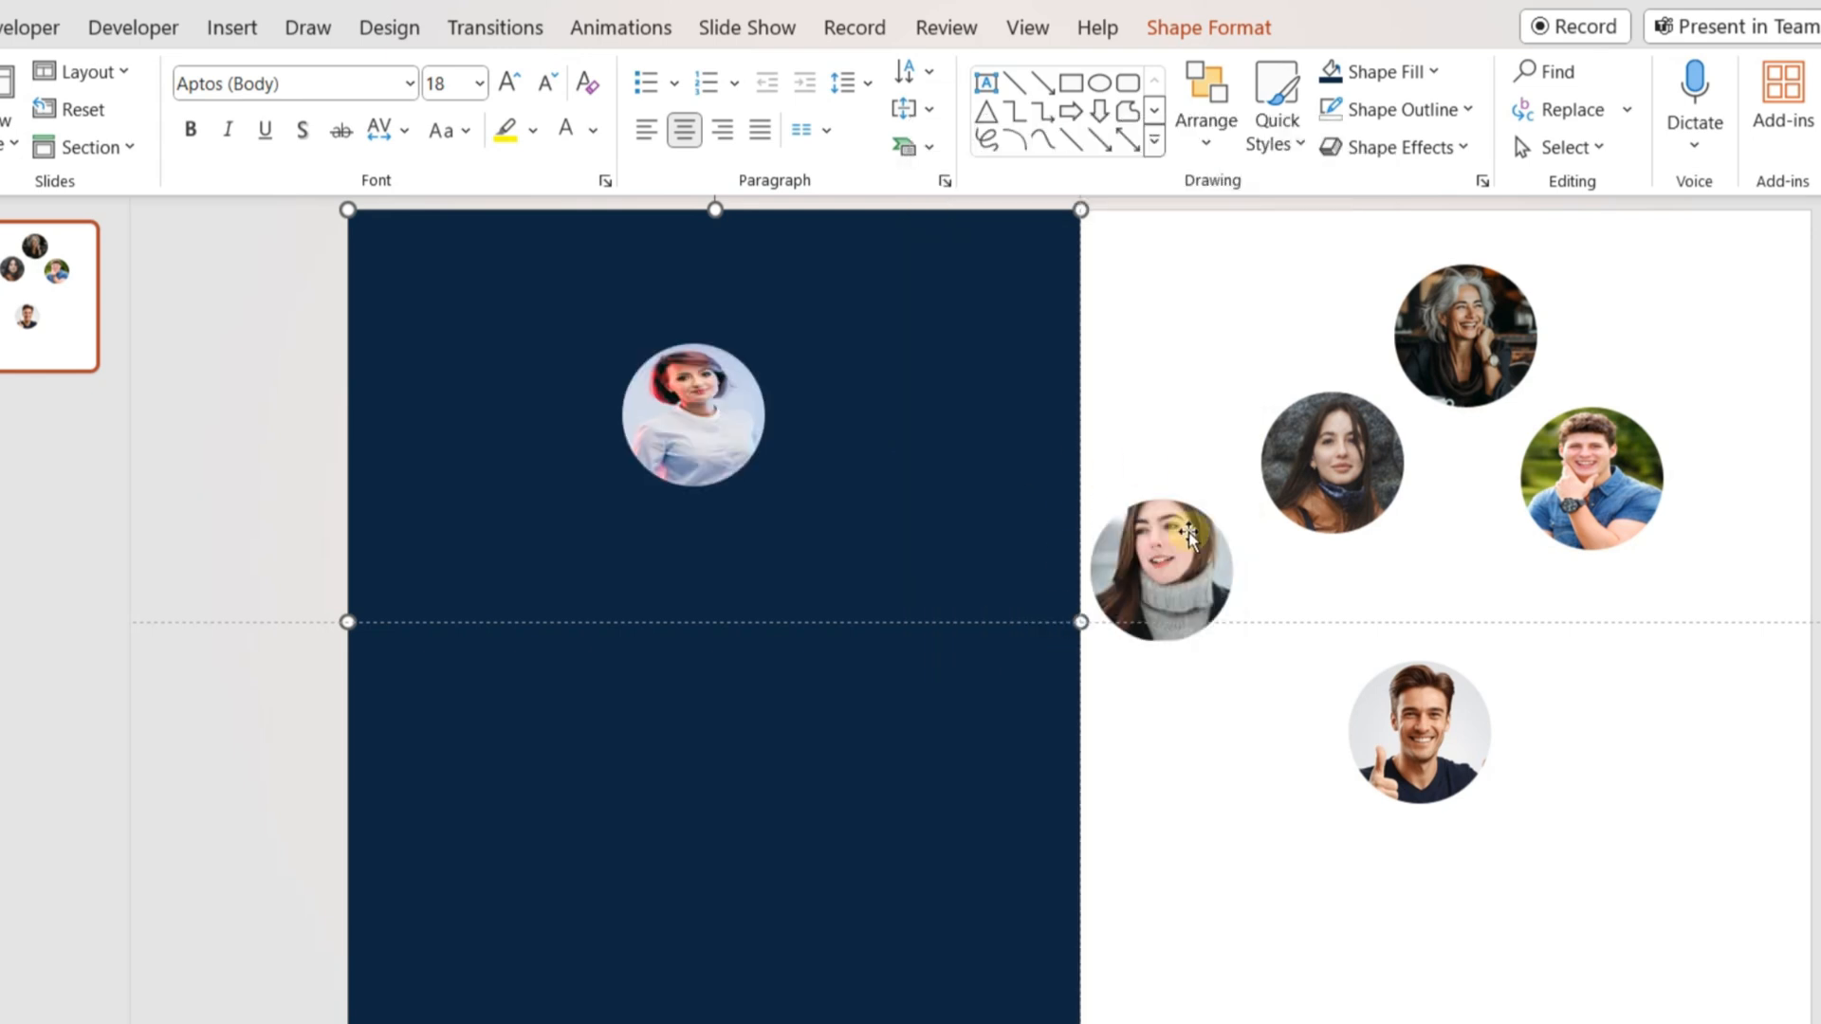
- Move the scarf woman's photo and the other circles onto the navy panel
drag(1161, 569, 537, 535)
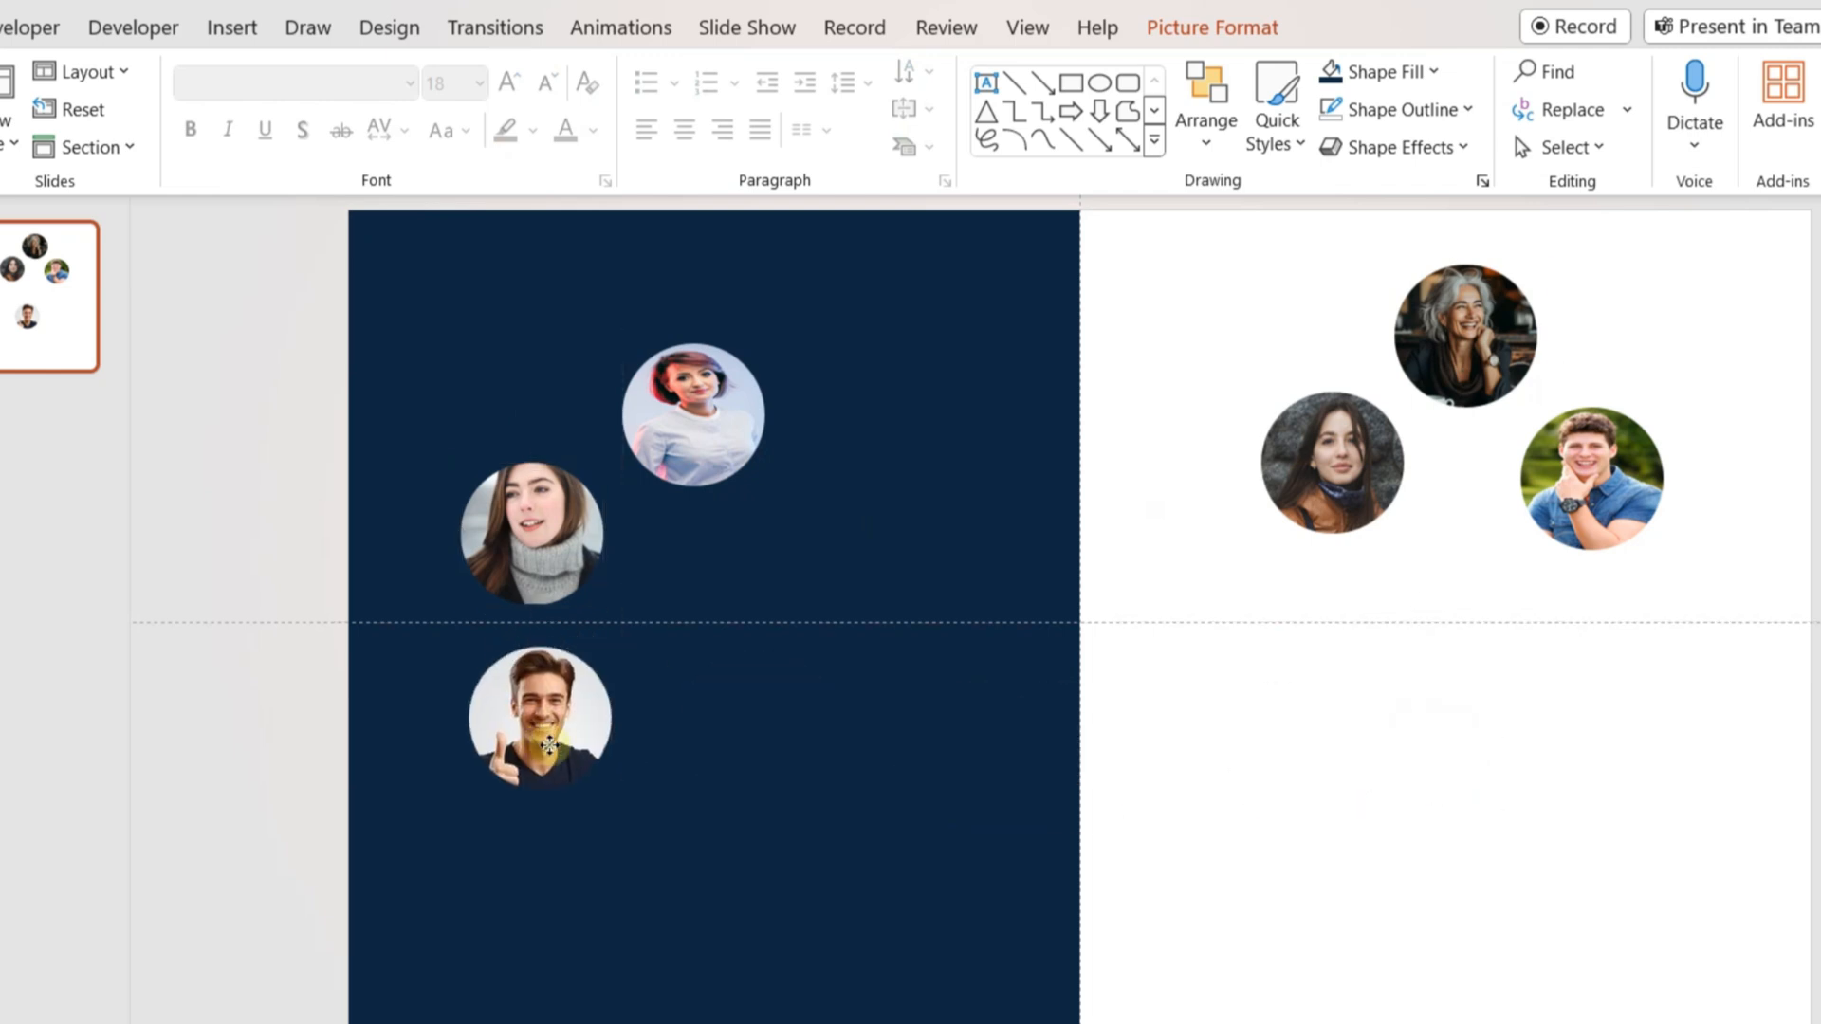
click(537, 713)
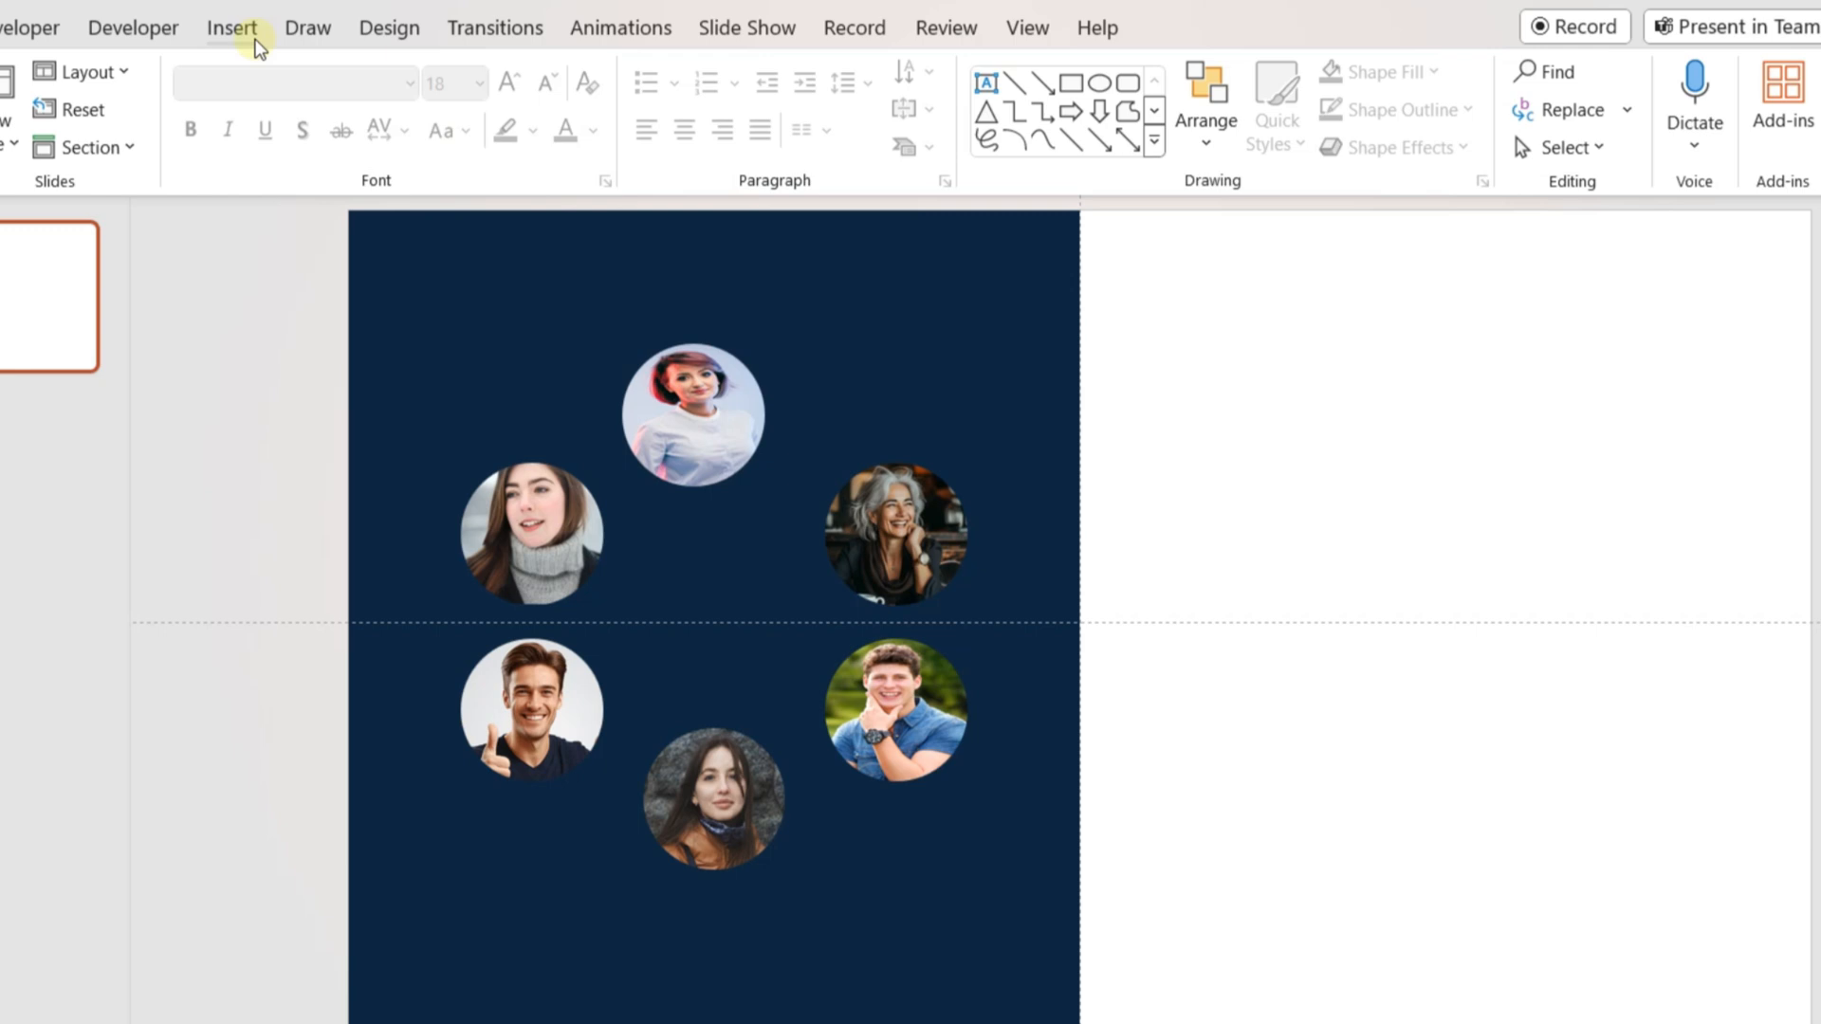
click(360, 96)
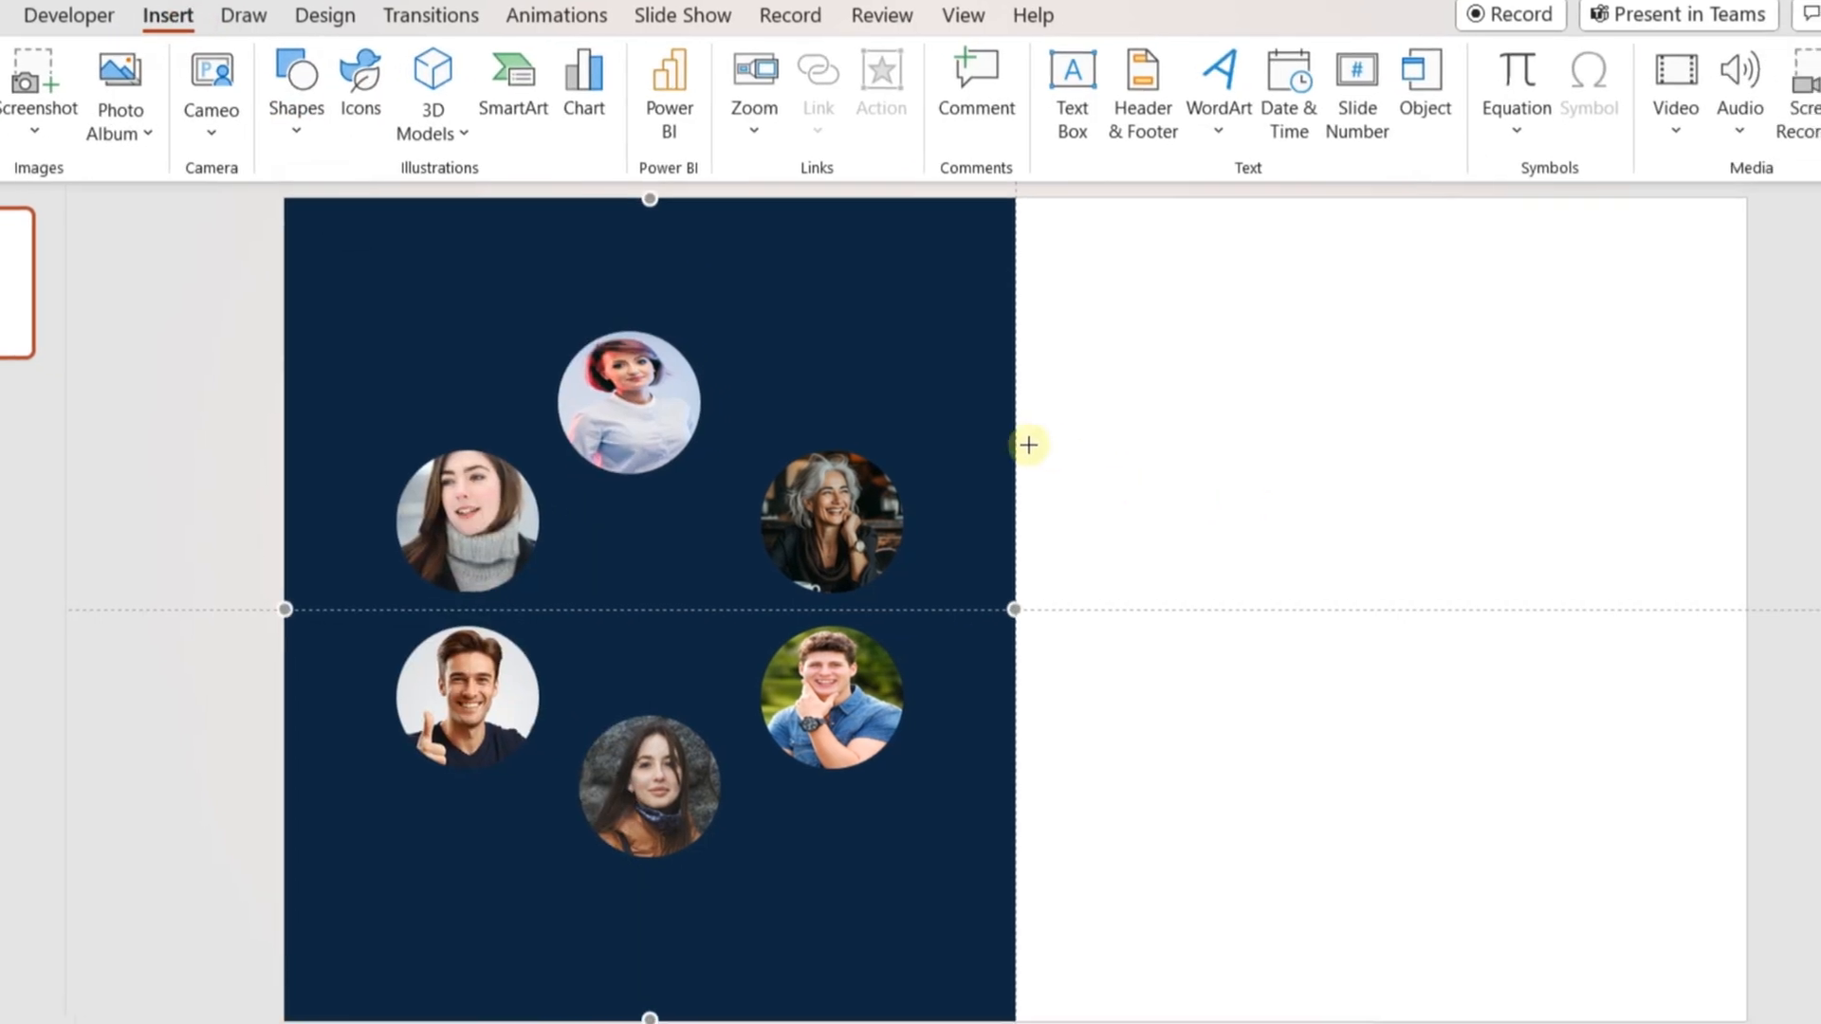
- Draw a navy horizontal line across the right half and add the OUR TEAM heading
drag(1026, 445, 1744, 434)
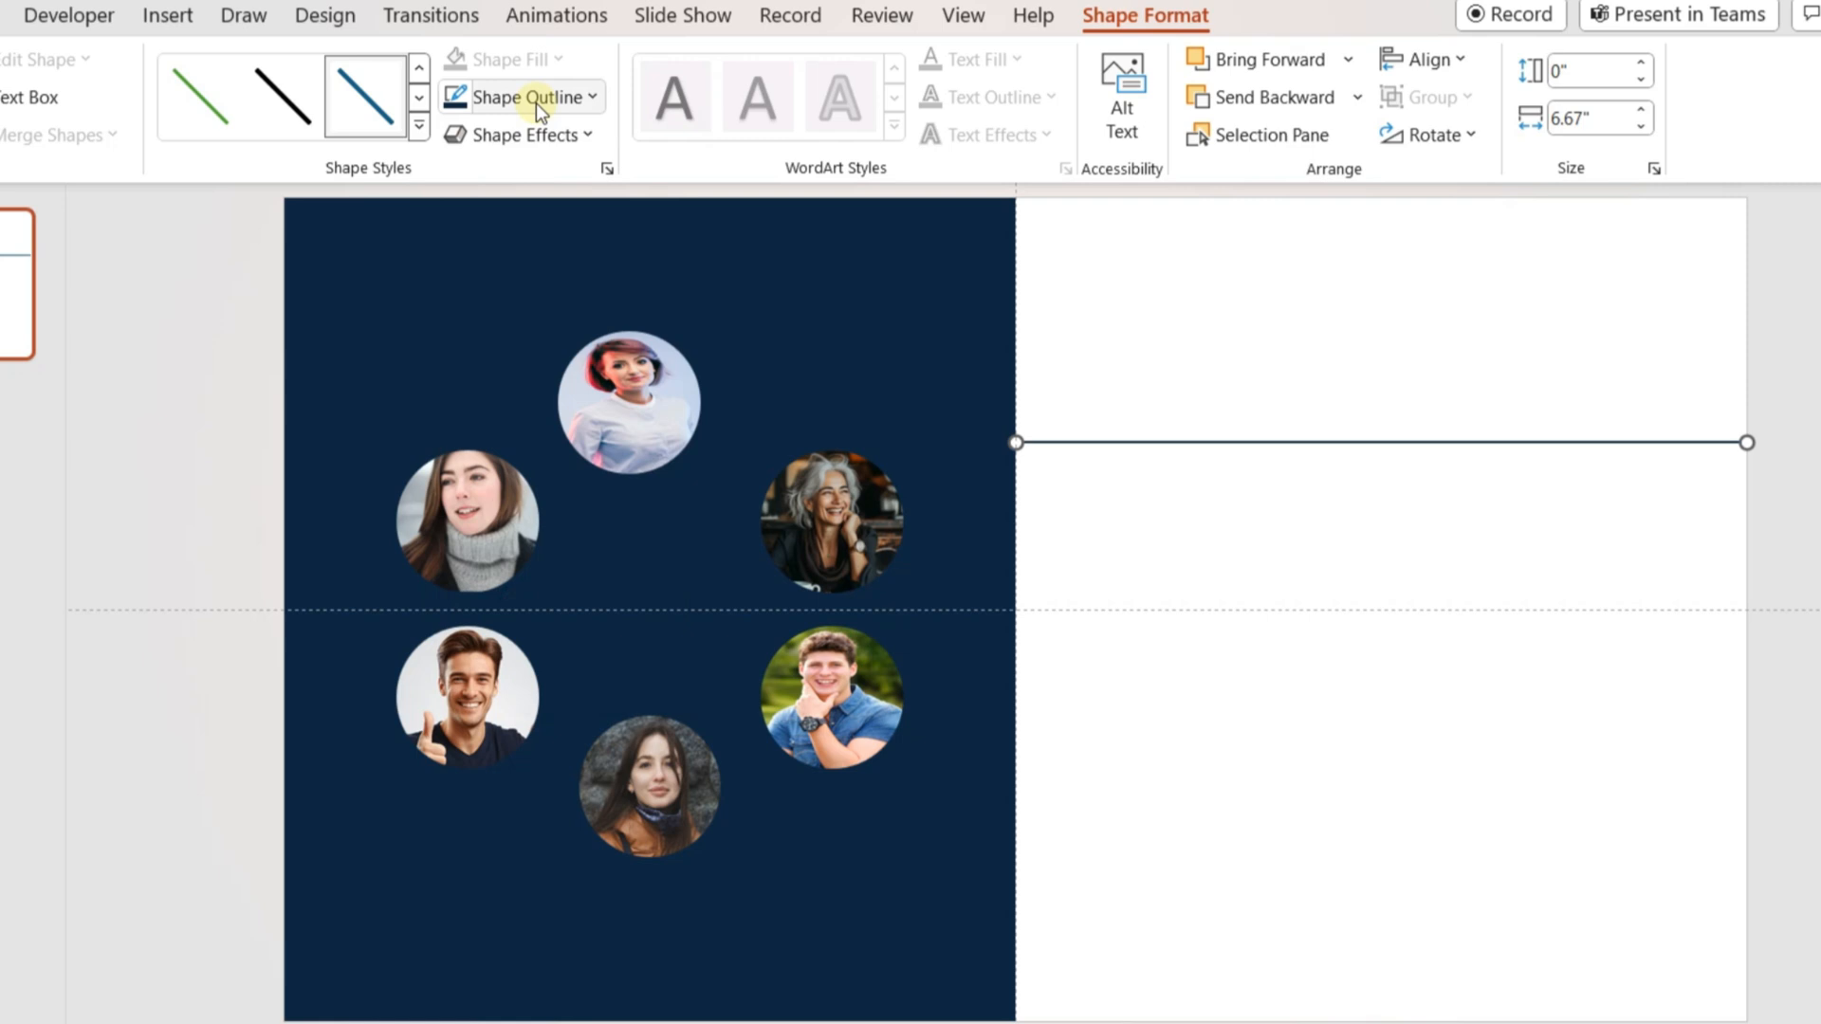
click(522, 97)
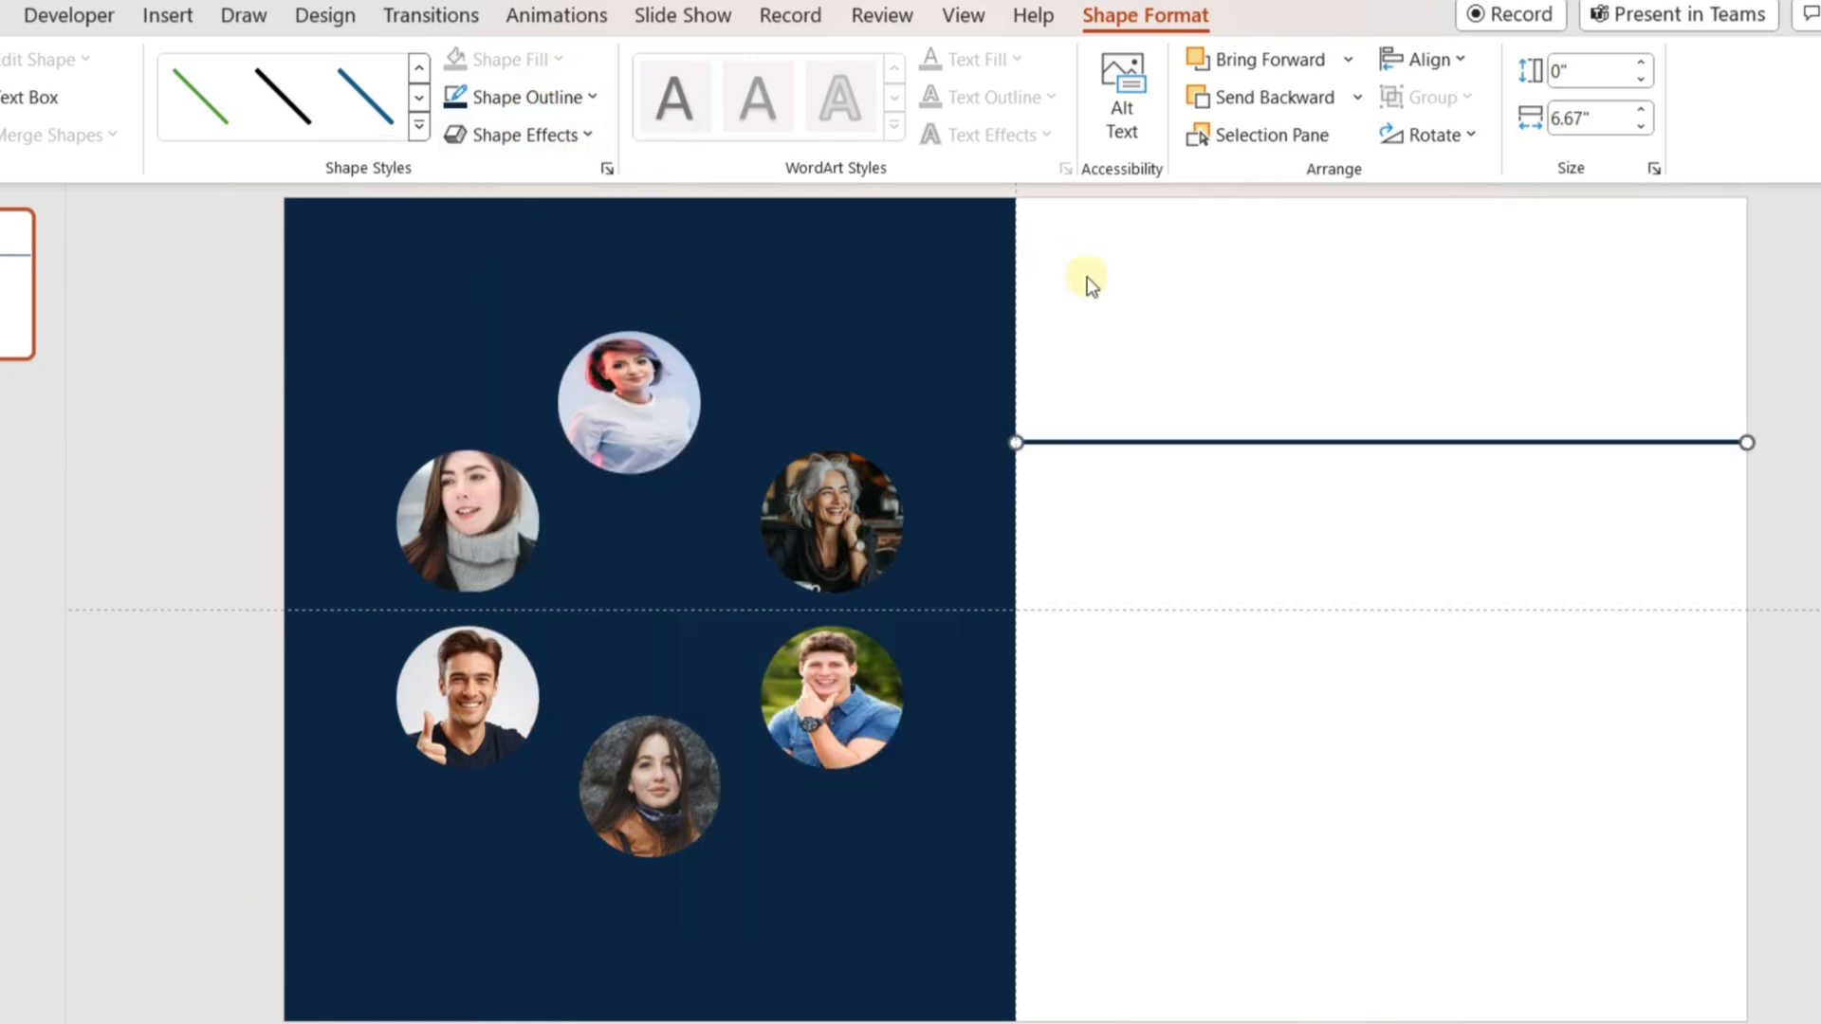
click(167, 15)
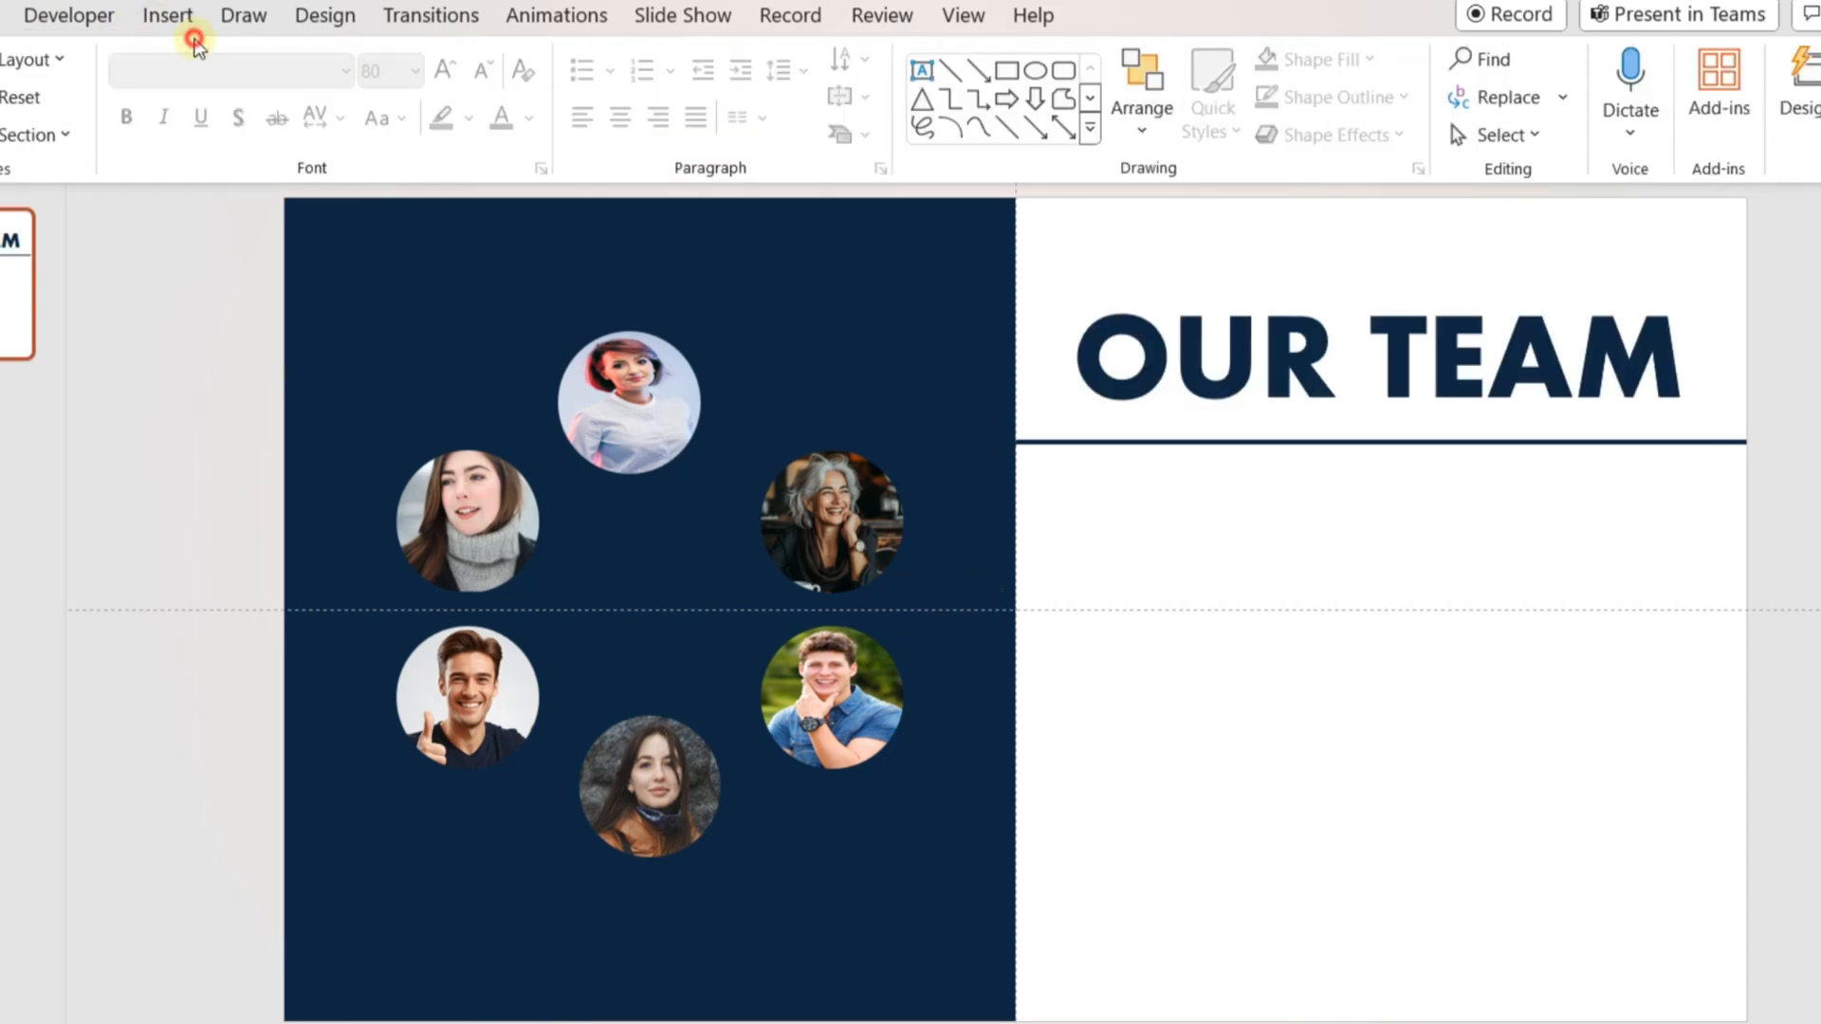
- Insert the four-person people icon below the heading and colour it navy
click(167, 15)
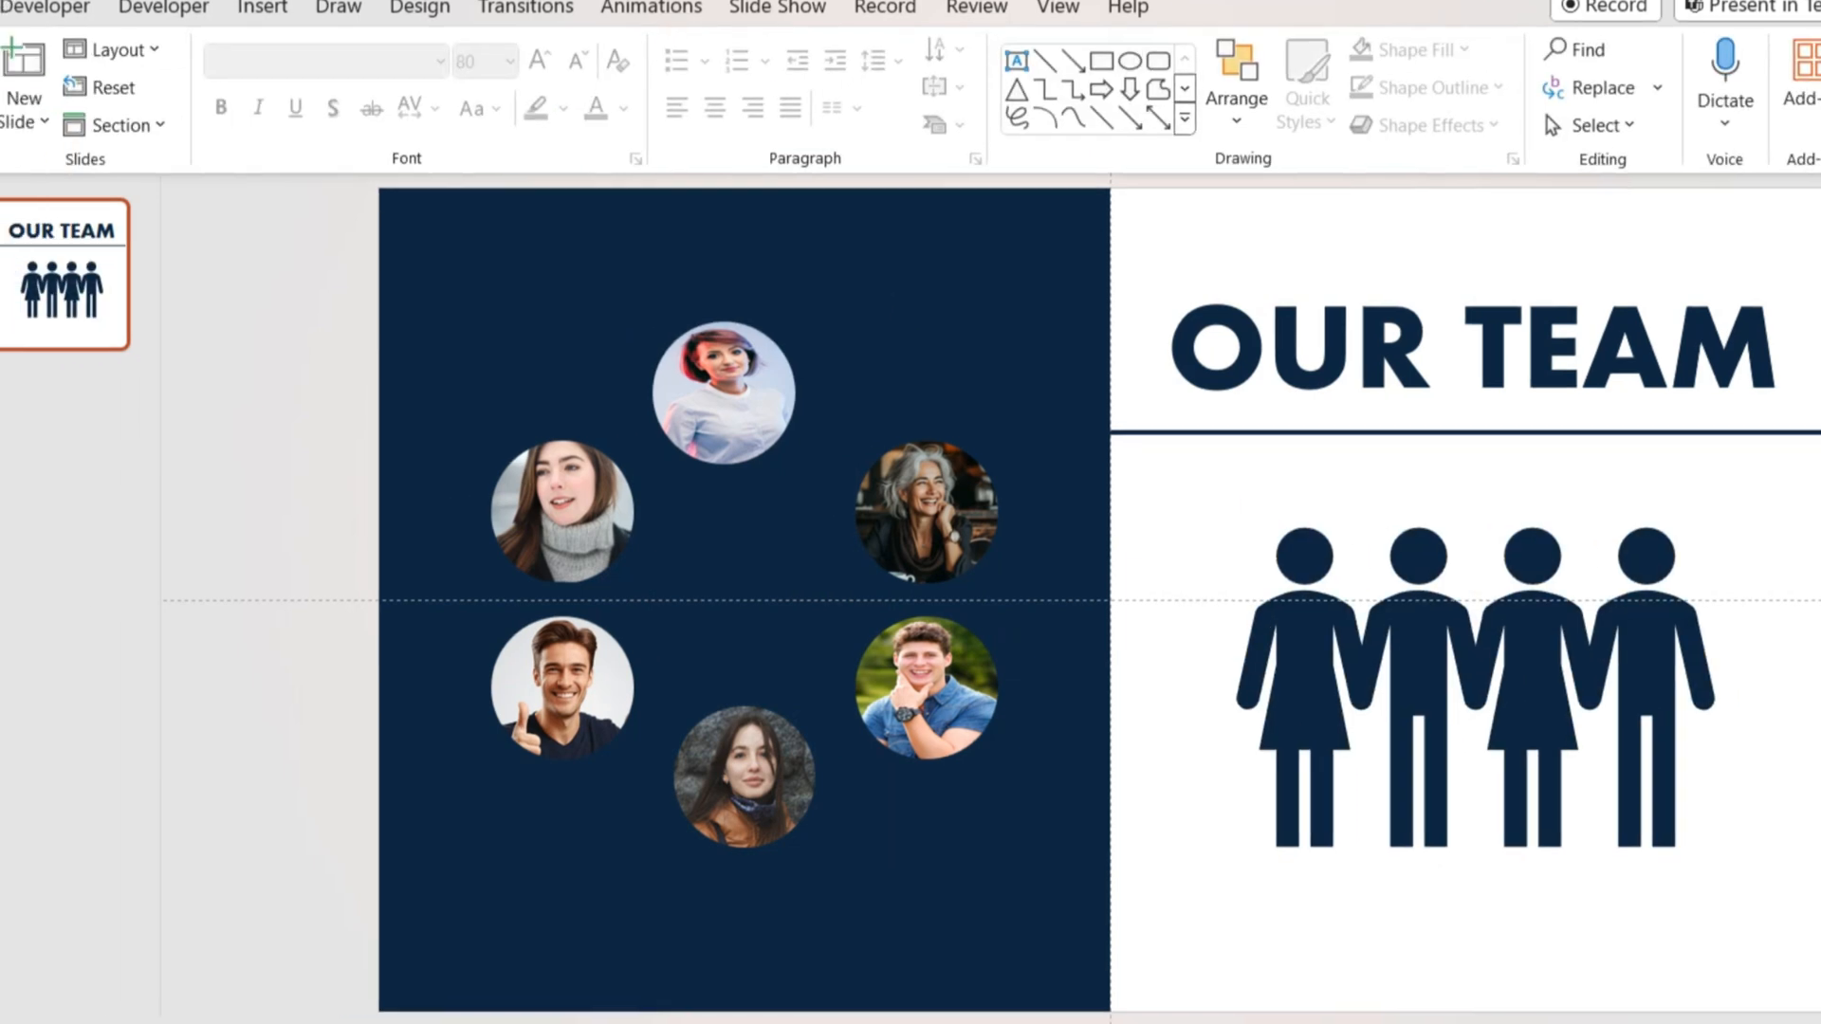
- Shrink the four-people icon and move it into the top-right corner
right_click(82, 257)
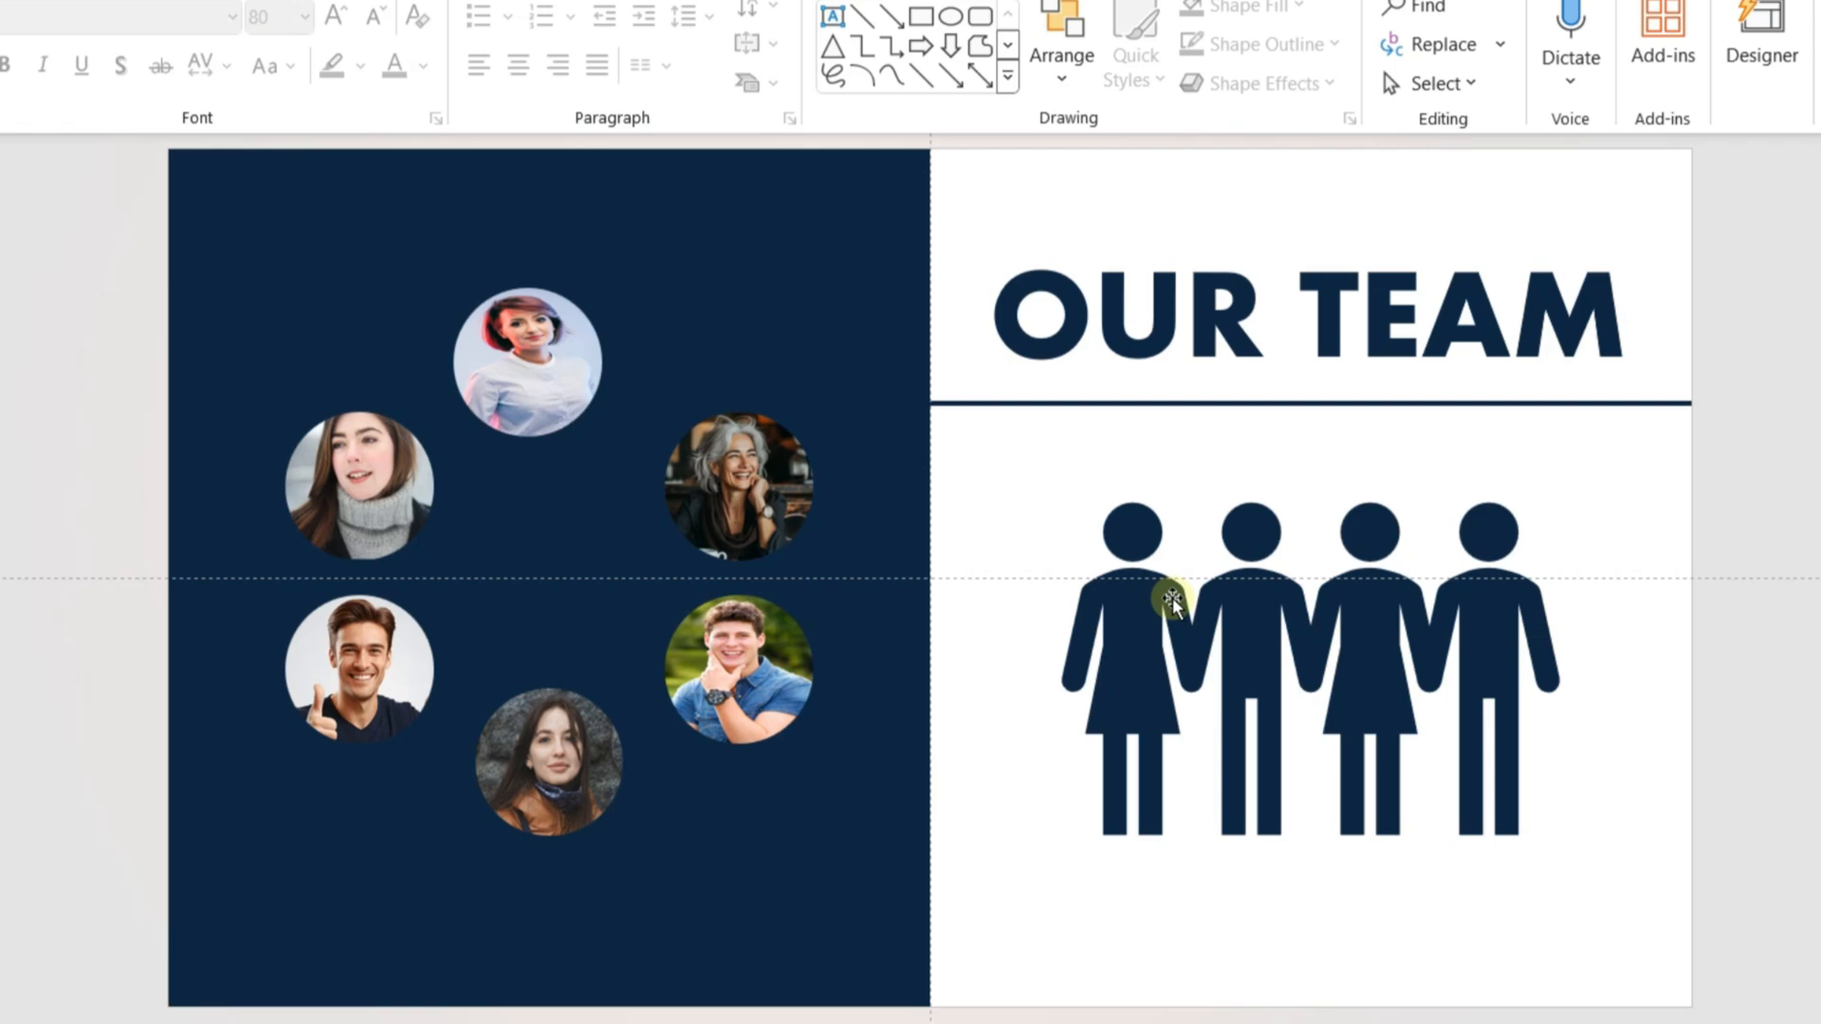
click(1173, 601)
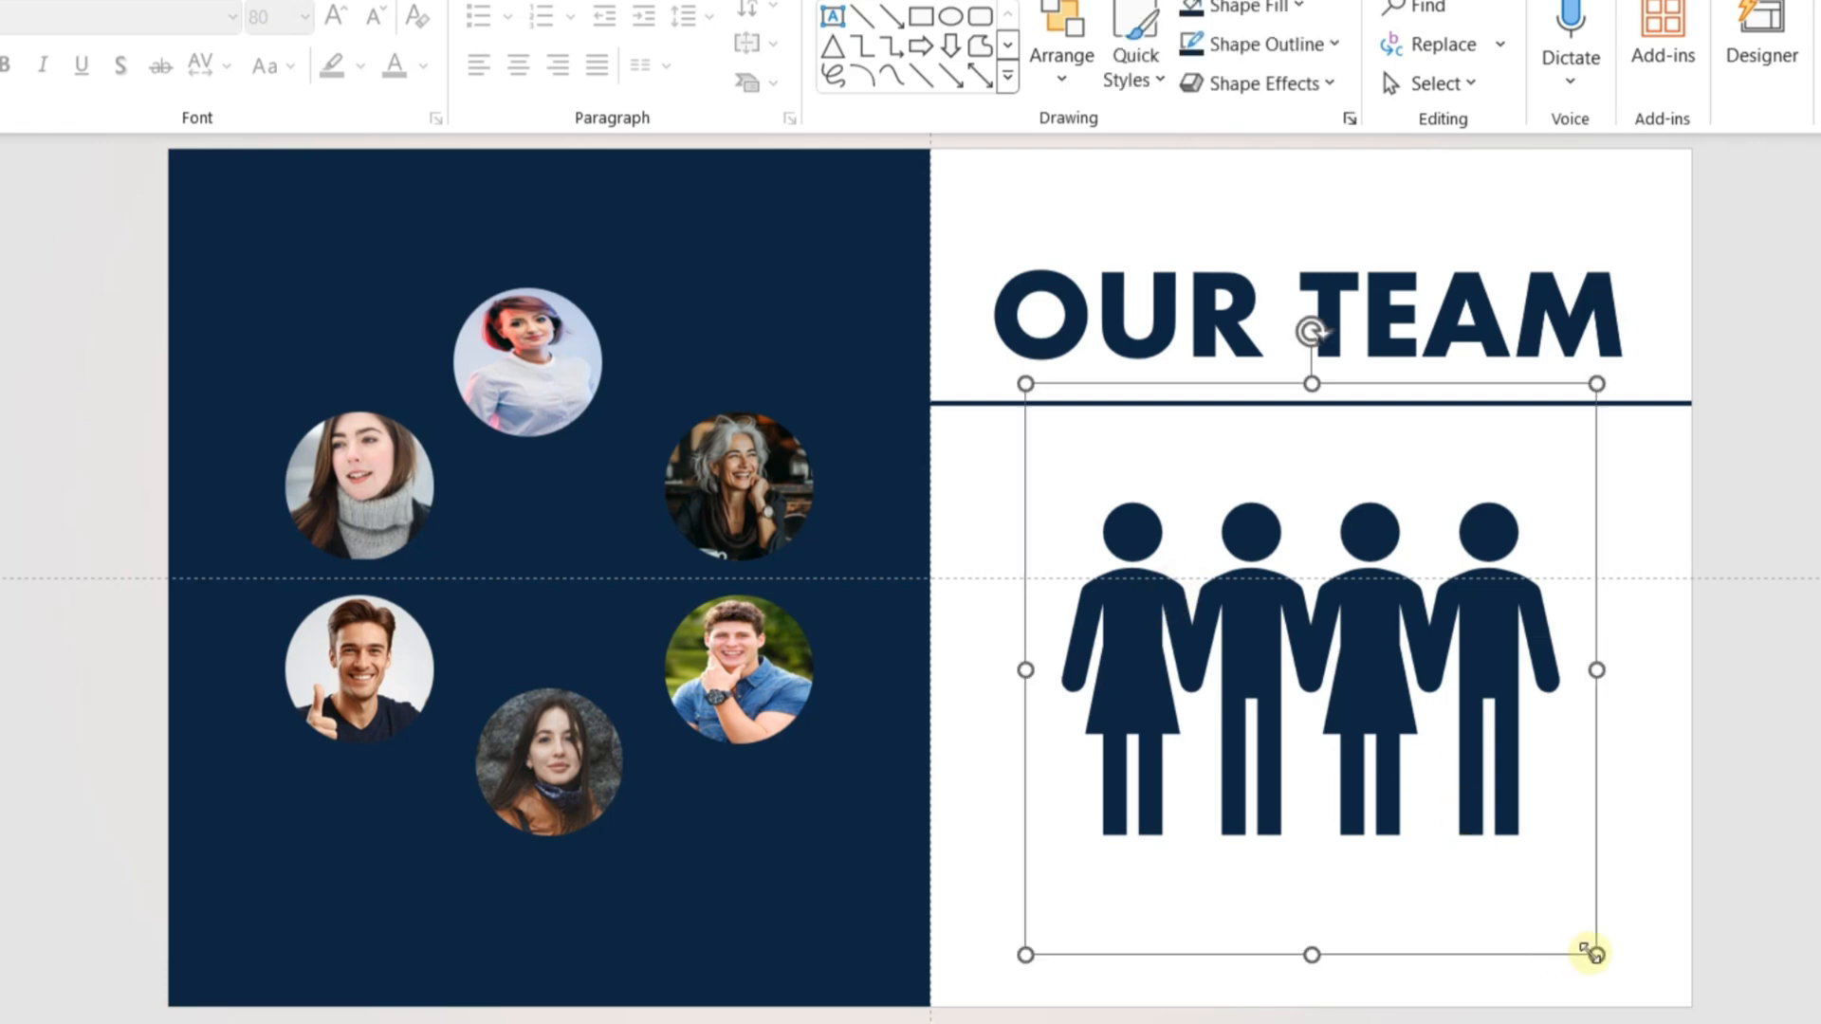
drag(1597, 955, 1239, 595)
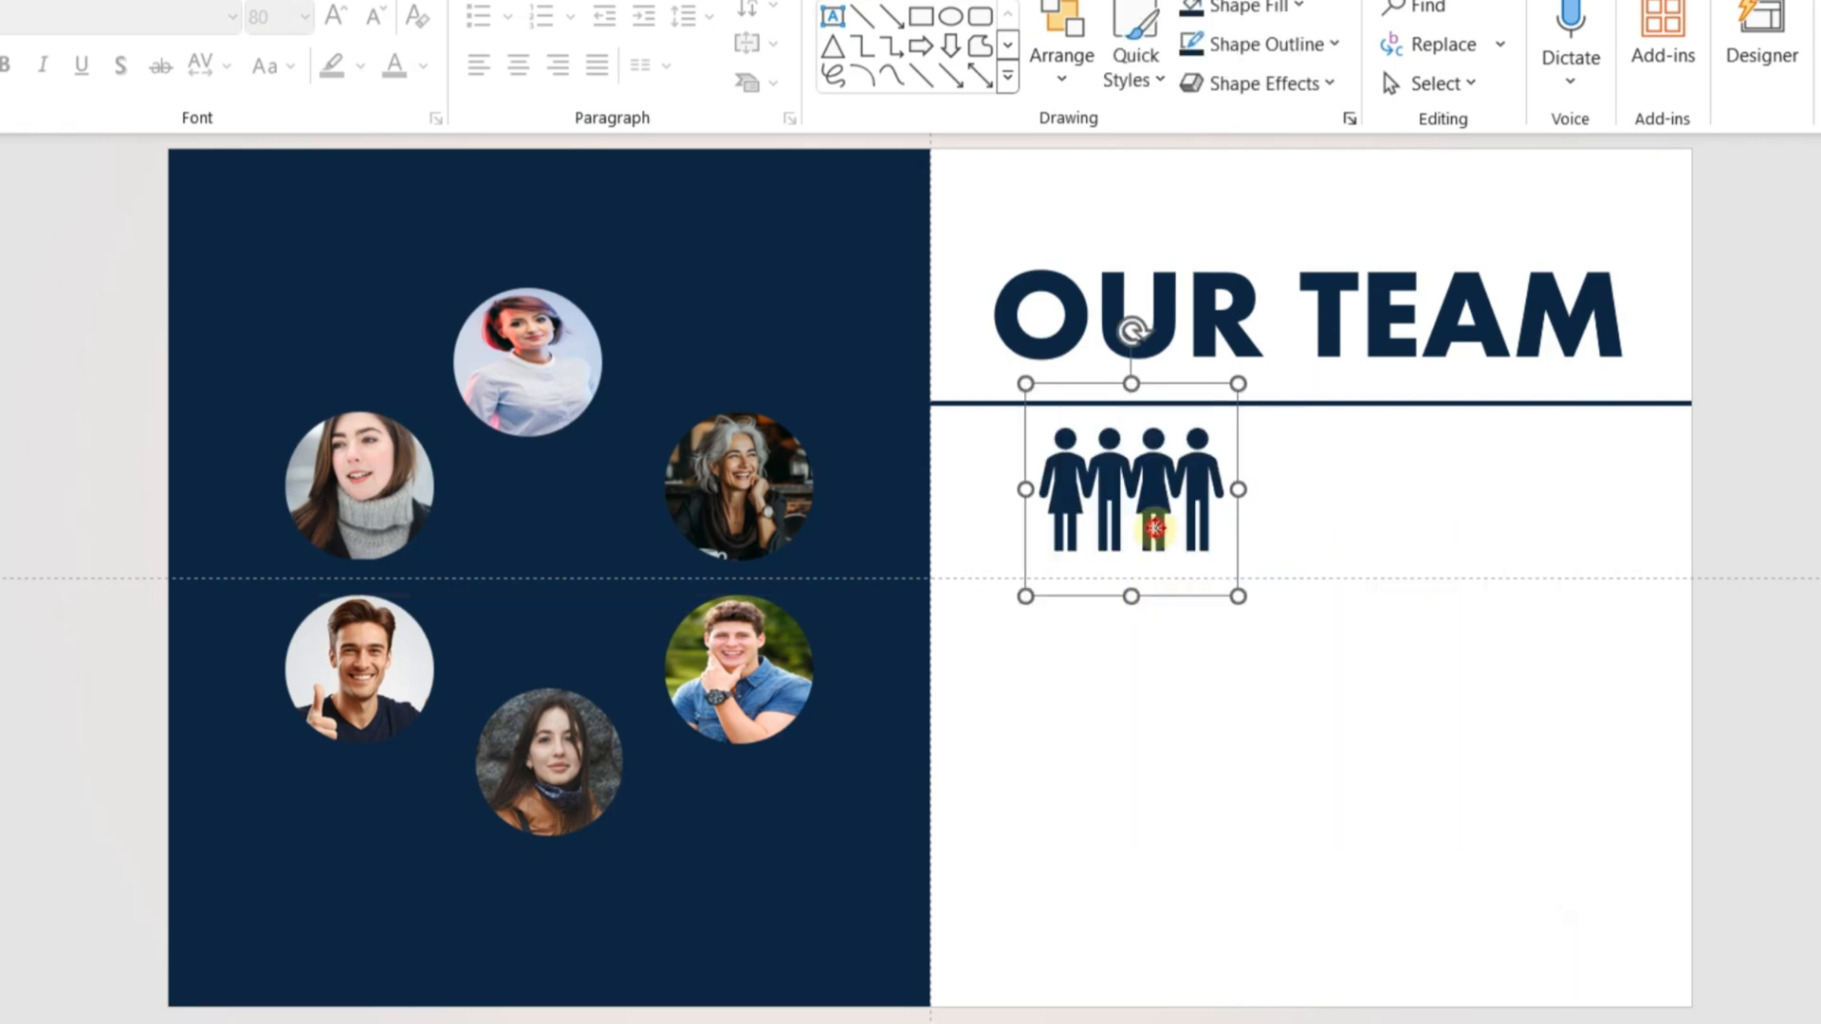
drag(1129, 487, 1592, 216)
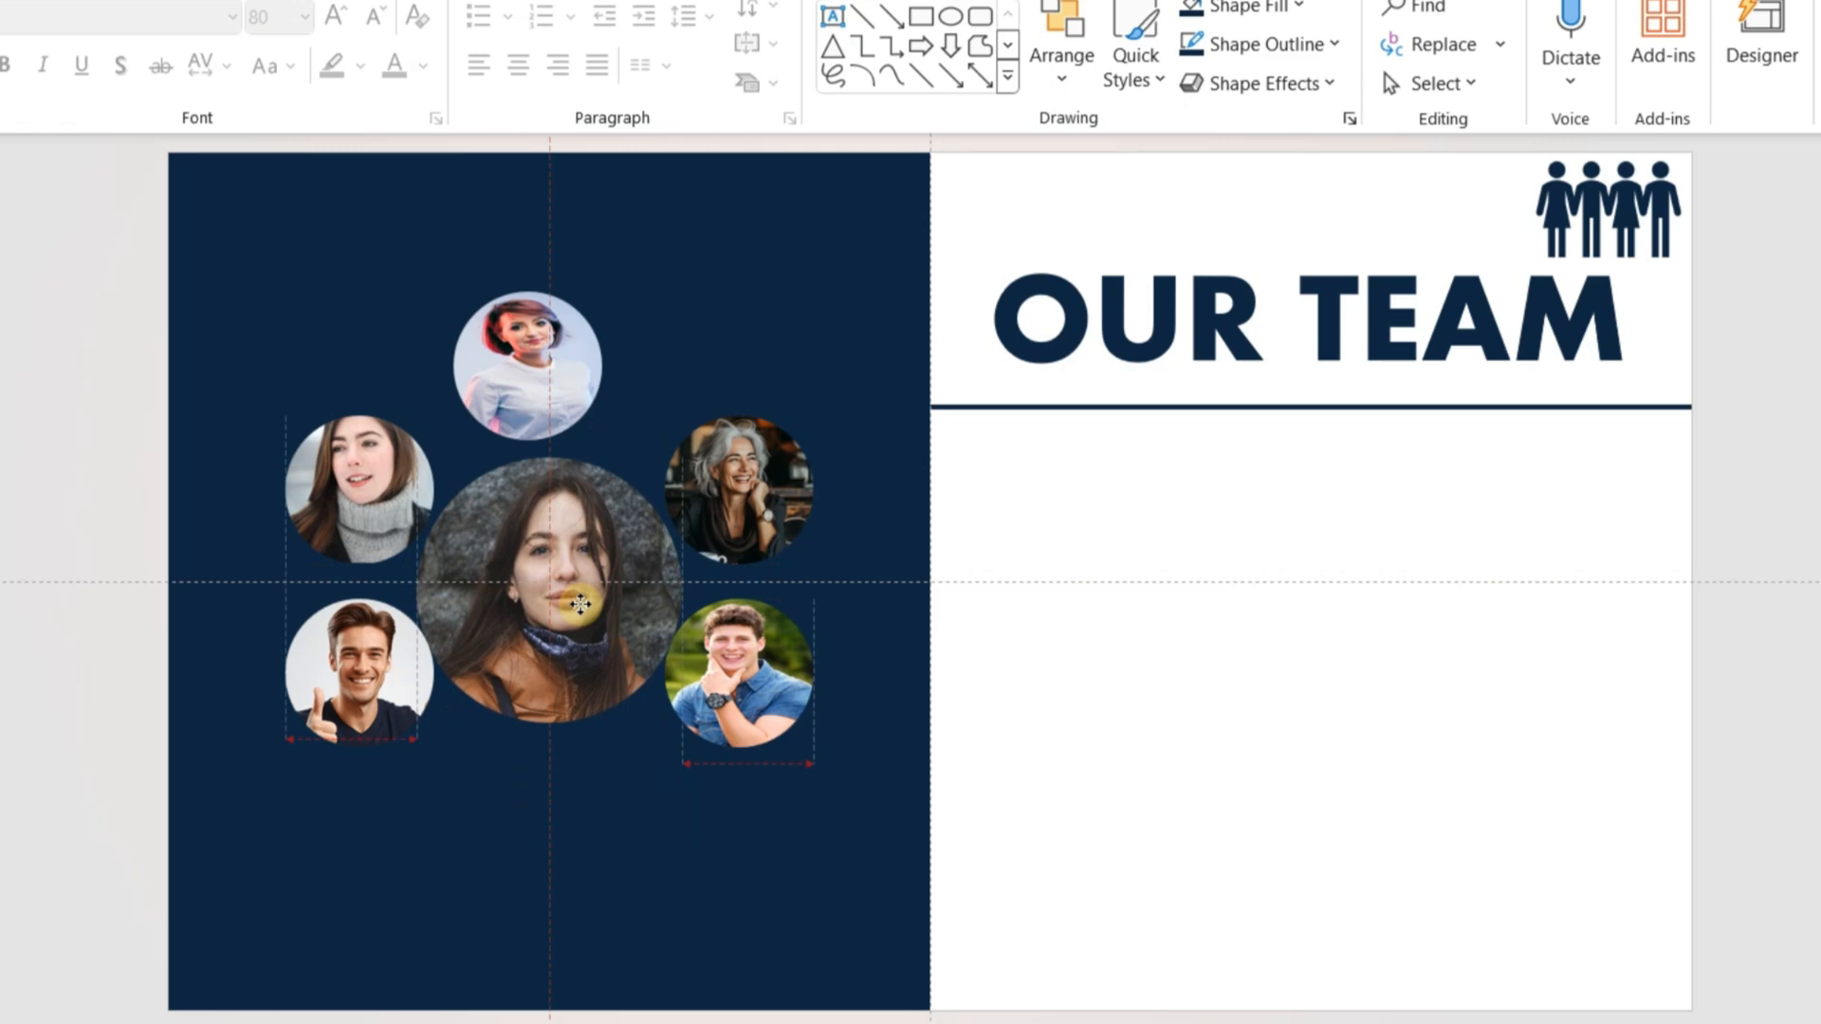
- Reposition the stone-wall woman's photo at the ring's centre and resize it
click(736, 487)
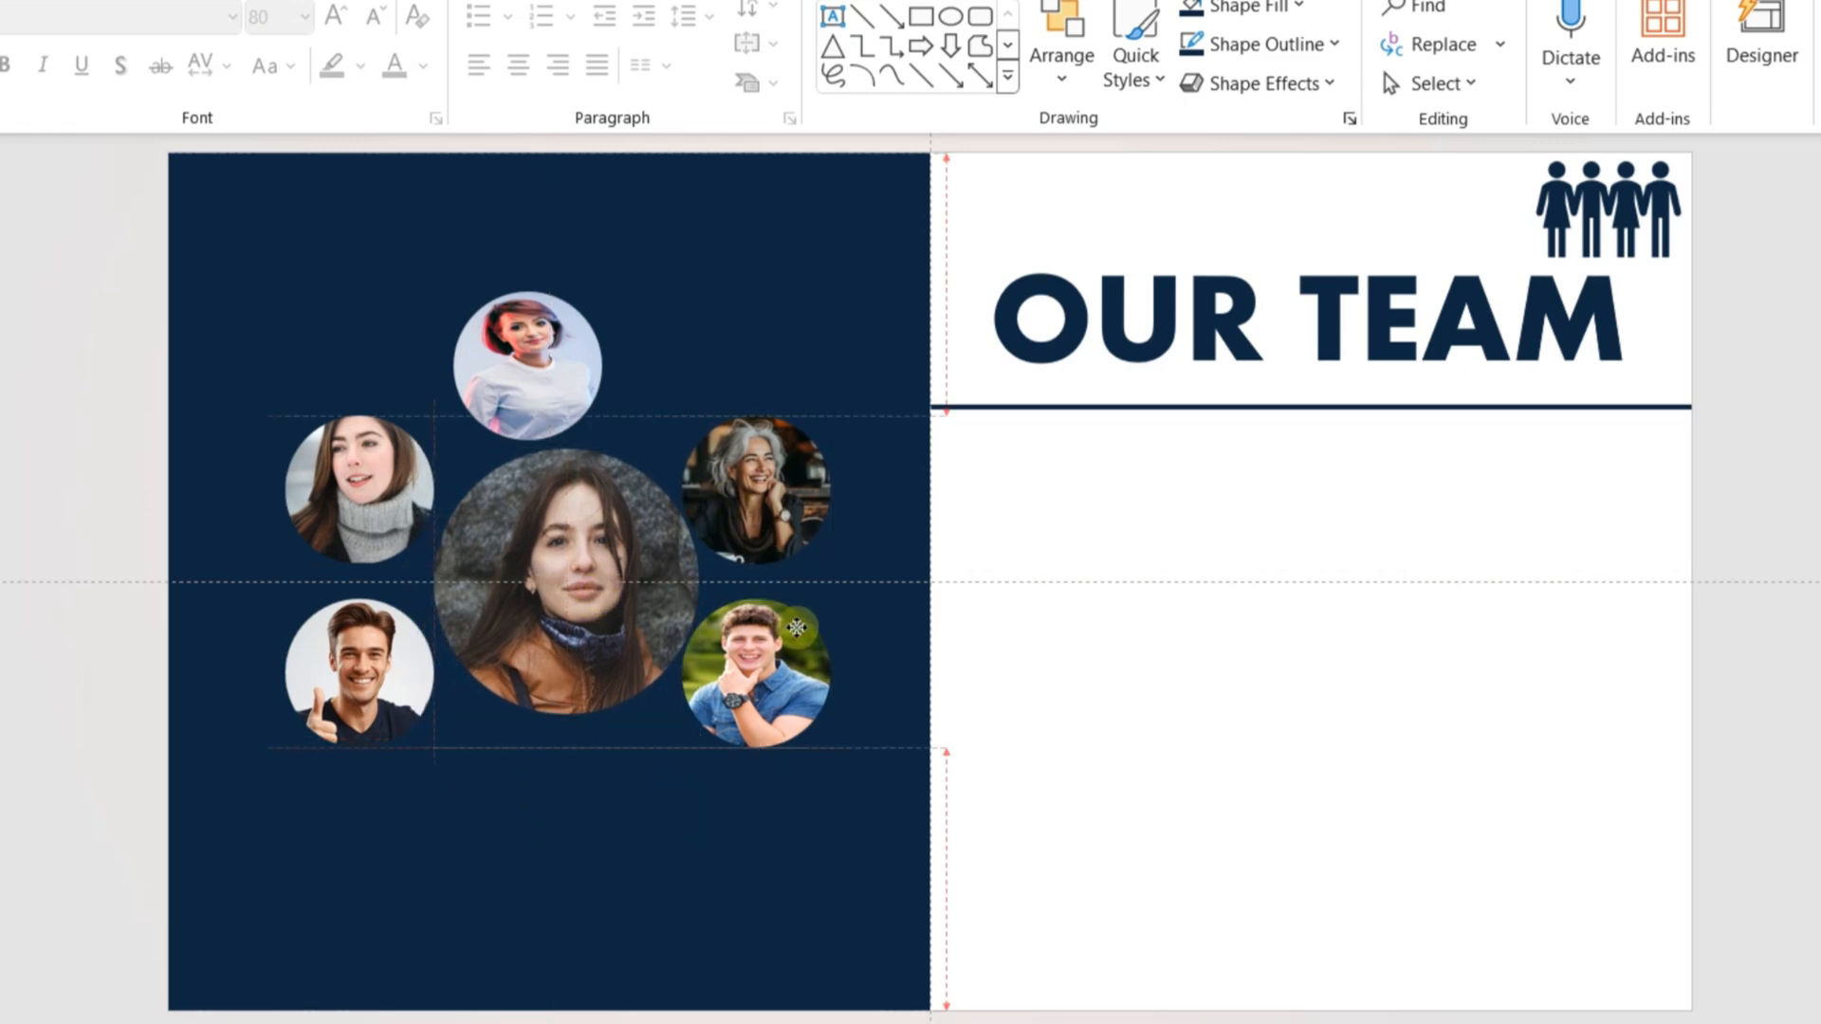
click(563, 580)
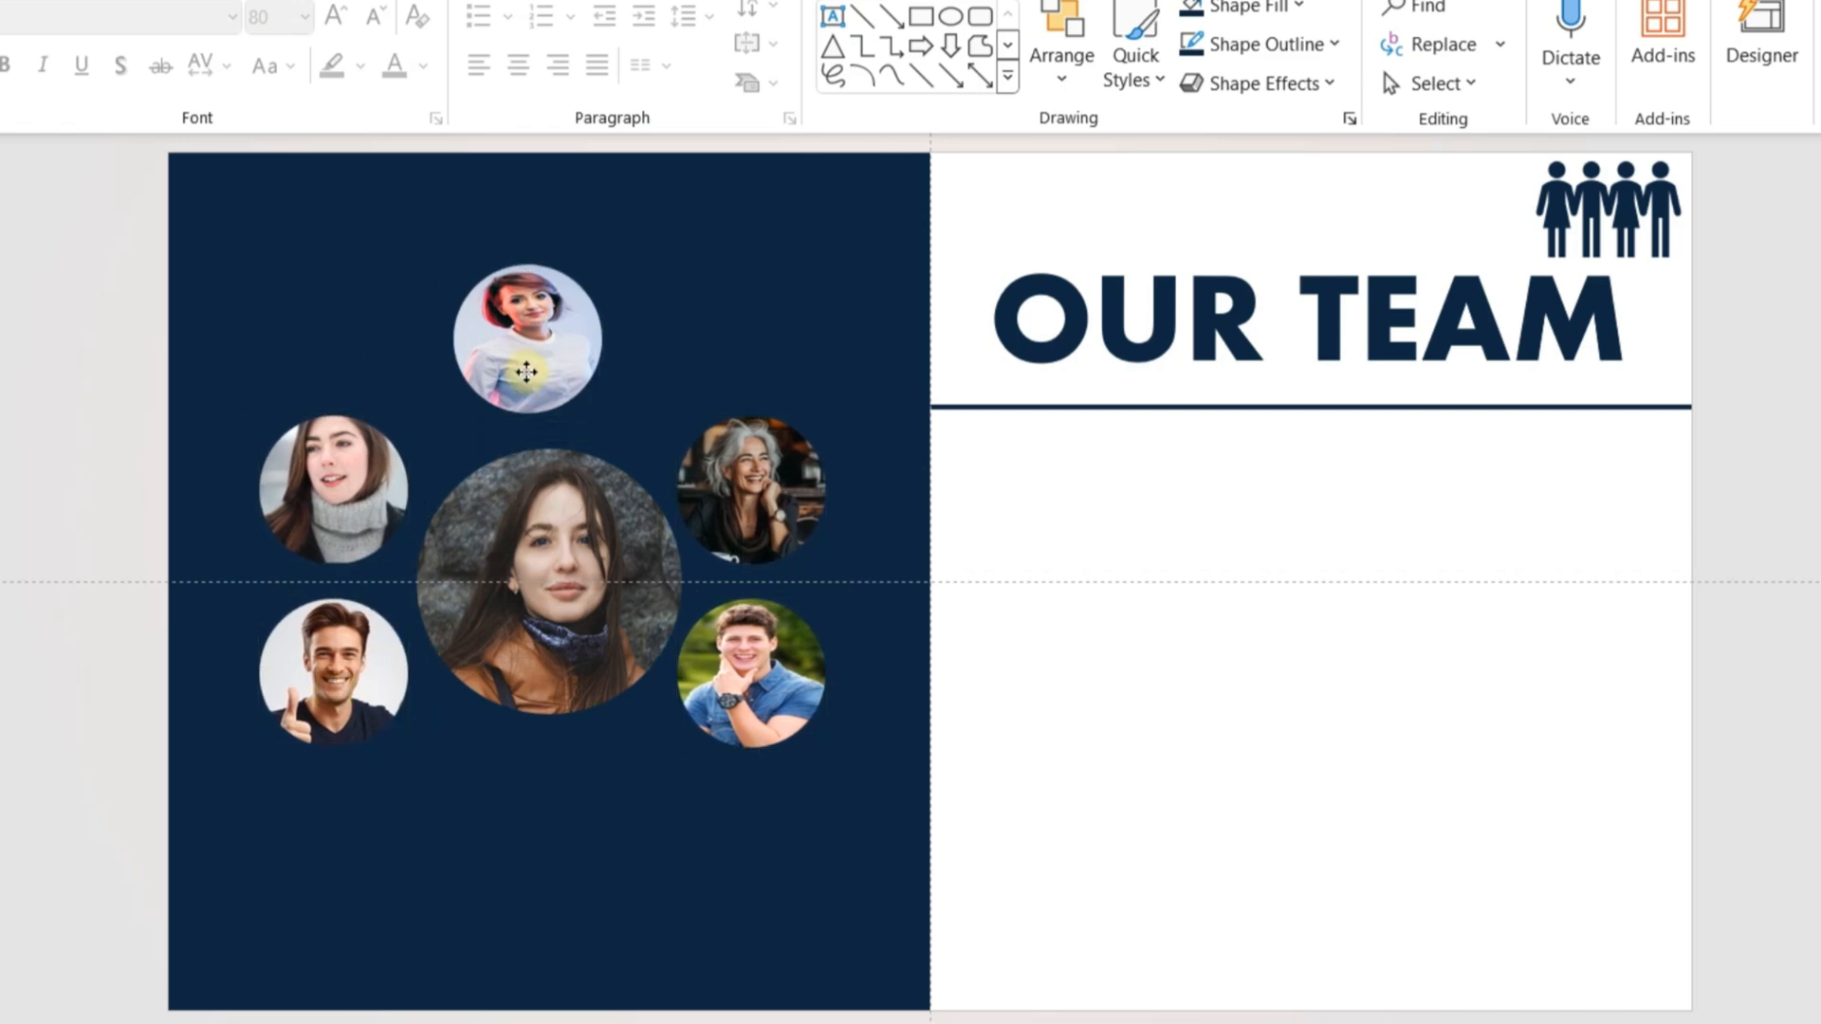
click(527, 337)
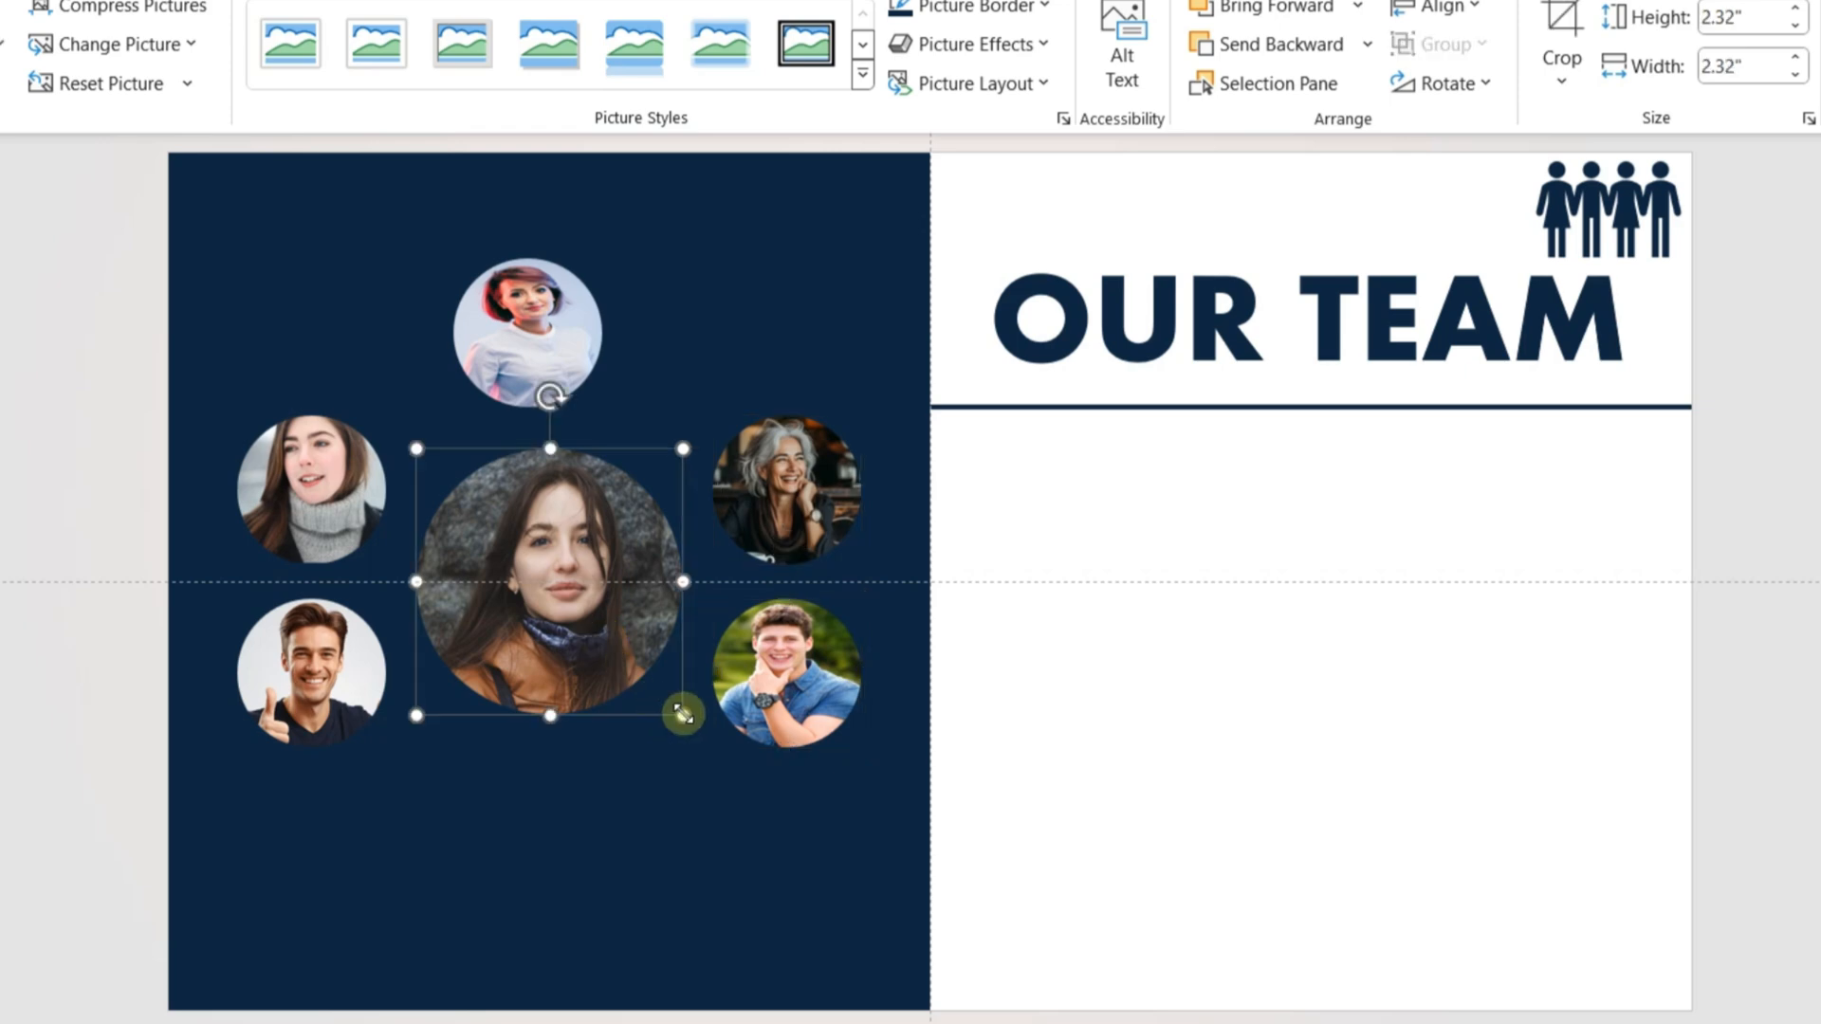
drag(683, 714, 710, 743)
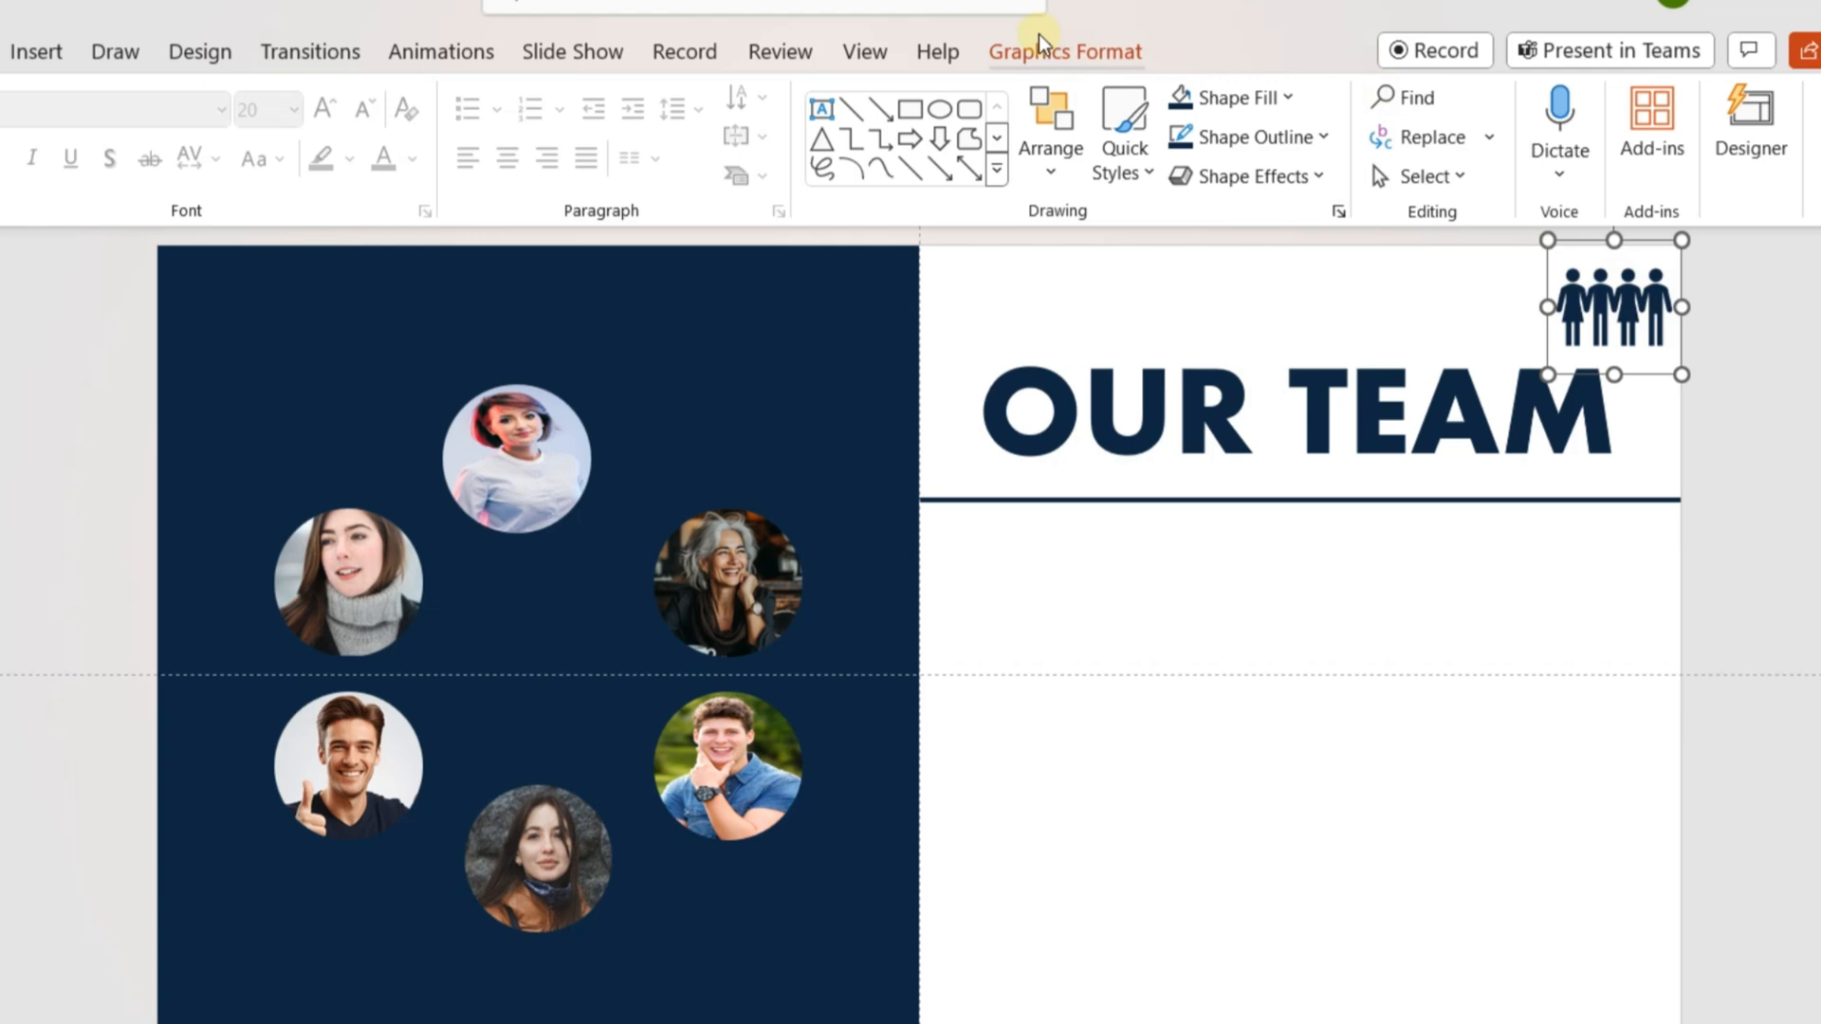
- Deselect the team icon and select the grey-haired woman's photo to enlarge at centre
click(1064, 51)
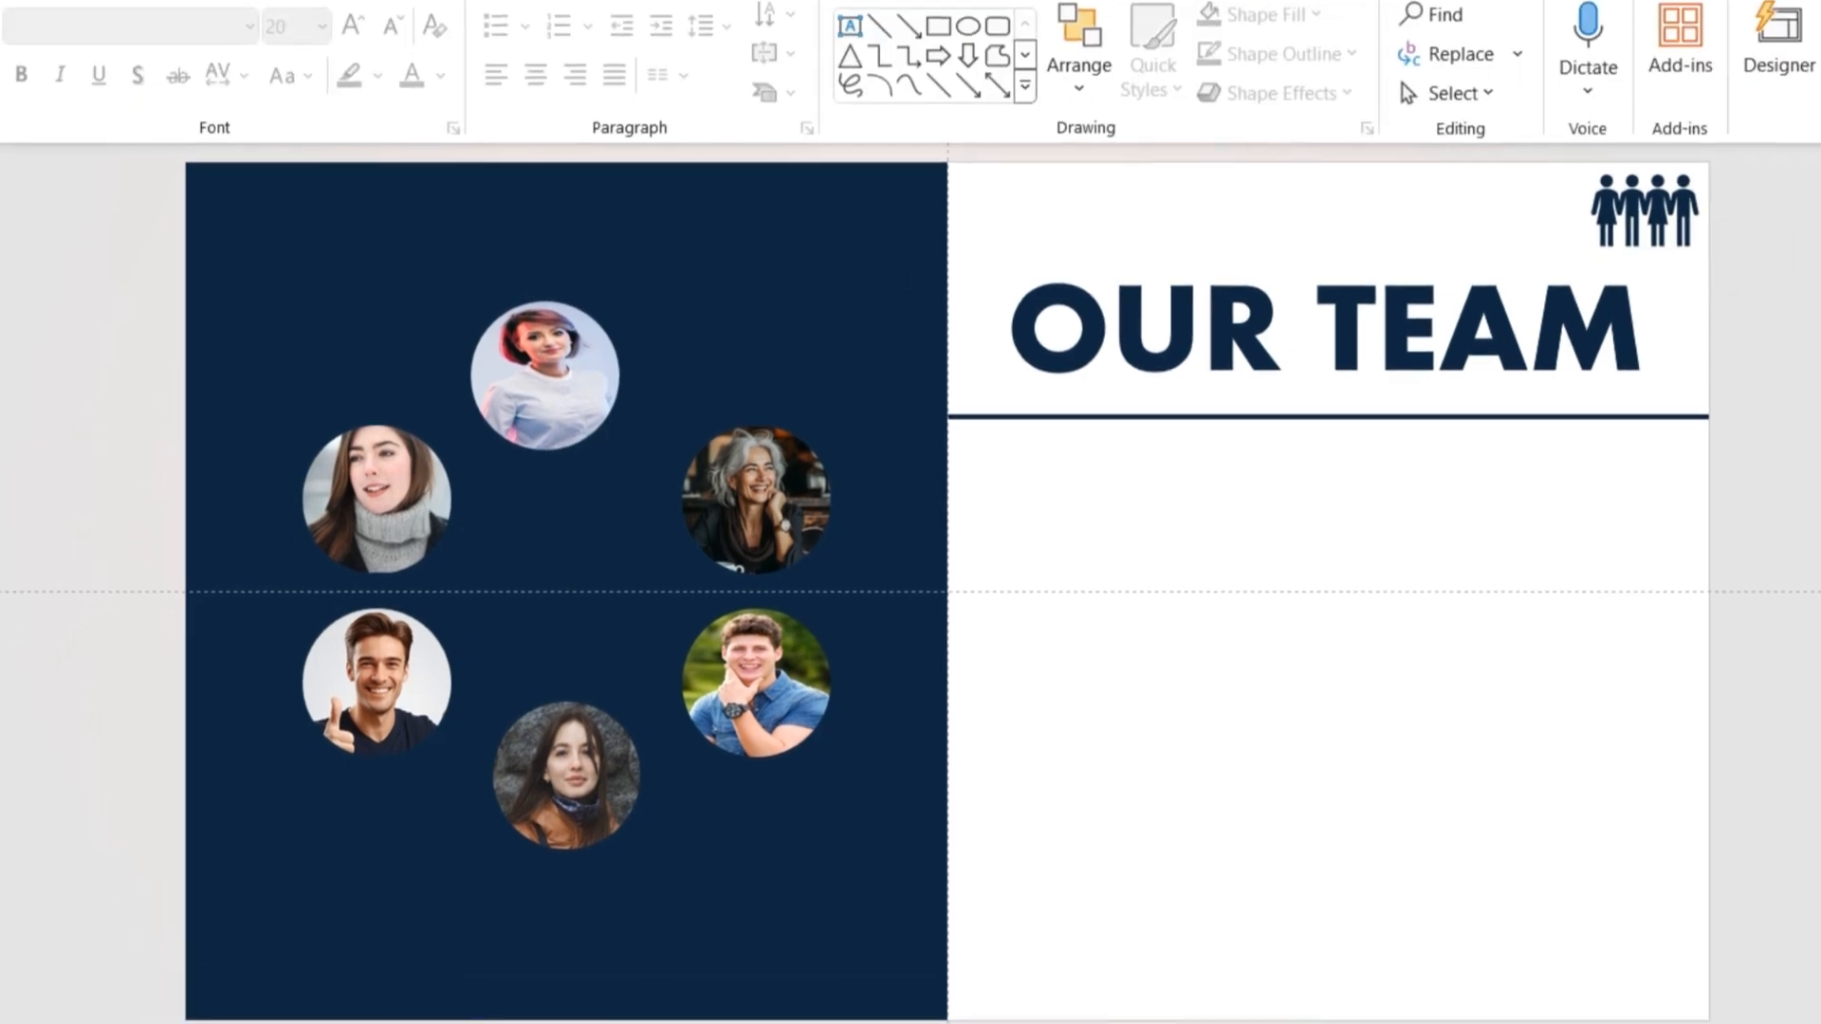
click(756, 682)
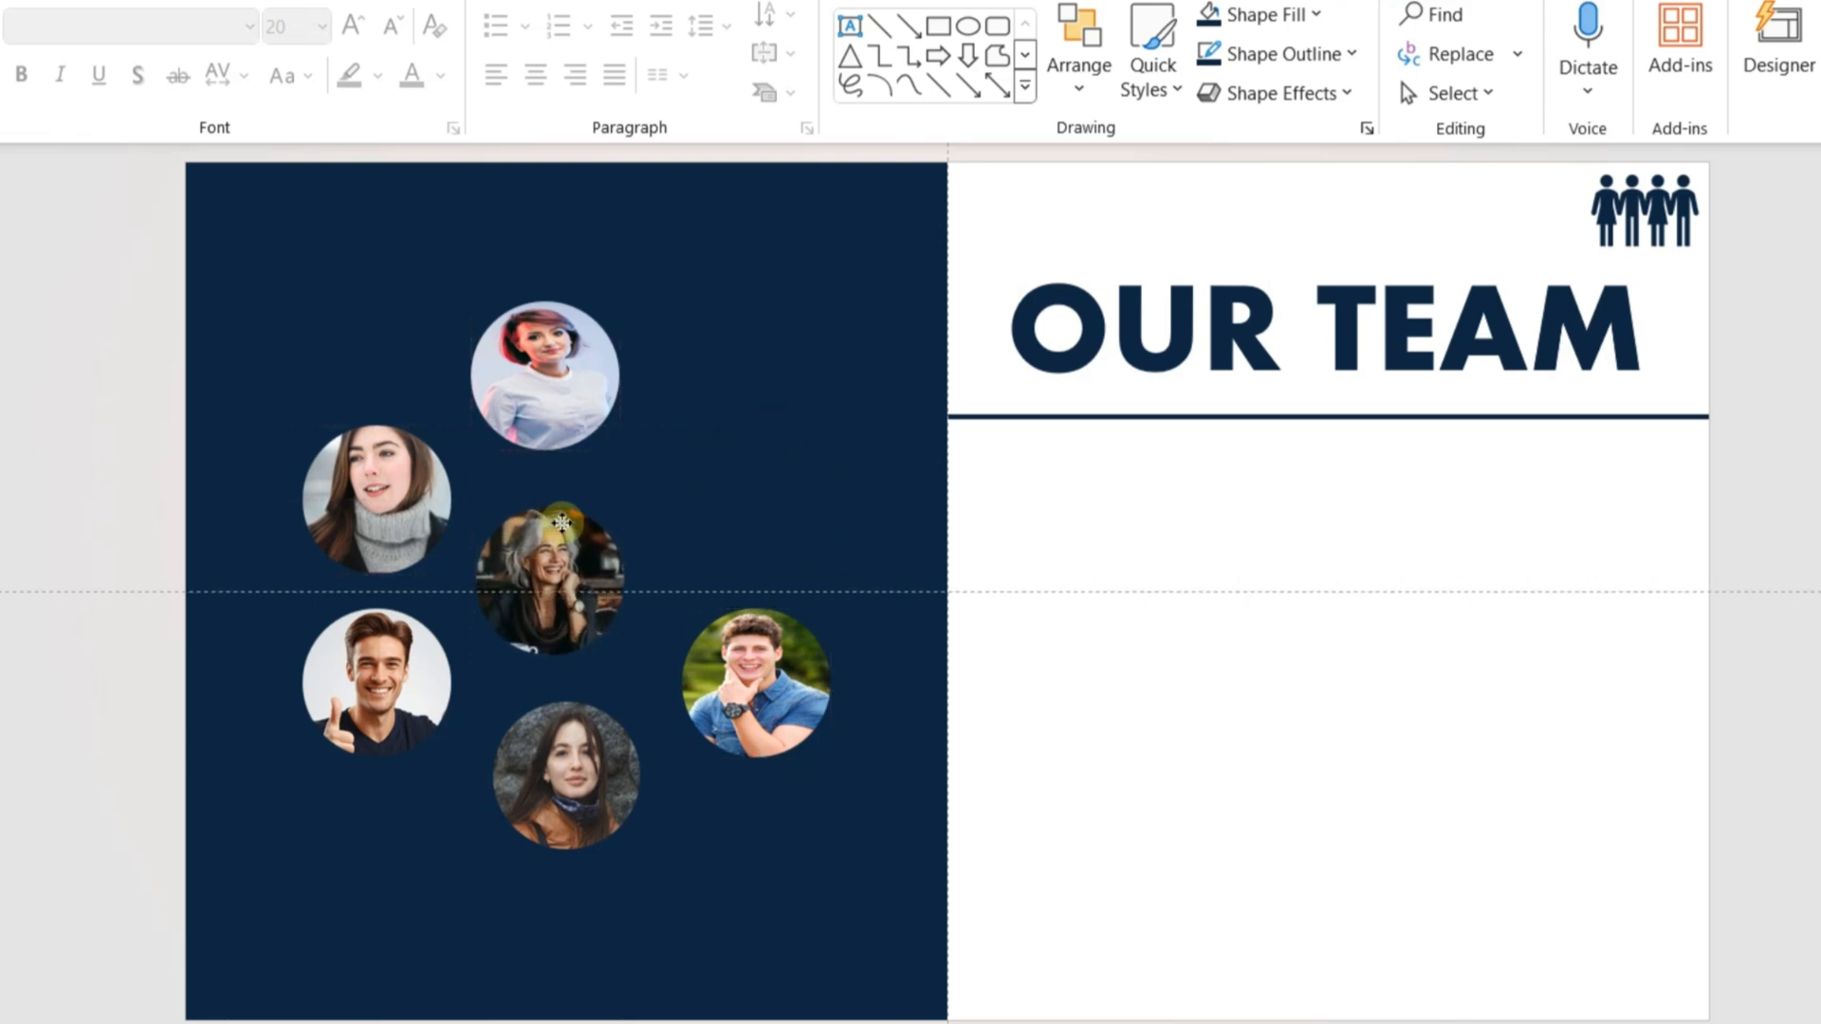
click(562, 580)
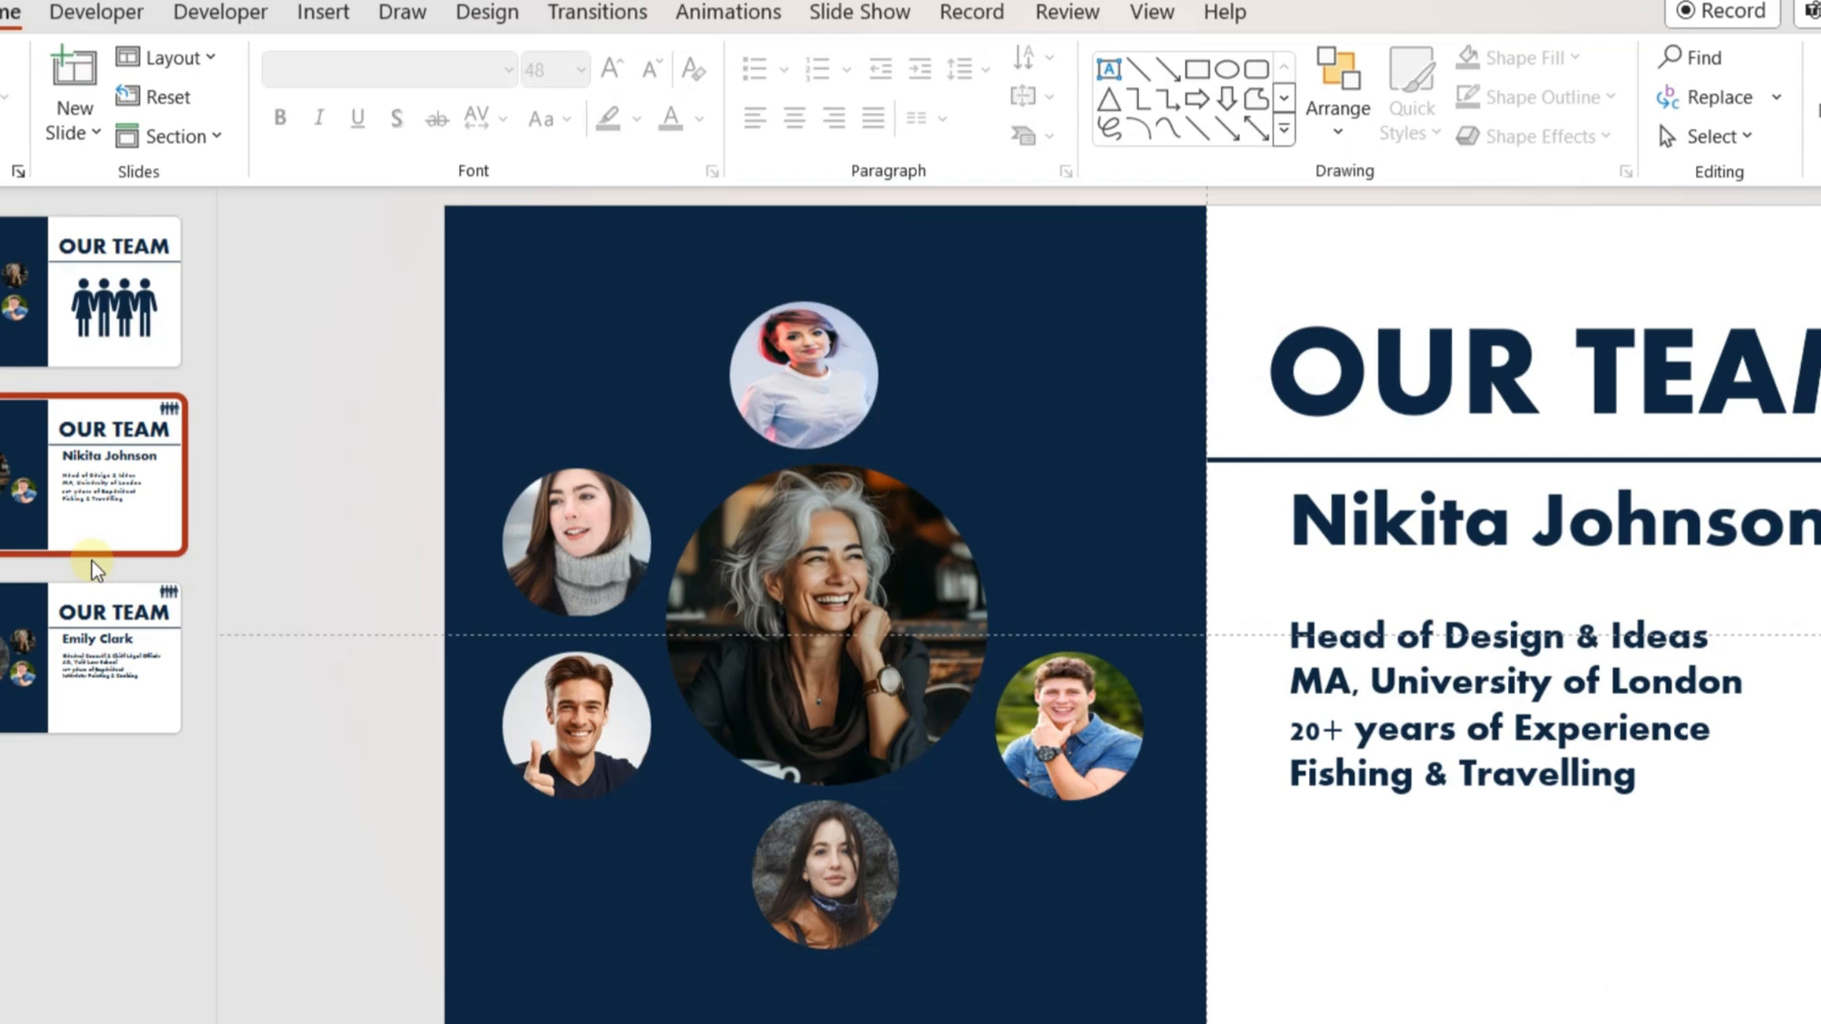
- Select the six member slides in the thumbnail pane and show the Transitions tab
right_click(93, 301)
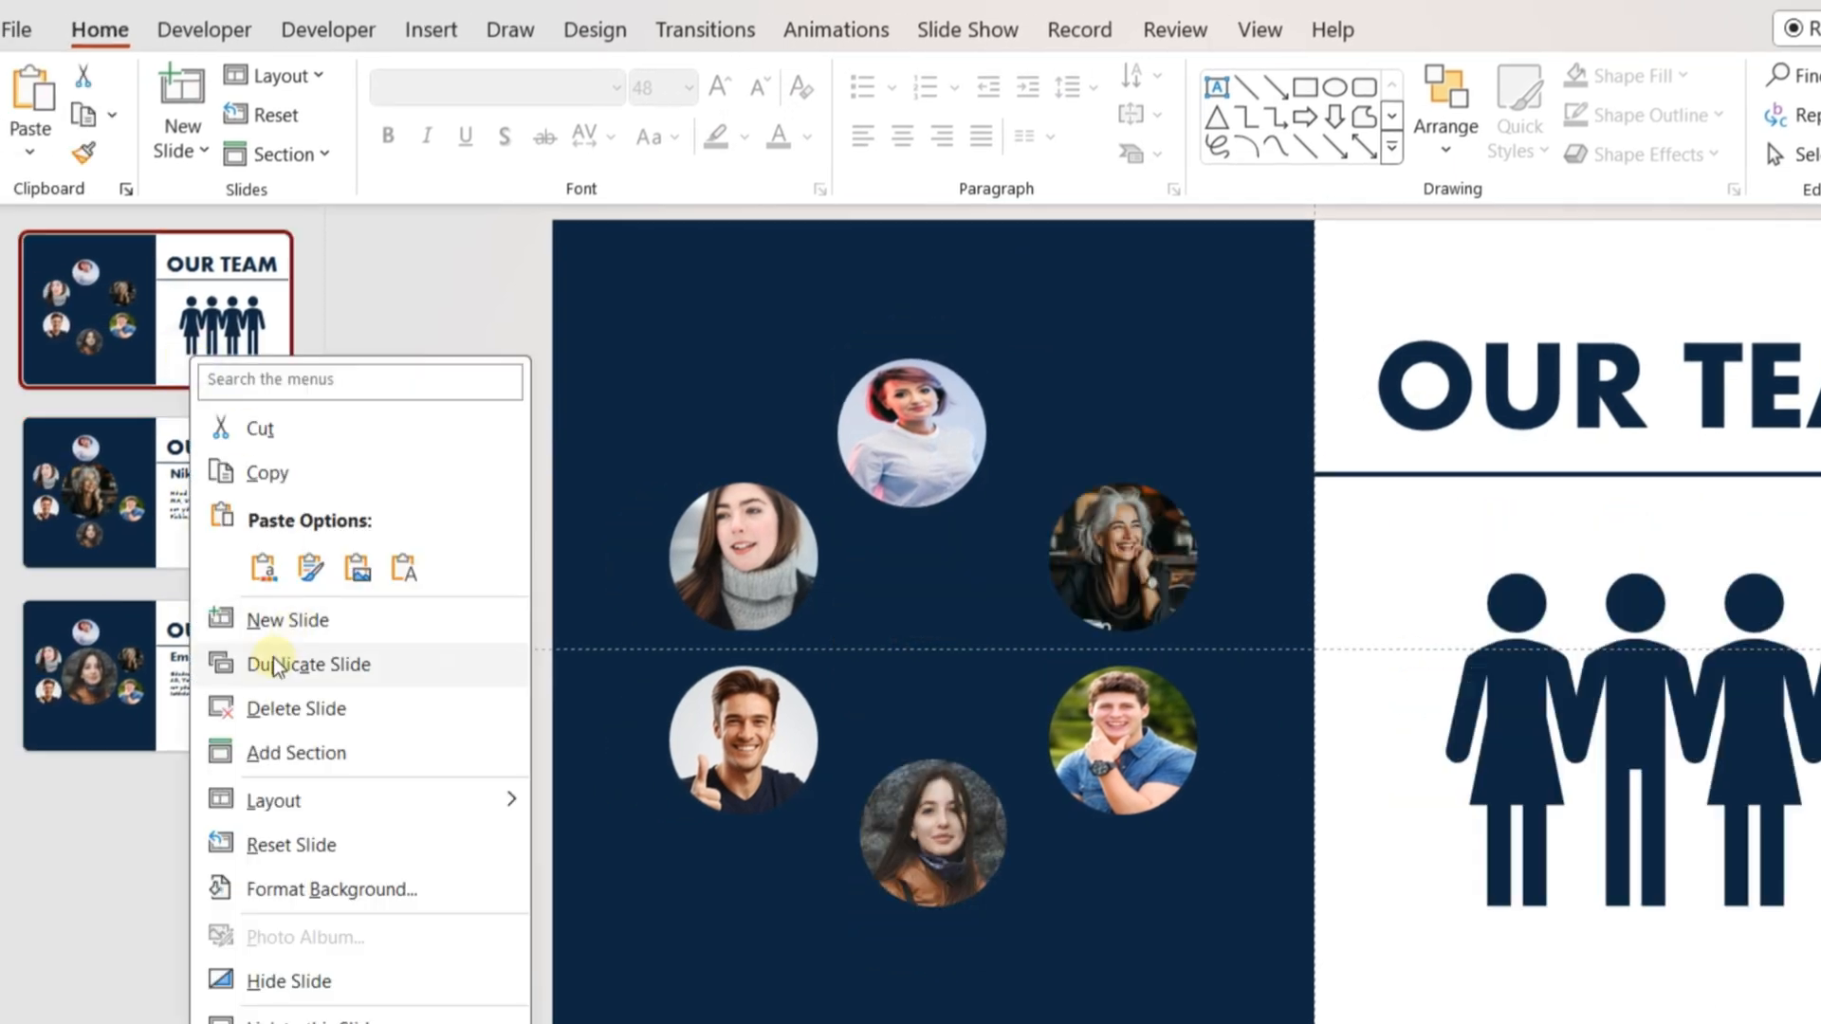
click(307, 663)
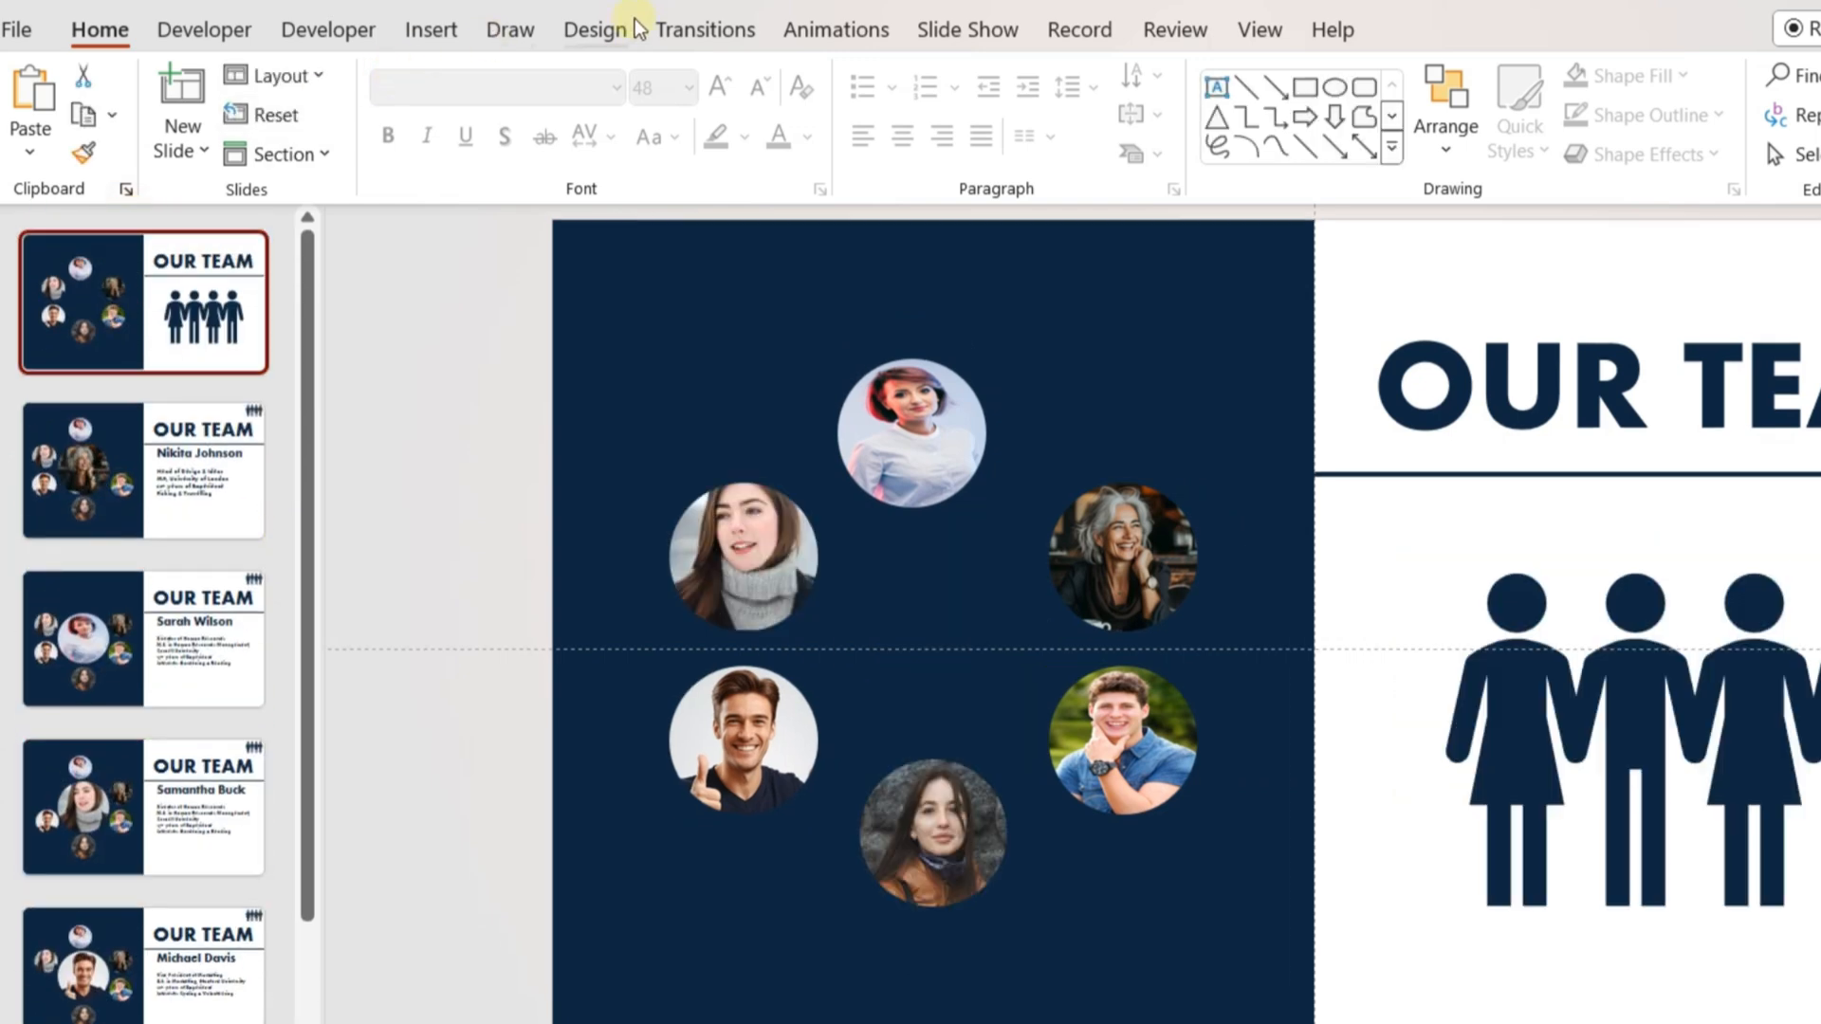
scroll(down, 3)
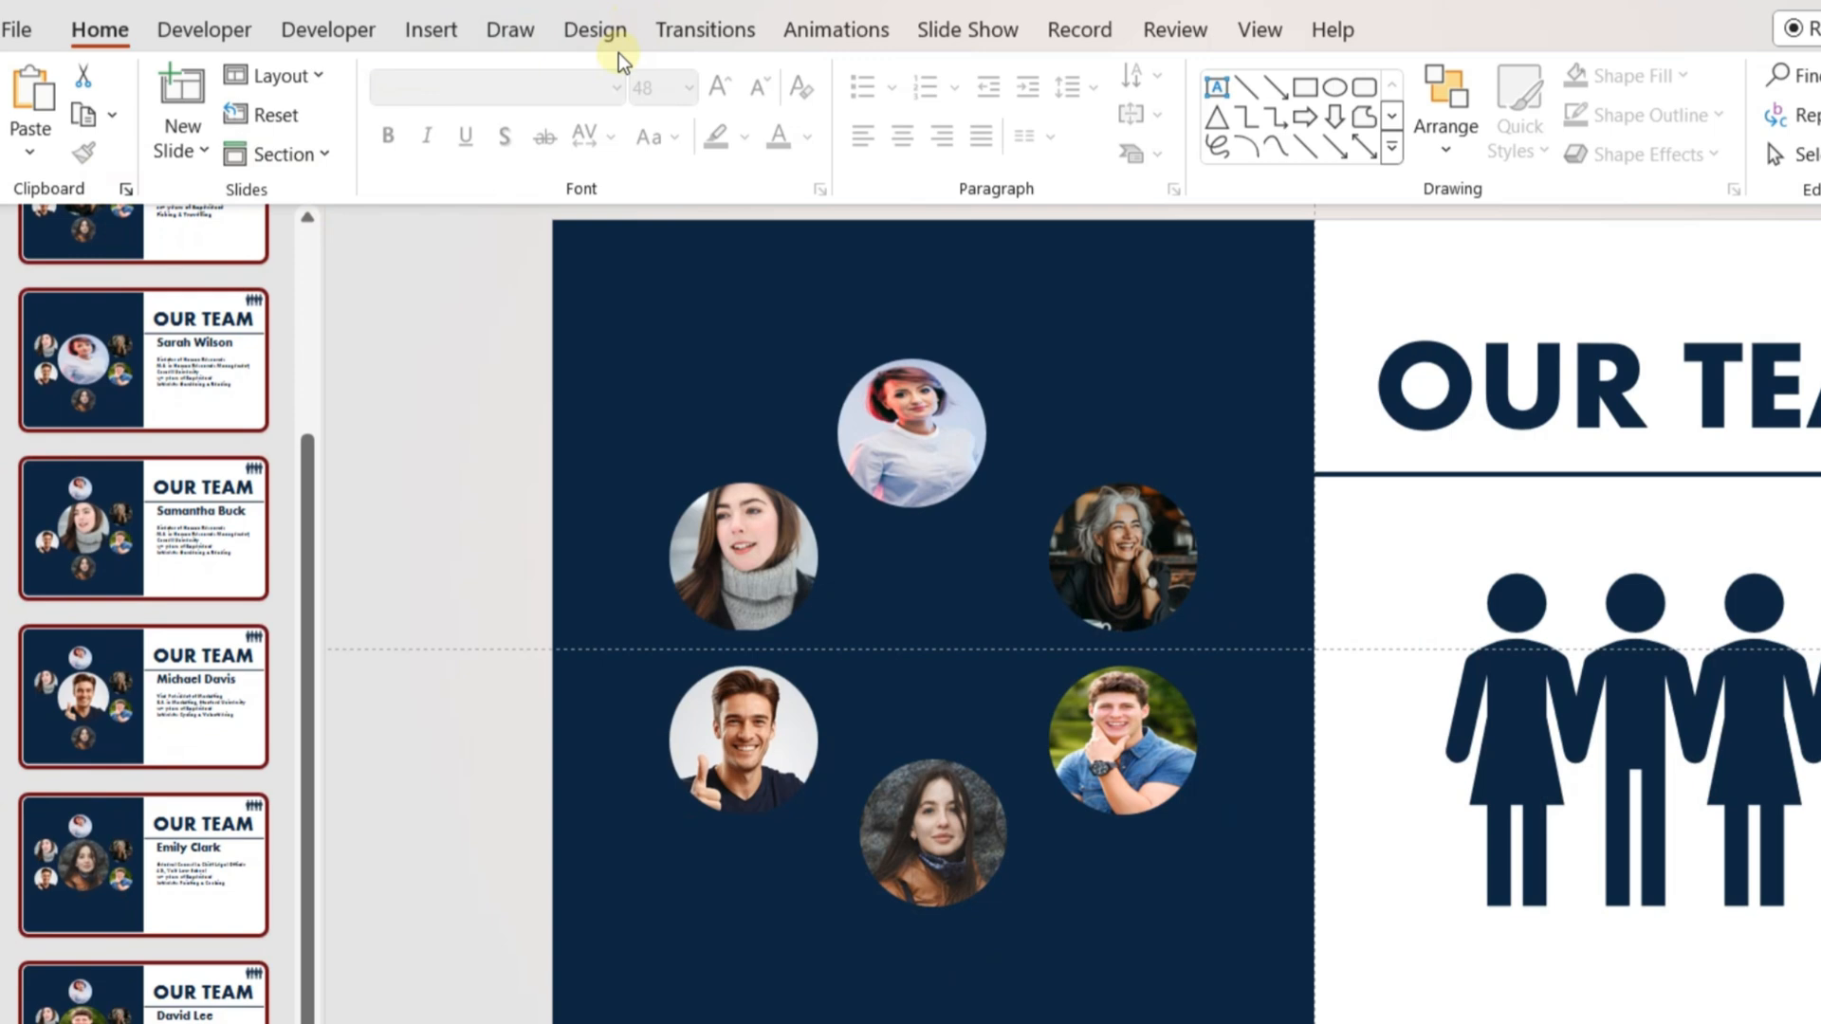
click(704, 29)
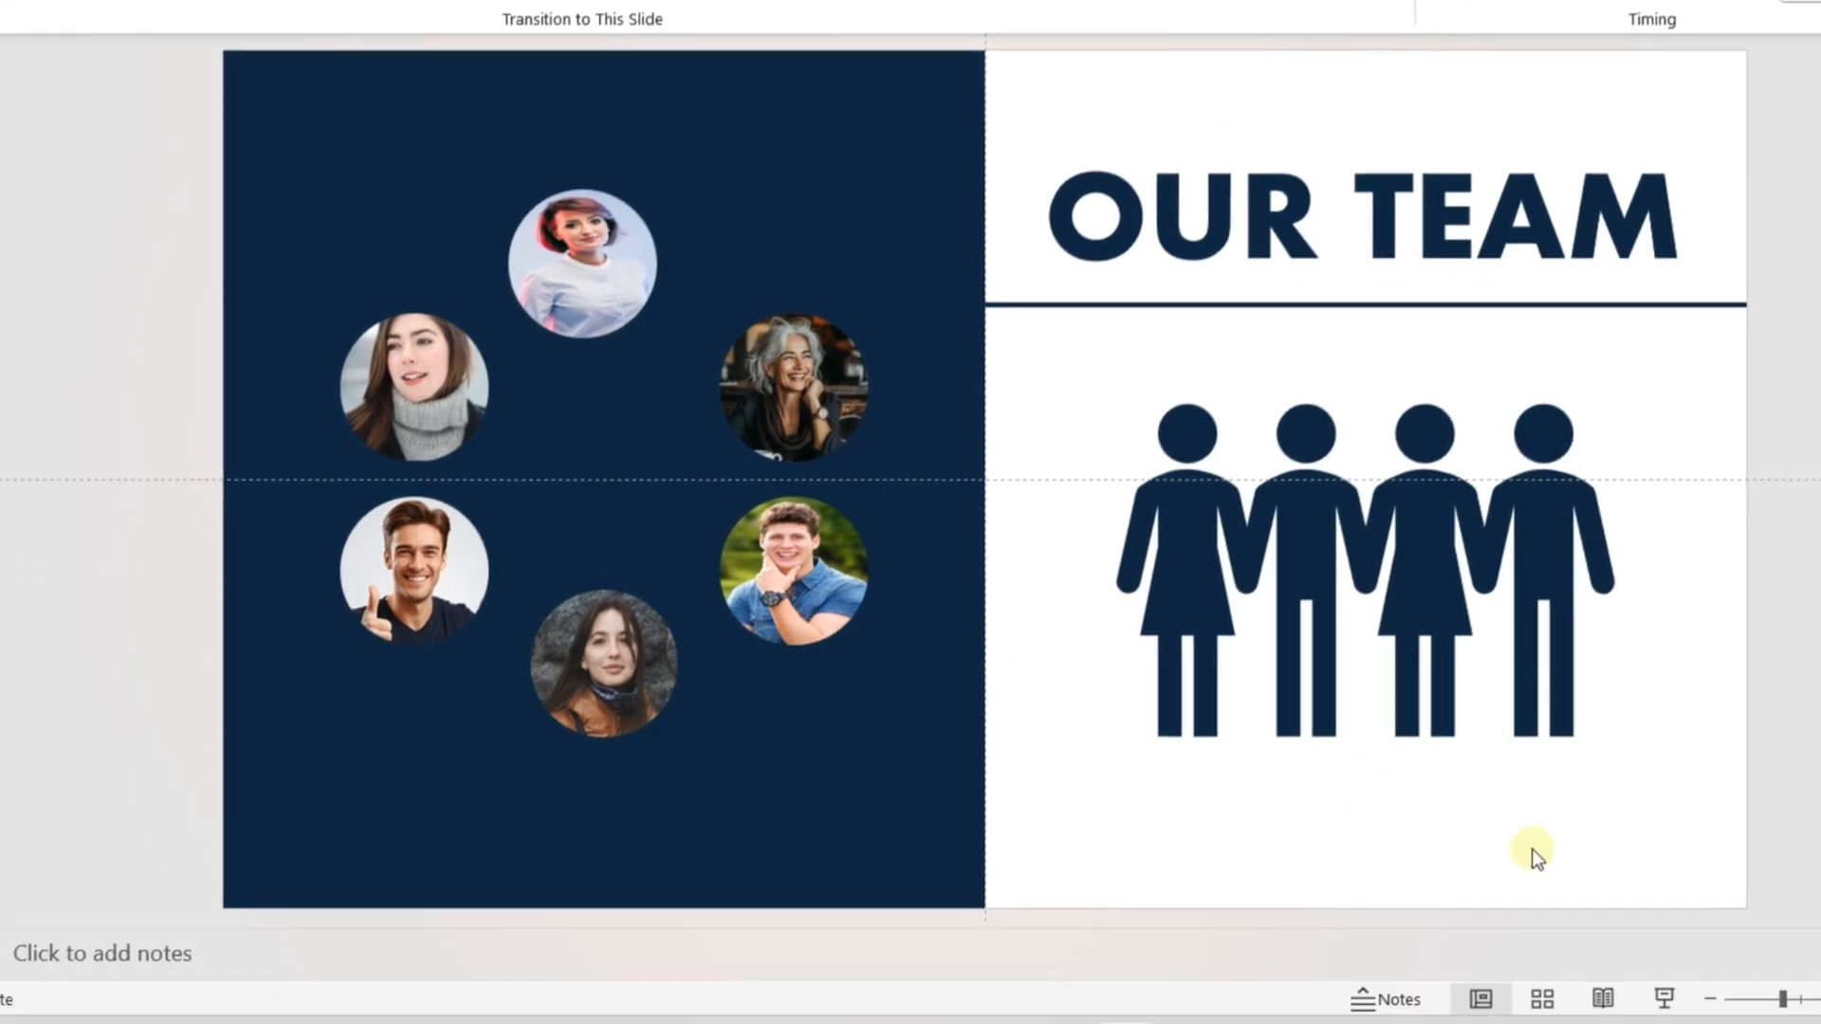
click(230, 25)
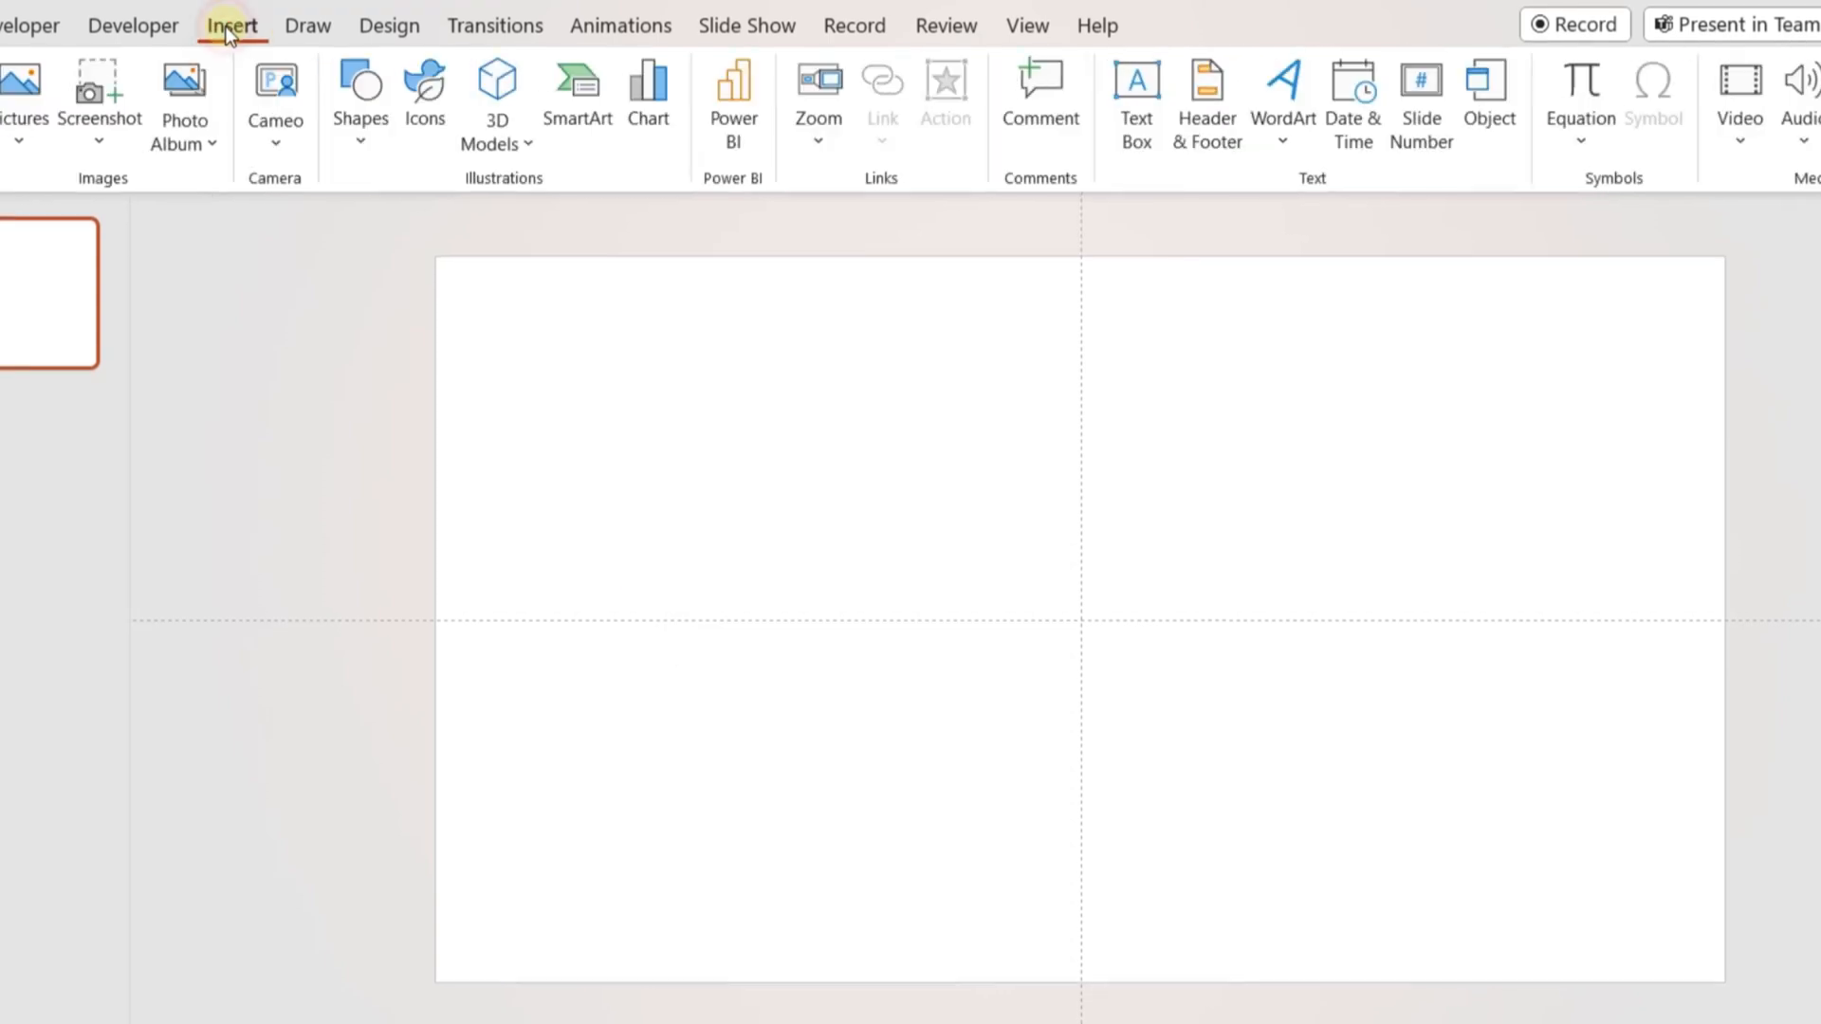
- Insert a navy circle, nudge it higher, and add an overlapping copy sent behind it
click(361, 93)
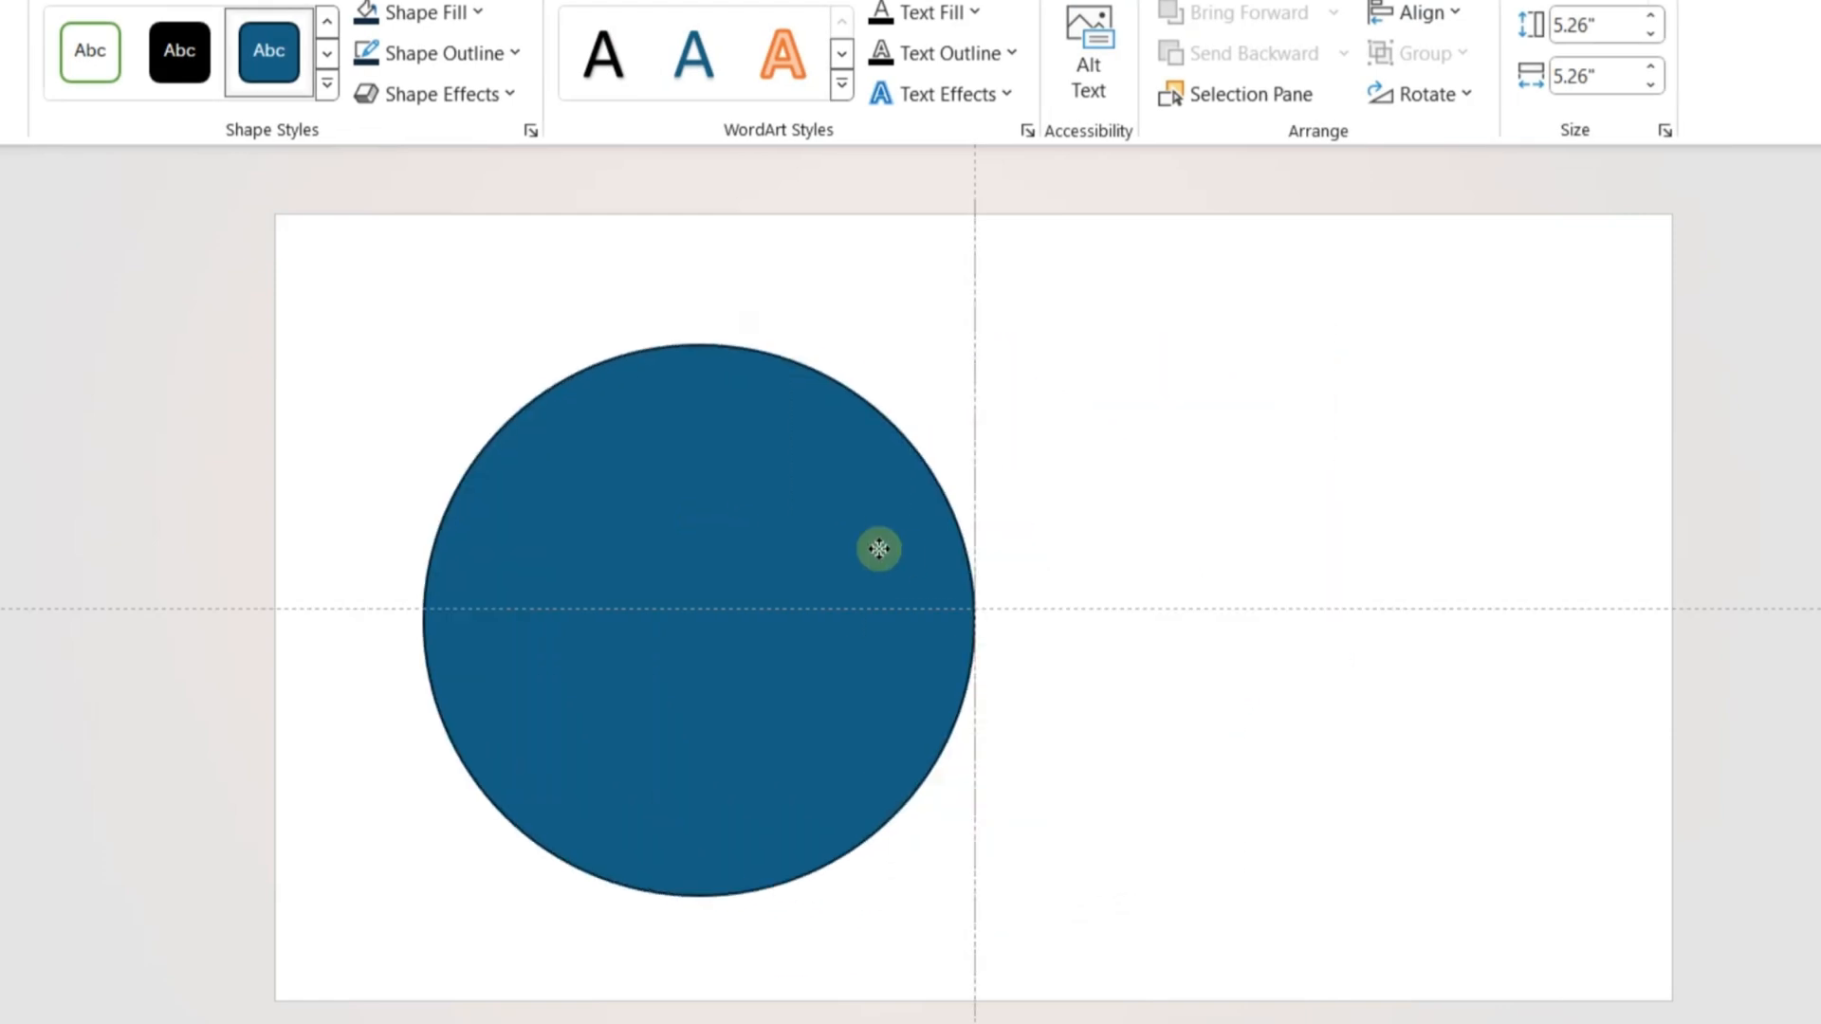
drag(880, 548, 899, 501)
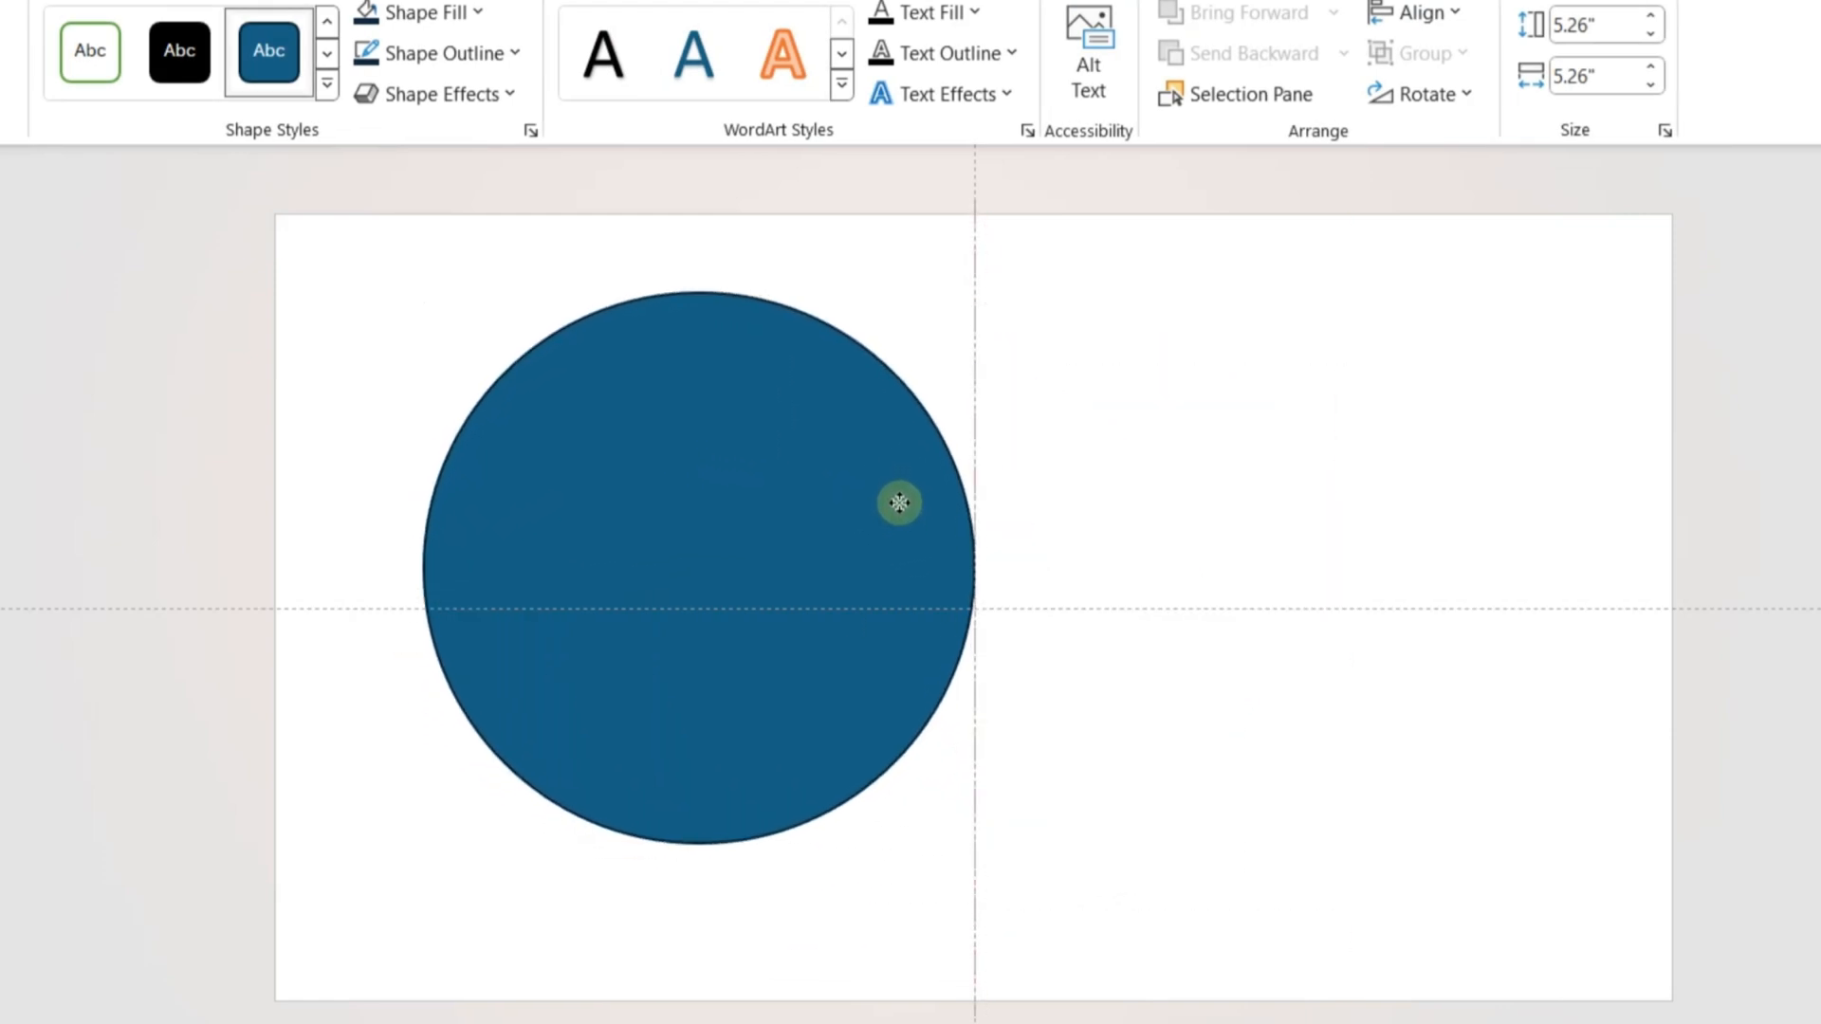
drag(899, 502, 1221, 517)
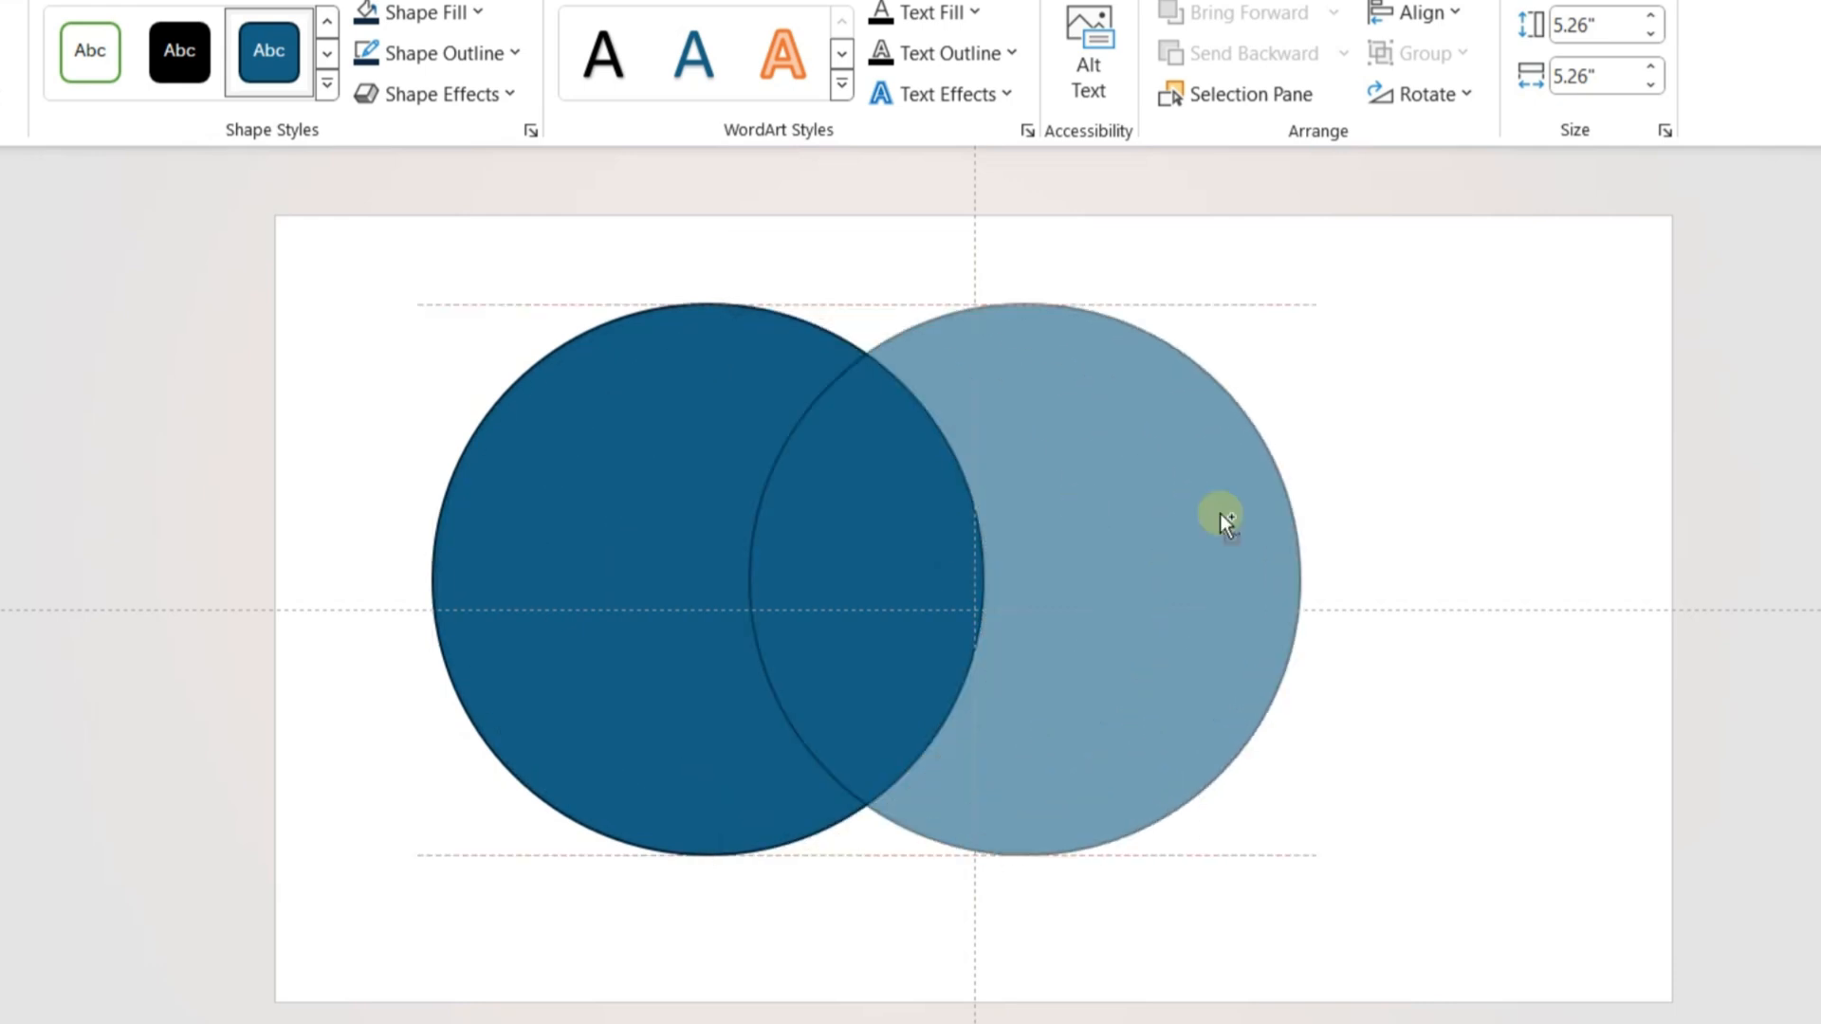
right_click(1219, 517)
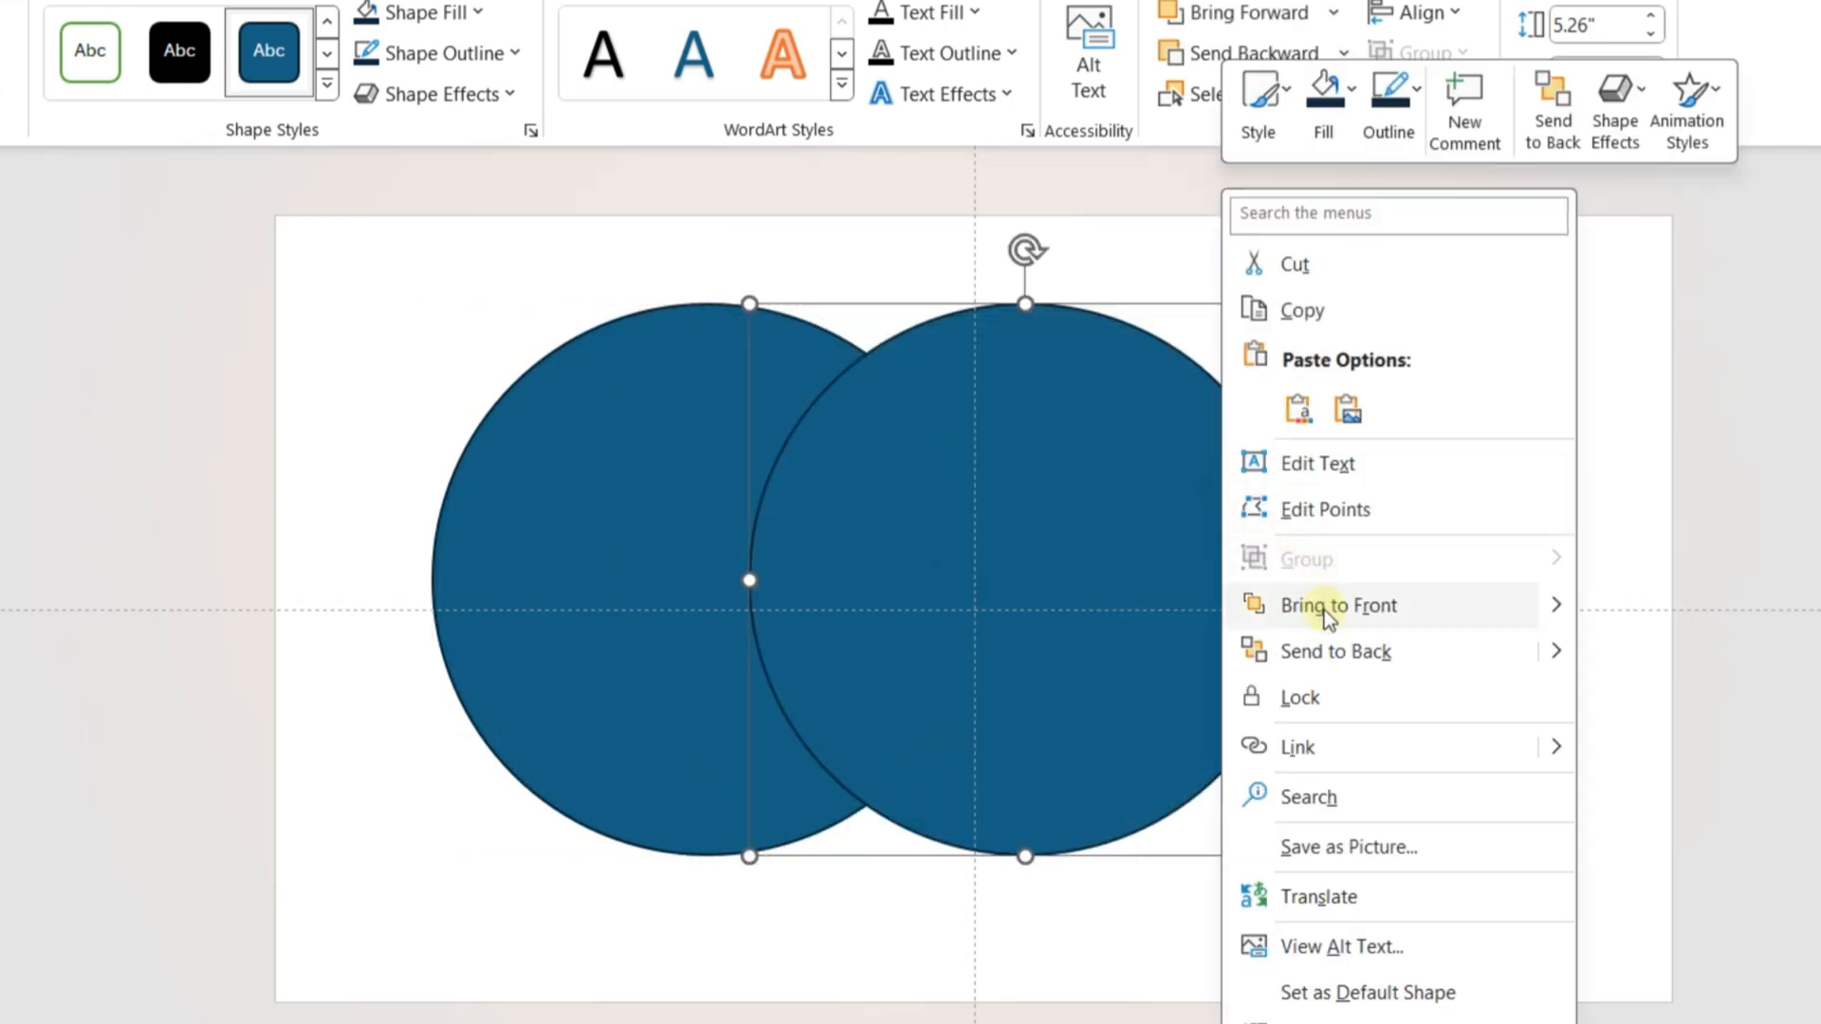
click(1335, 605)
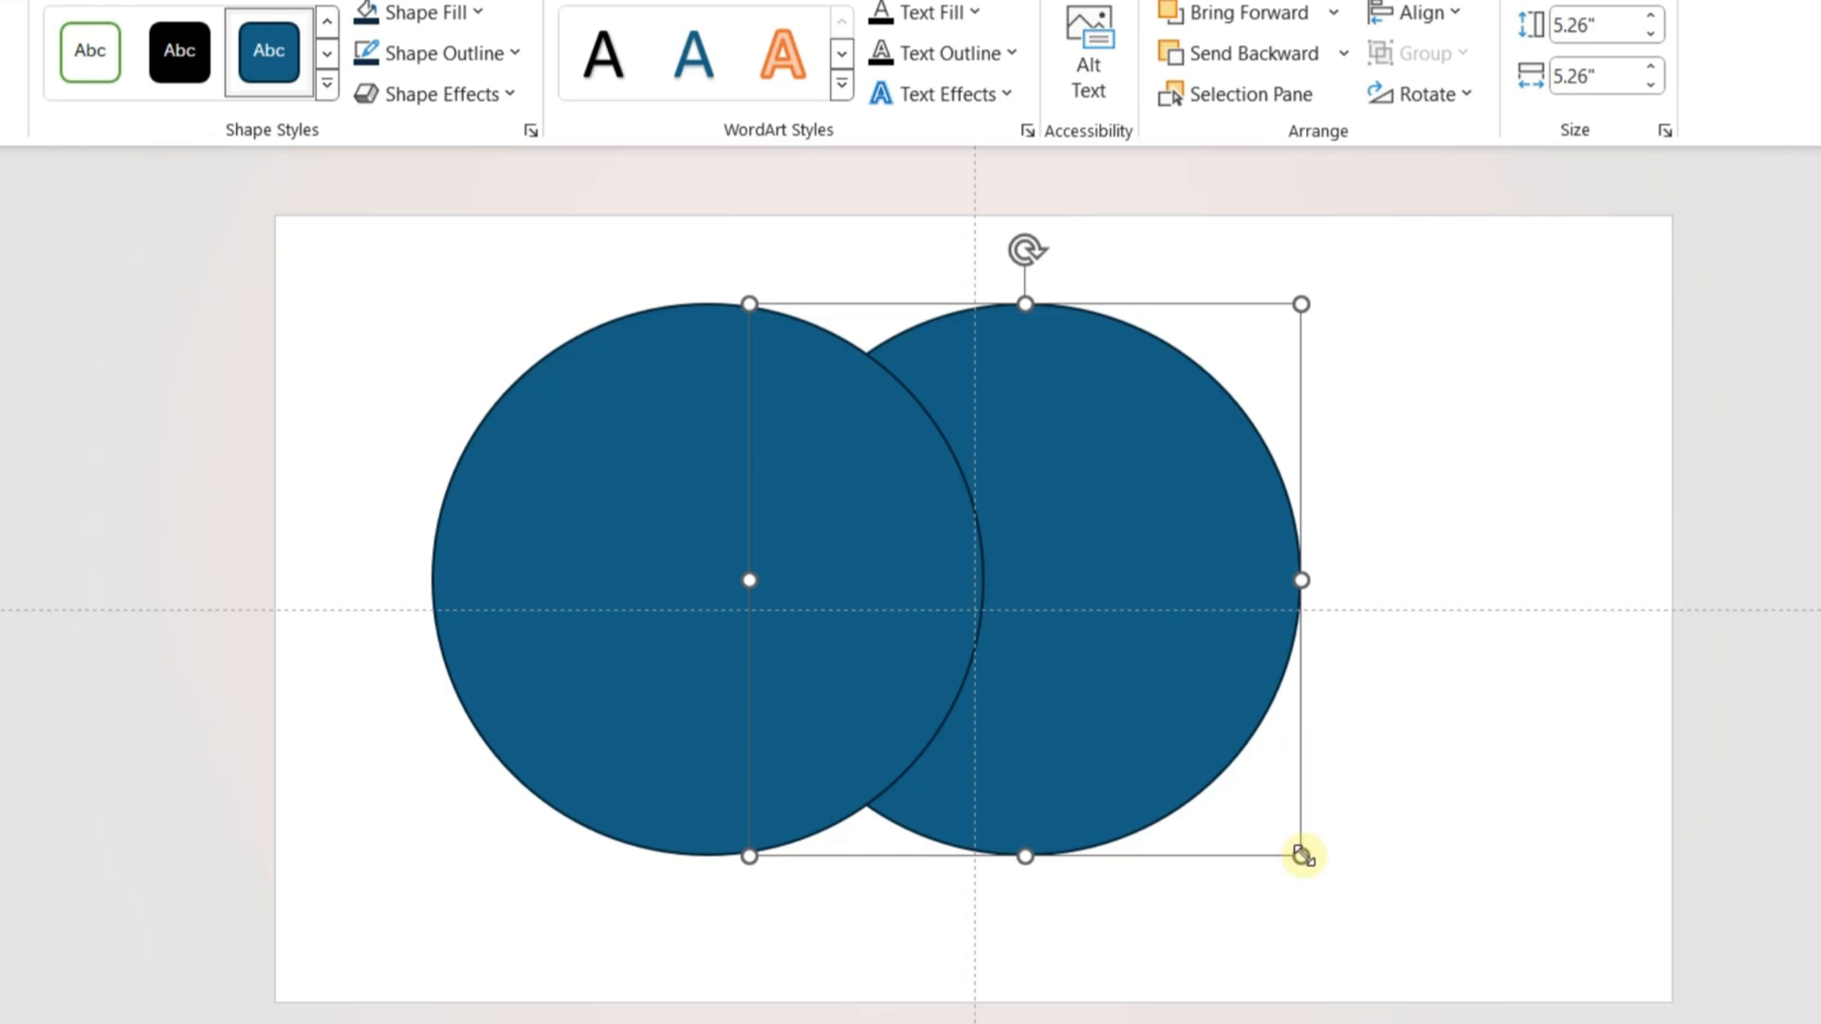
- Shrink the second and third circles progressively, then select all three together
drag(1302, 854, 1278, 834)
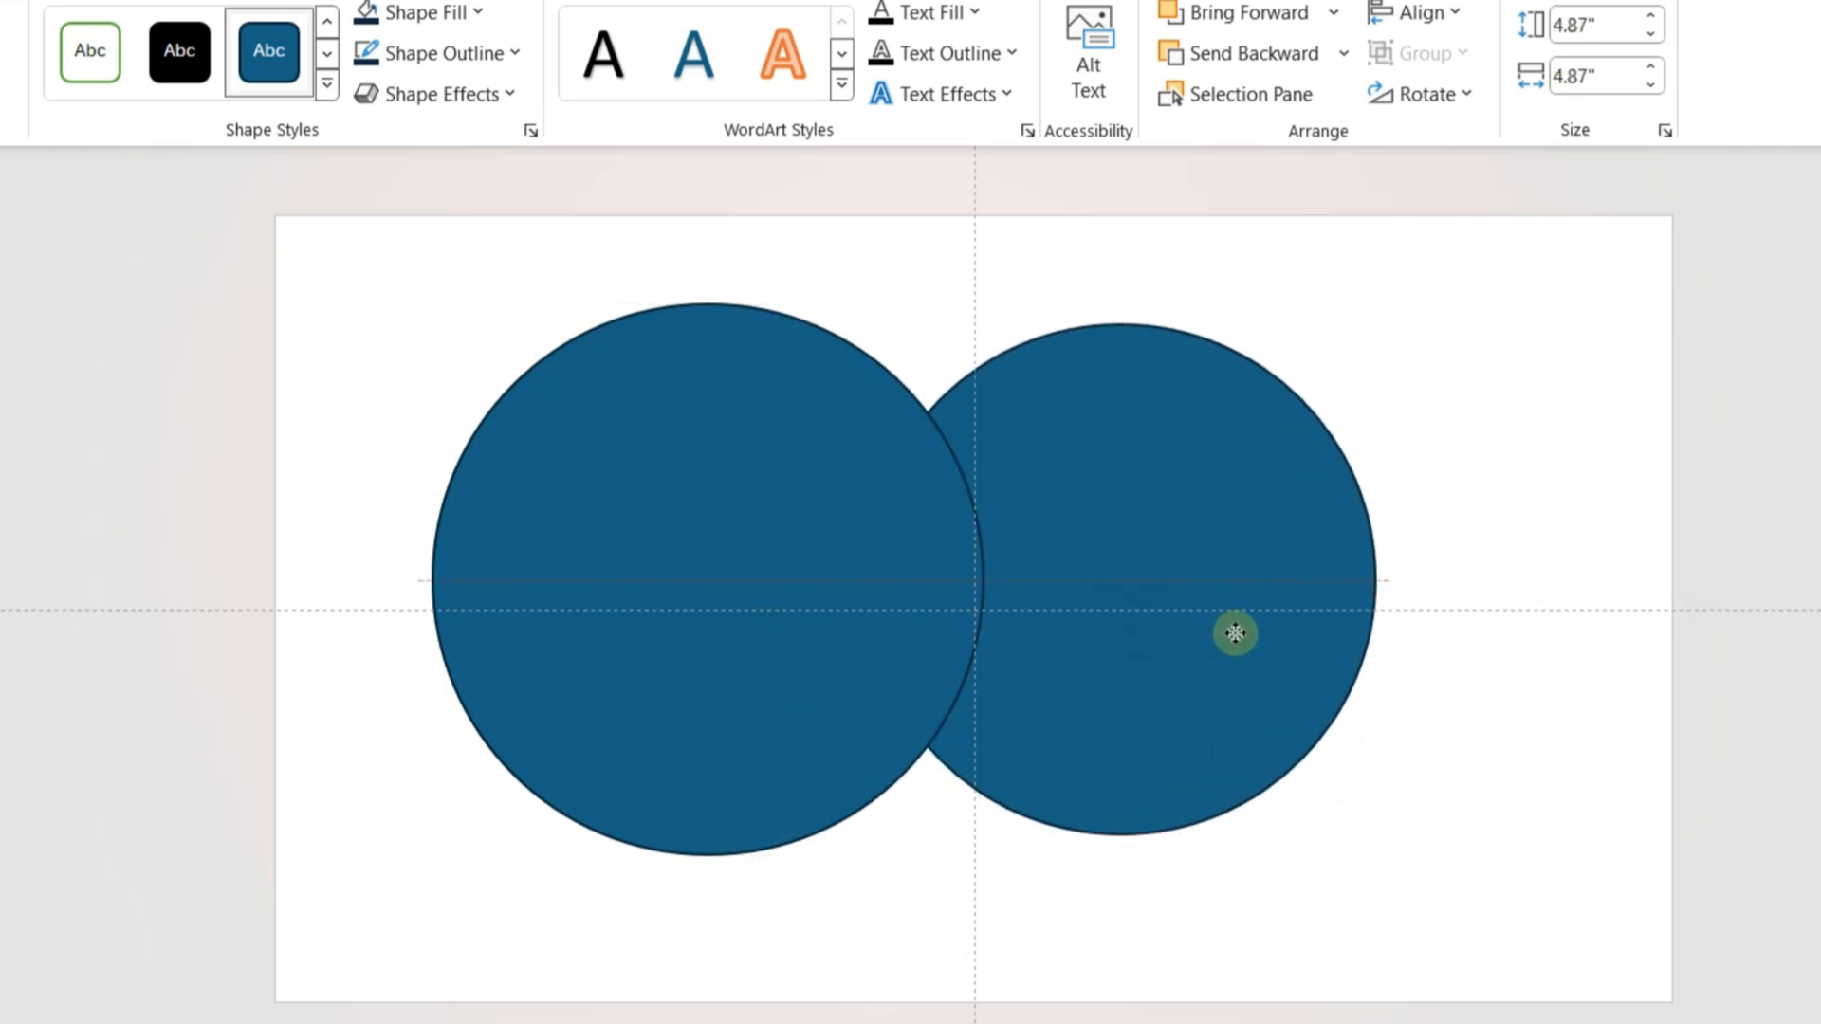
click(1235, 632)
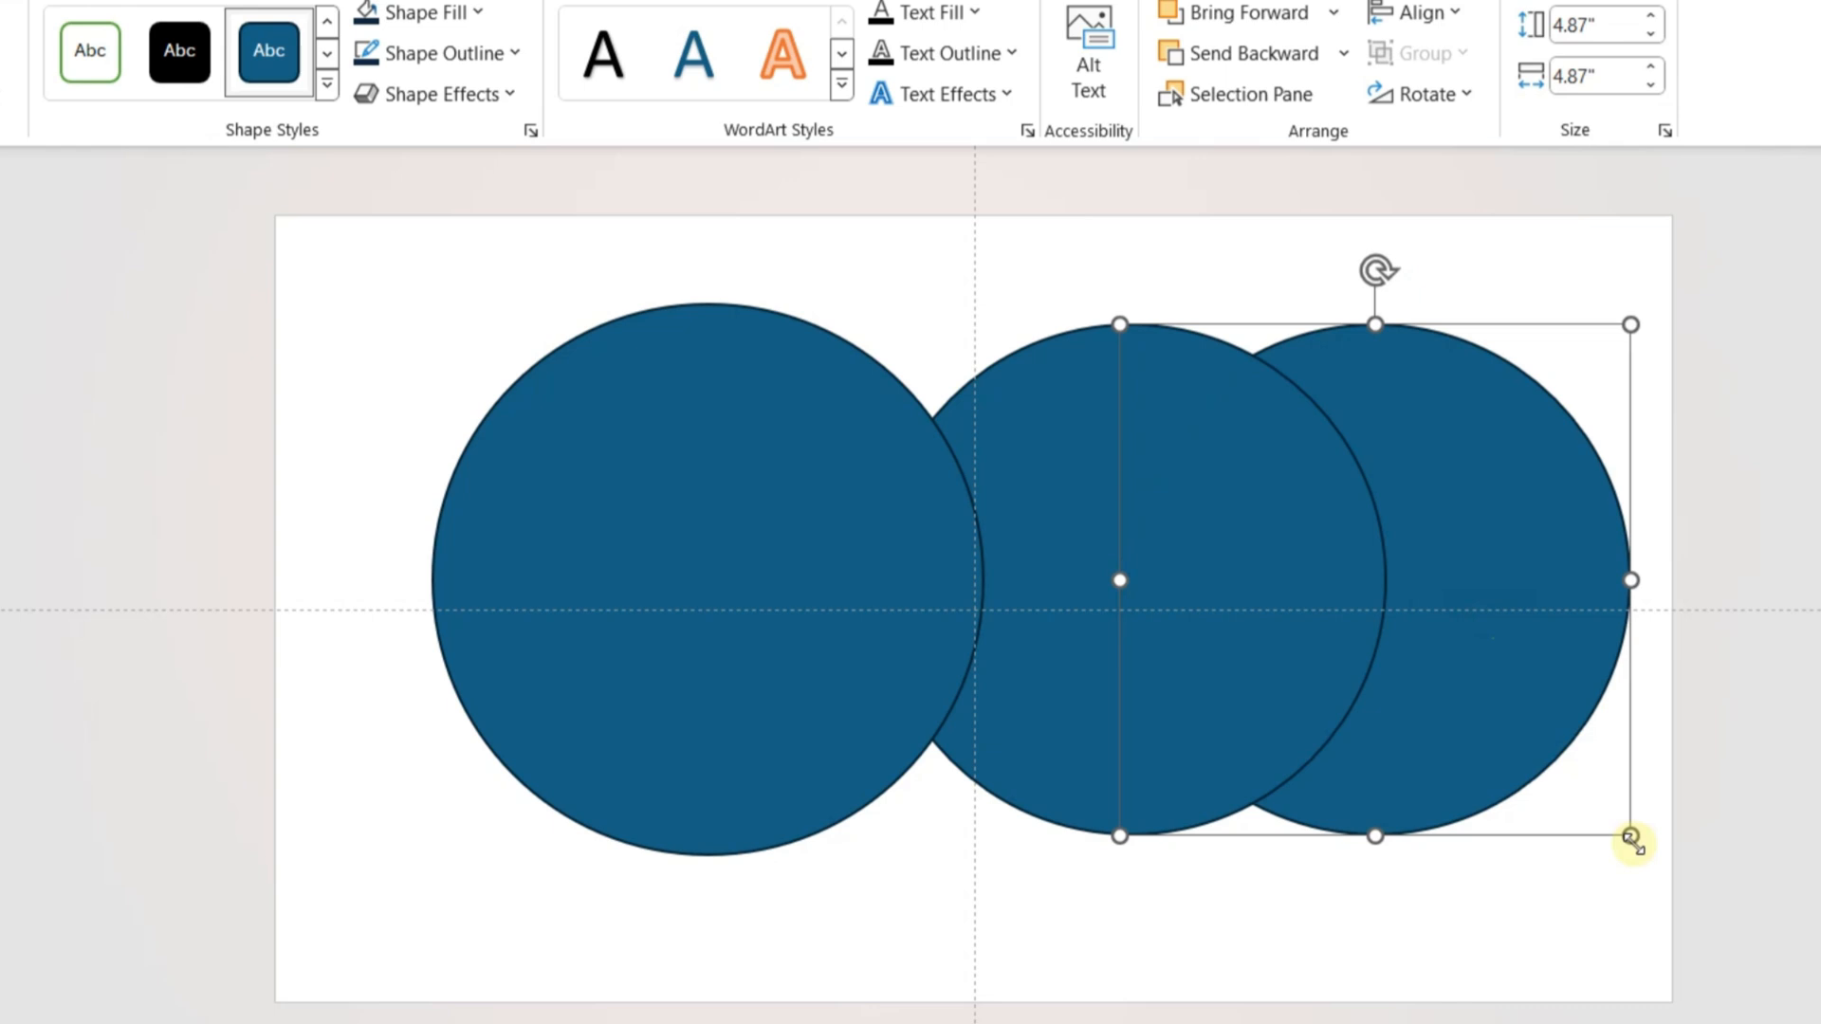
drag(1630, 840, 1498, 700)
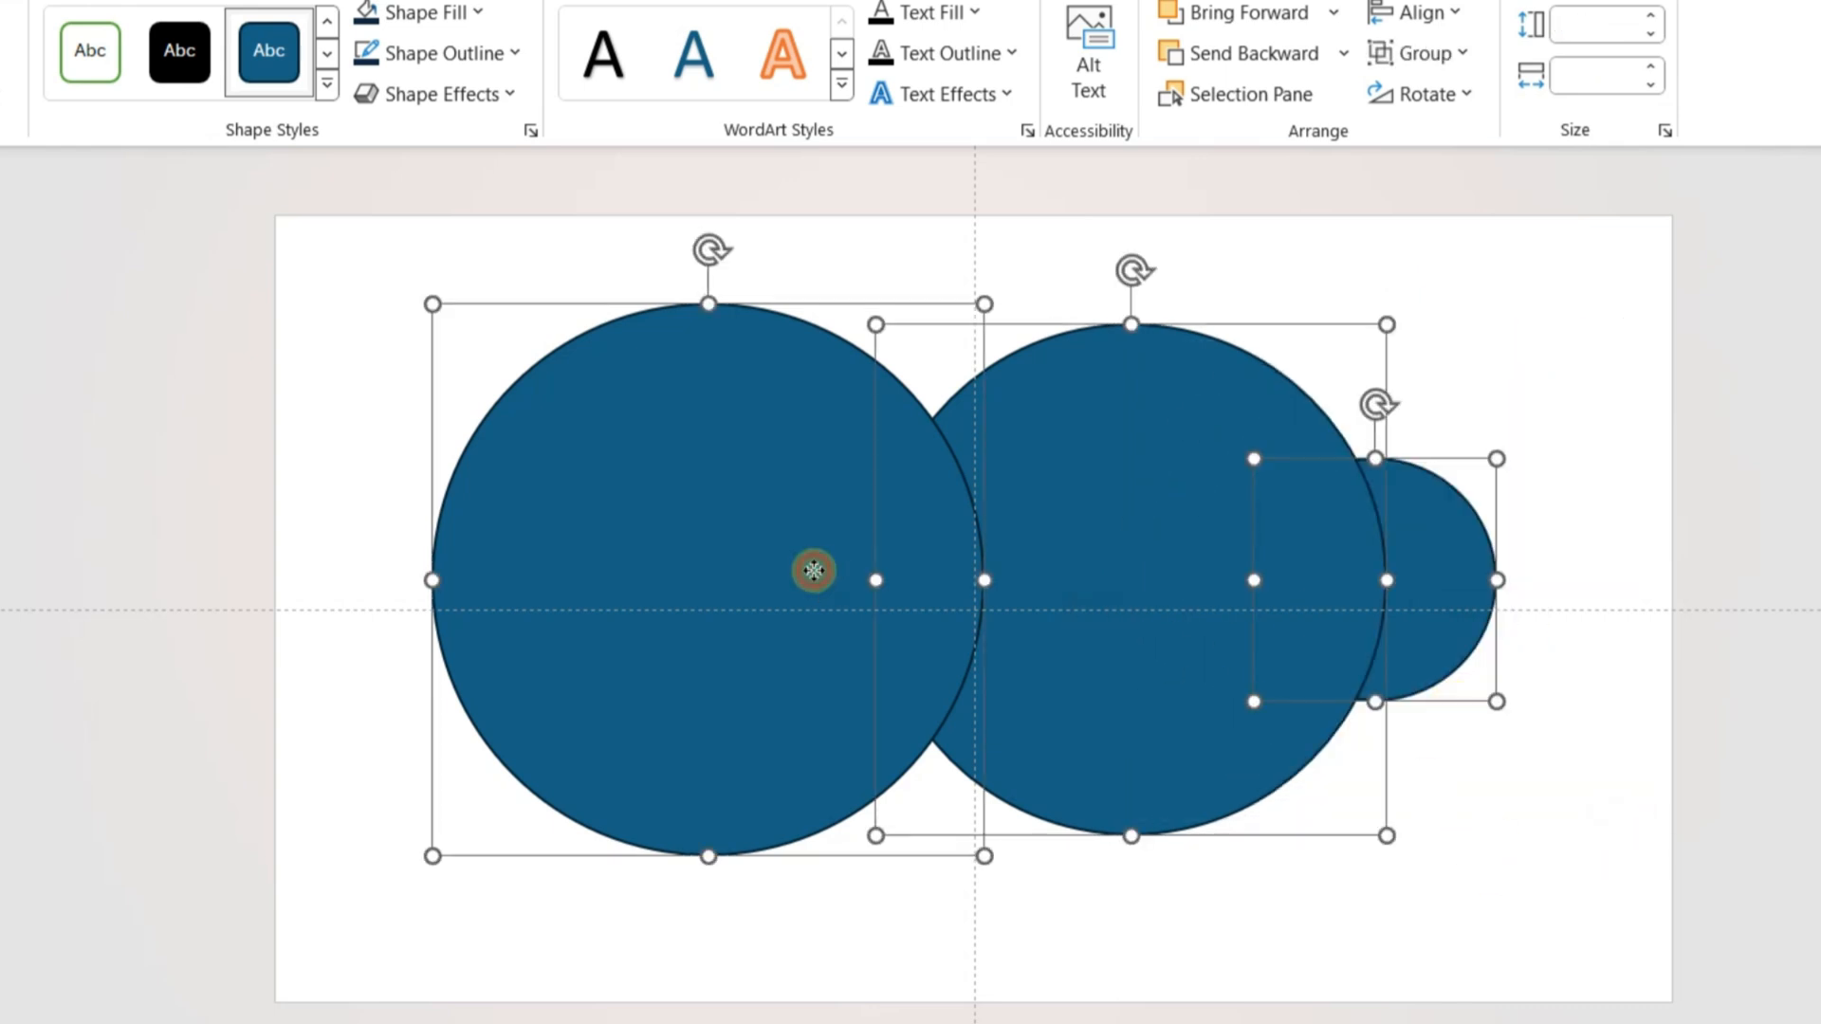
click(447, 119)
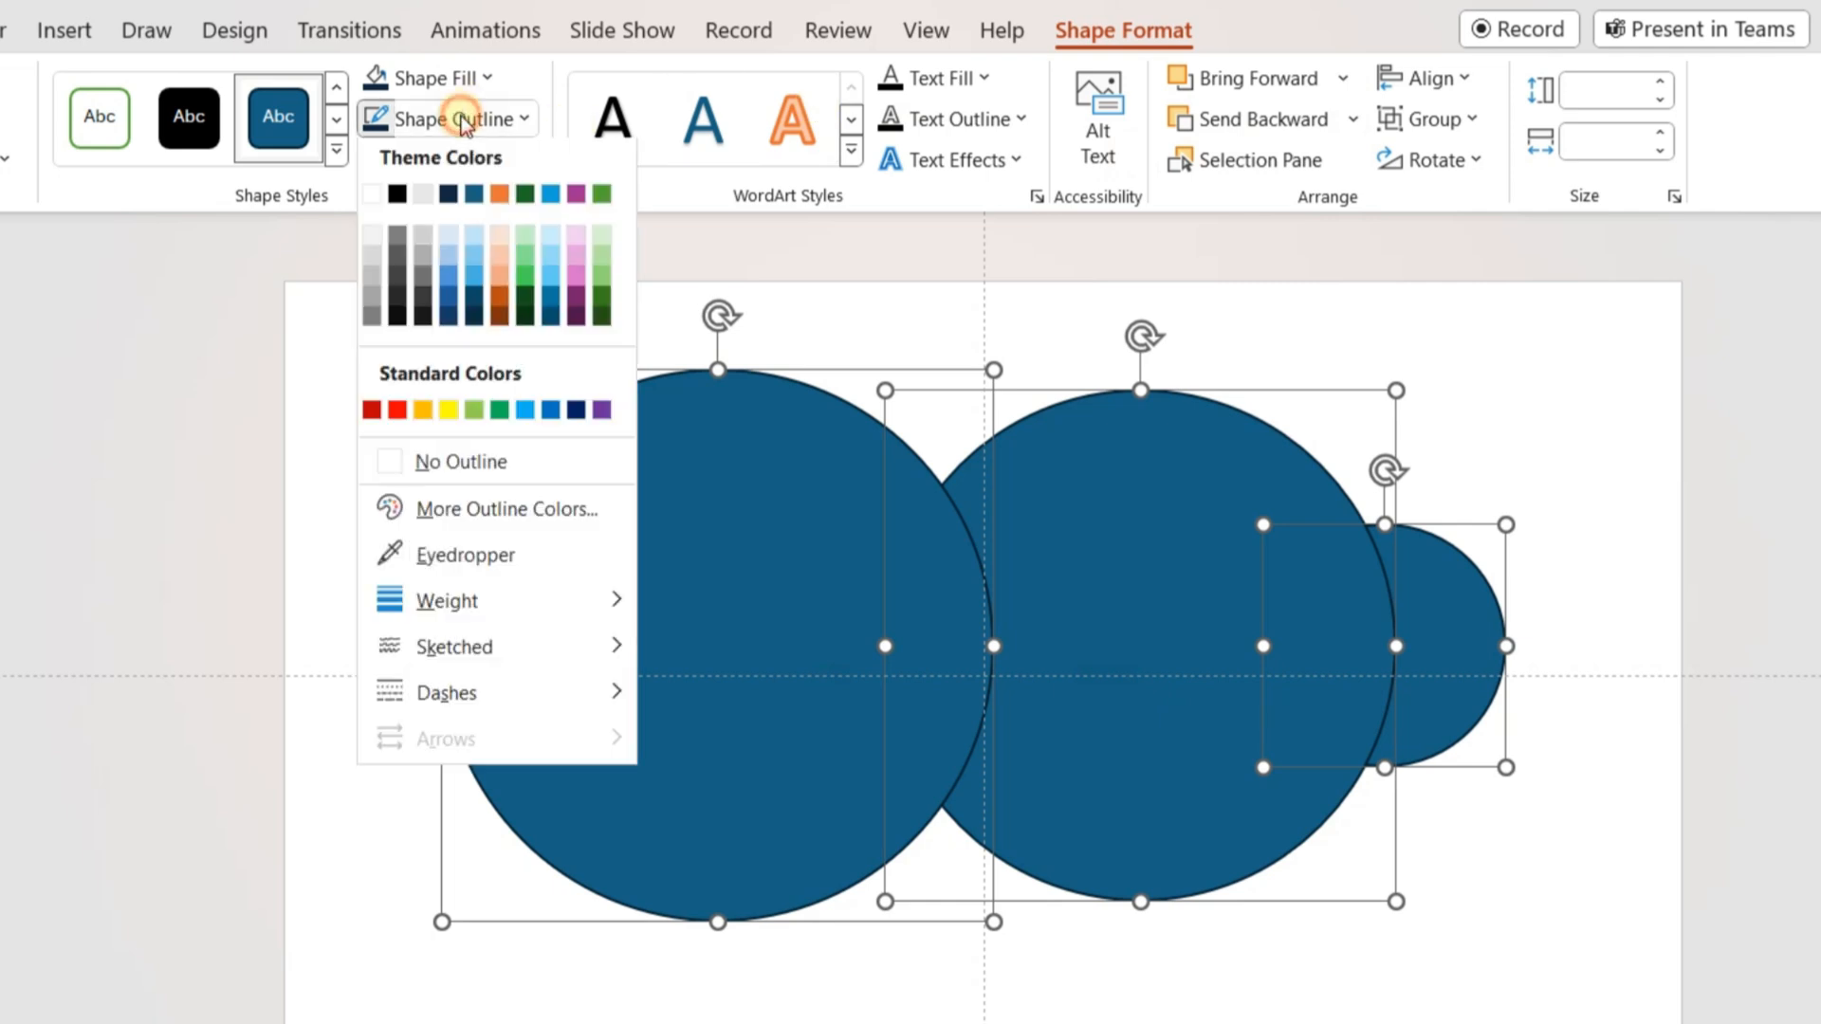
- Remove all circle outlines and picture-fill the largest circle with the stone-wall woman's portrait
click(461, 460)
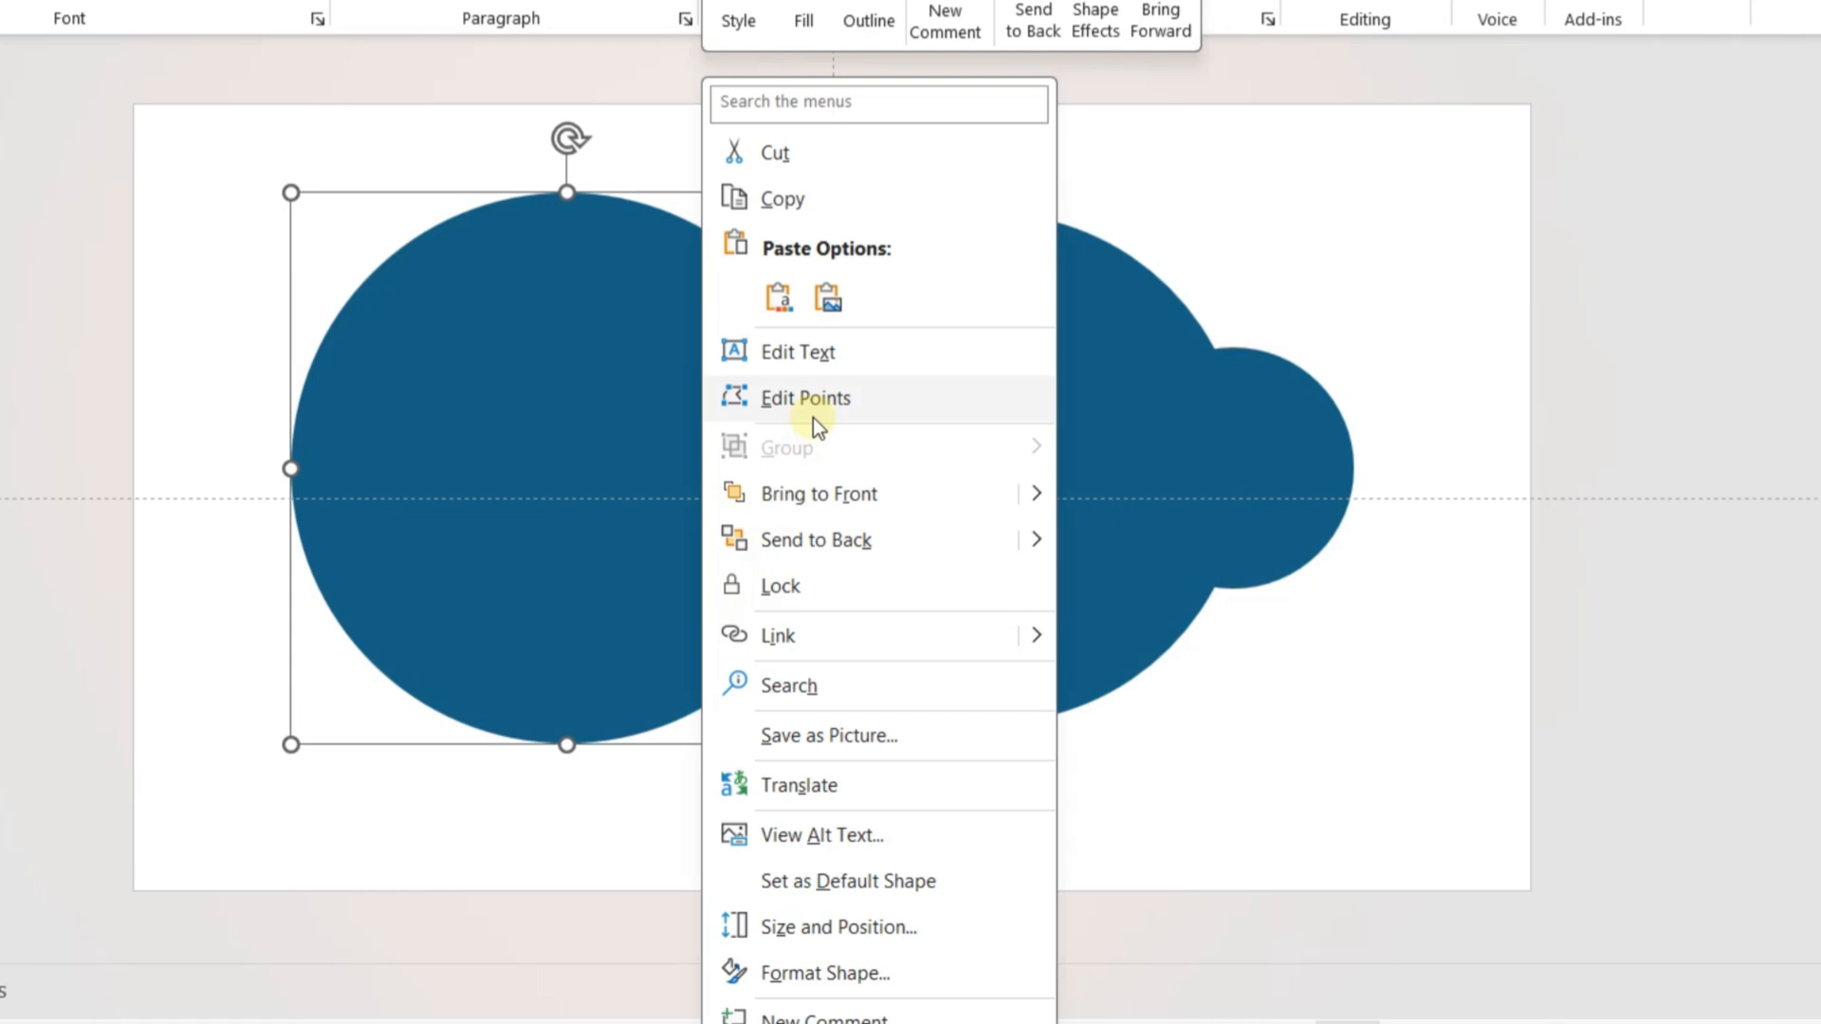
click(823, 972)
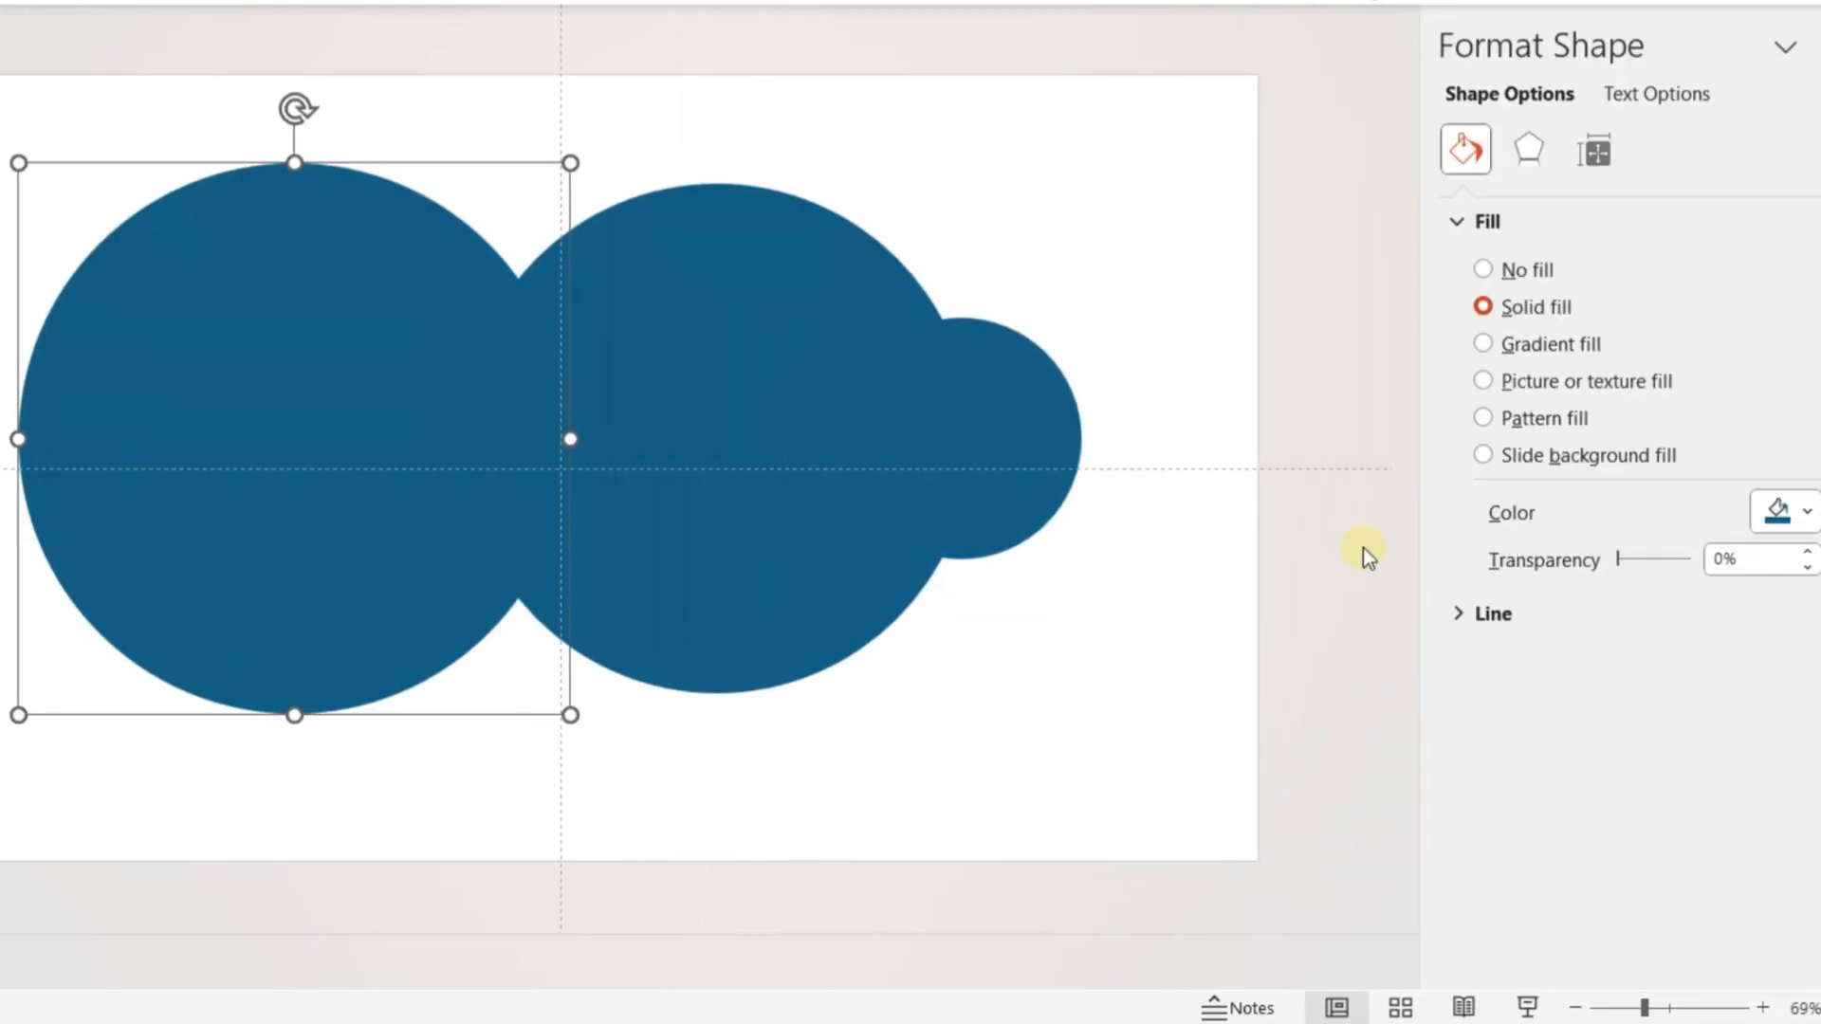
click(1484, 381)
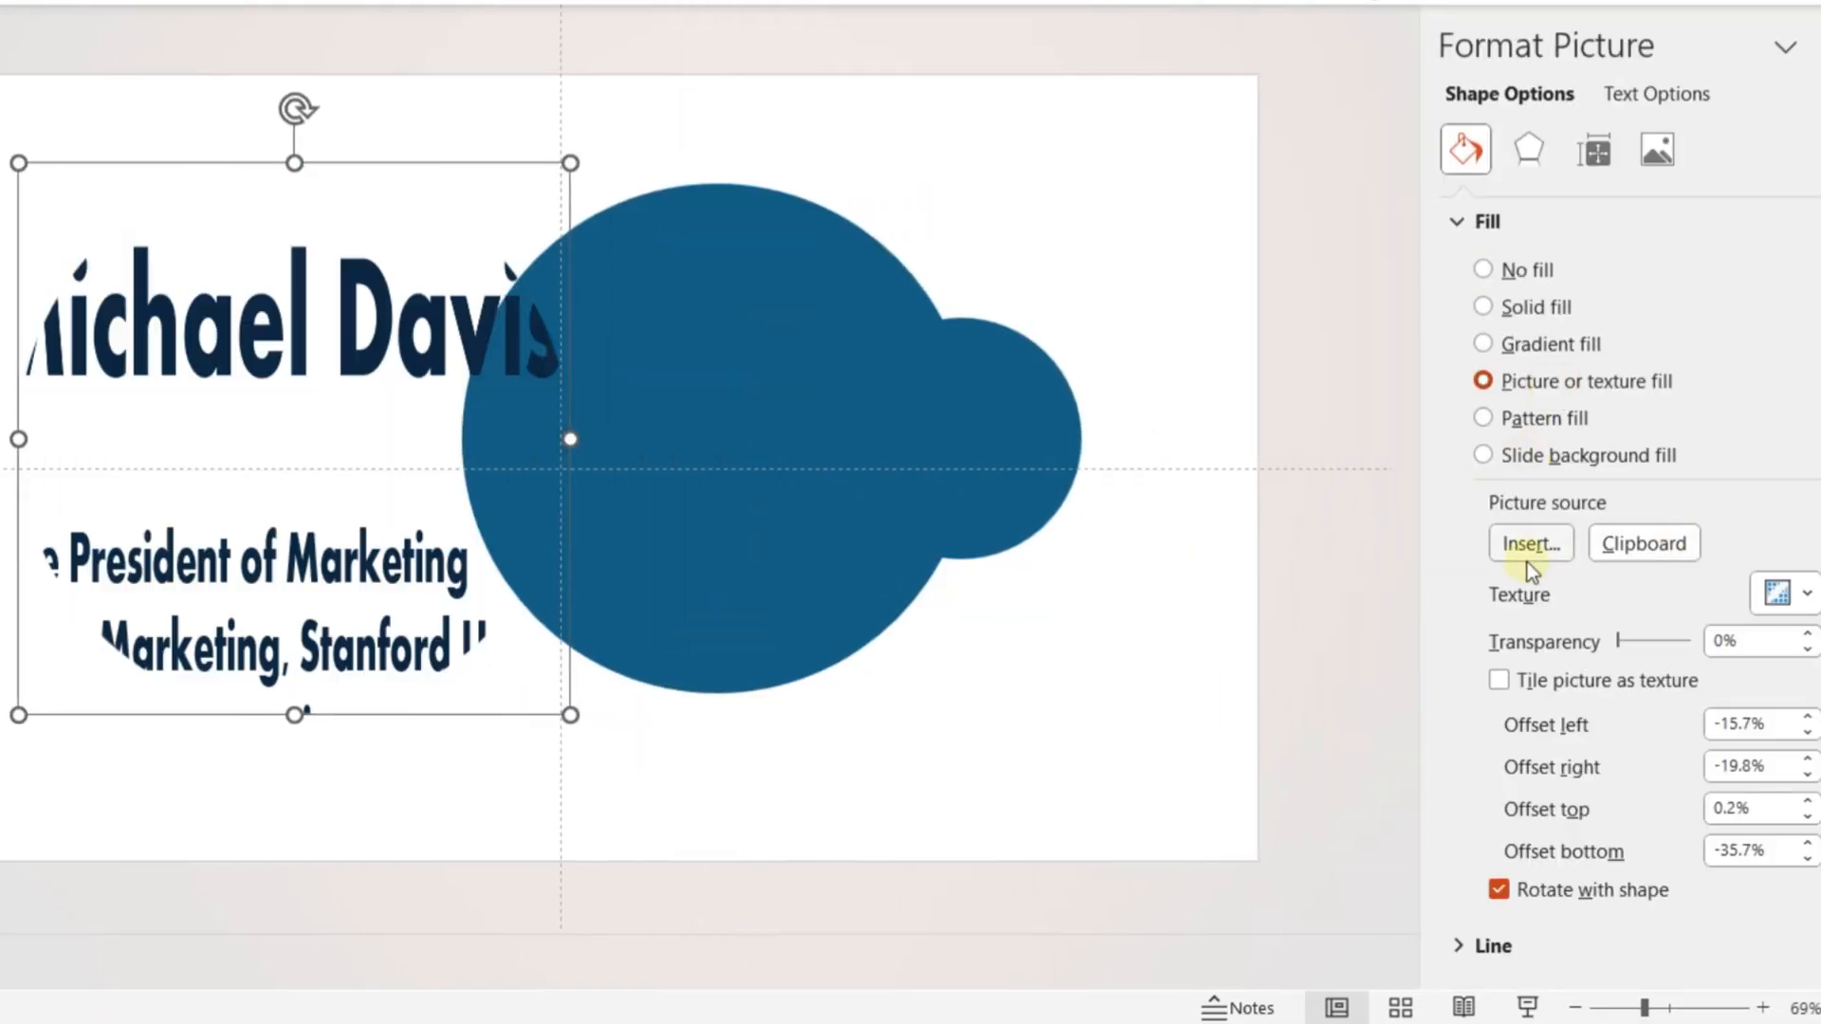
click(1529, 542)
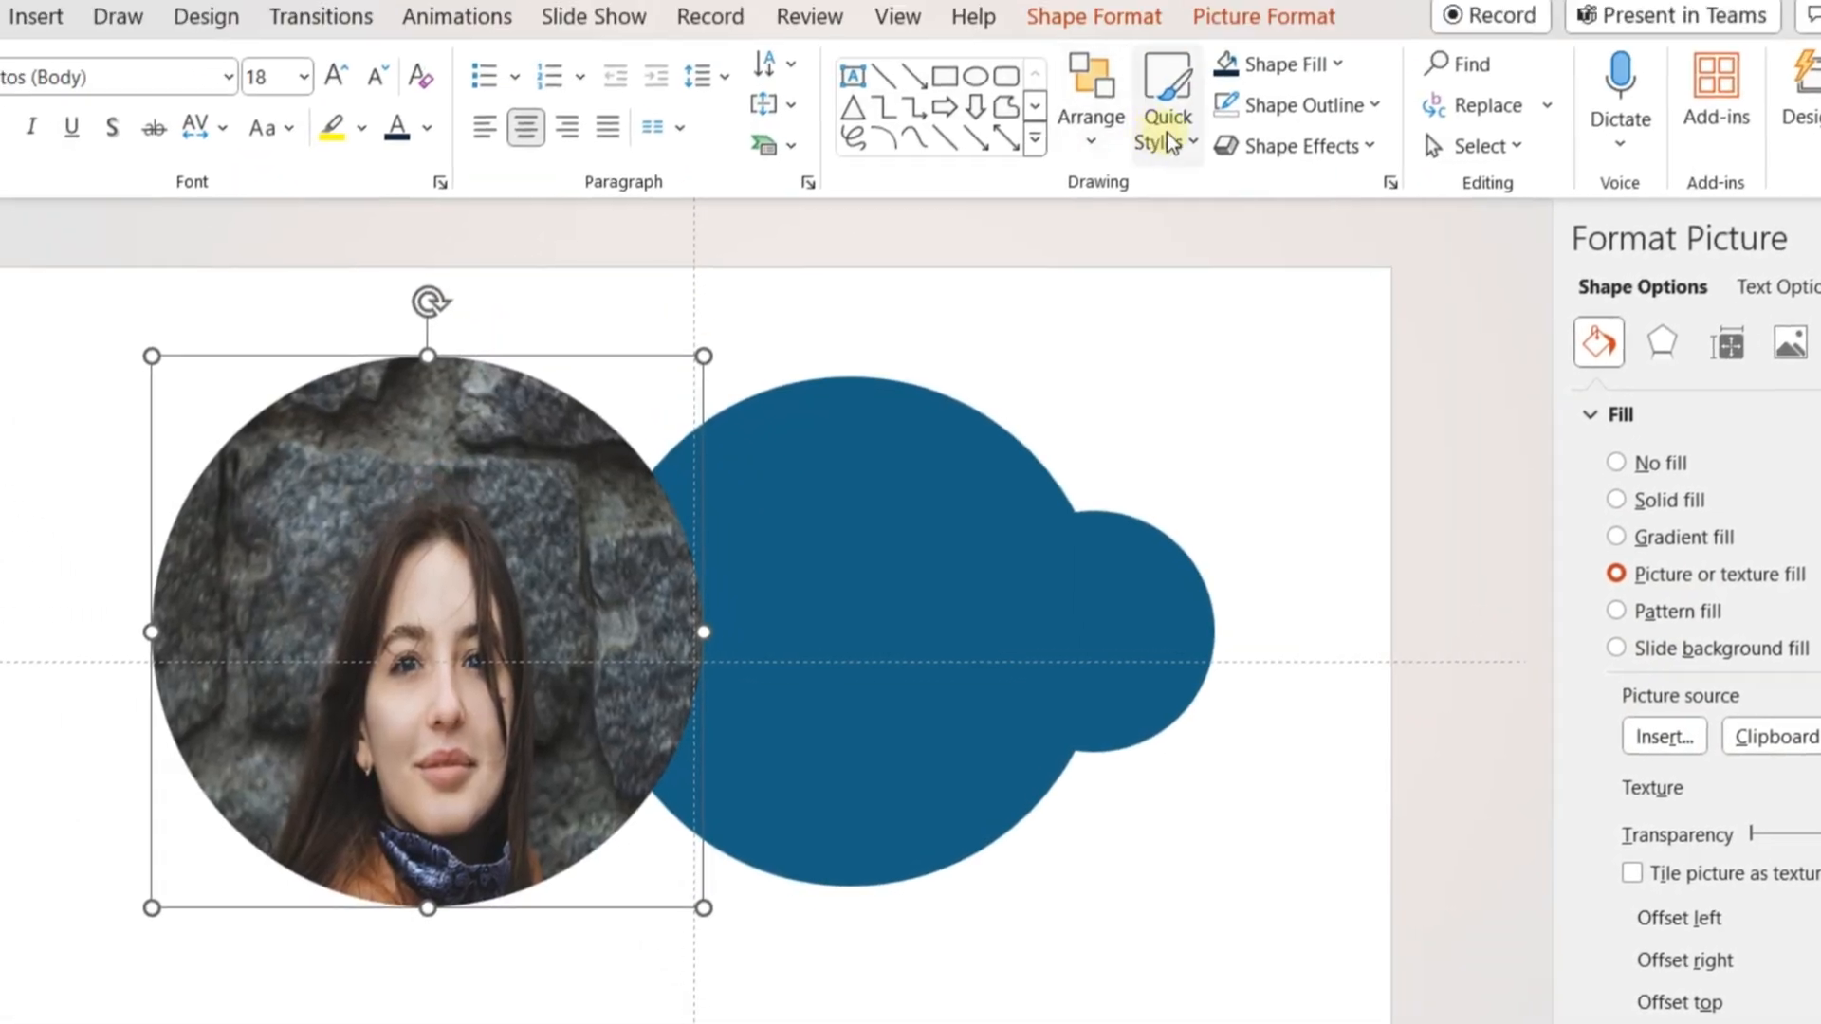
click(1263, 16)
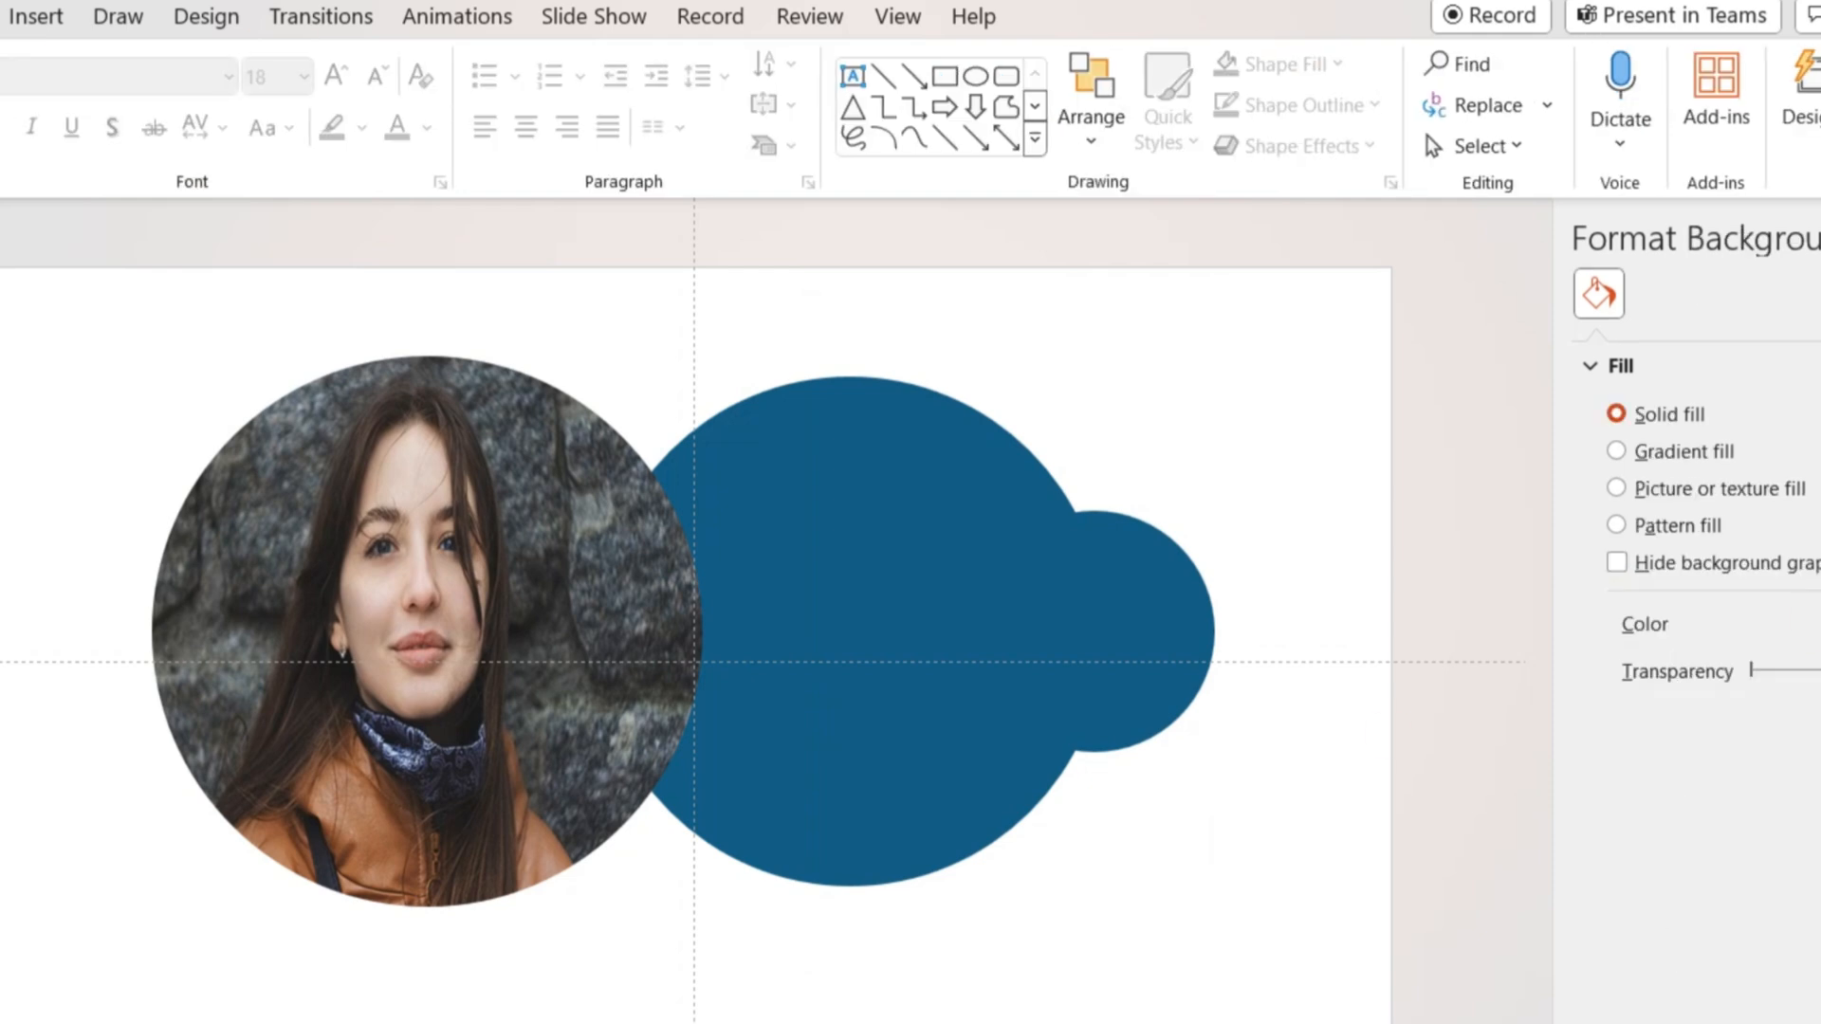
click(1127, 601)
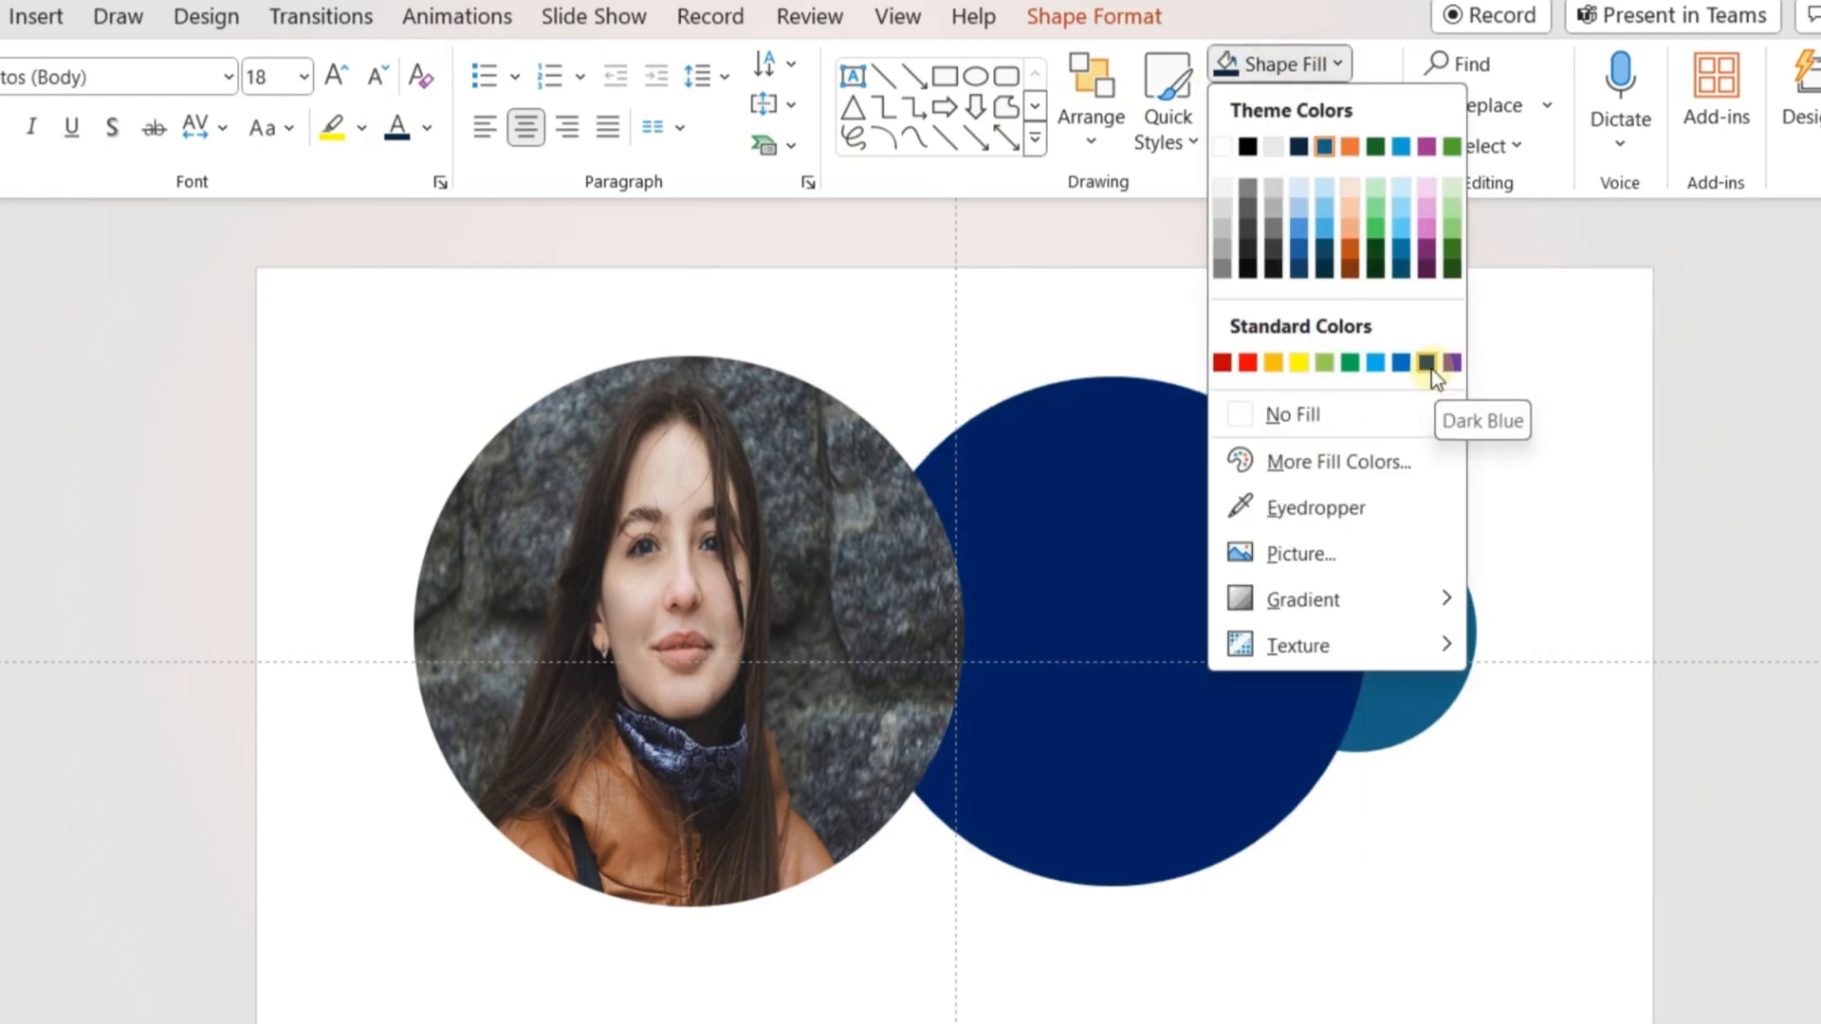
- Fill the middle circle Dark Blue and set orange gradient stops on the small circle
click(1424, 362)
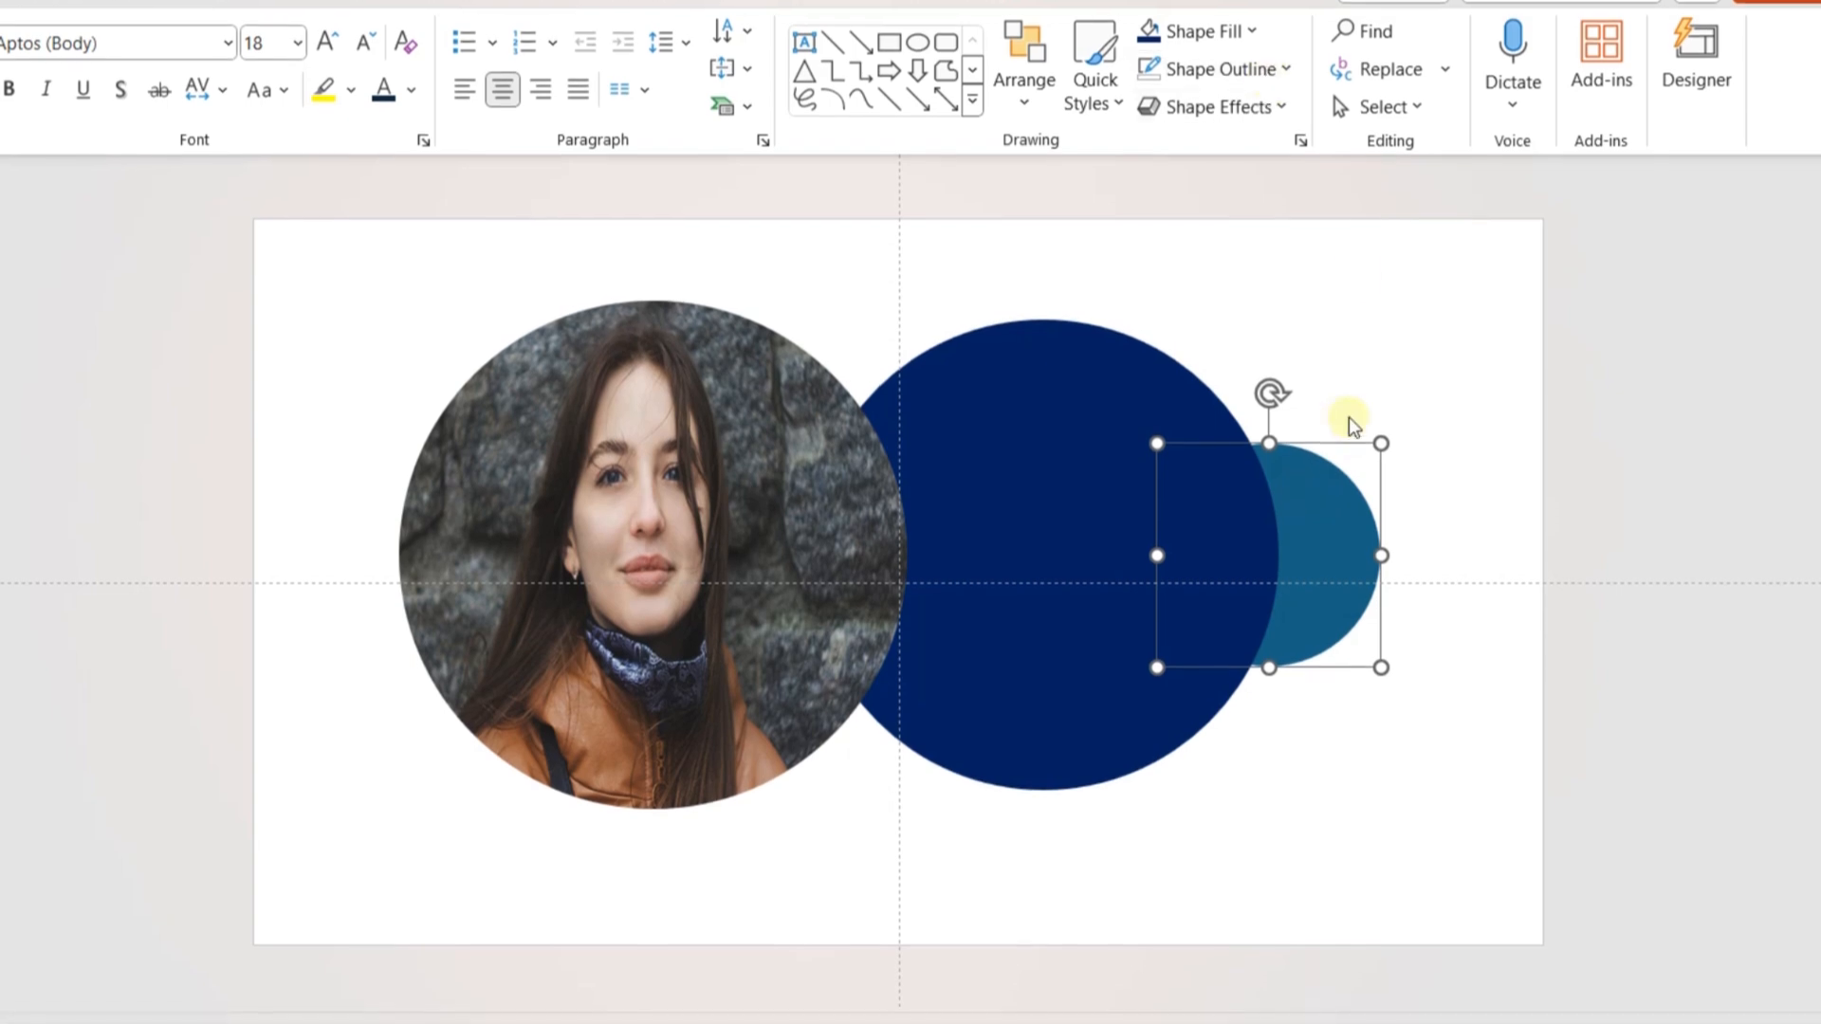
right_click(1346, 418)
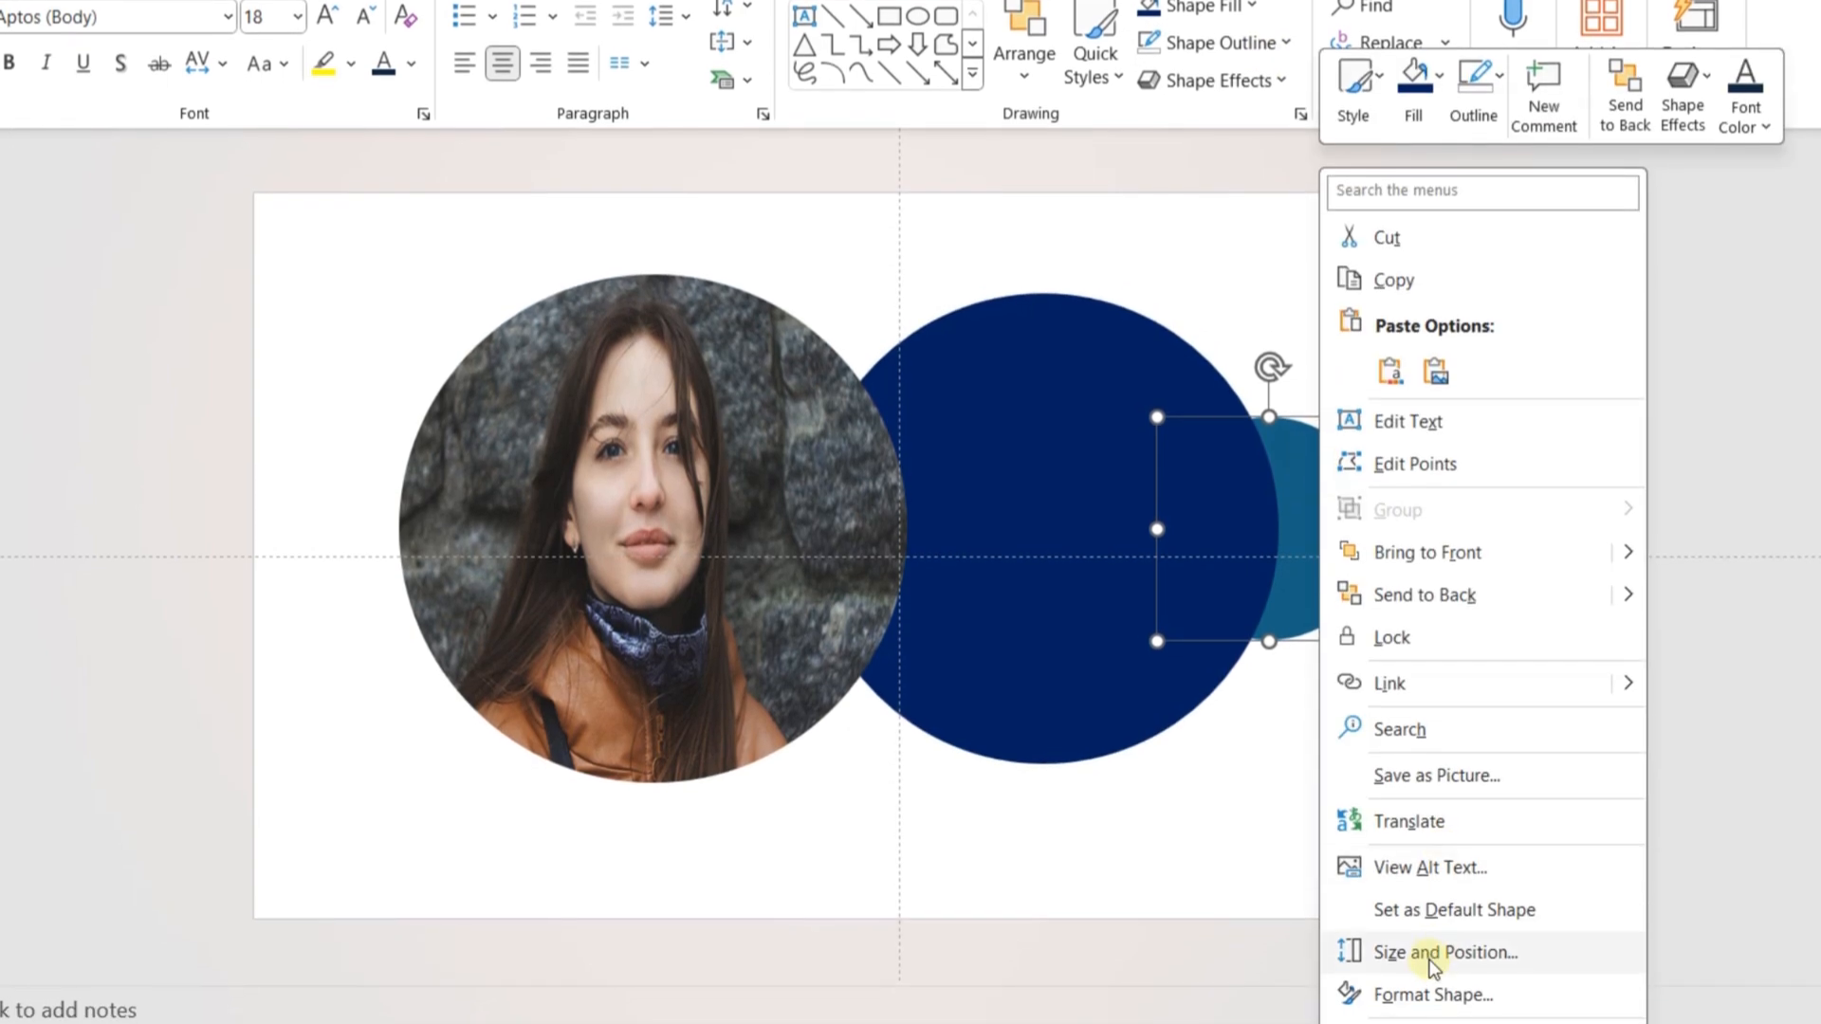
click(1433, 994)
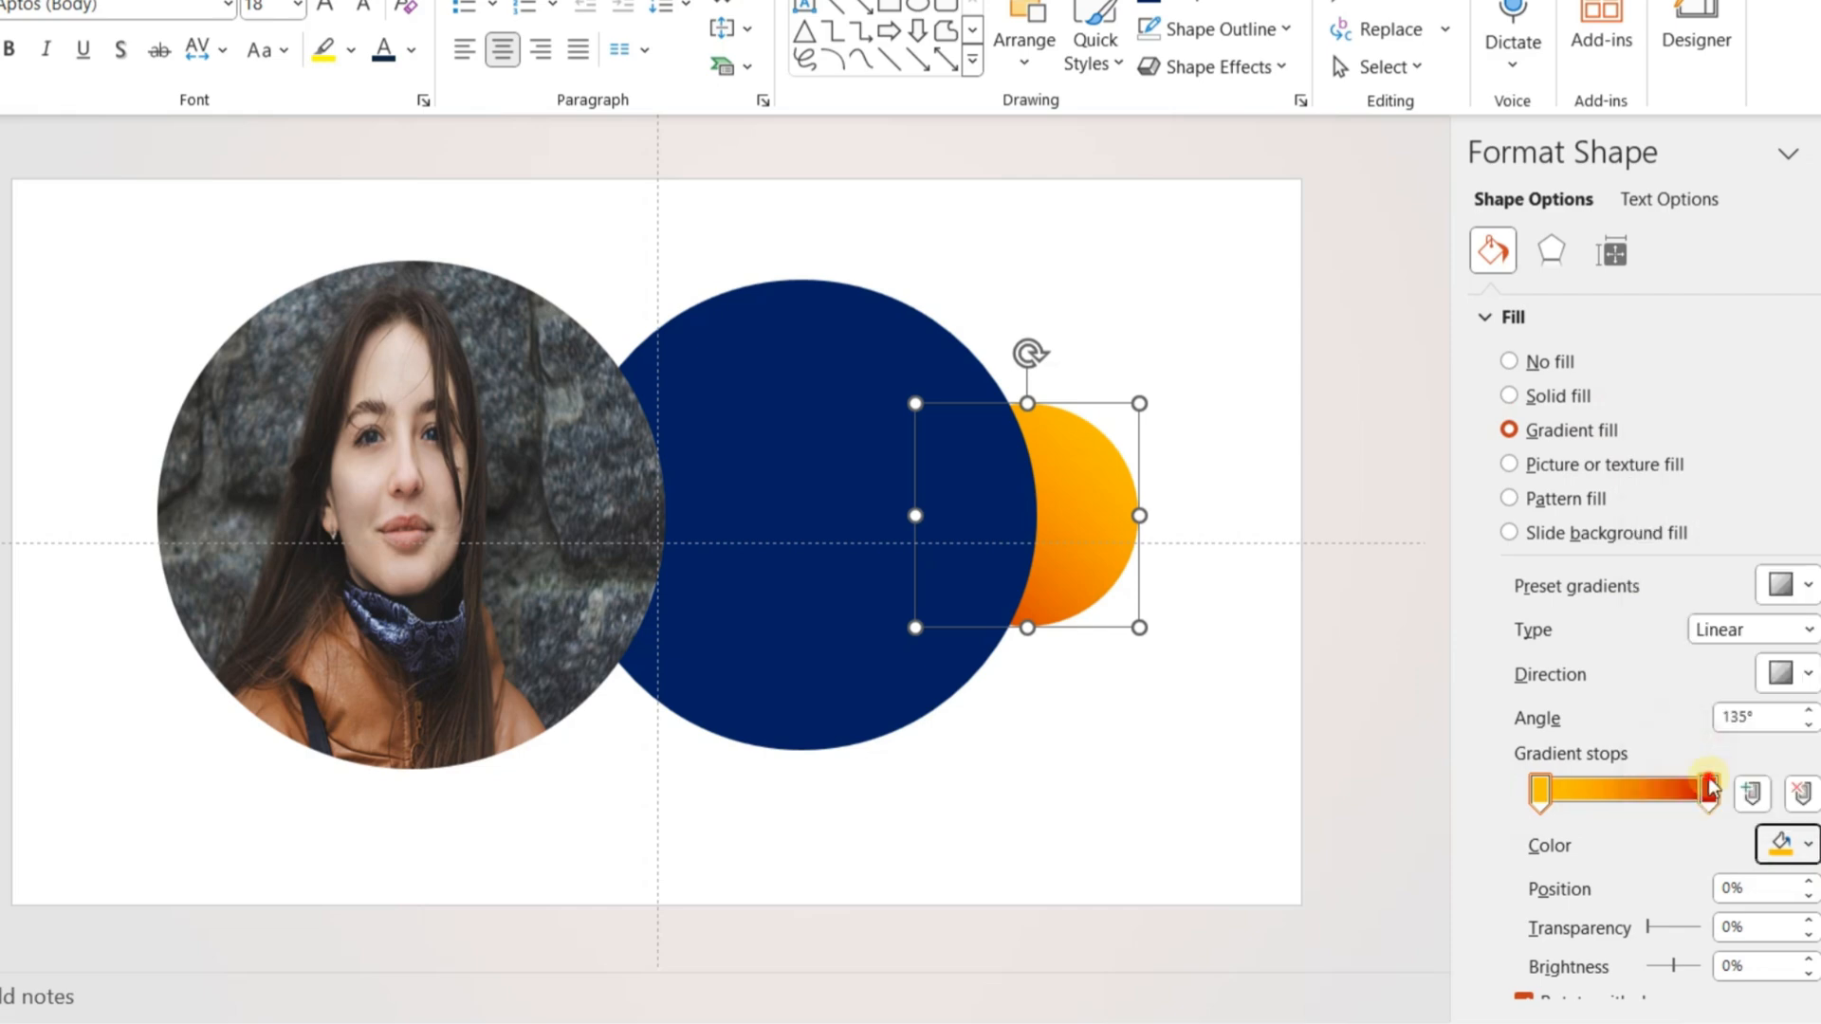
click(1707, 793)
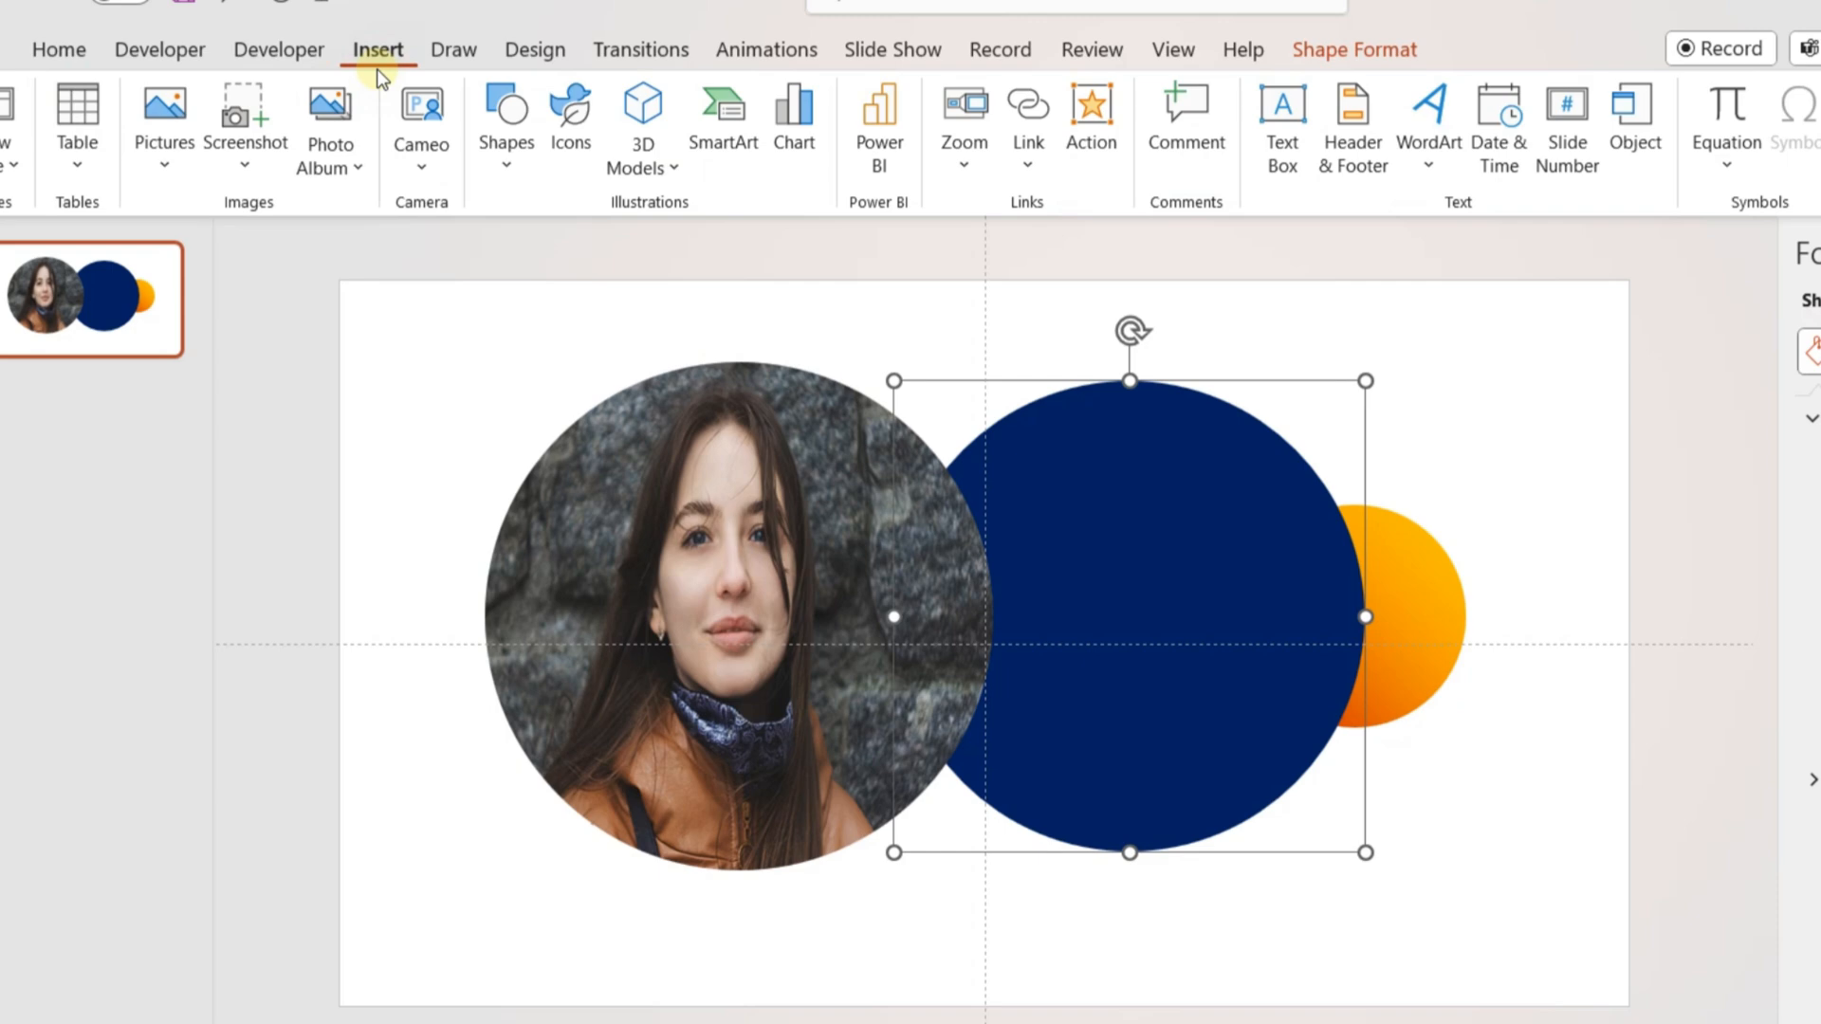
click(59, 49)
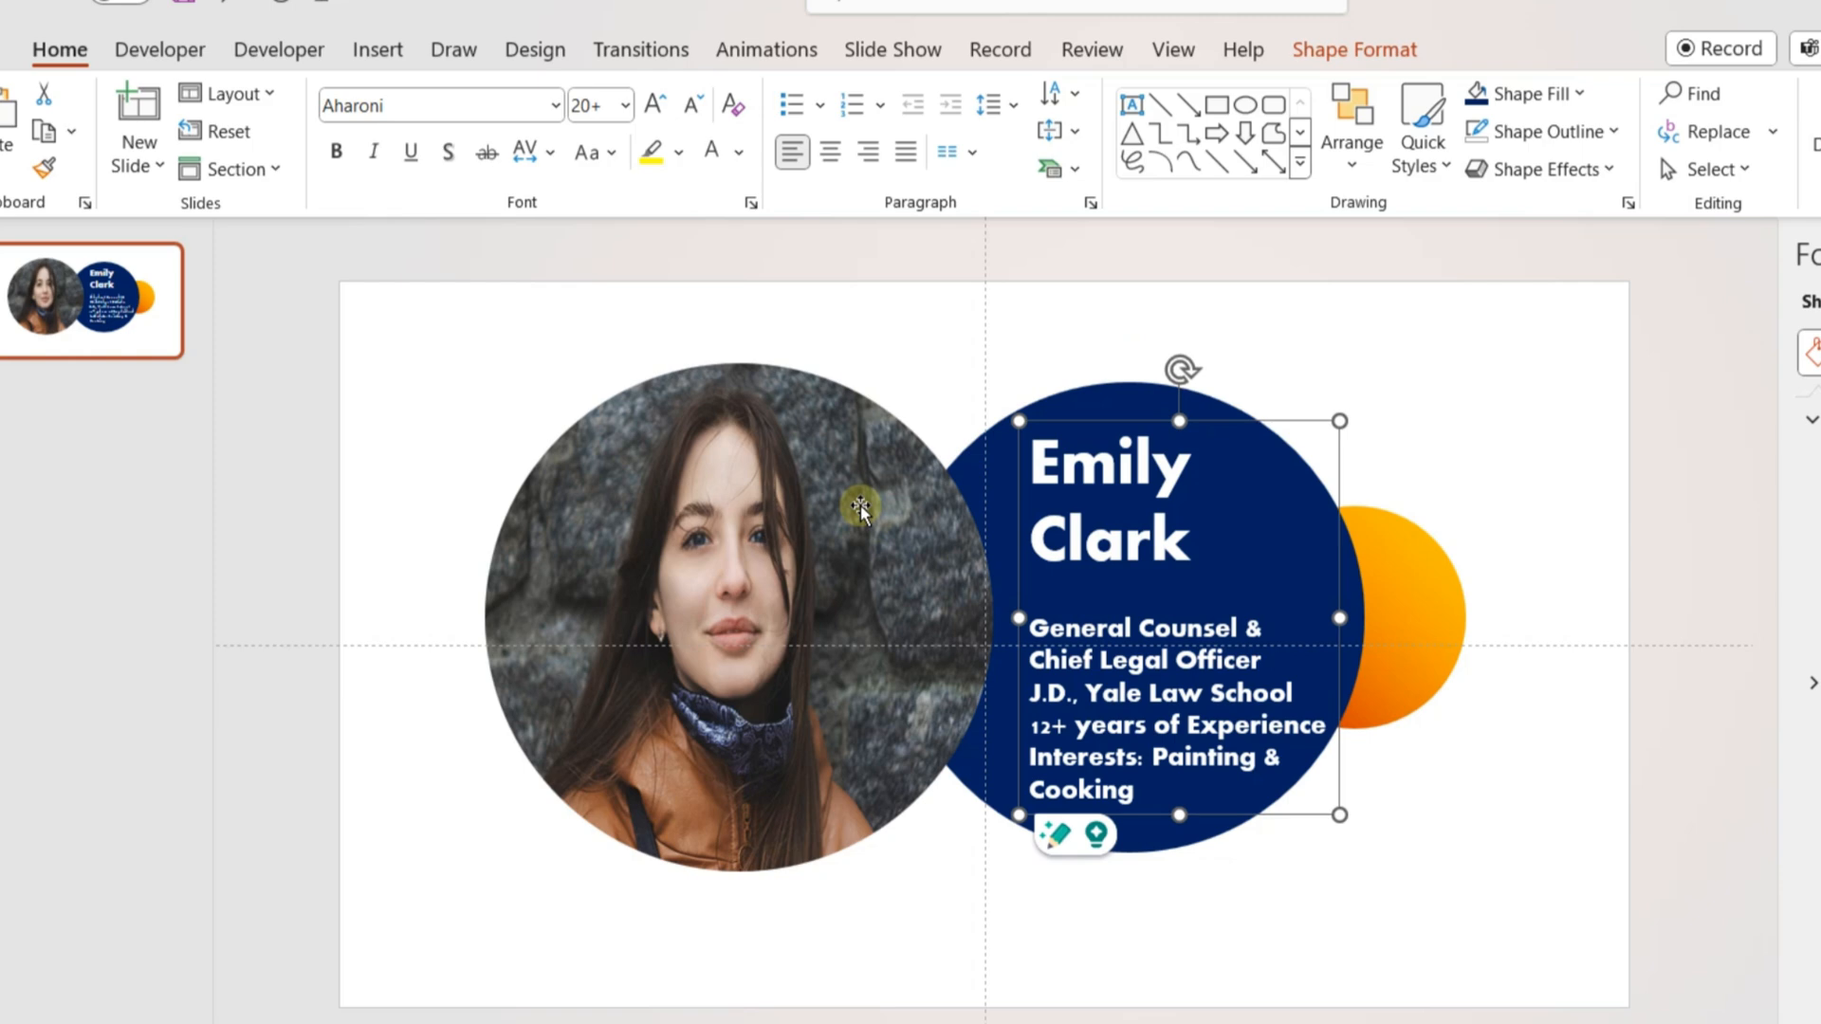
right_click(859, 508)
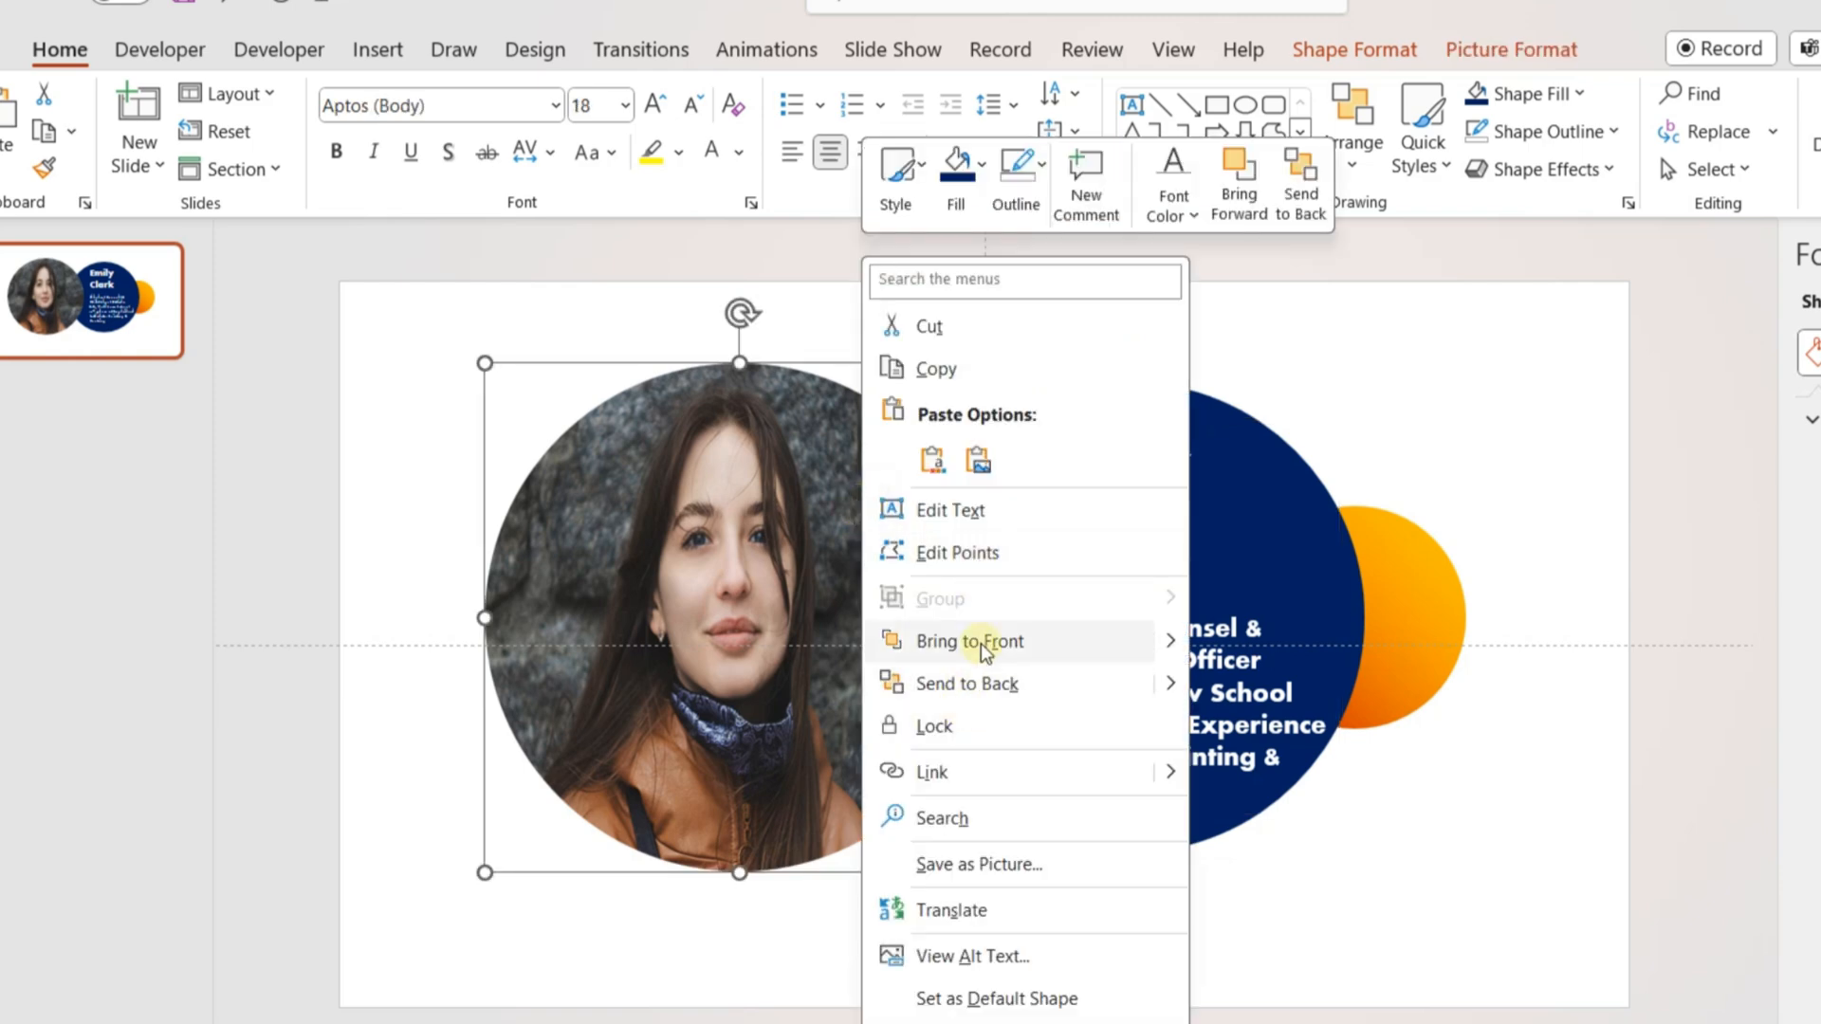
click(969, 640)
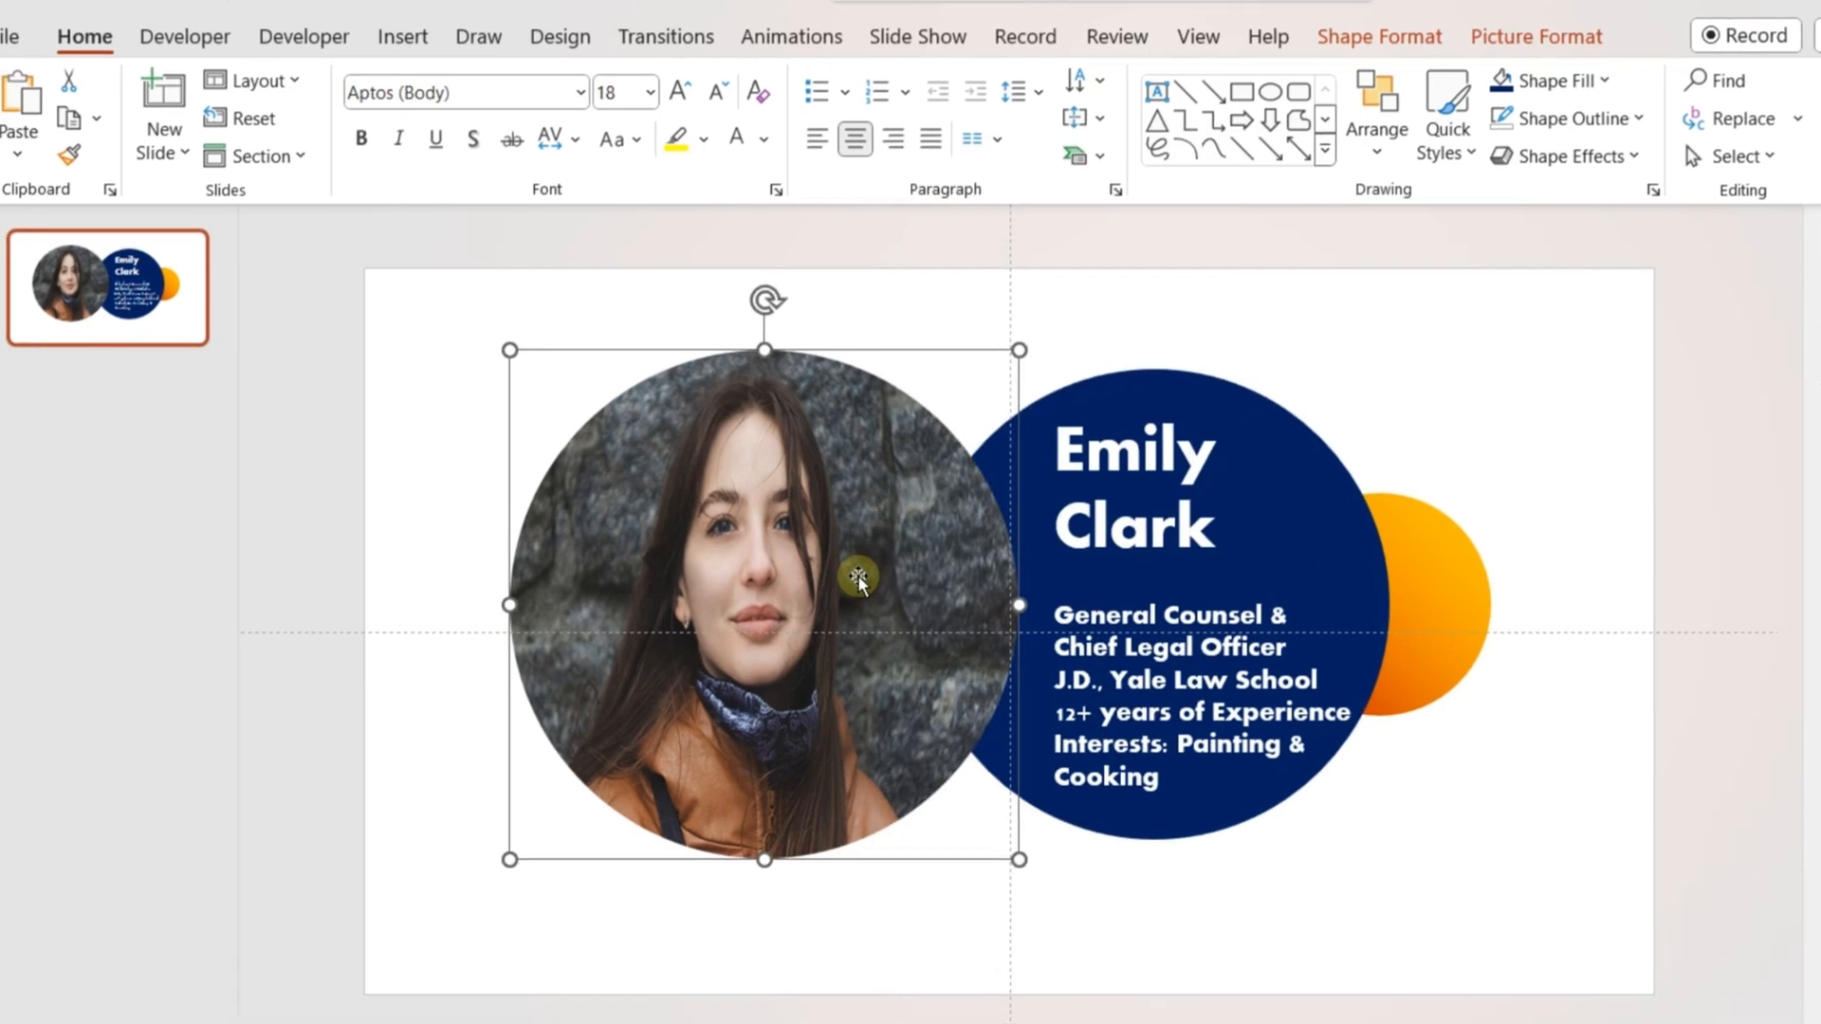
right_click(107, 287)
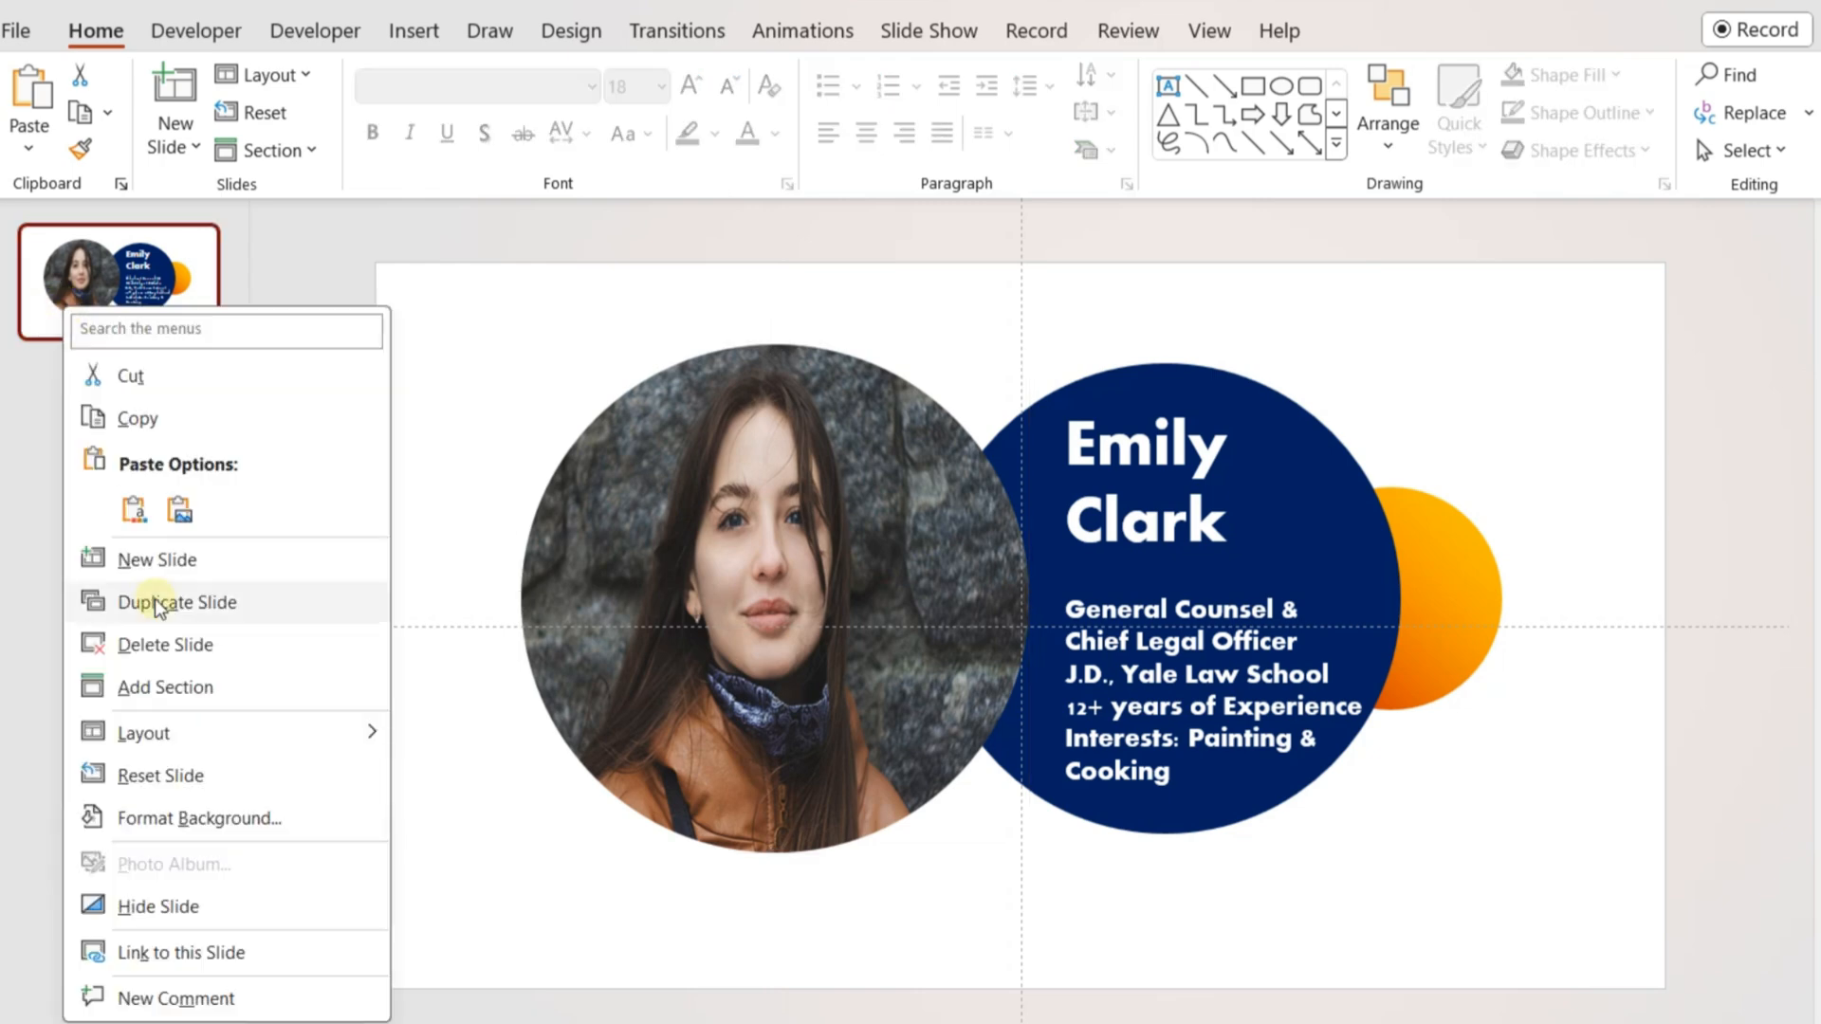
- Duplicate the slide, then centre the photo on slide 1 and delete the bio circle
click(176, 601)
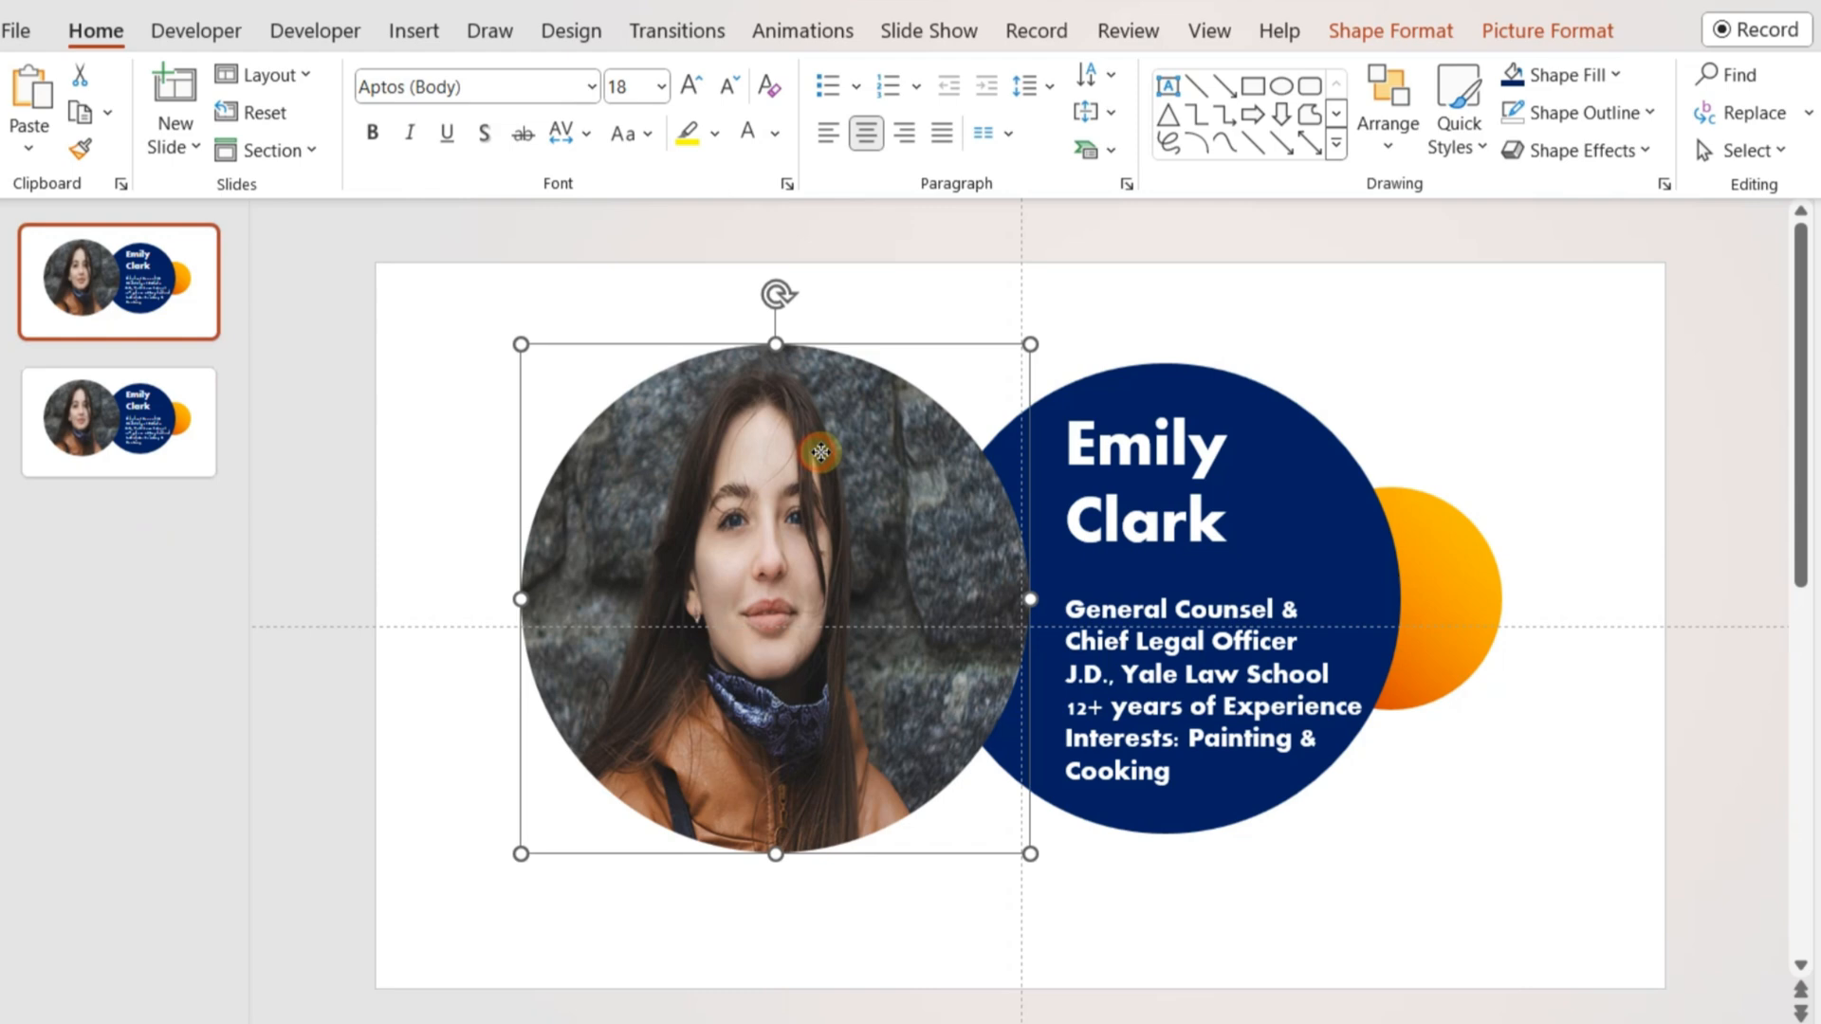
drag(775, 598, 1028, 599)
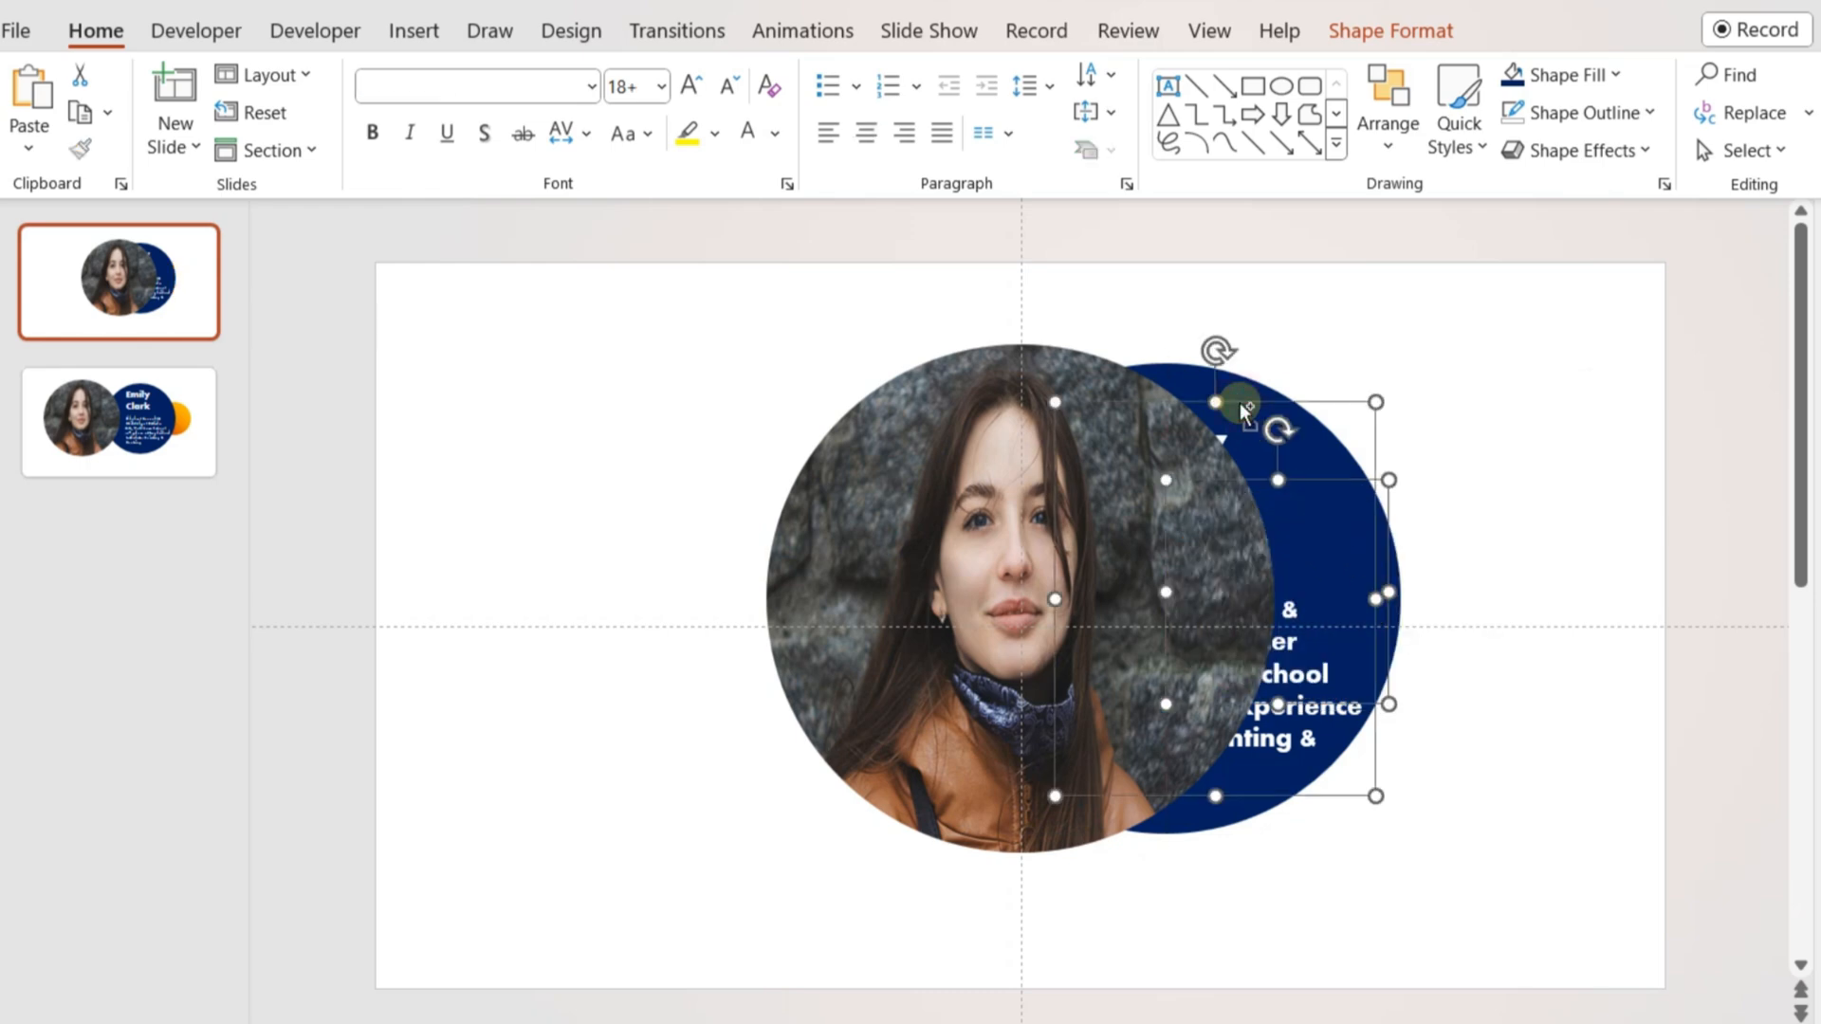
drag(1243, 413, 1164, 372)
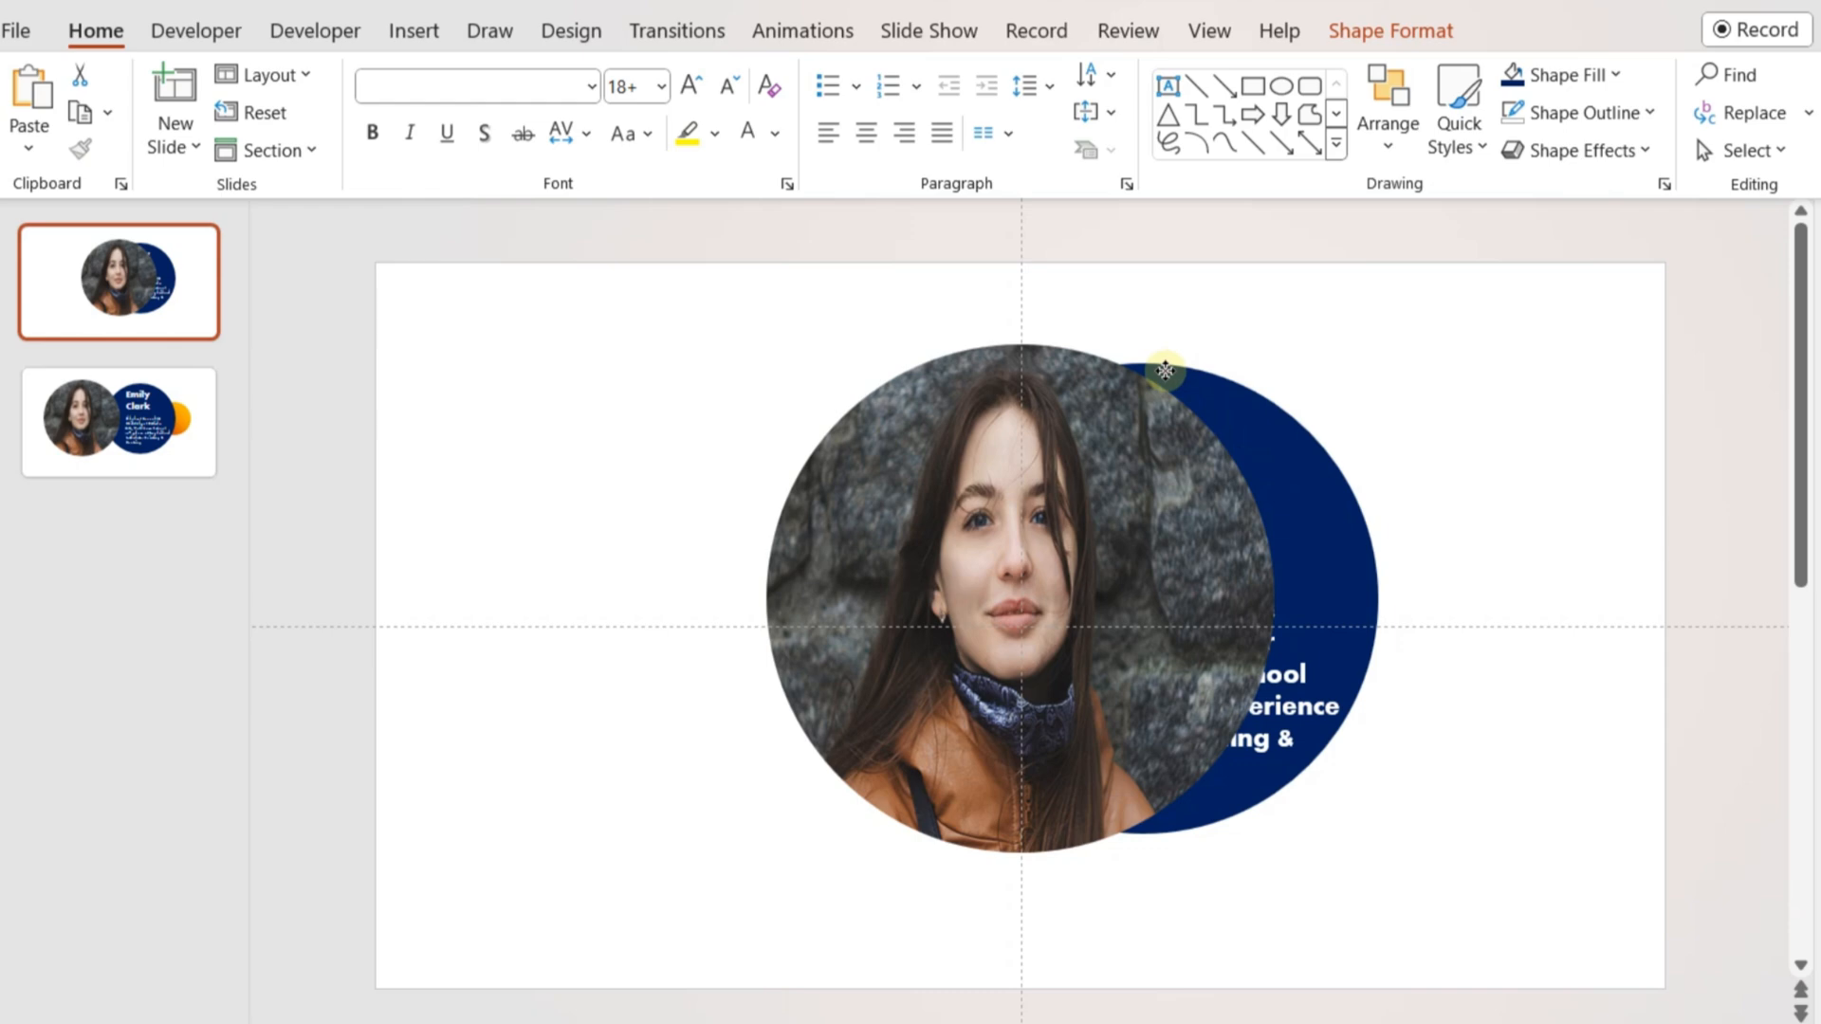
drag(1165, 369, 1107, 368)
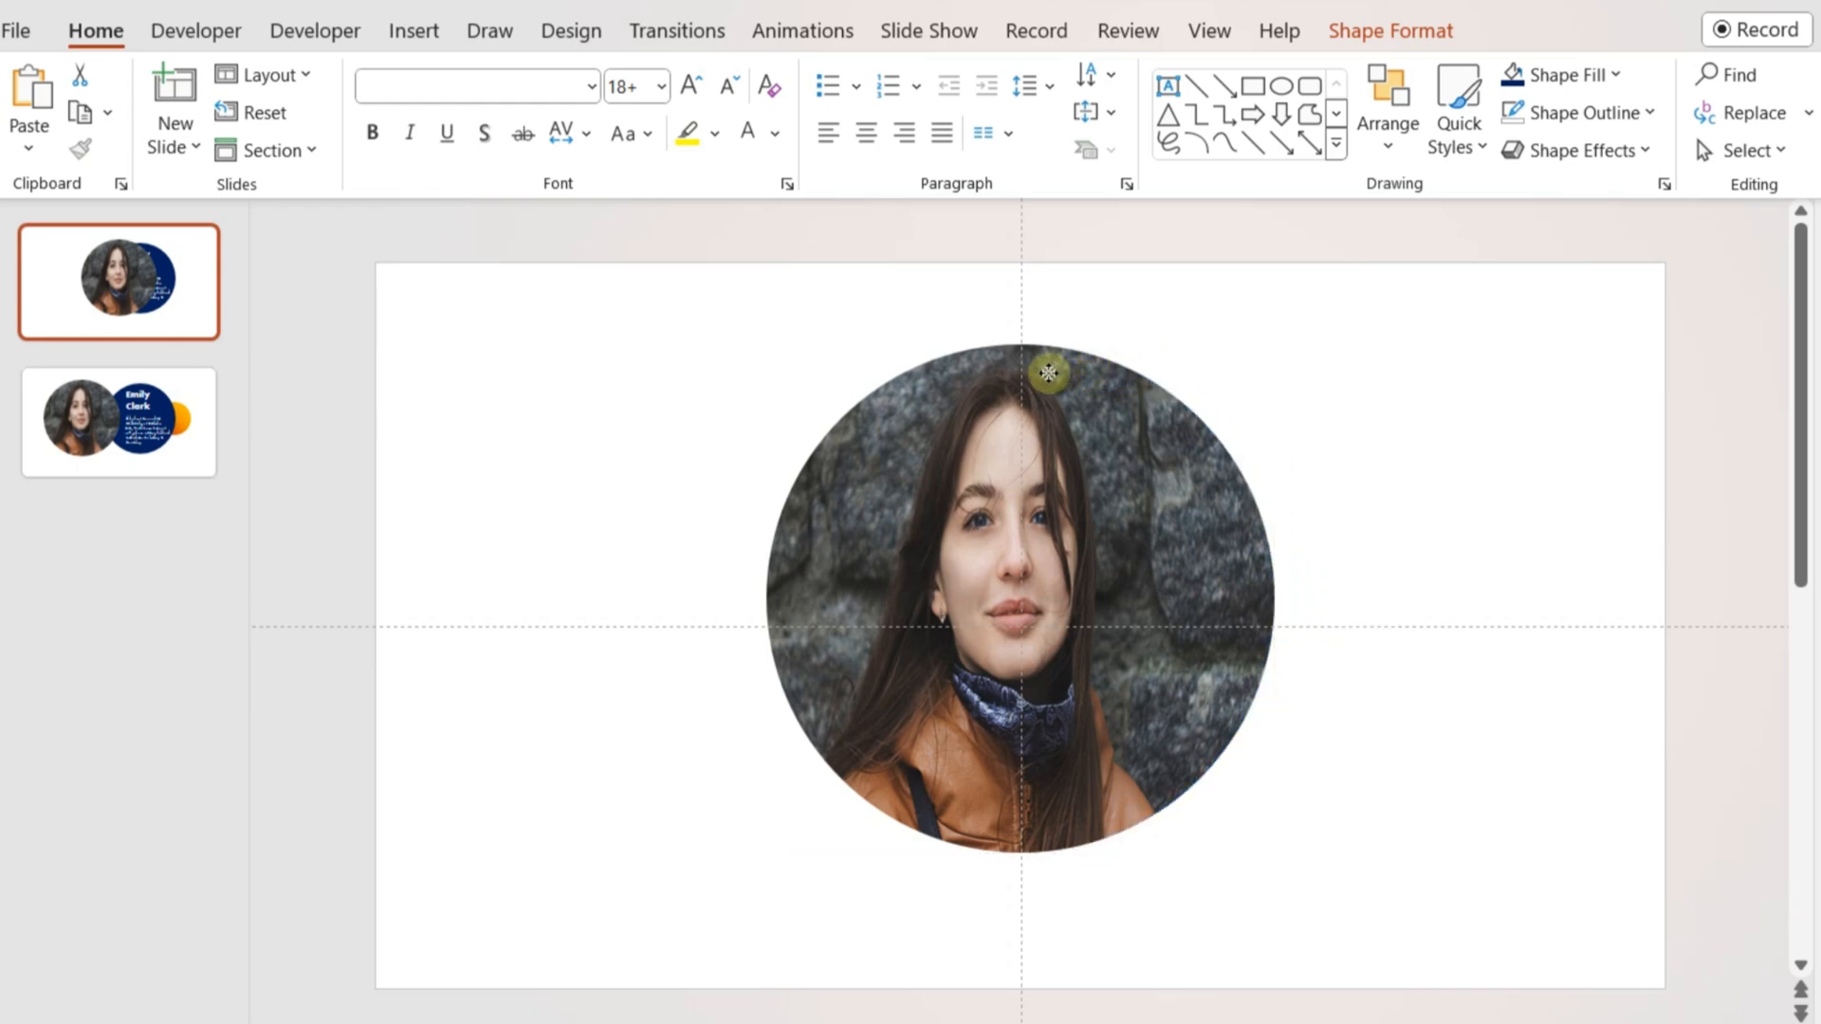
click(1450, 480)
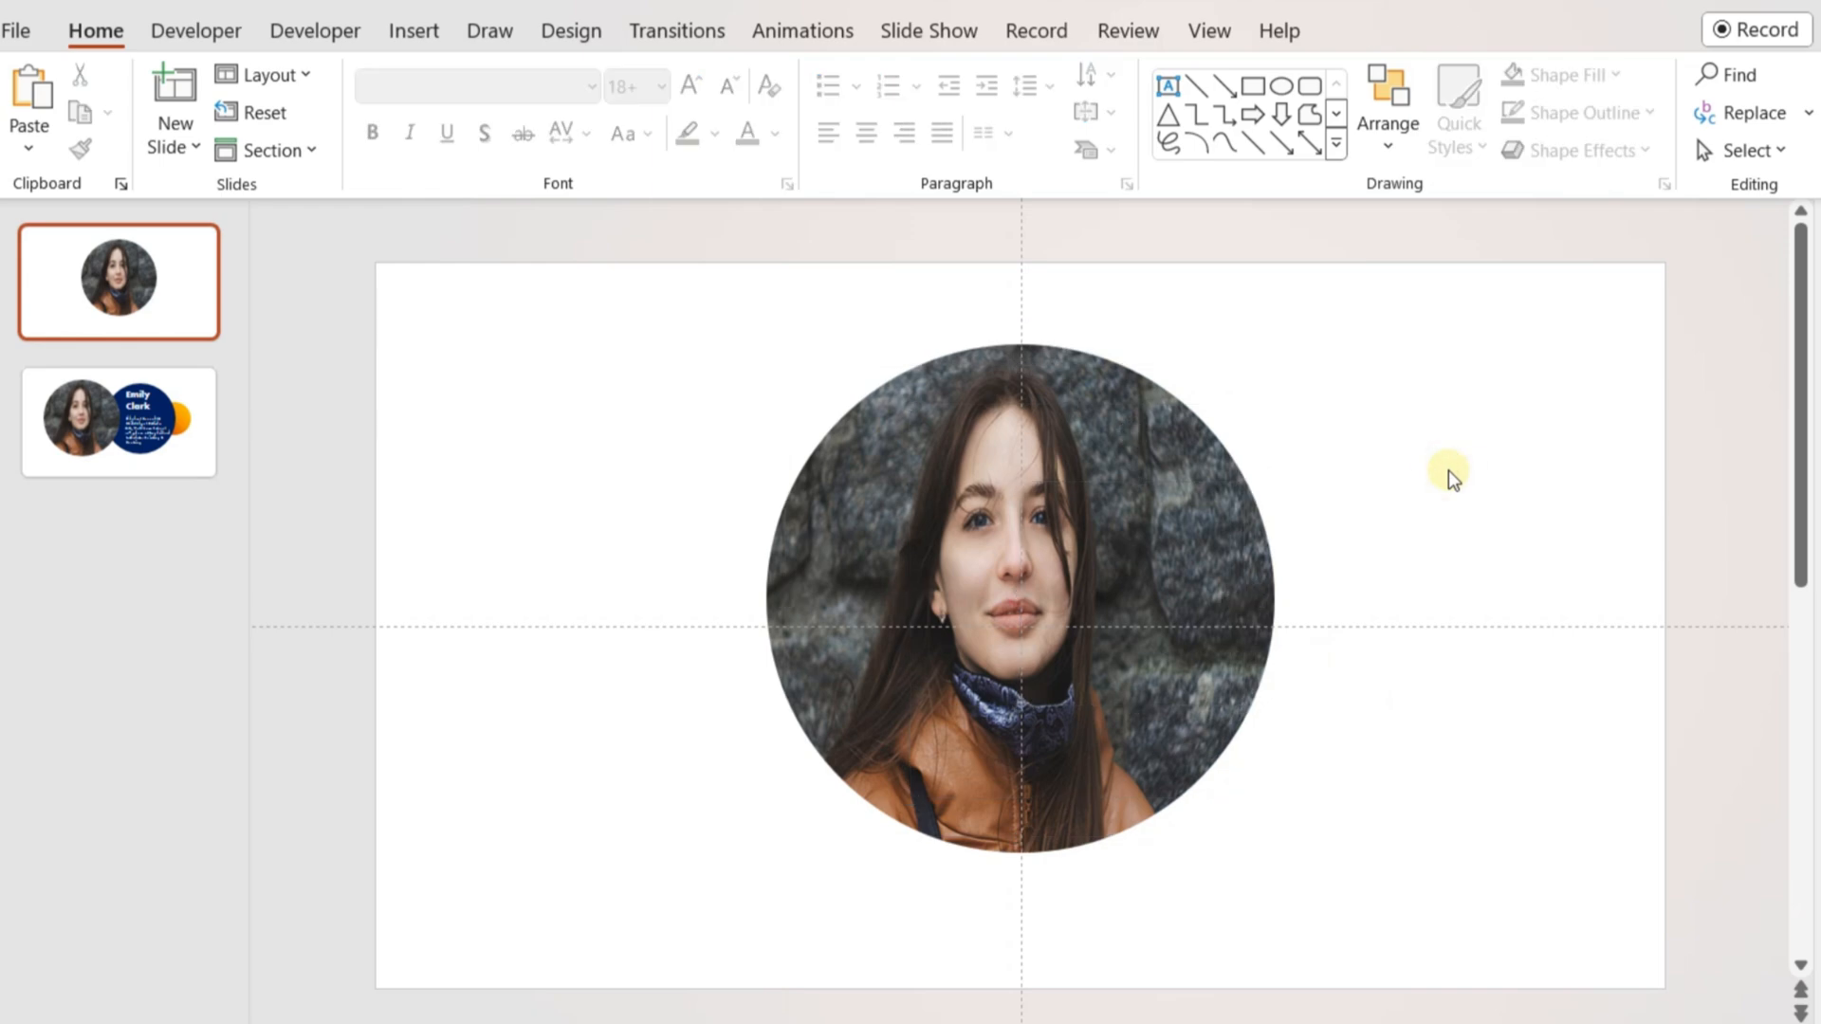
mouse_move(1037, 346)
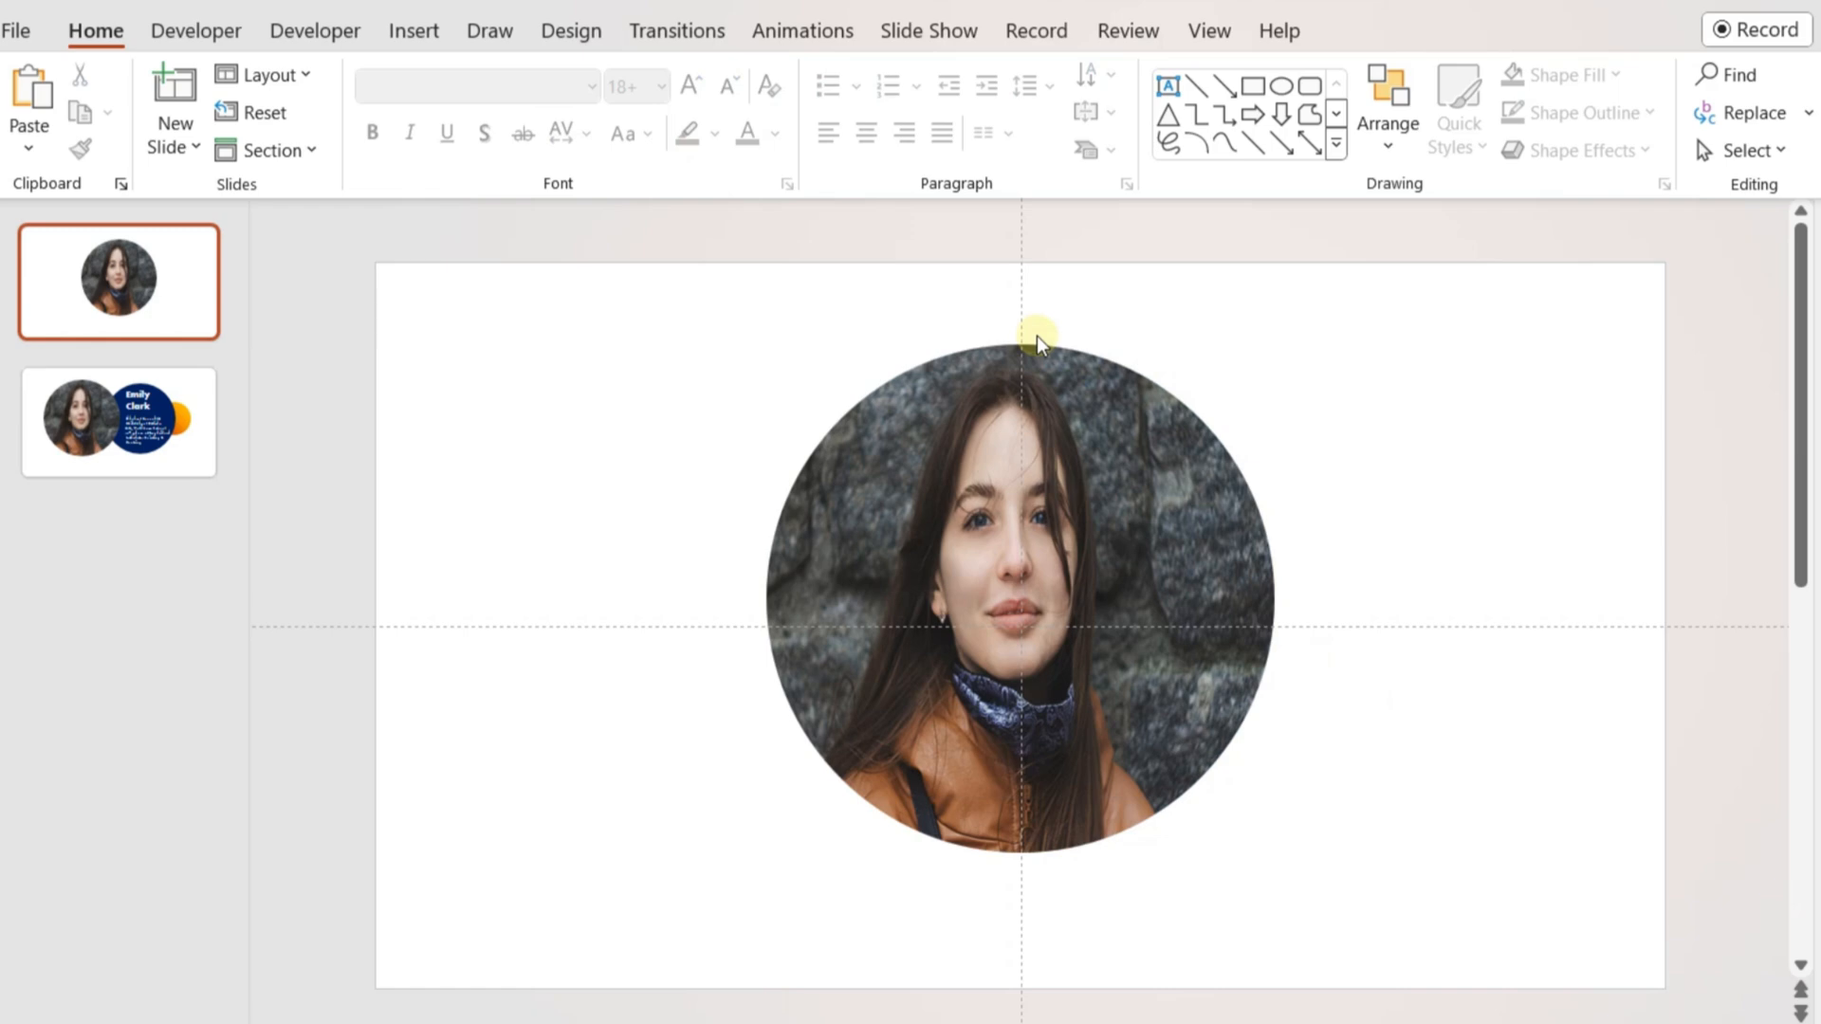
mouse_move(447, 17)
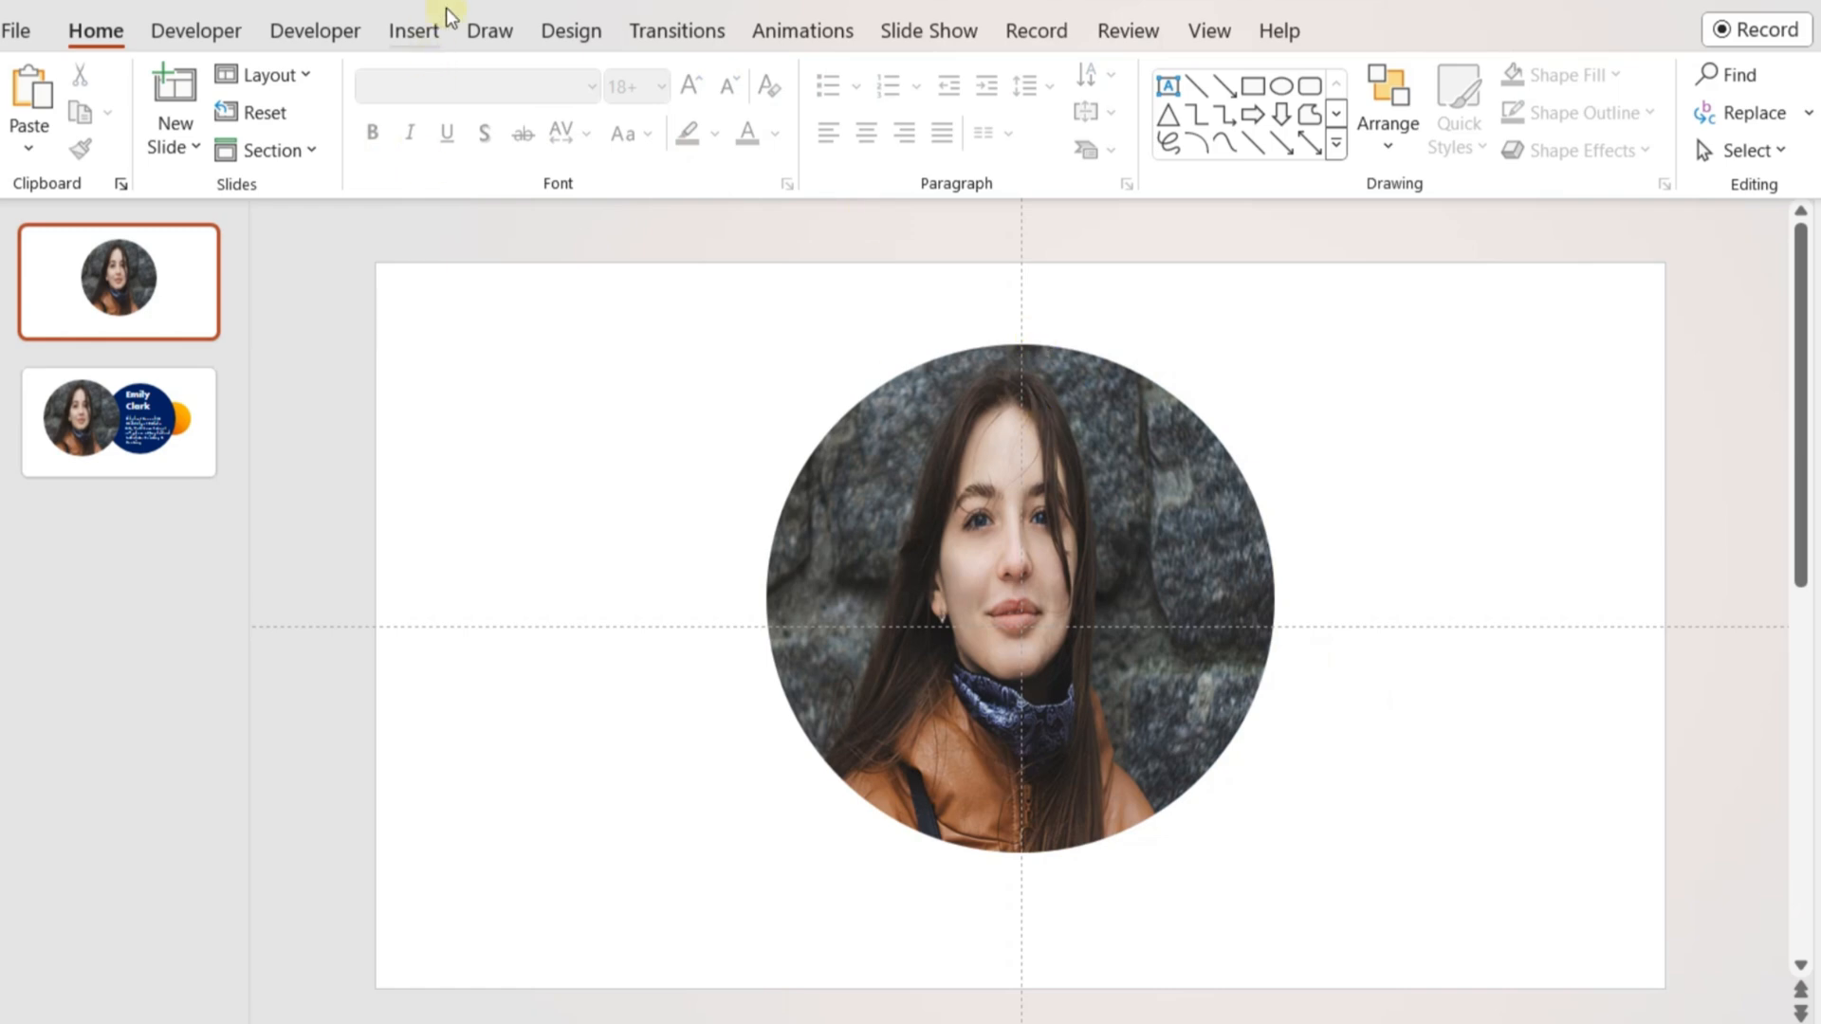
- Add a centred 'Our People' text box in Aharoni, navy, size 66, top-left
click(412, 31)
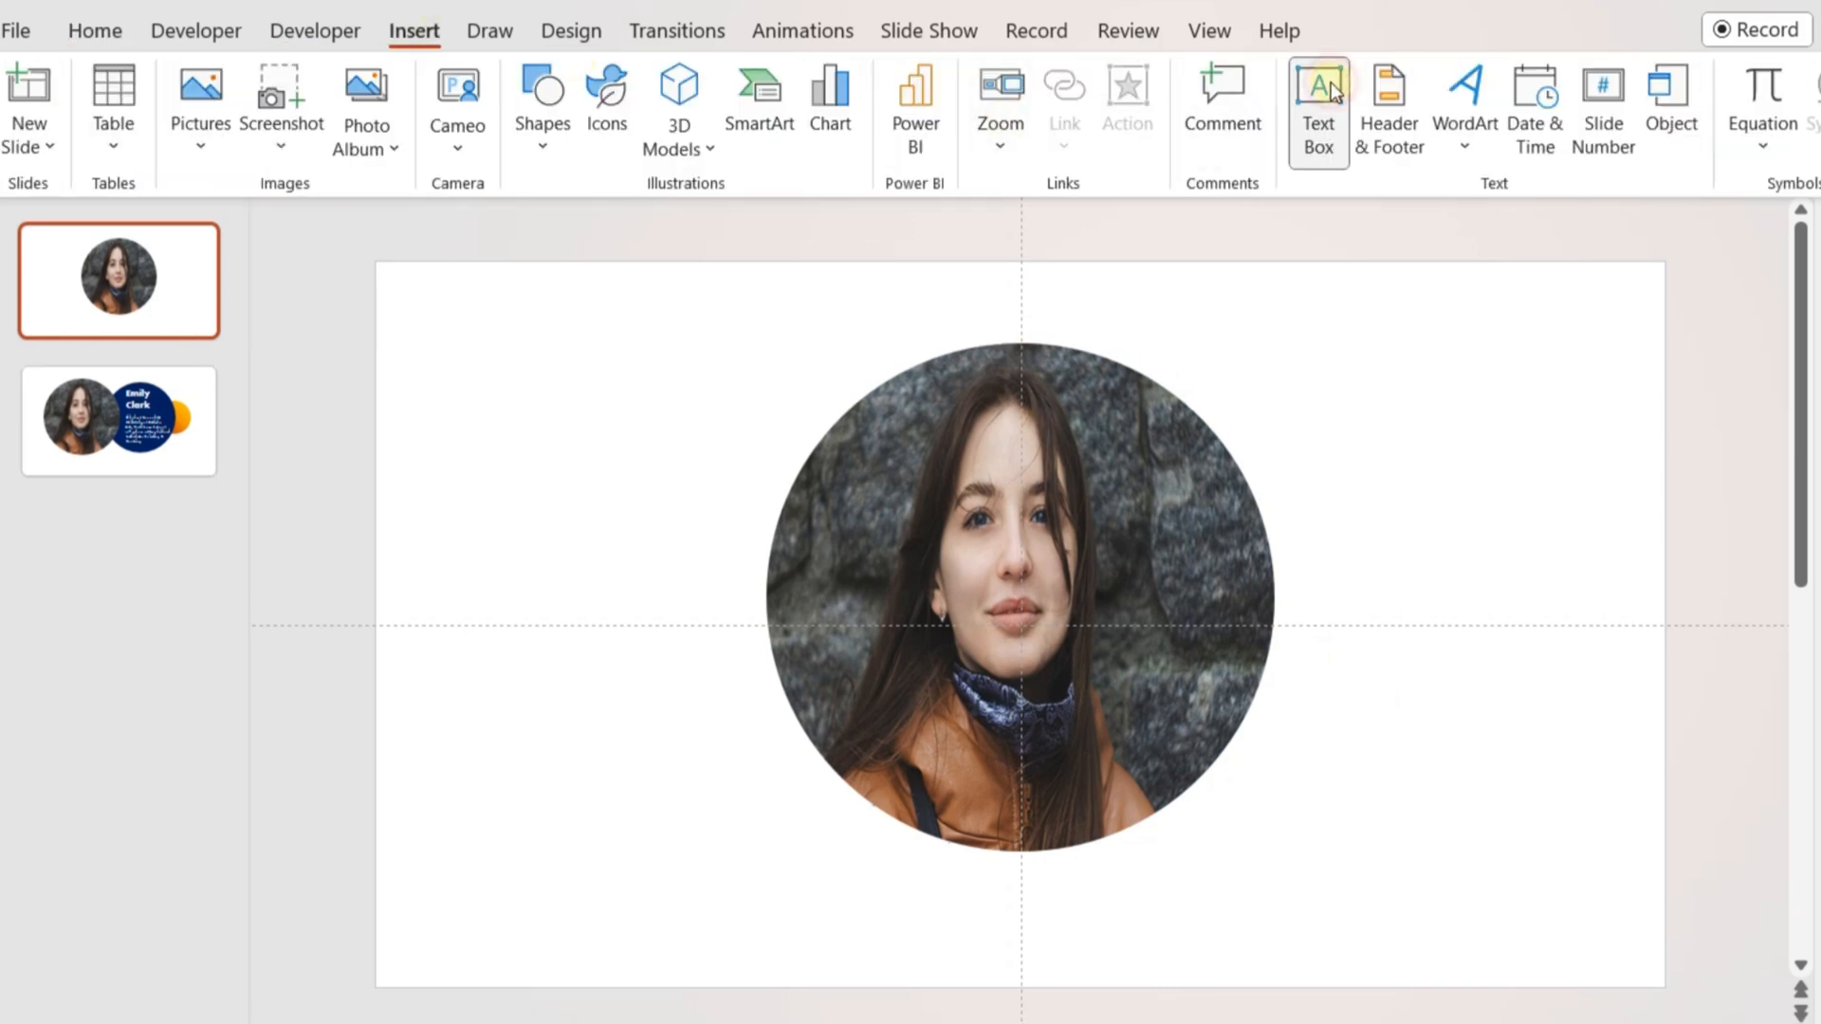
drag(404, 285, 735, 594)
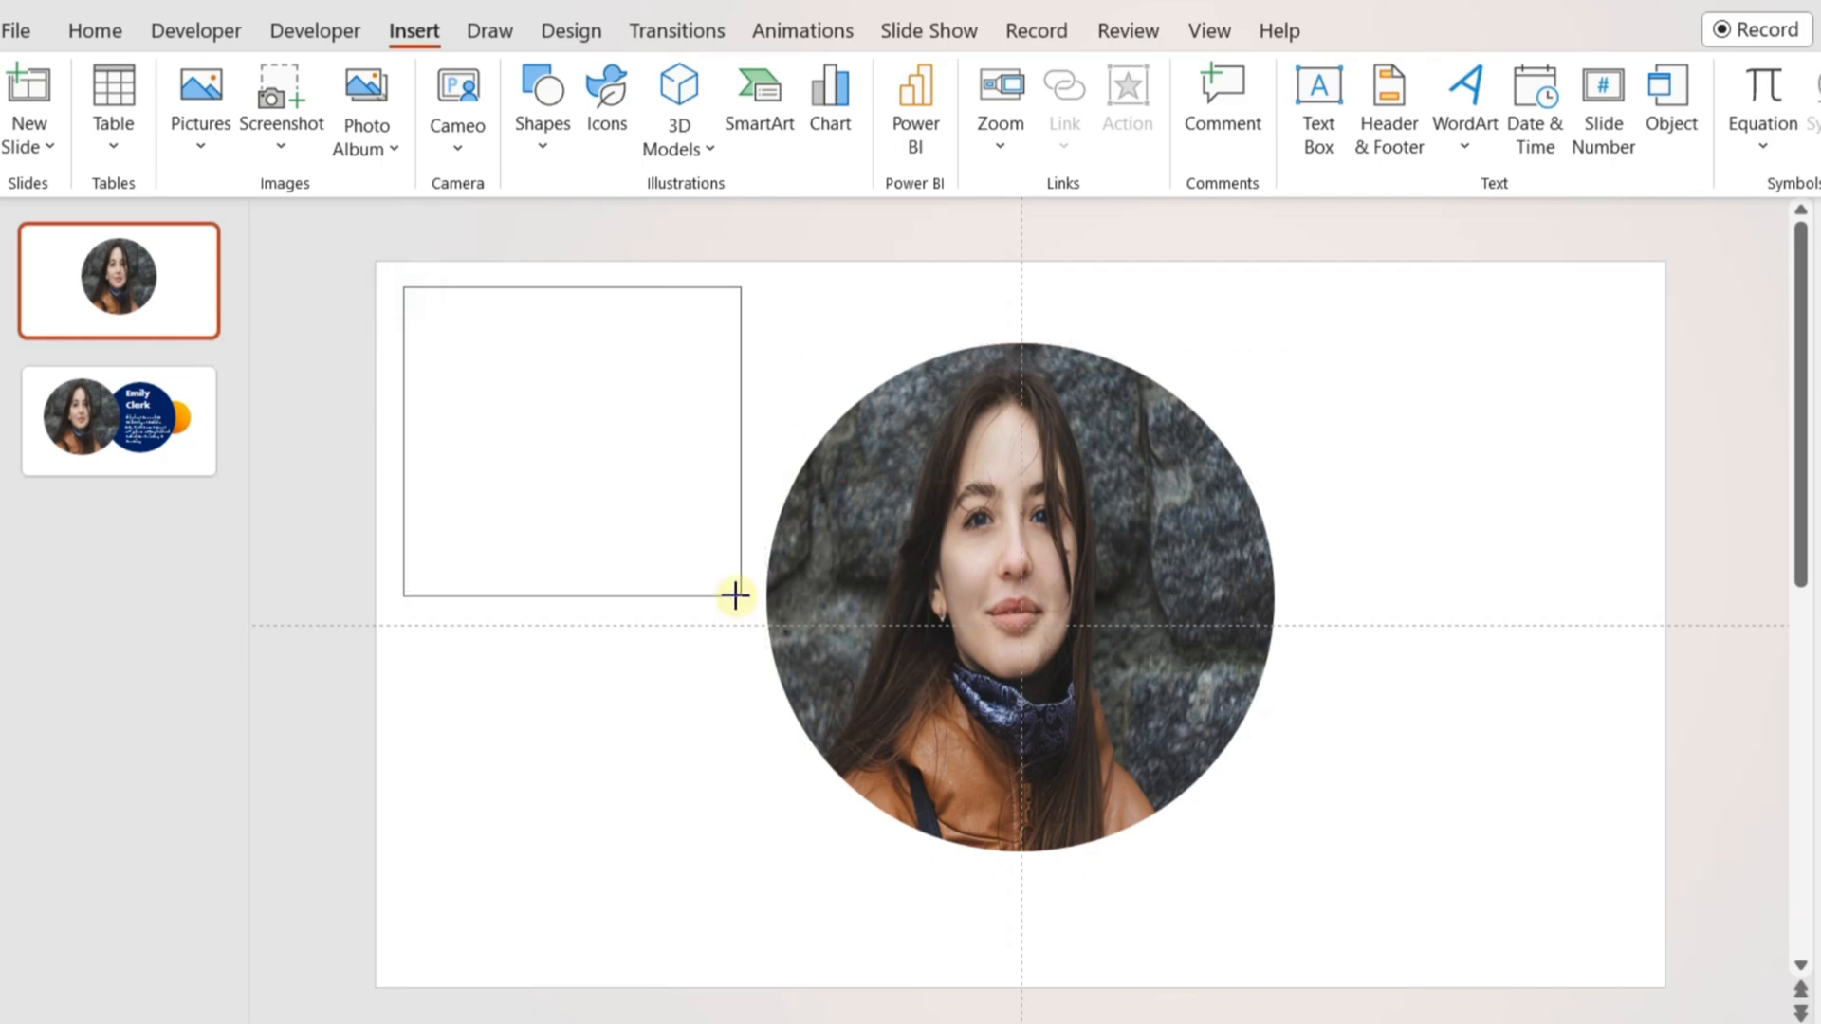
text(Our)
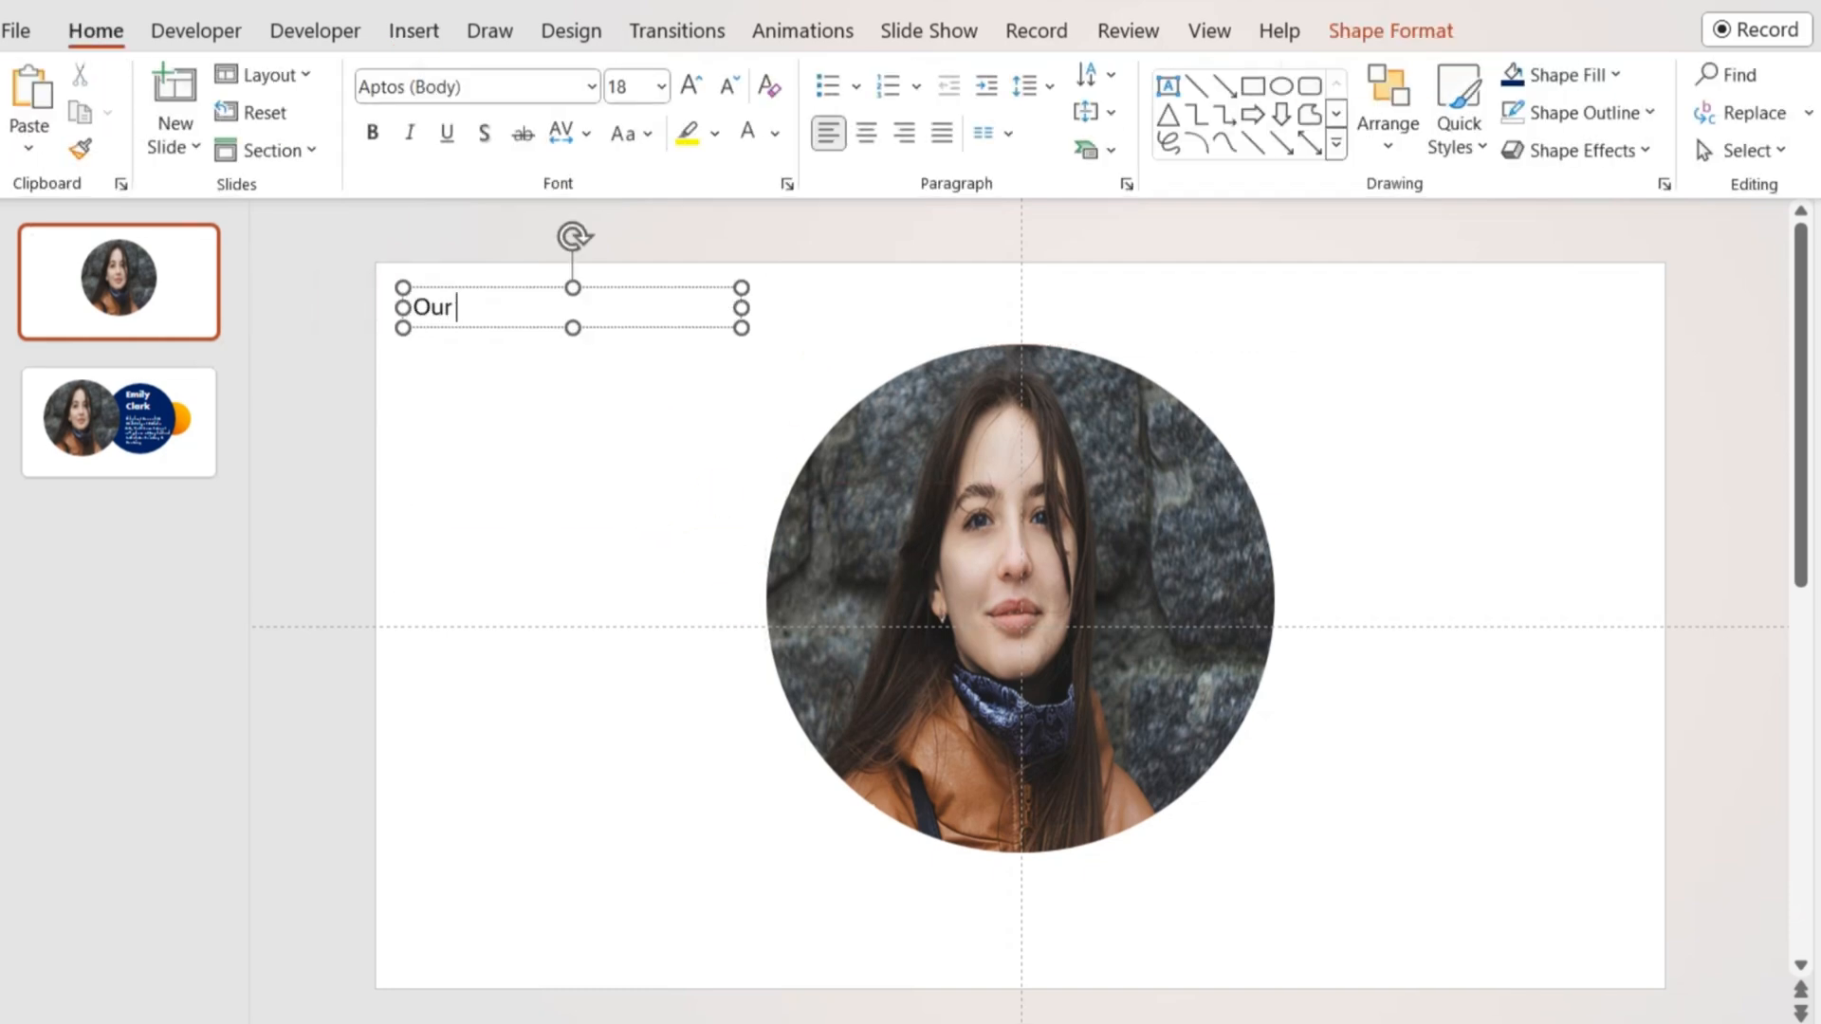
text(People)
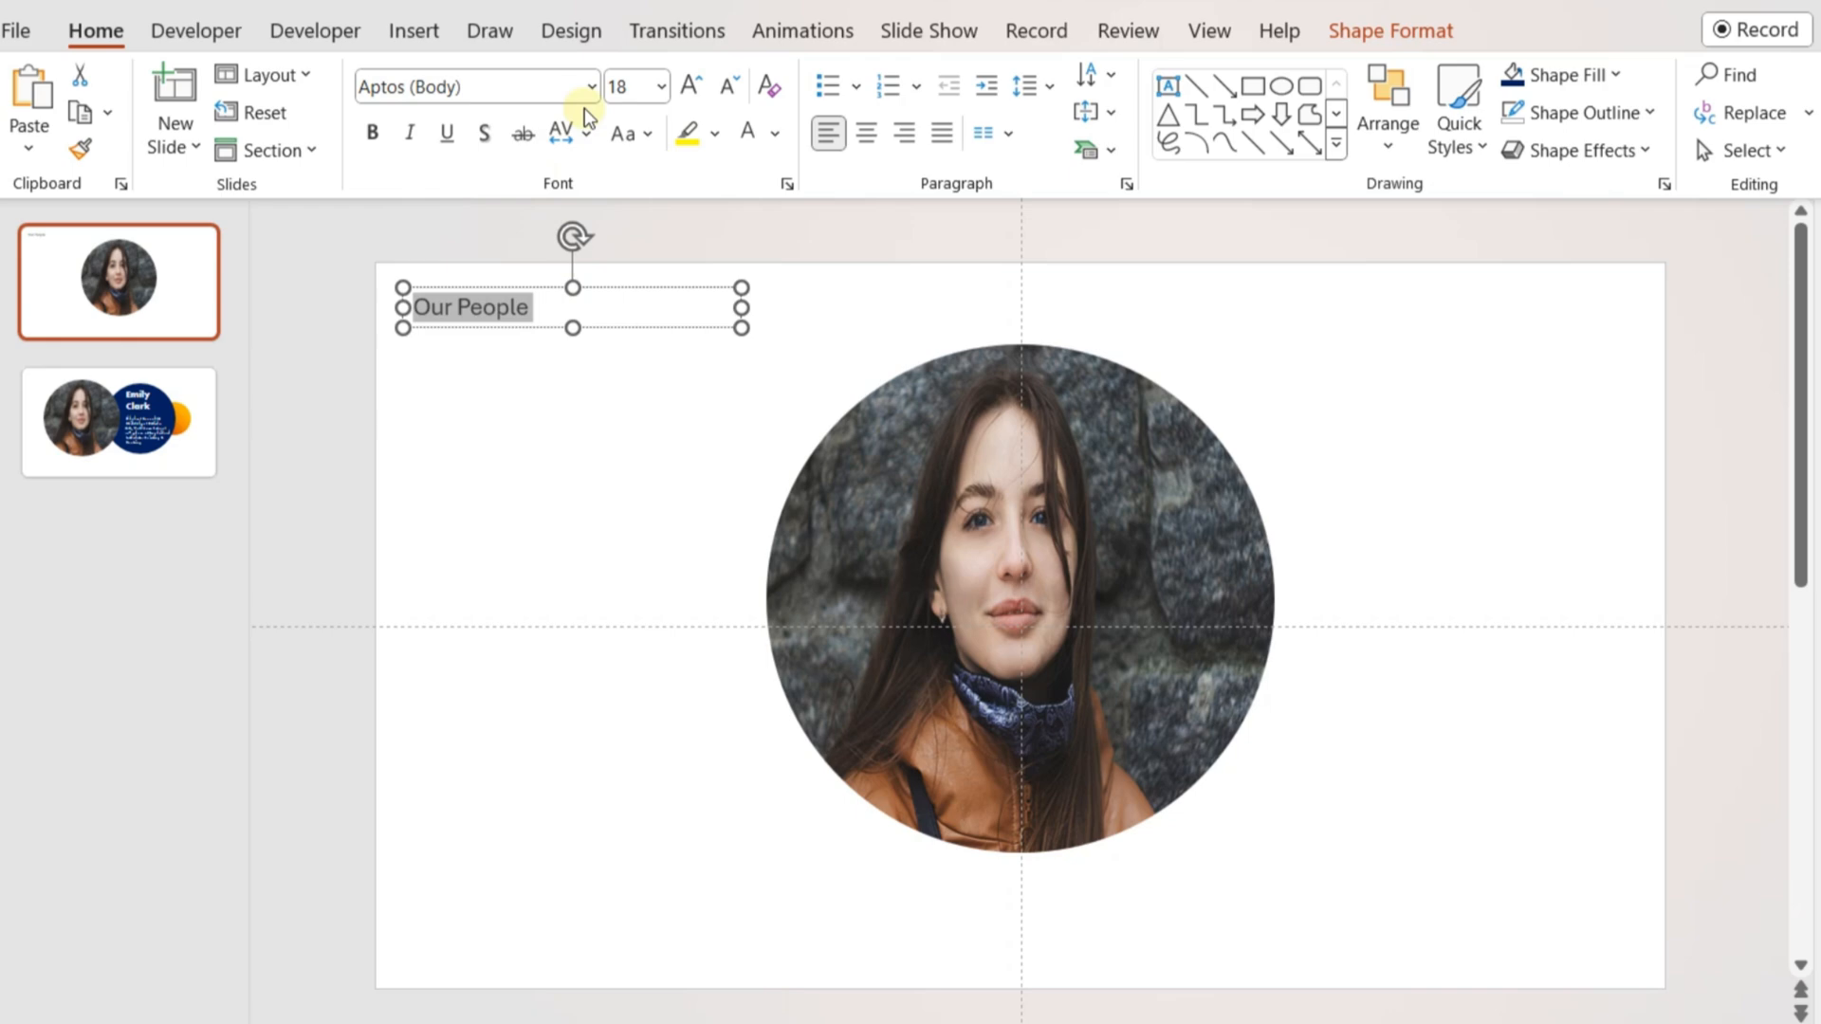
click(590, 86)
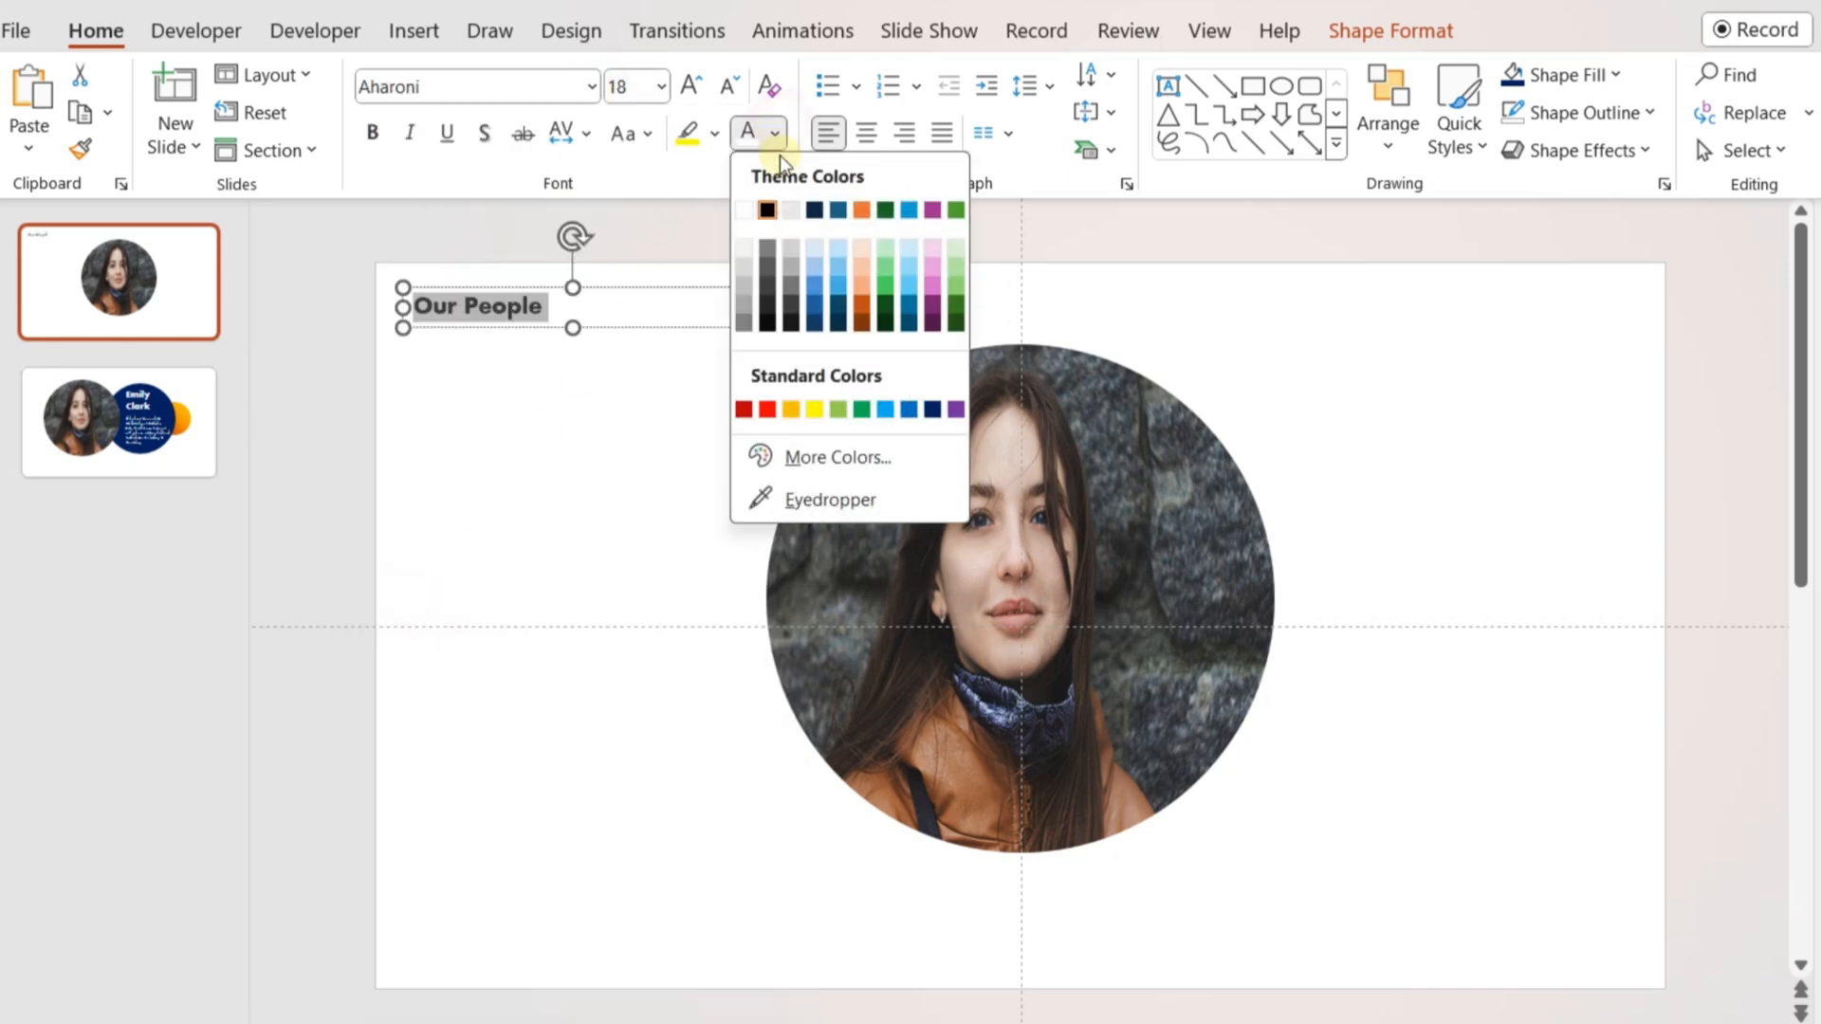
click(767, 211)
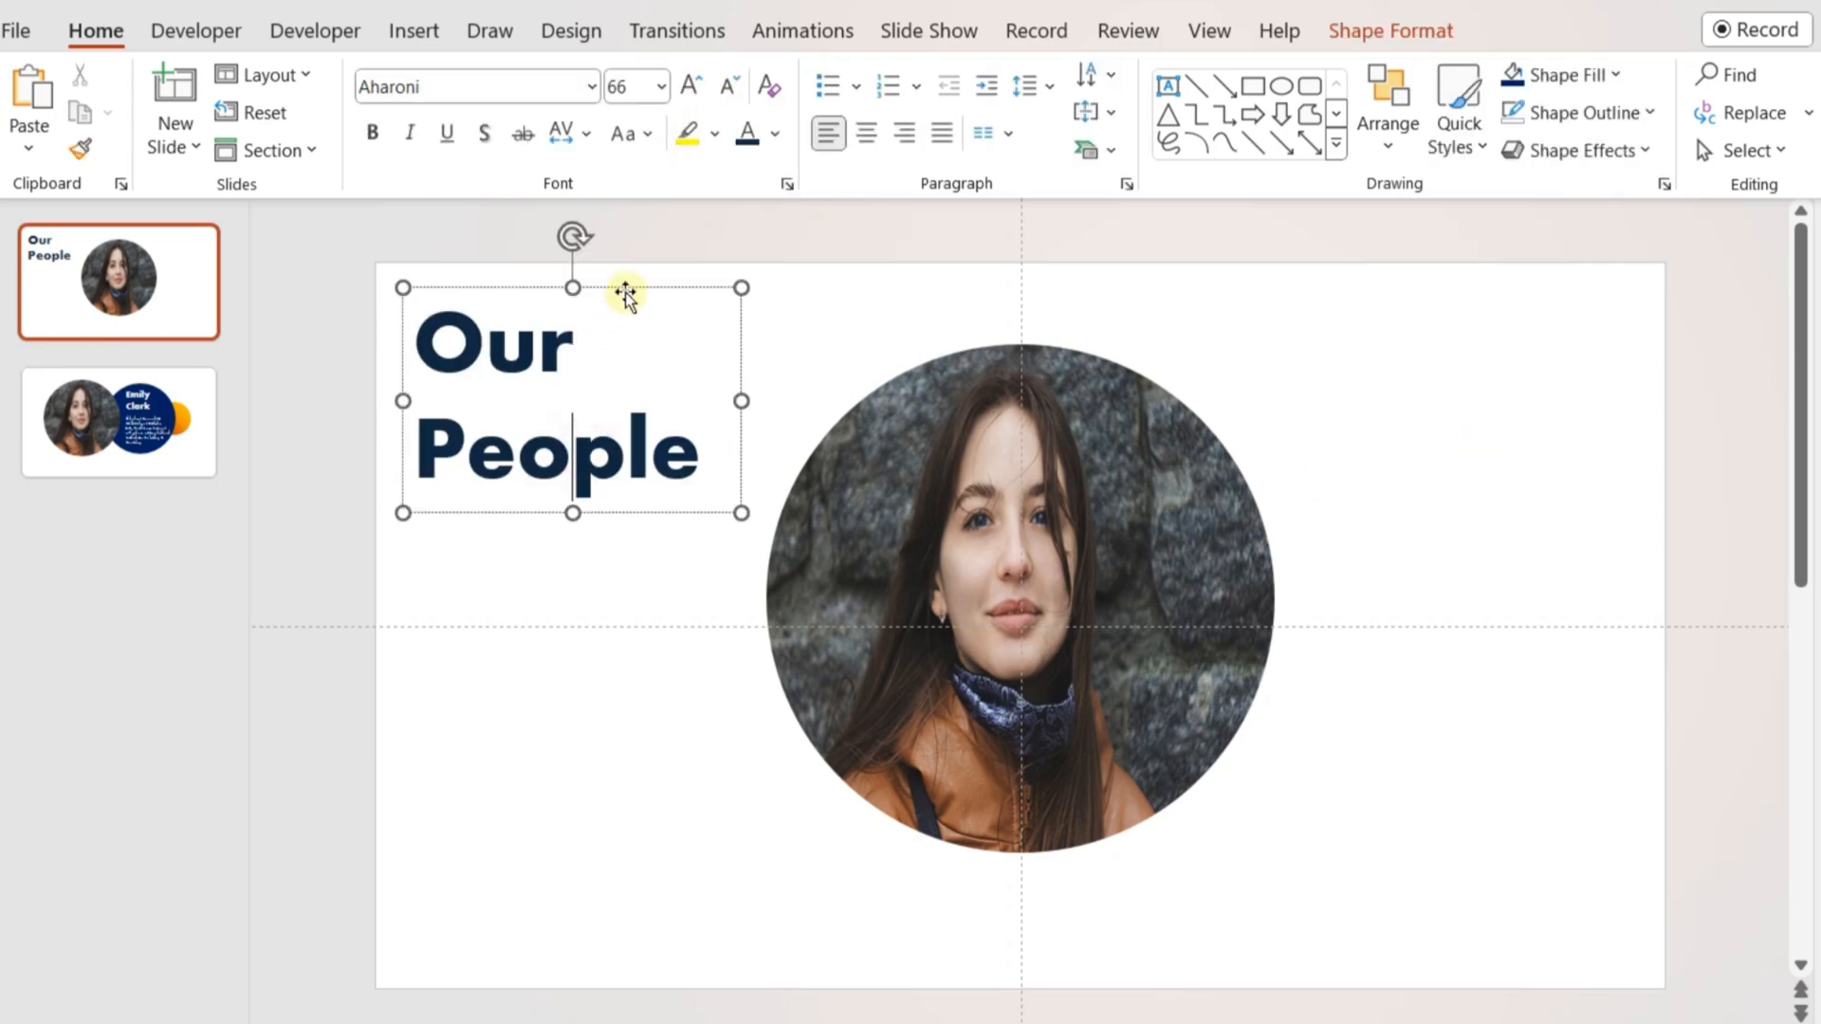
click(863, 135)
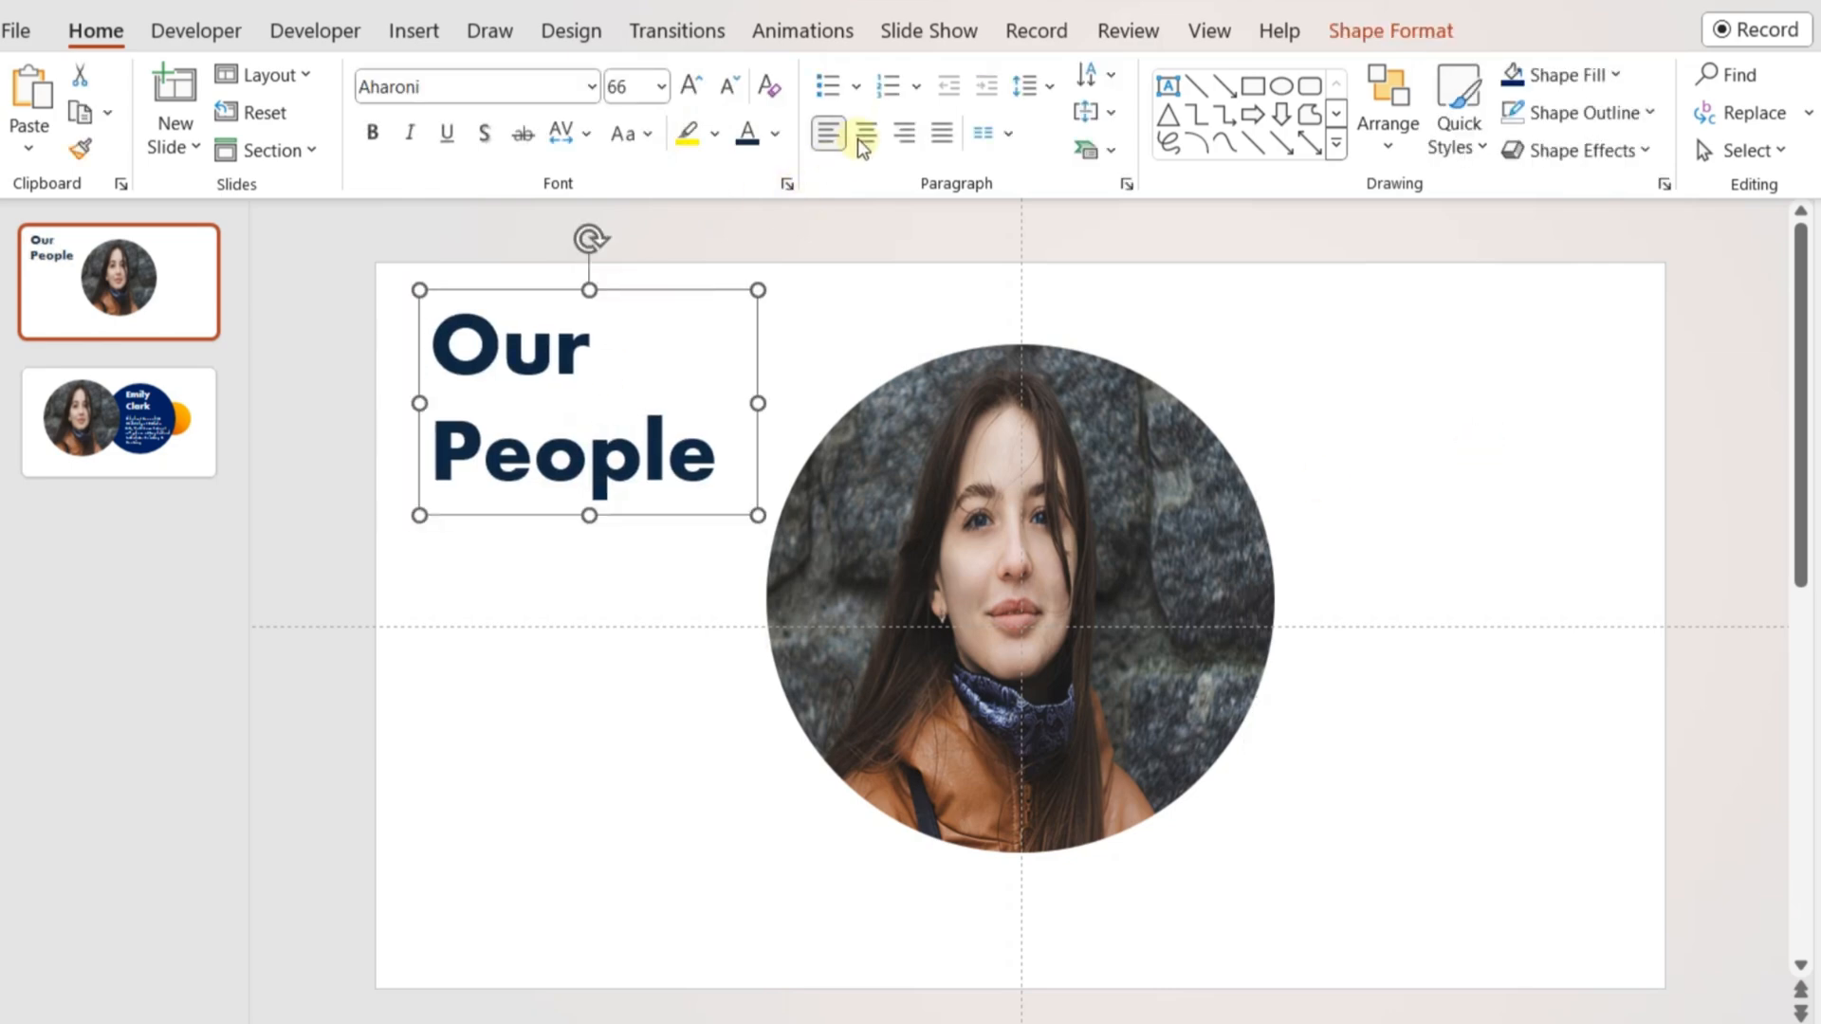
click(863, 133)
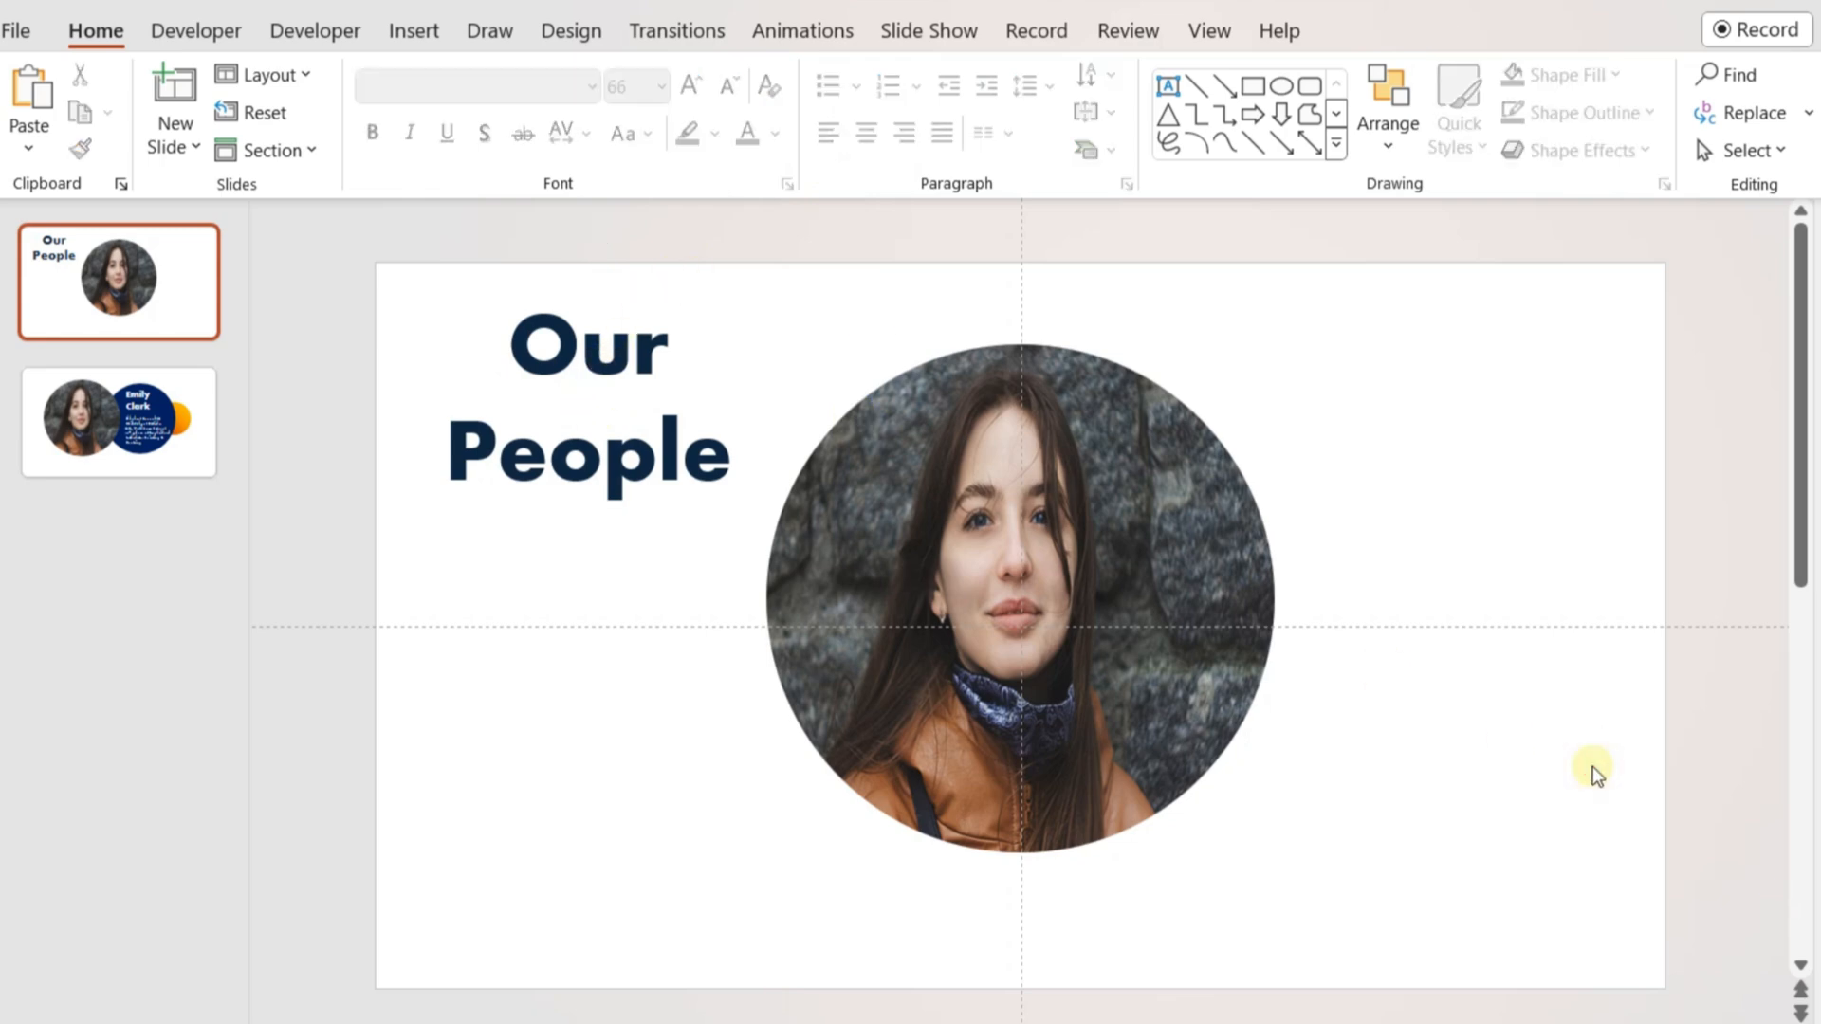
click(118, 421)
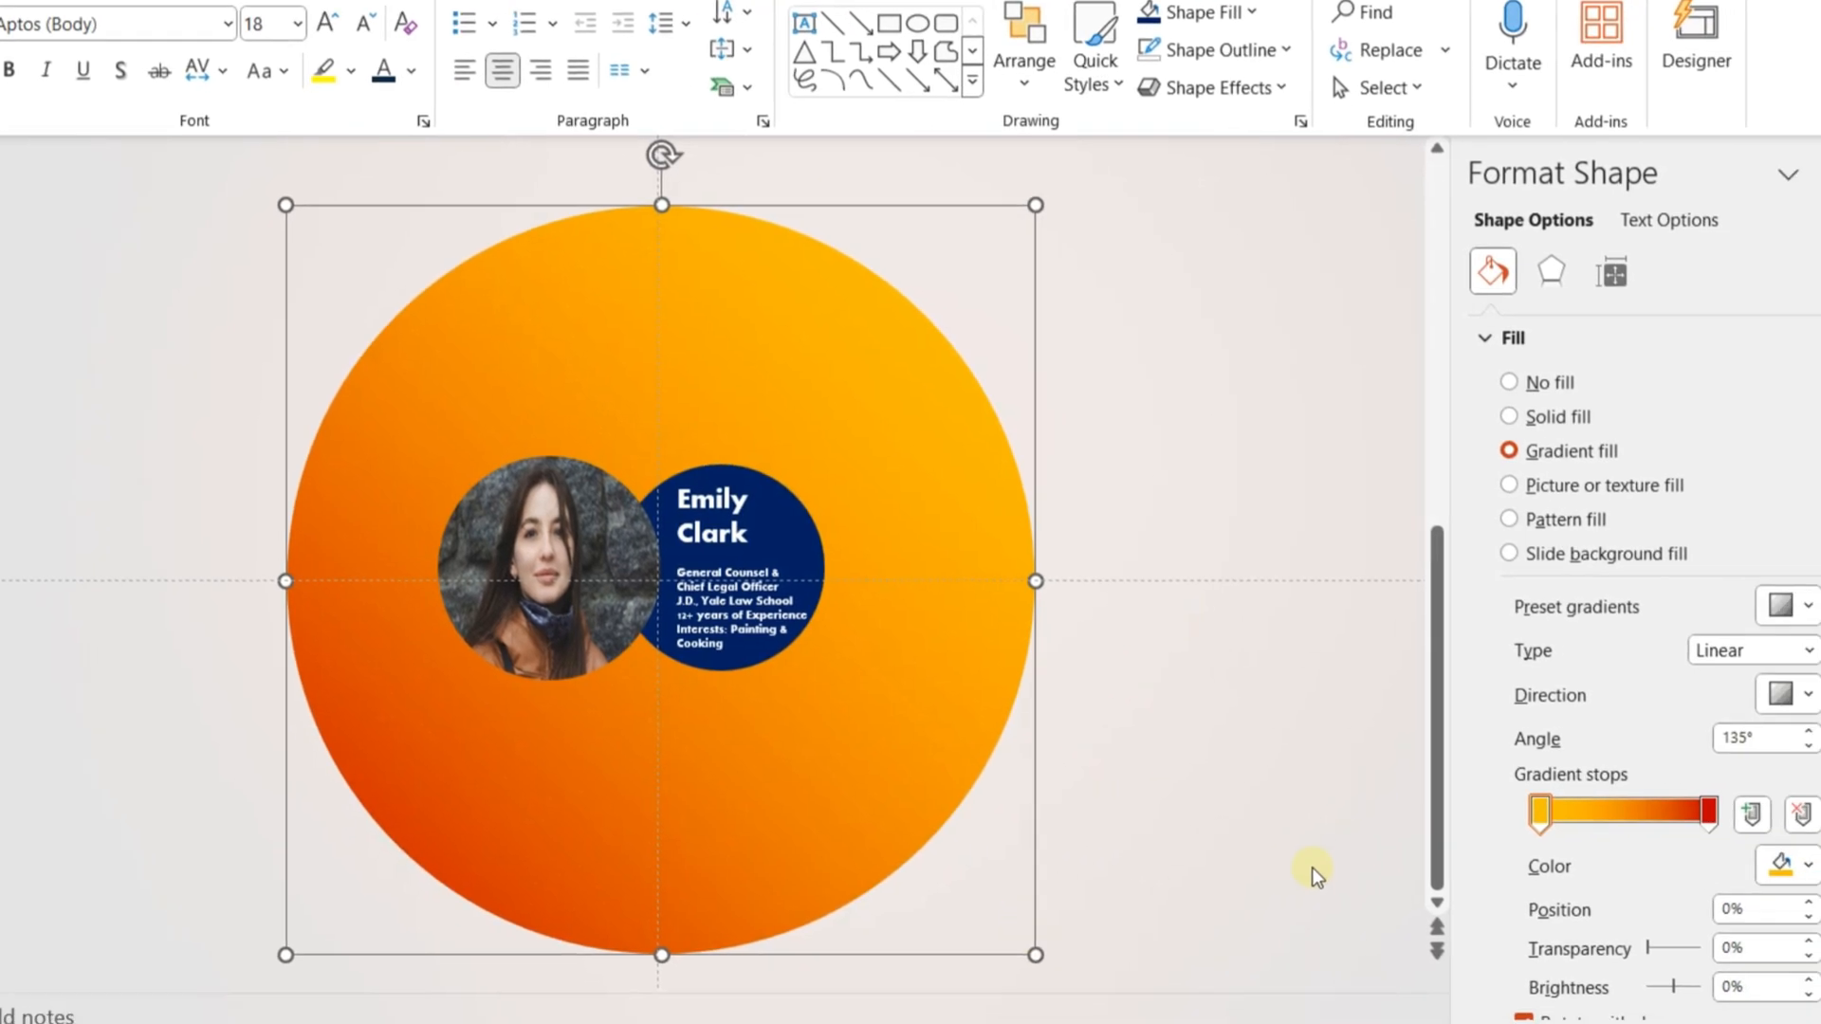
- Set the orange circle's Soft Edges size to about 30 pt in Effects
click(1550, 272)
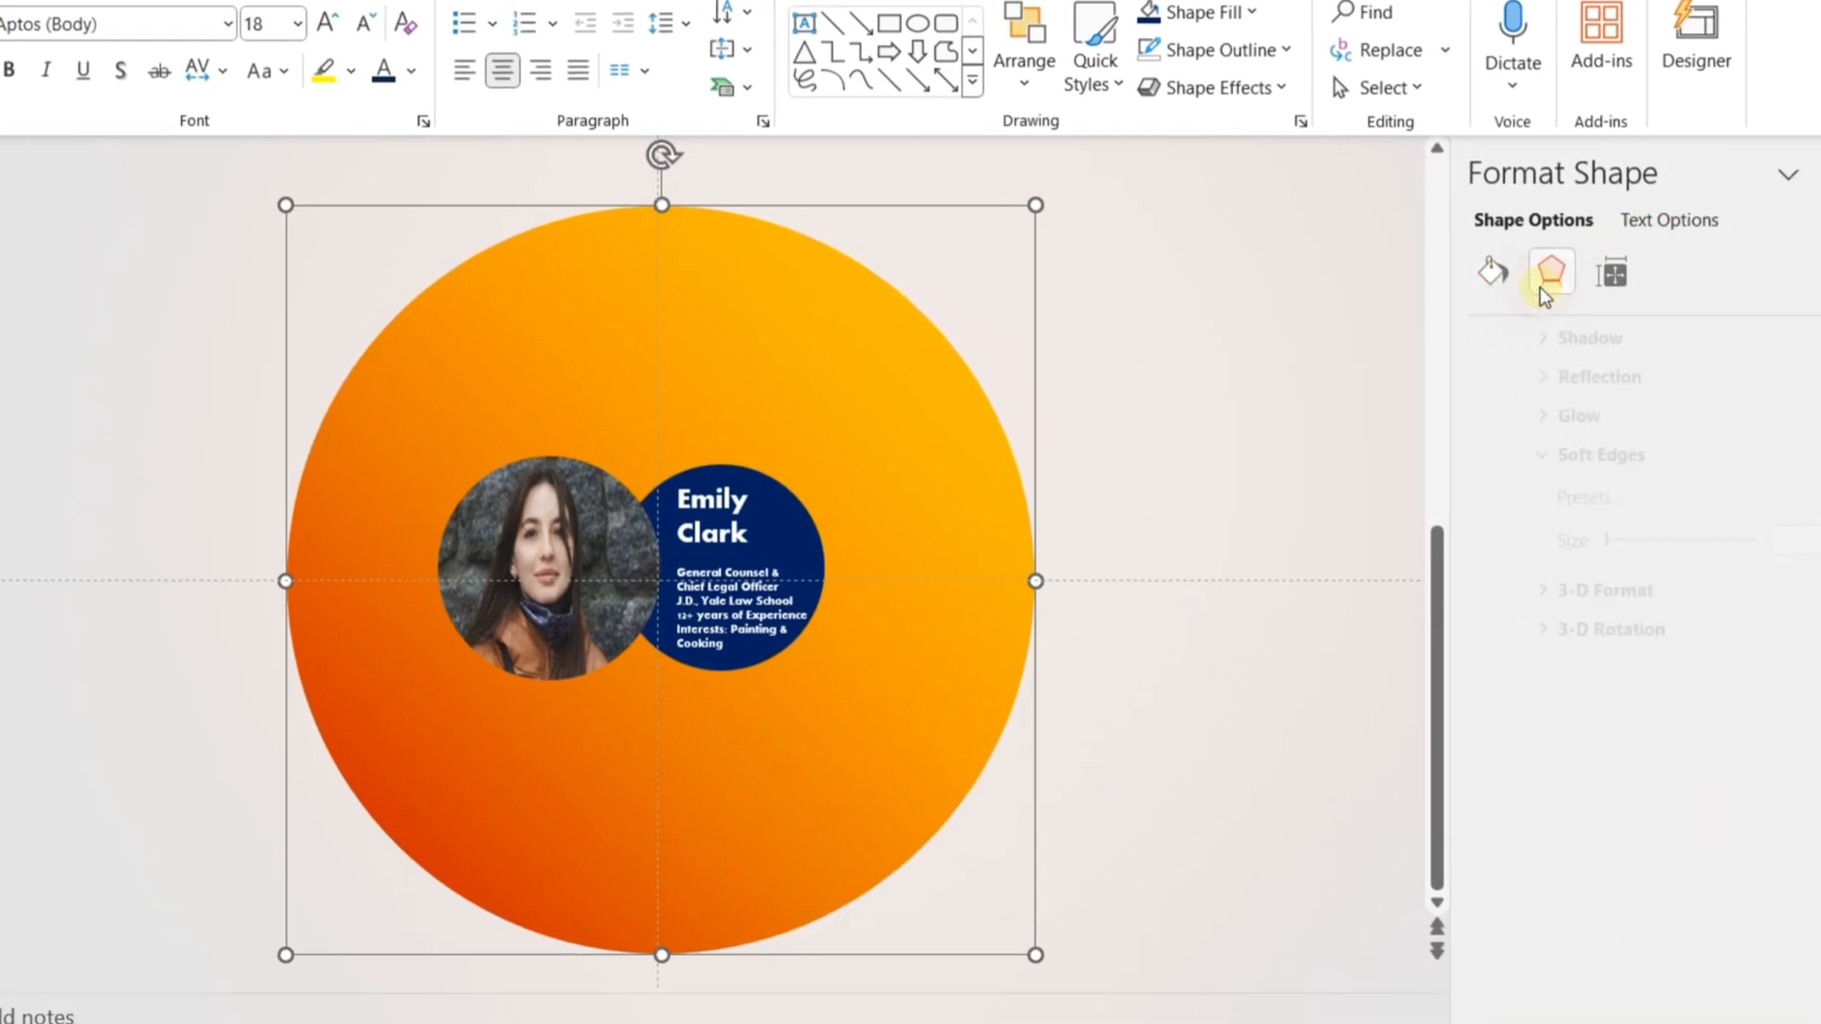
click(1551, 272)
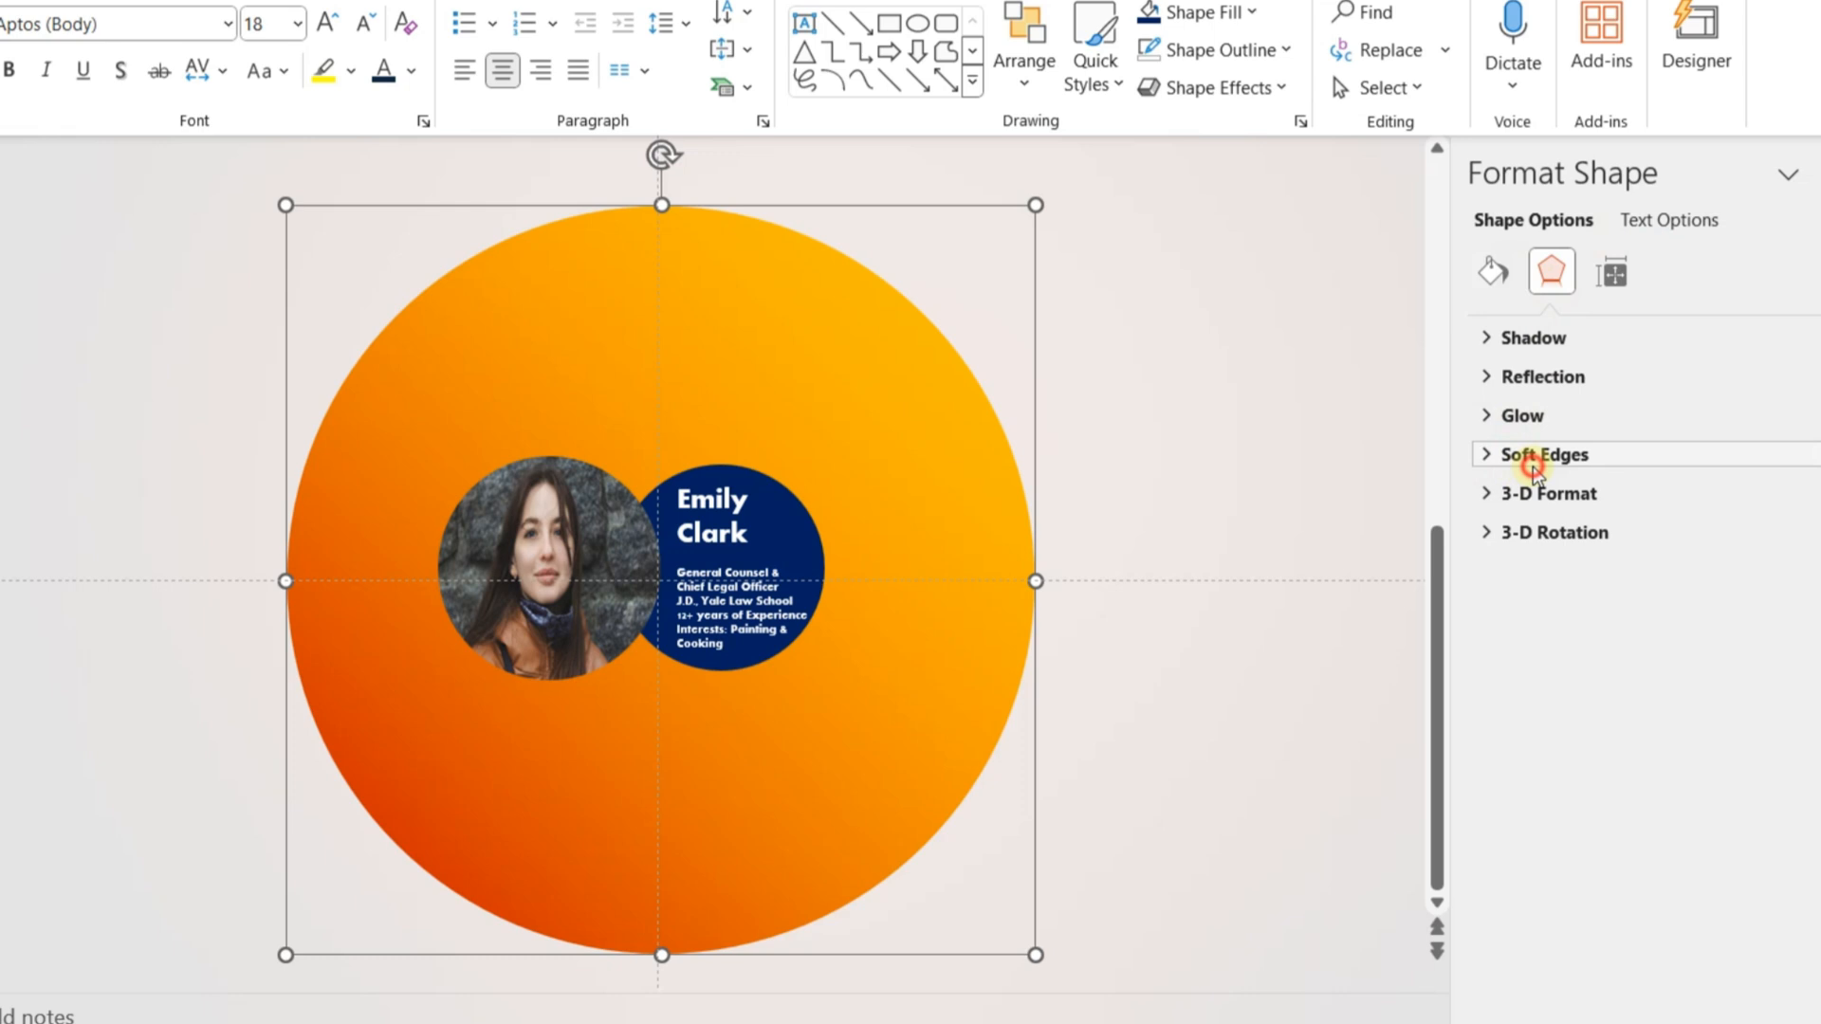
click(1543, 455)
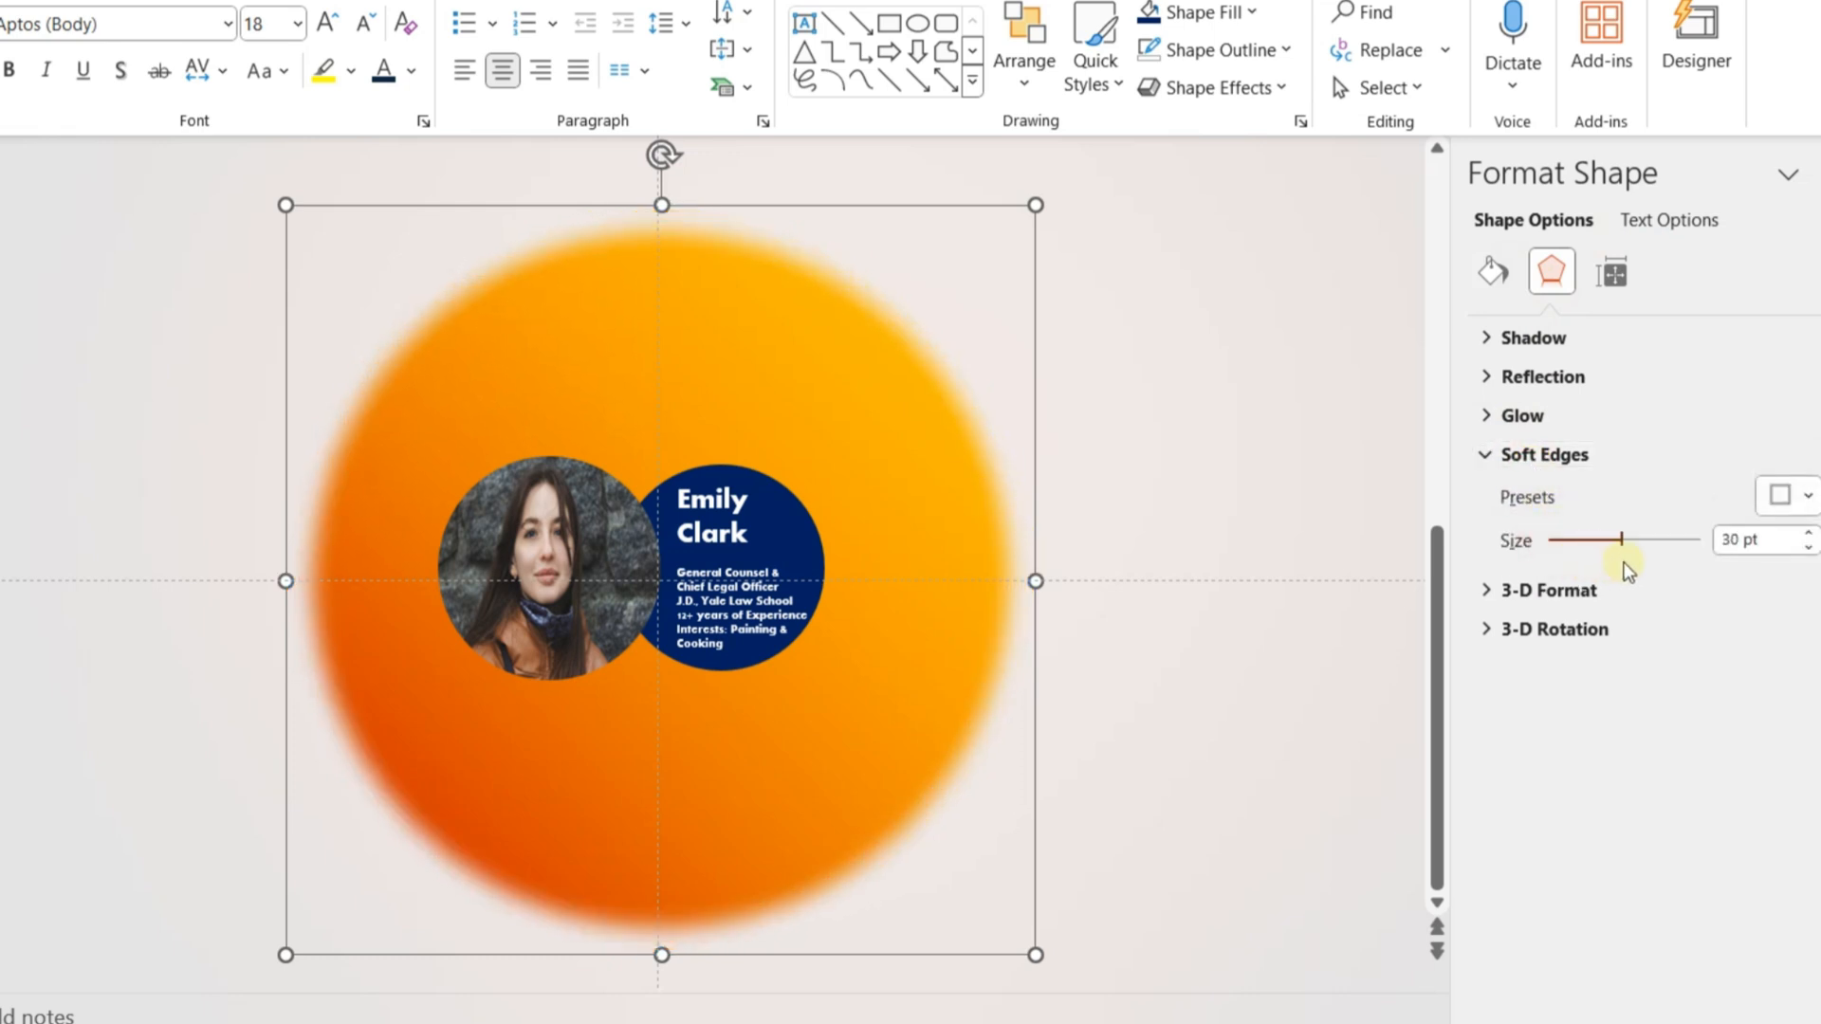
drag(1619, 539, 1638, 540)
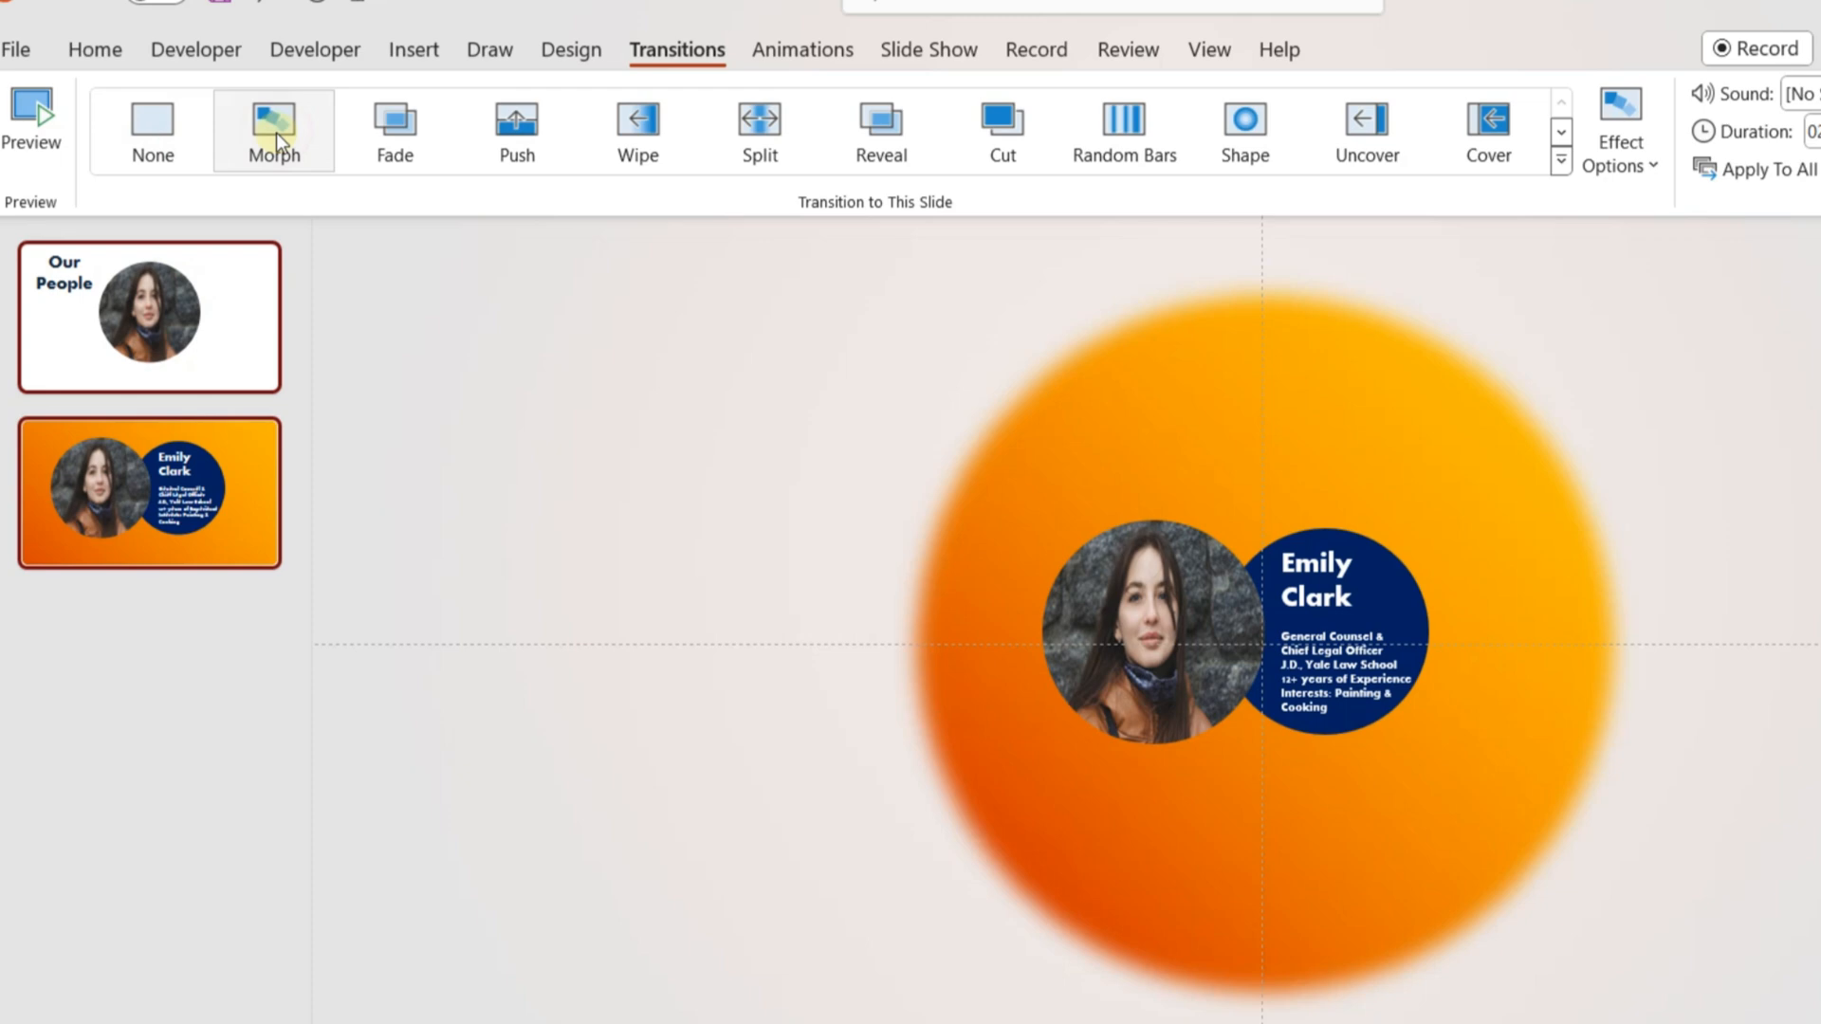
- Apply the Morph transition to slide 2 with a 01.75 duration
click(148, 316)
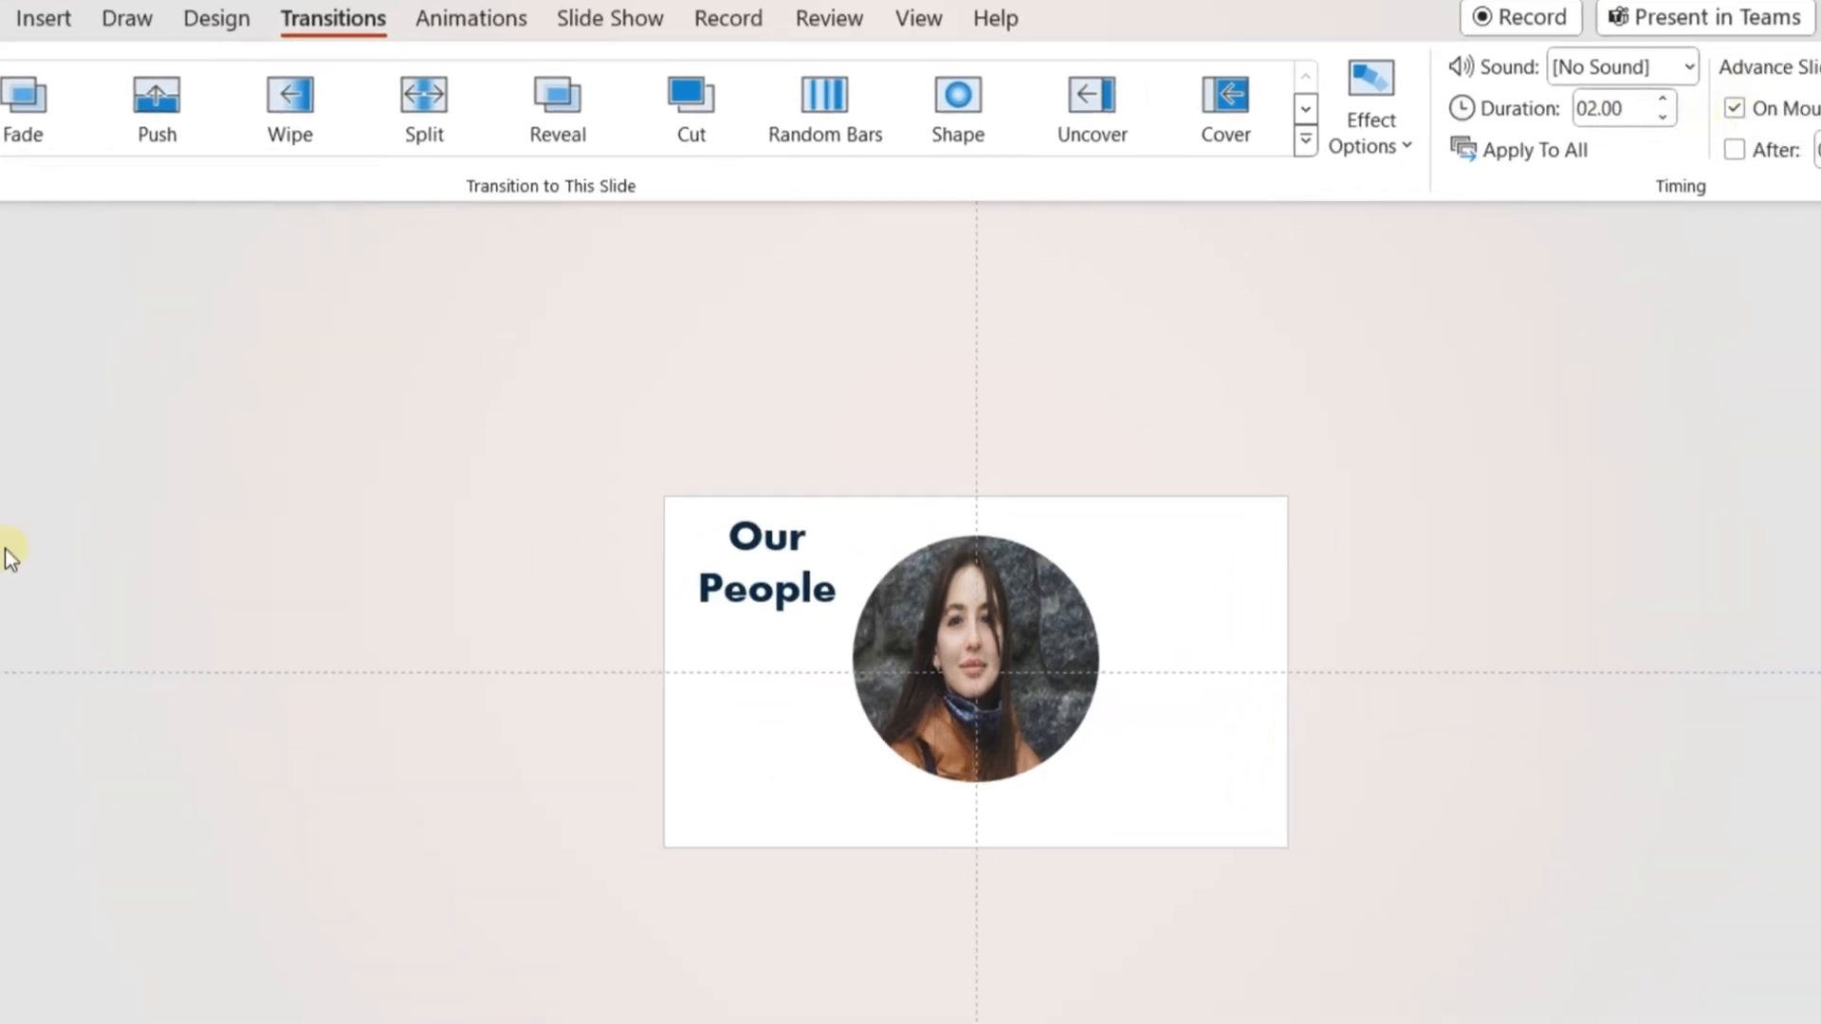
click(1663, 118)
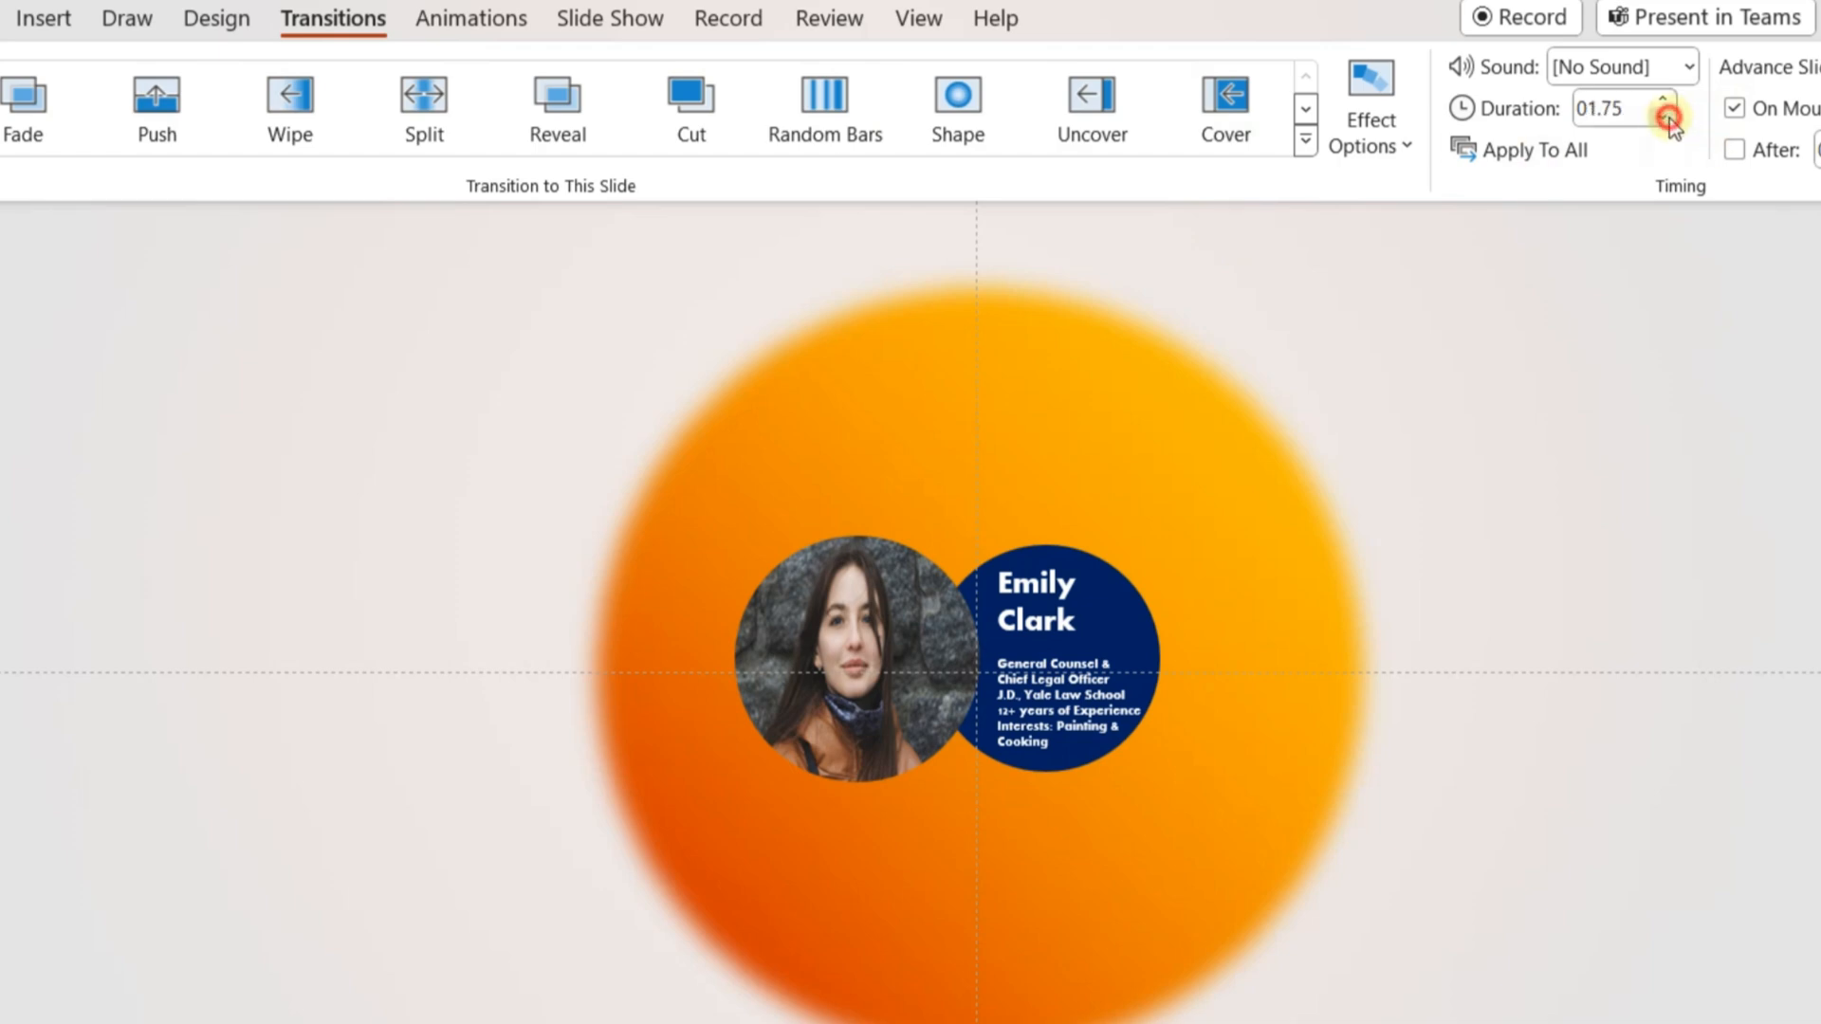